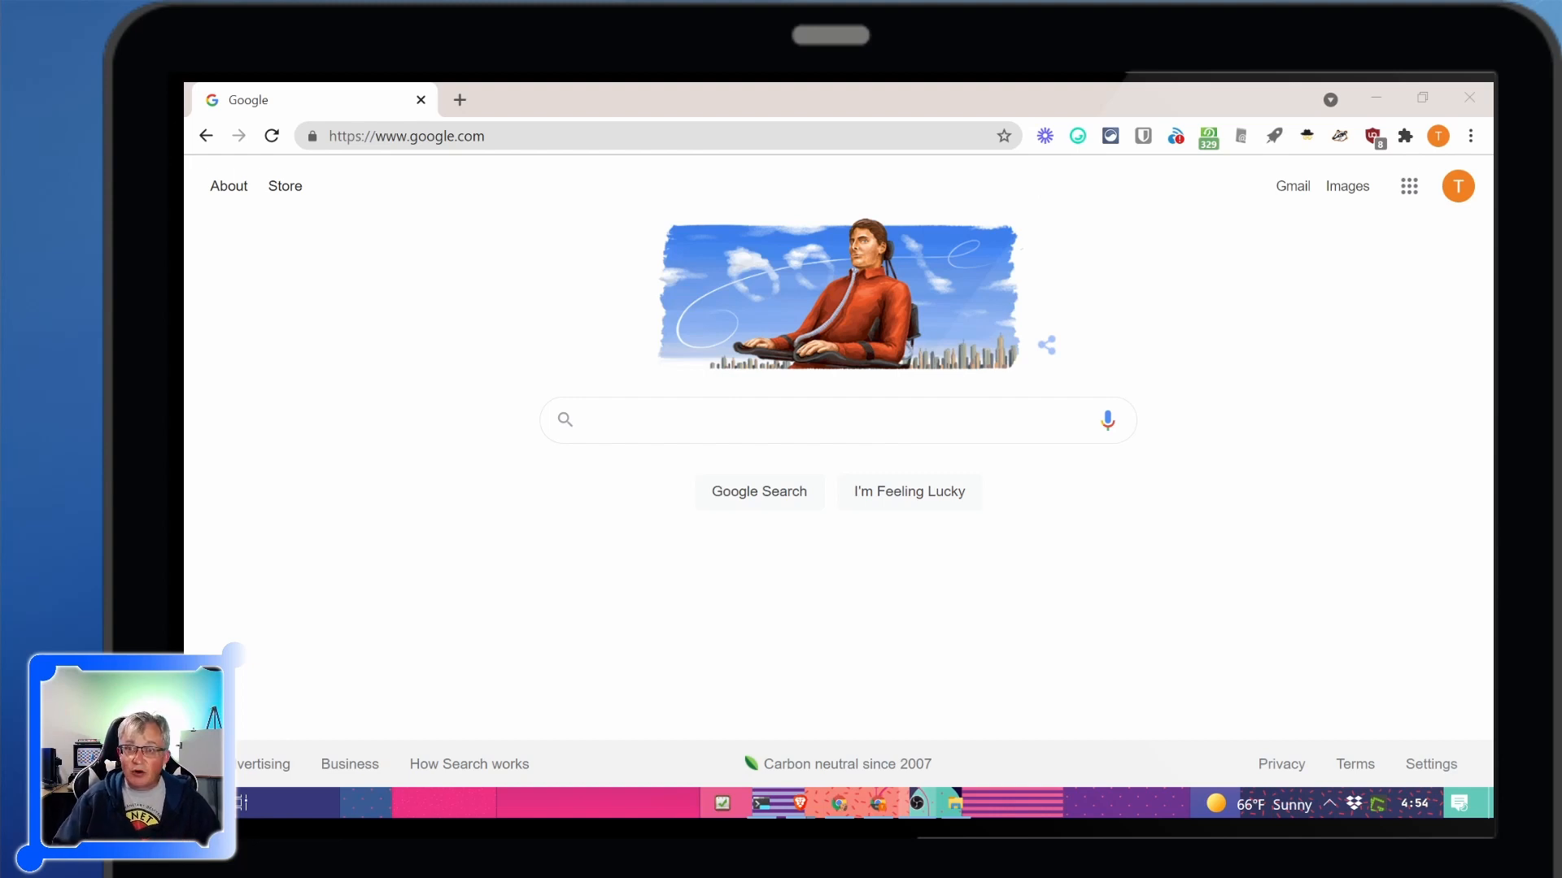
mouse_move(1439, 145)
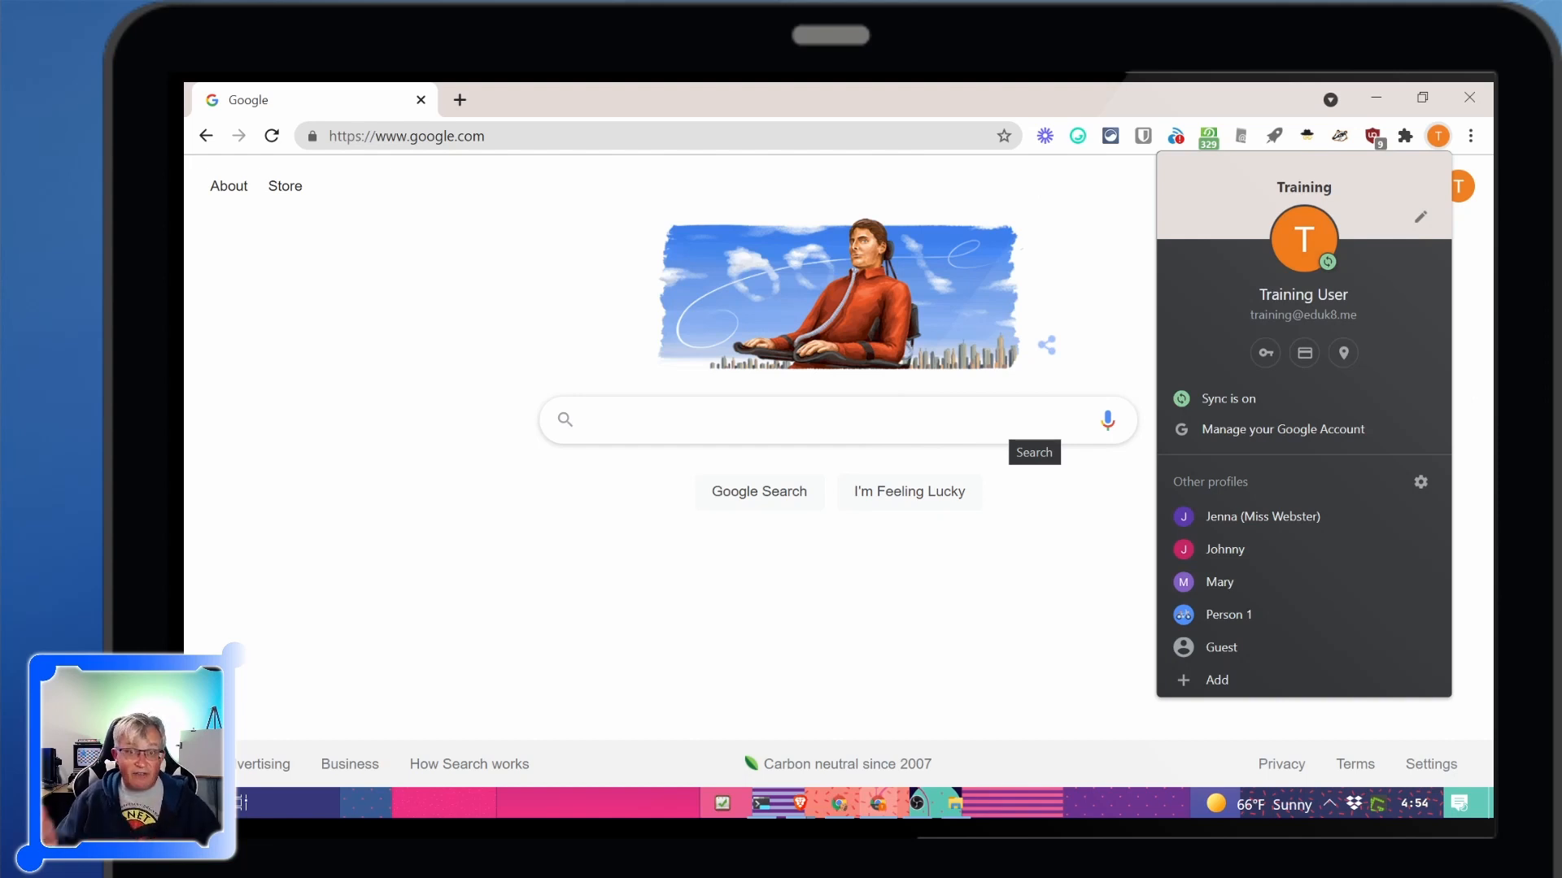
Turn on the bookmarks bar from Chrome's main menu
left_click(1026, 623)
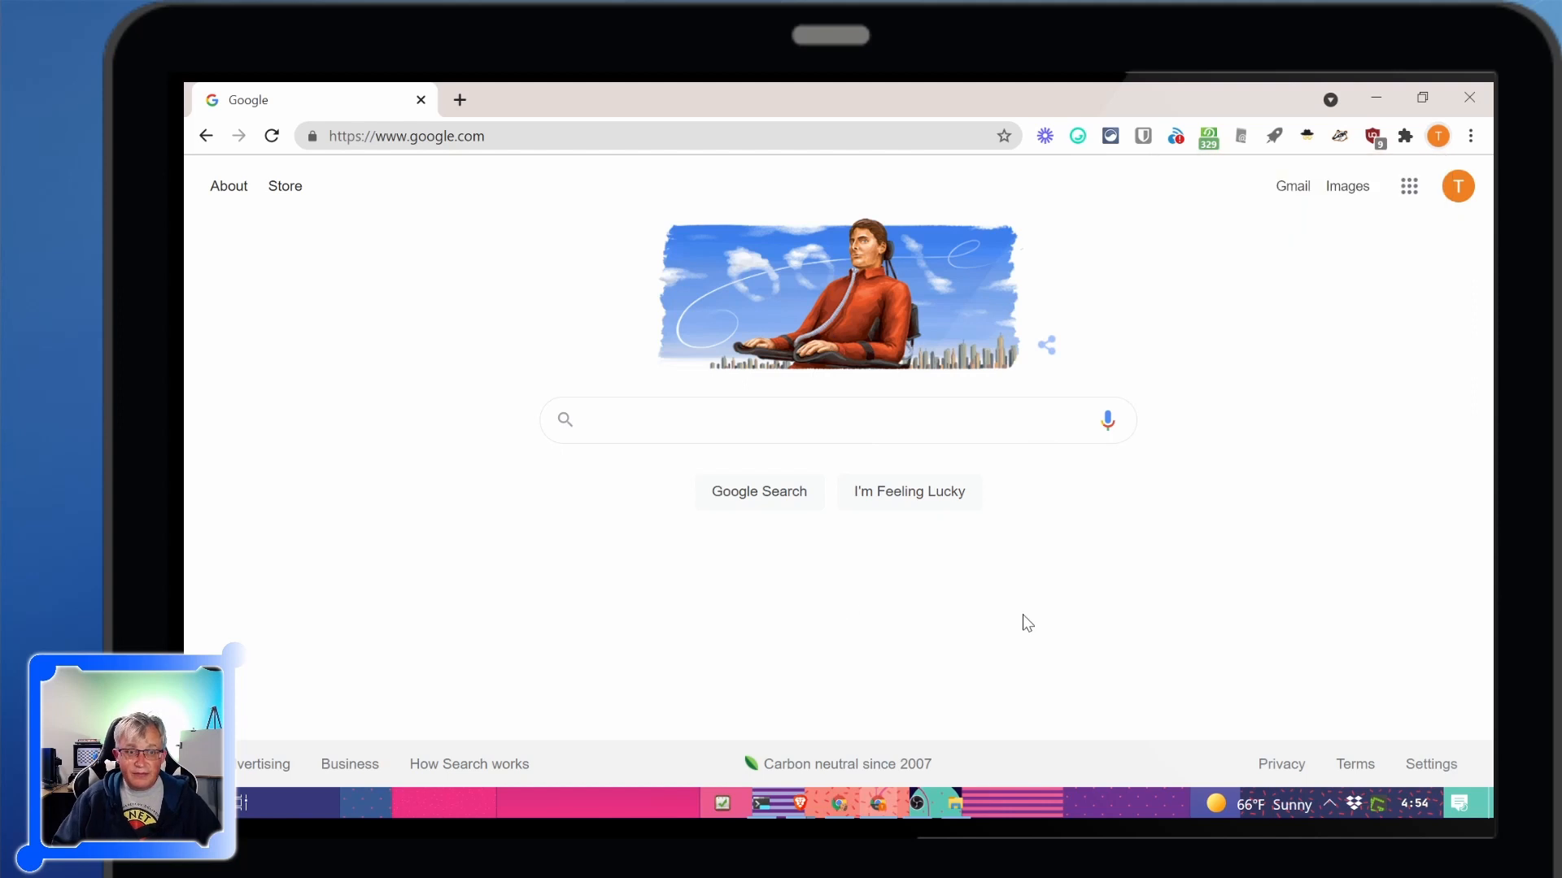
mouse_move(444, 163)
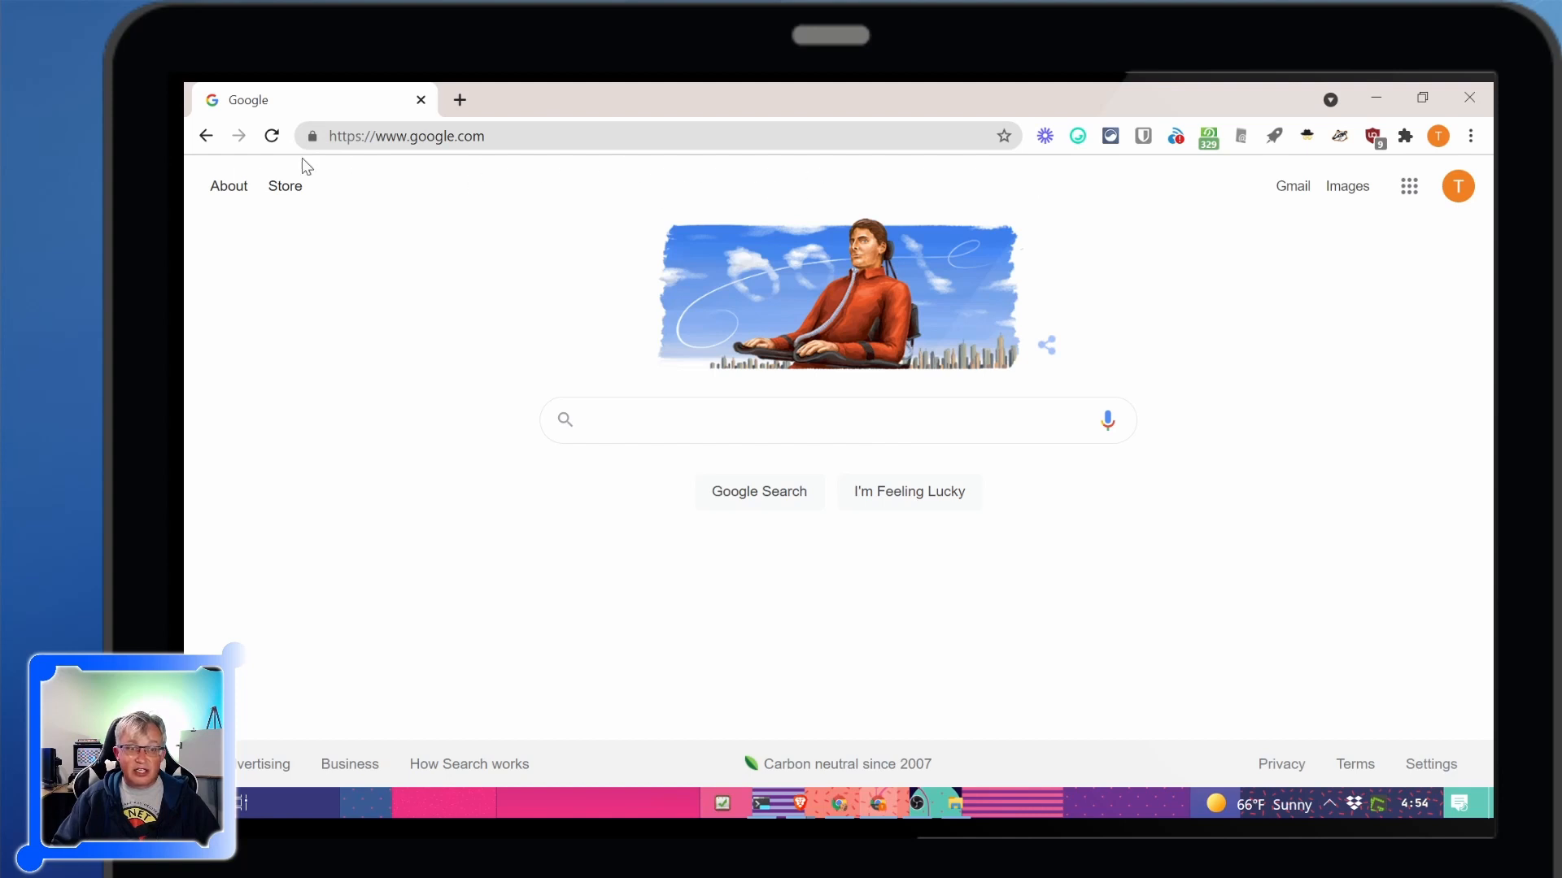
mouse_move(281, 168)
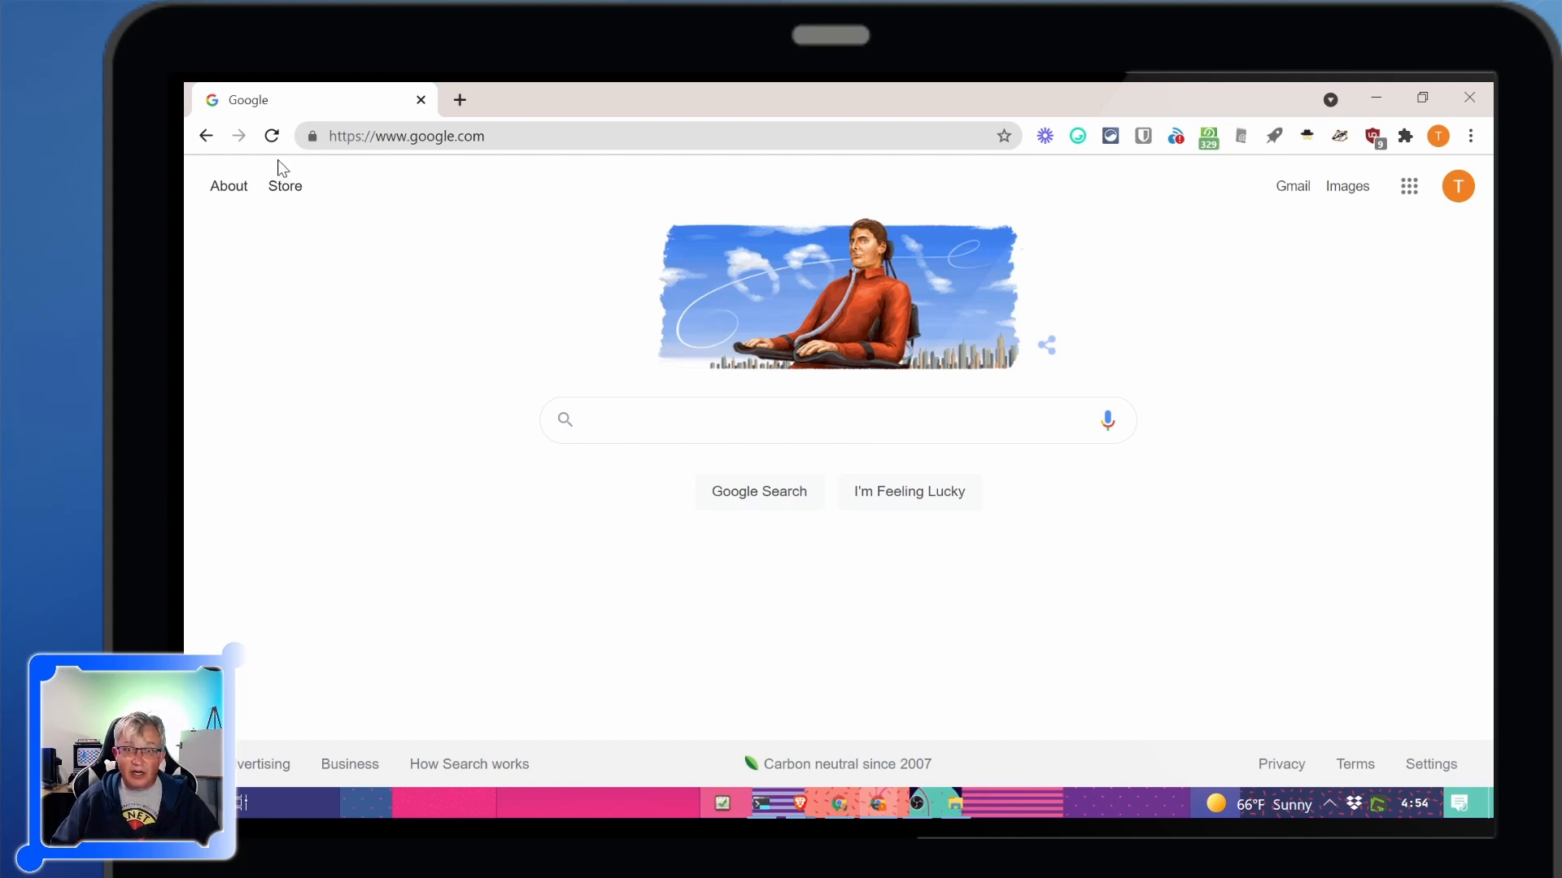
mouse_move(976, 221)
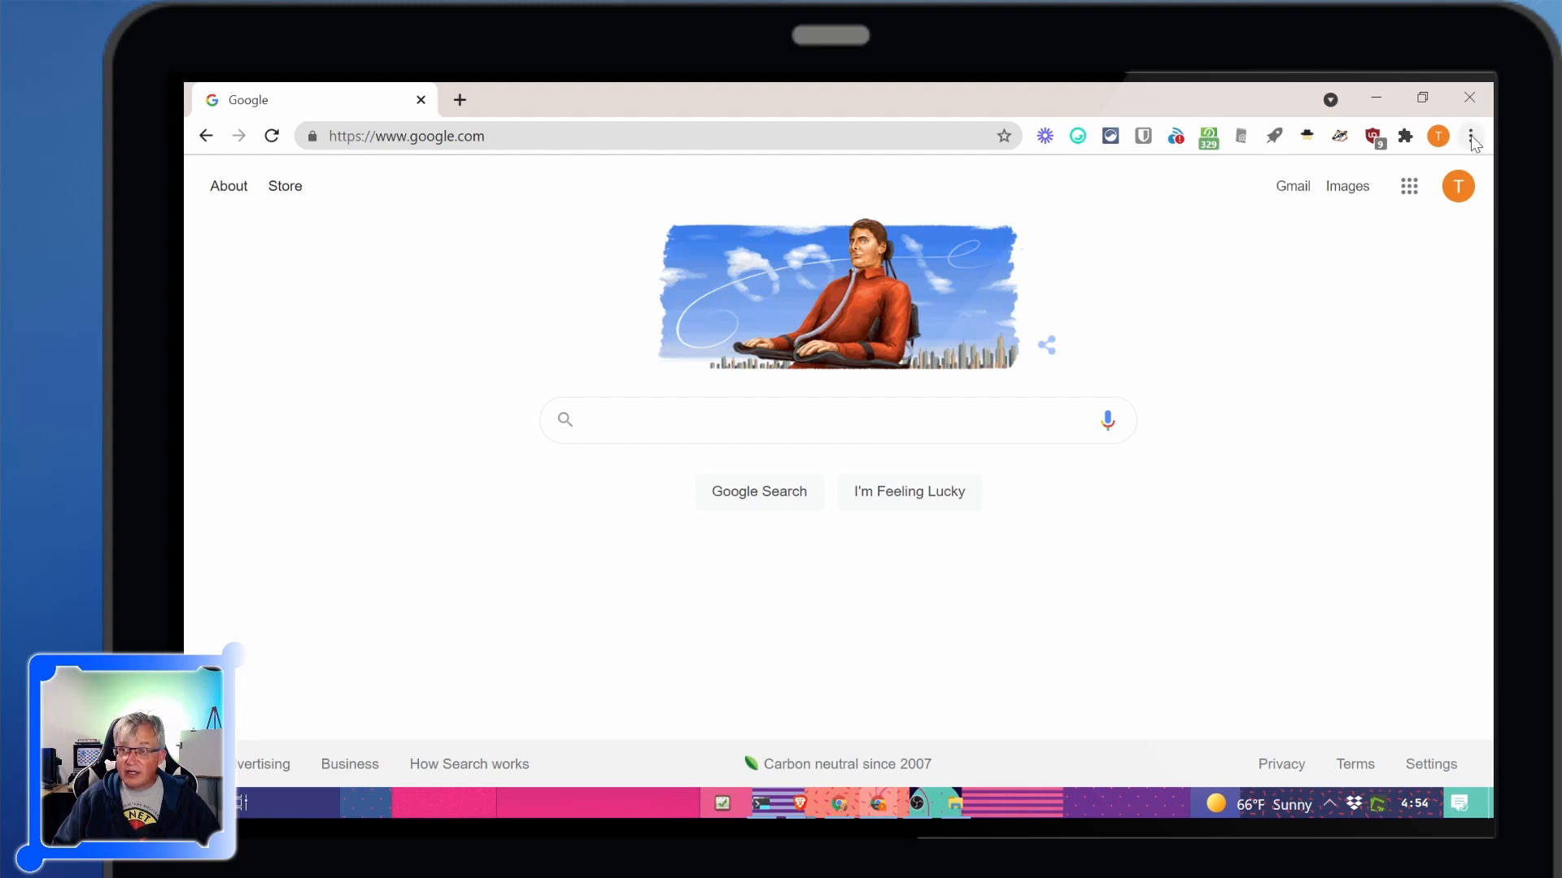
left_click(1471, 135)
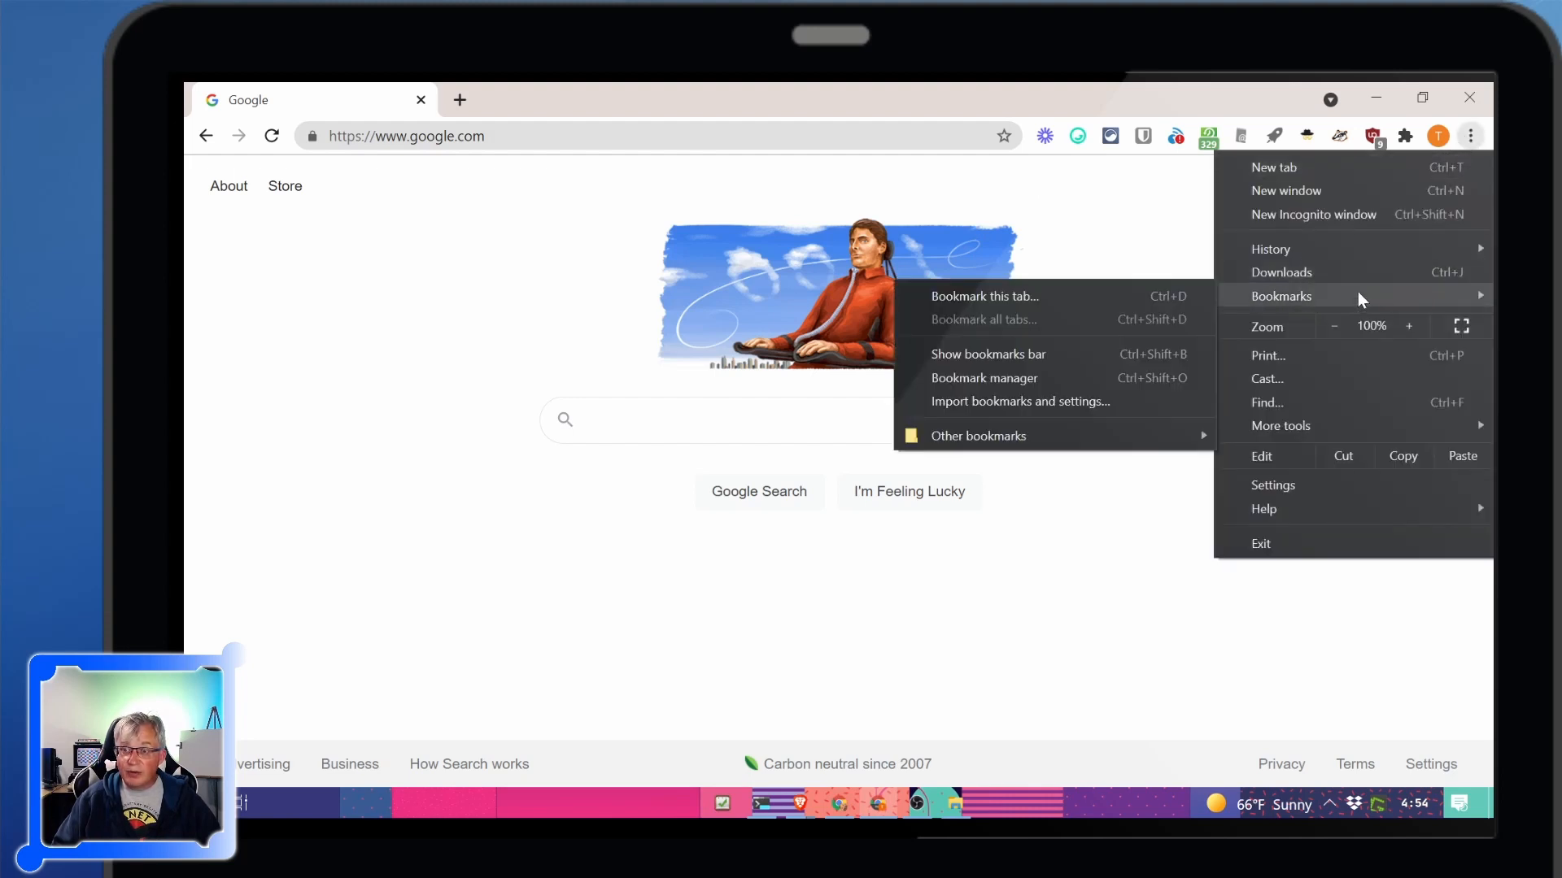
mouse_move(987, 353)
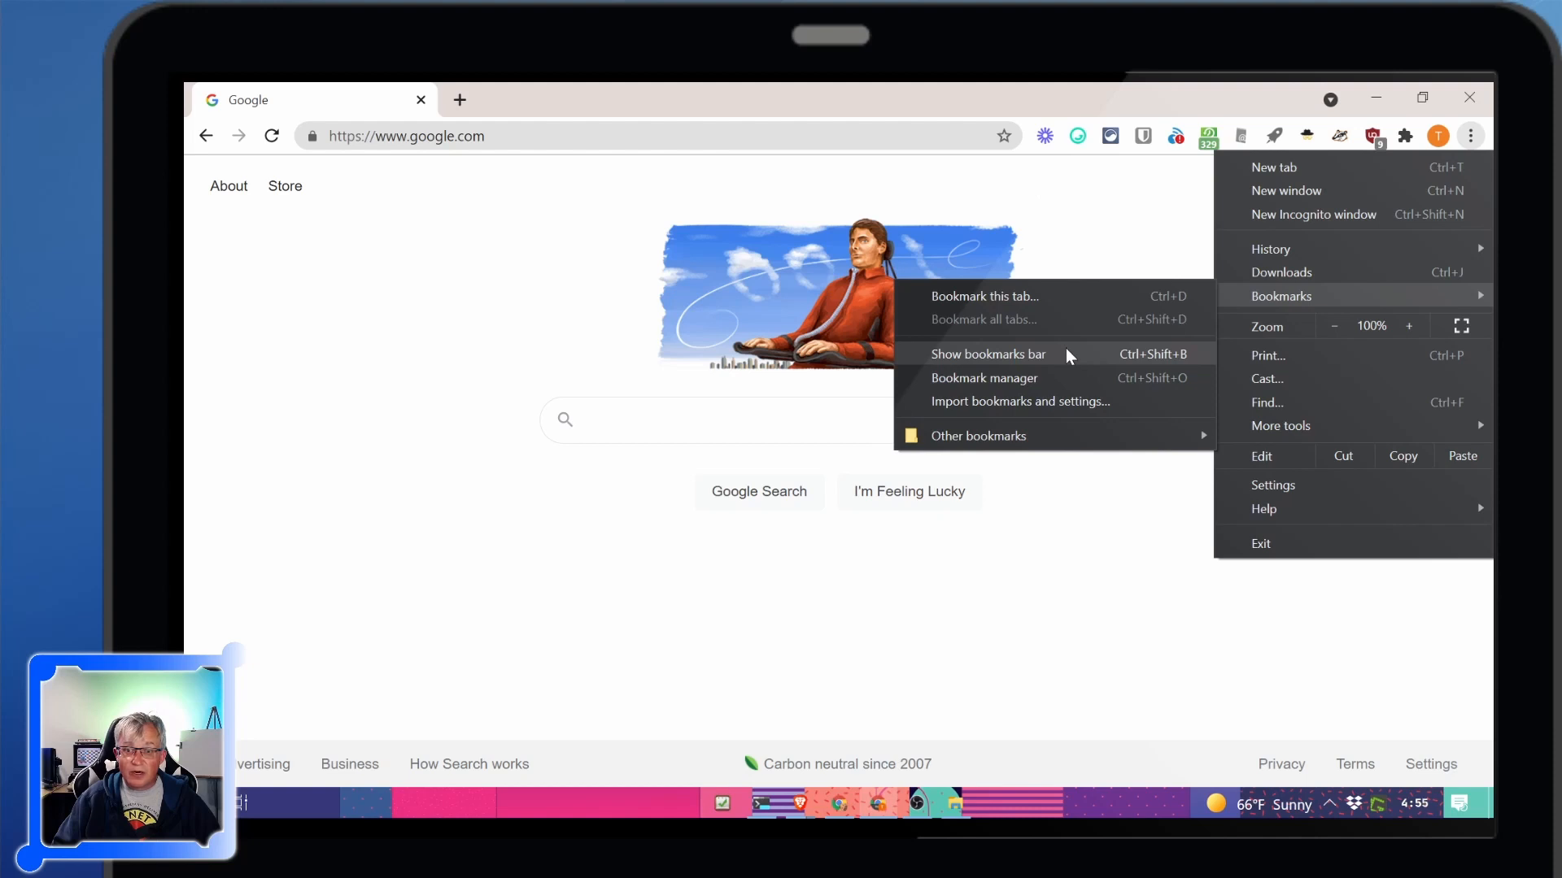
left_click(987, 353)
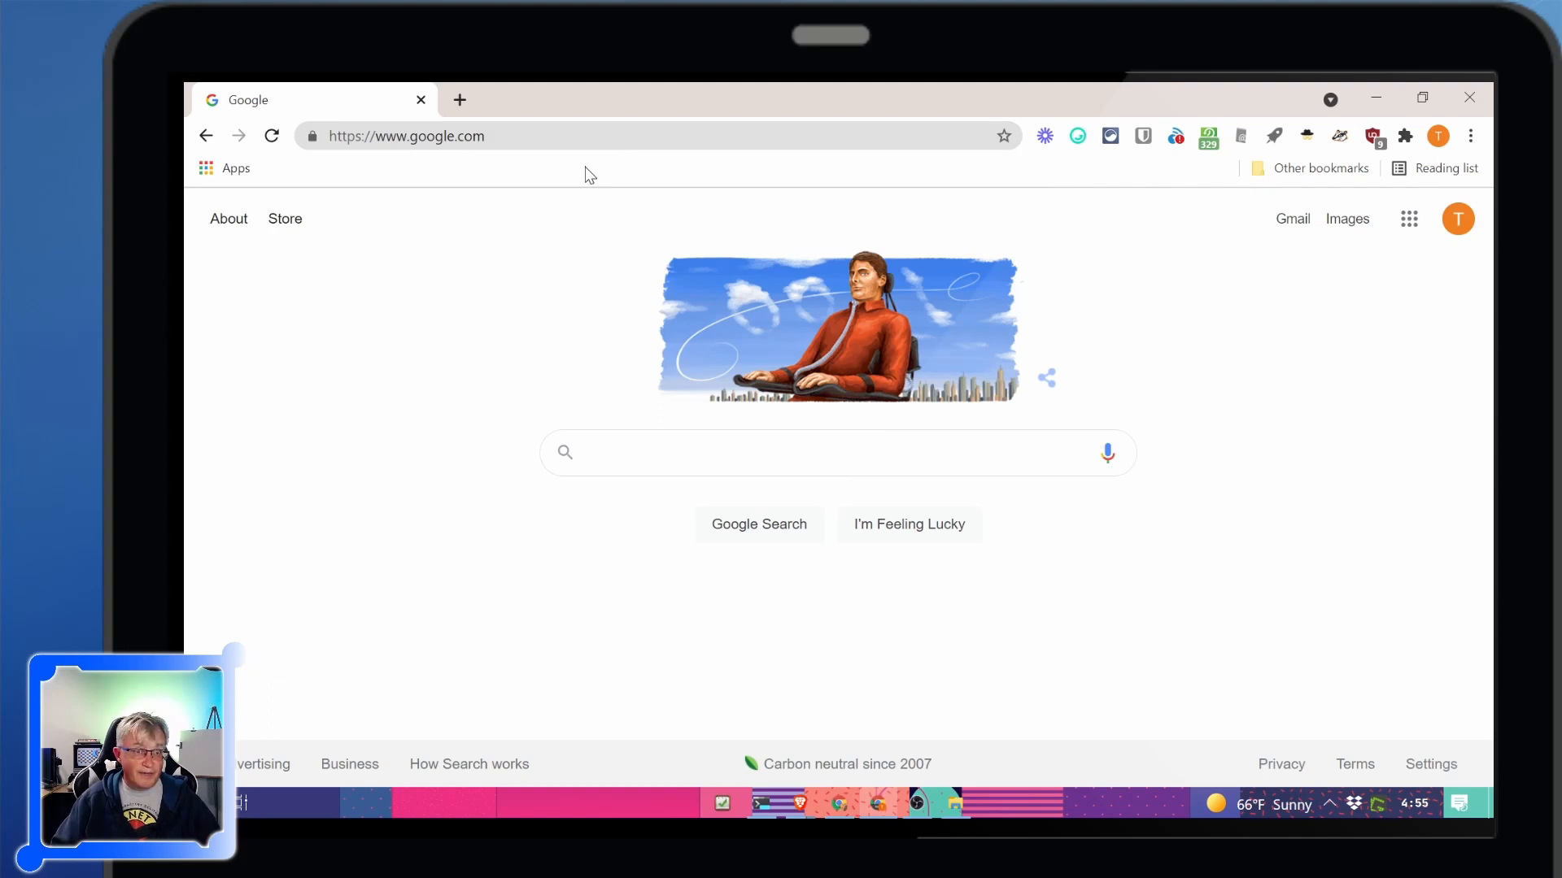
mouse_move(1134, 189)
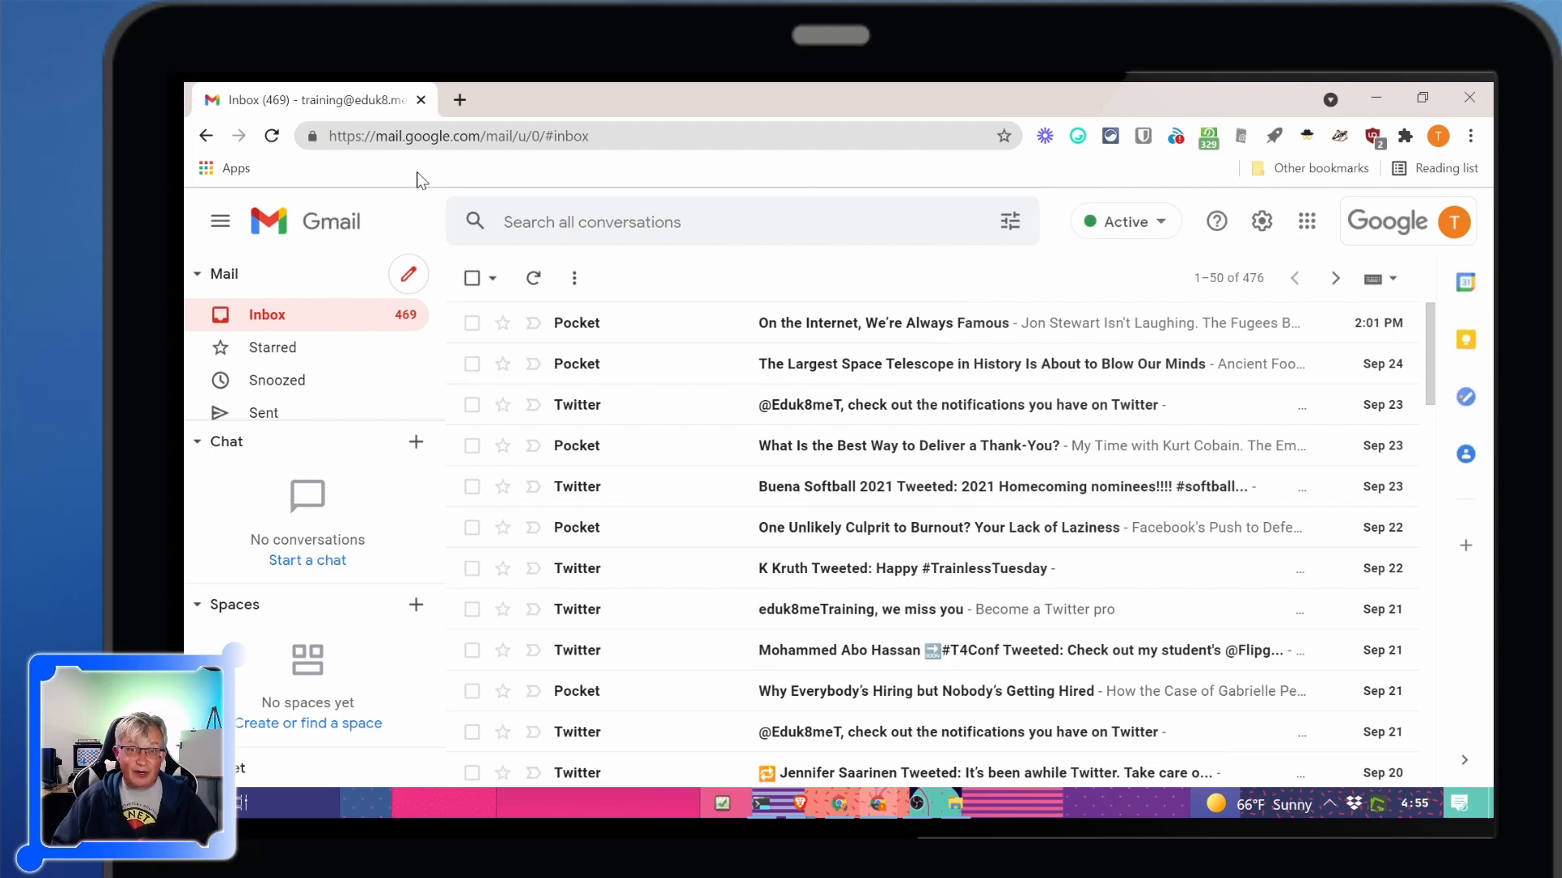
Reach the Gmail inbox via Chrome's Apps page and dismiss the notifications prompt
left_click(225, 167)
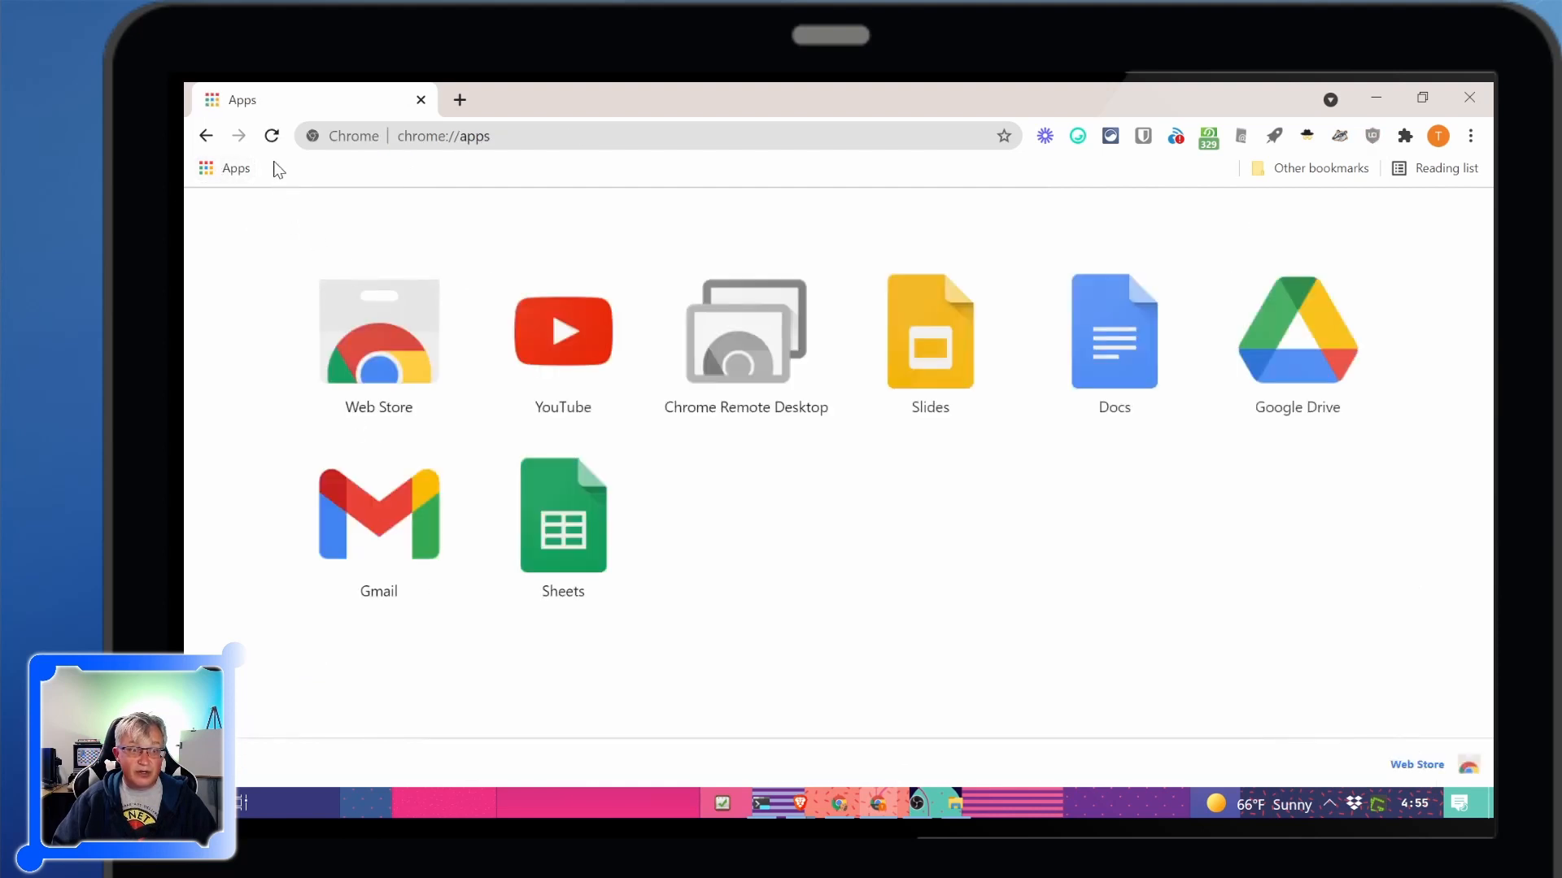
mouse_move(313, 354)
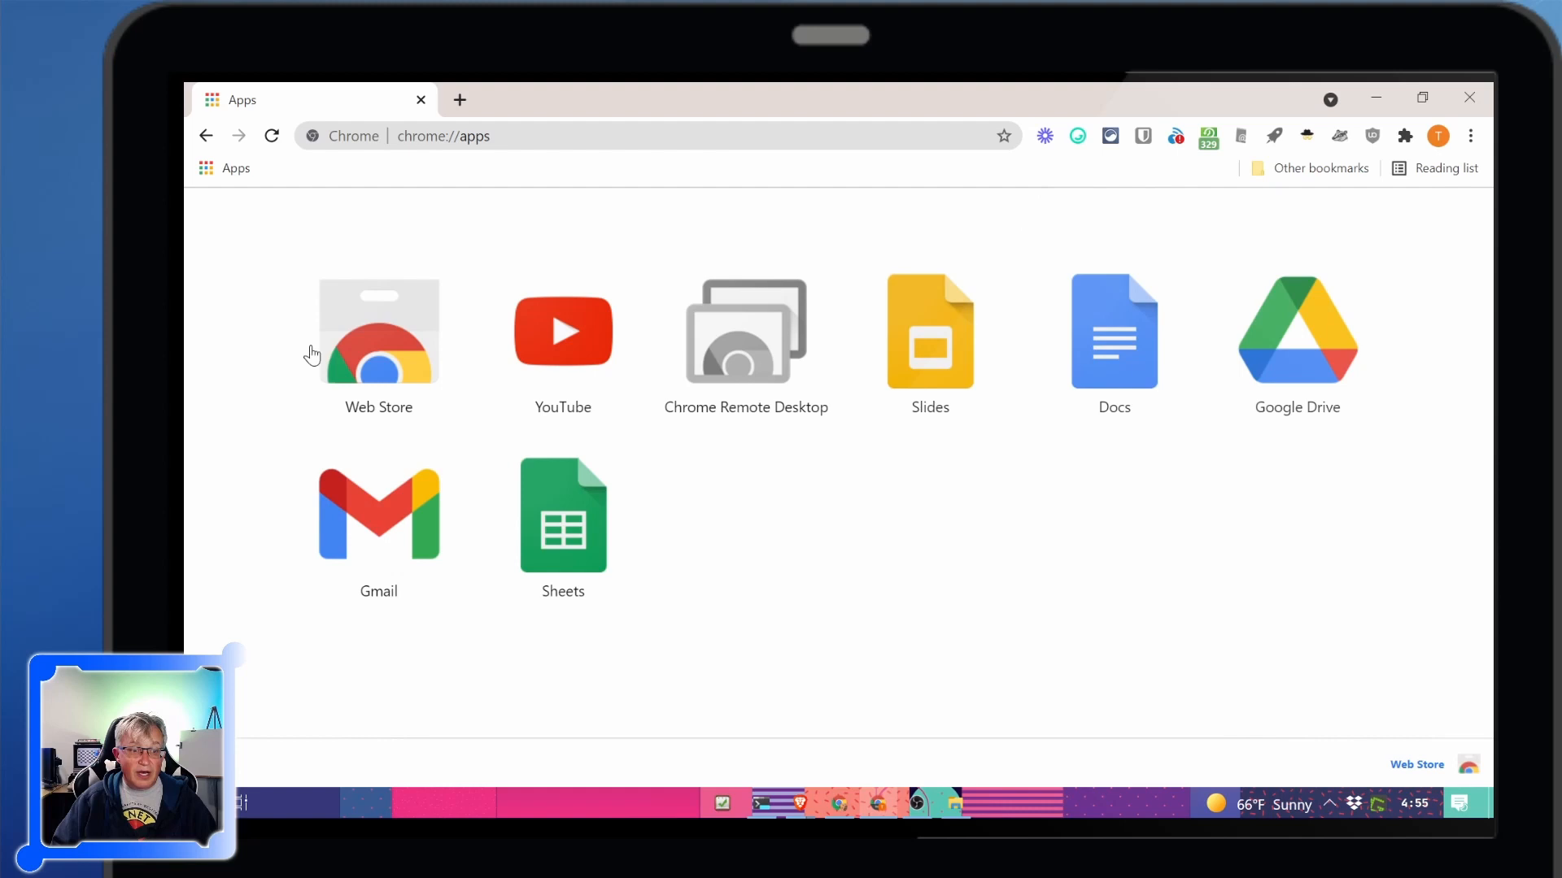
left_click(379, 516)
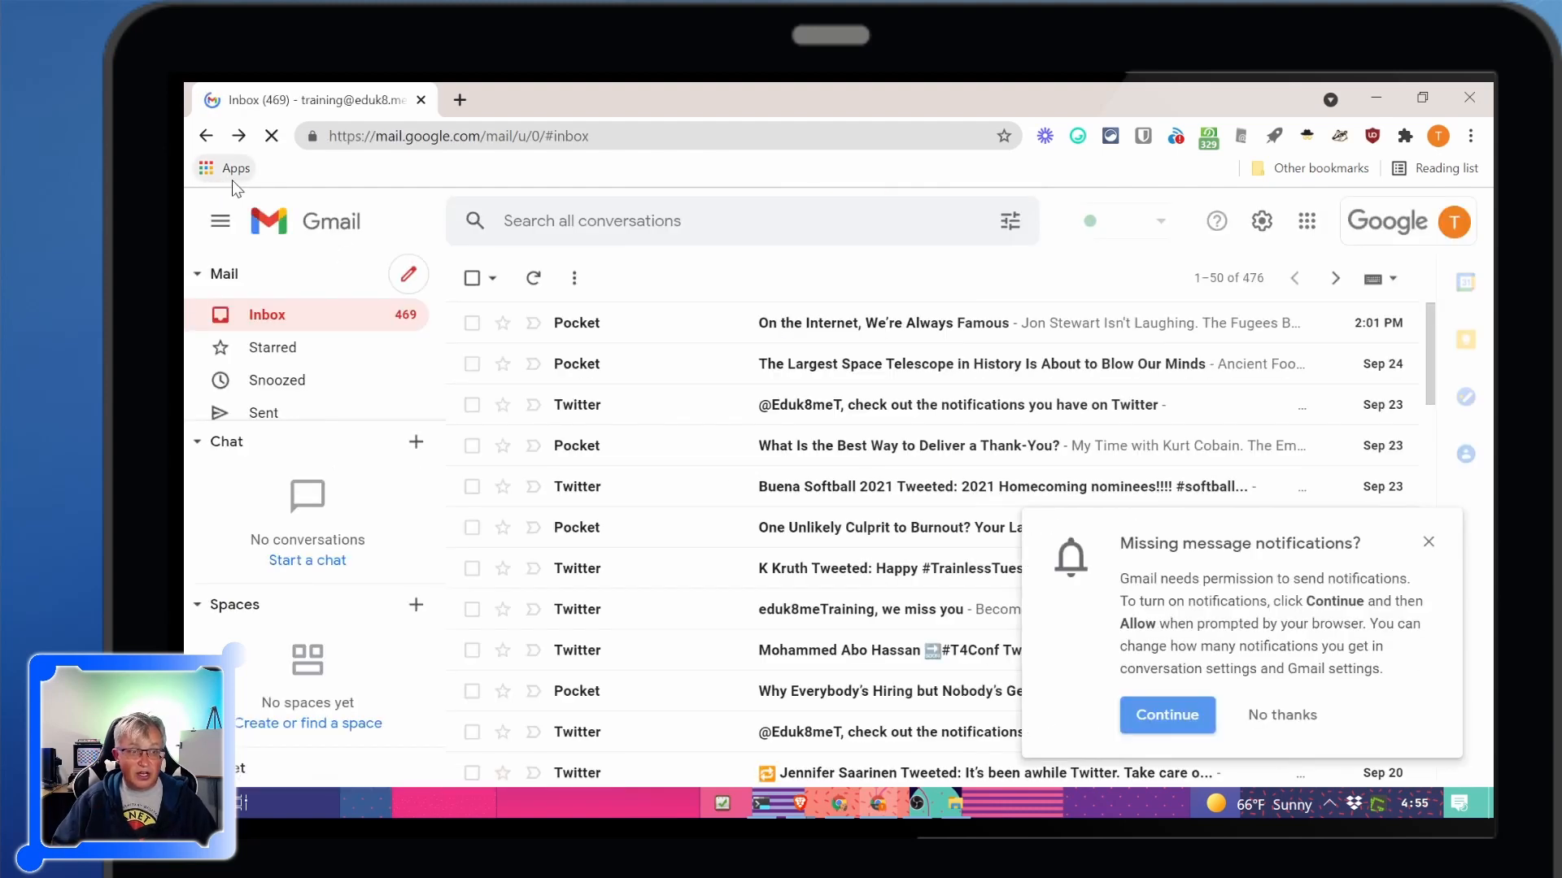
left_click(205, 135)
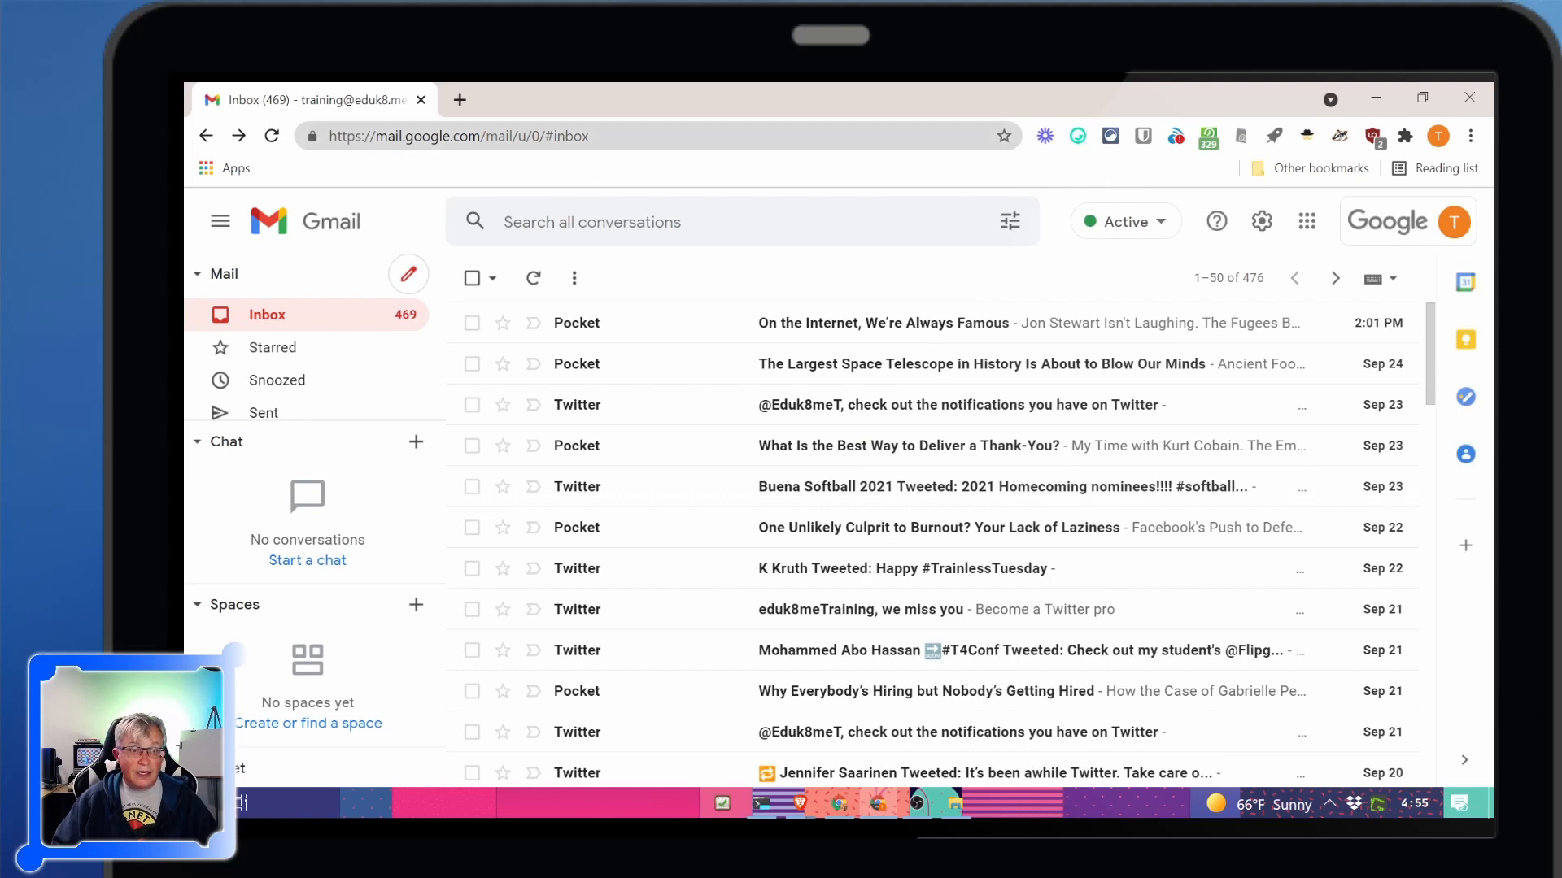
mouse_move(312, 136)
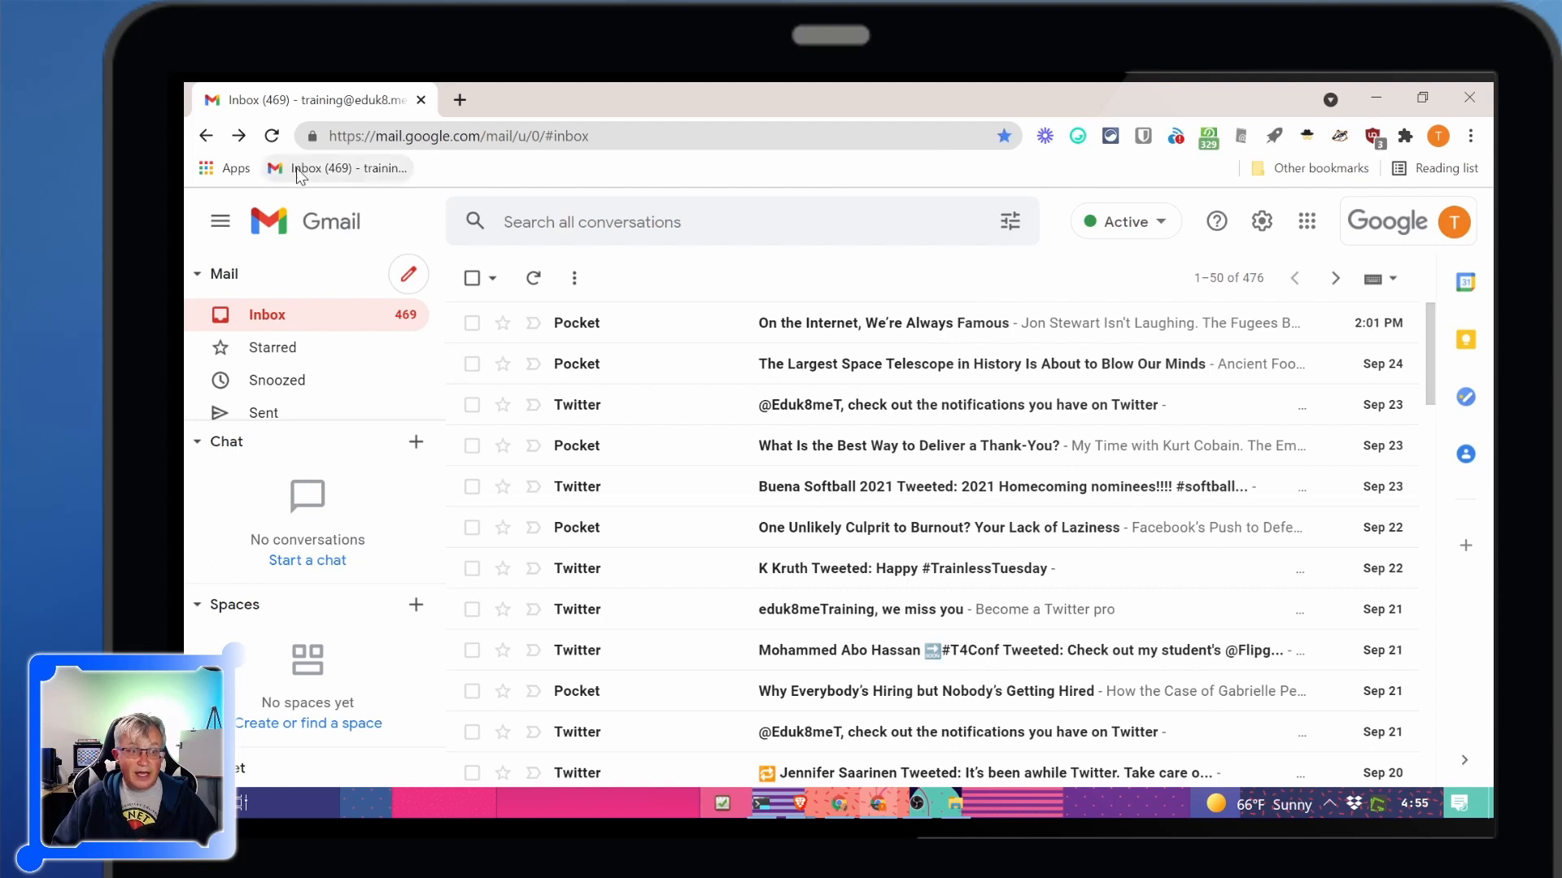
mouse_move(317, 179)
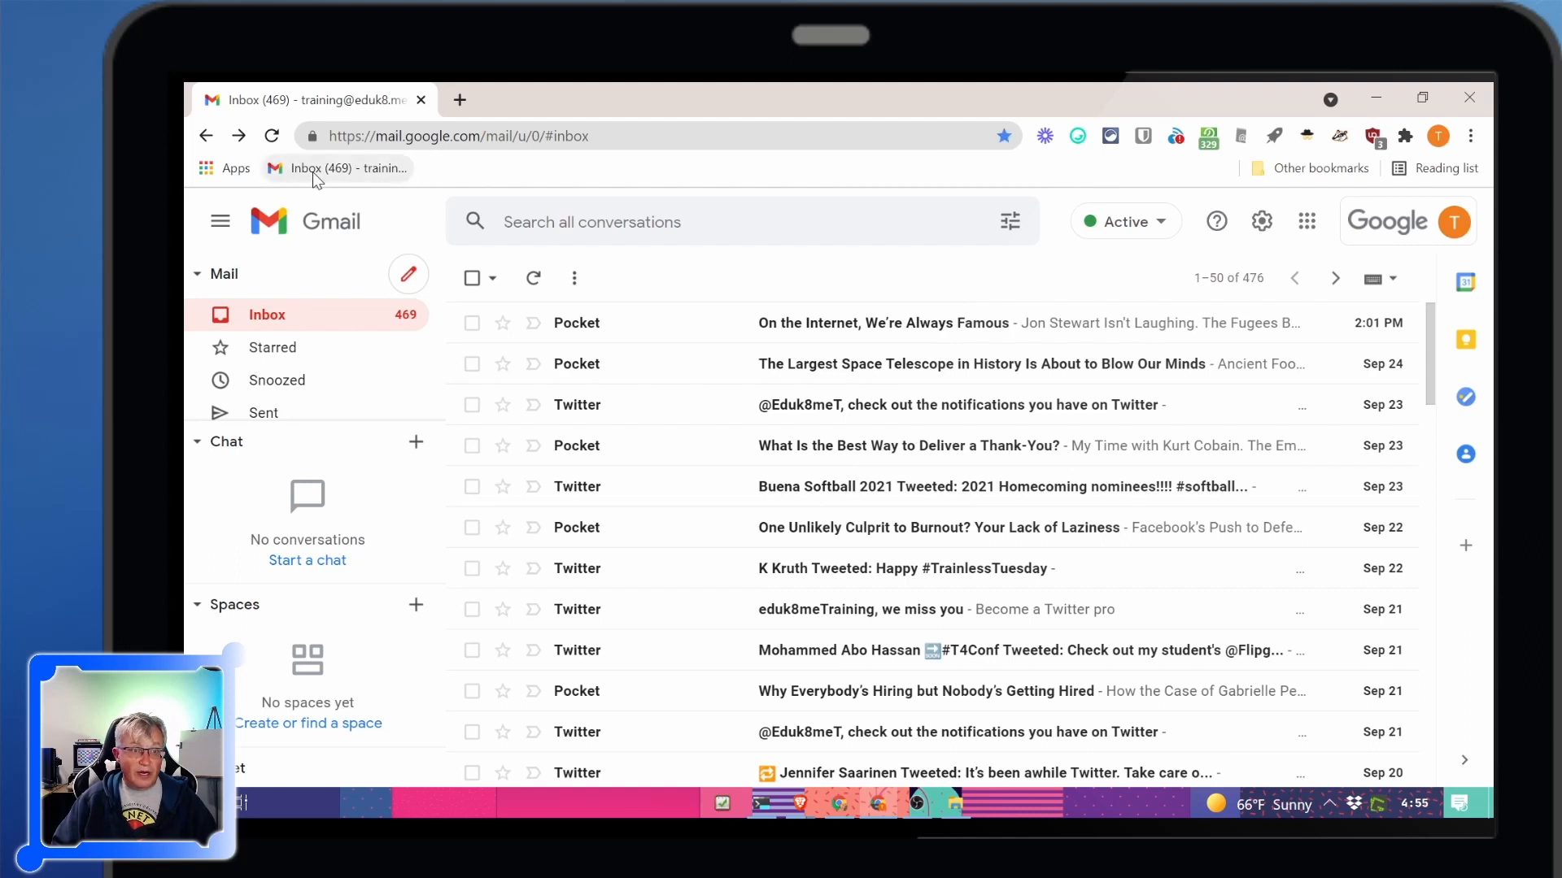
mouse_move(337, 168)
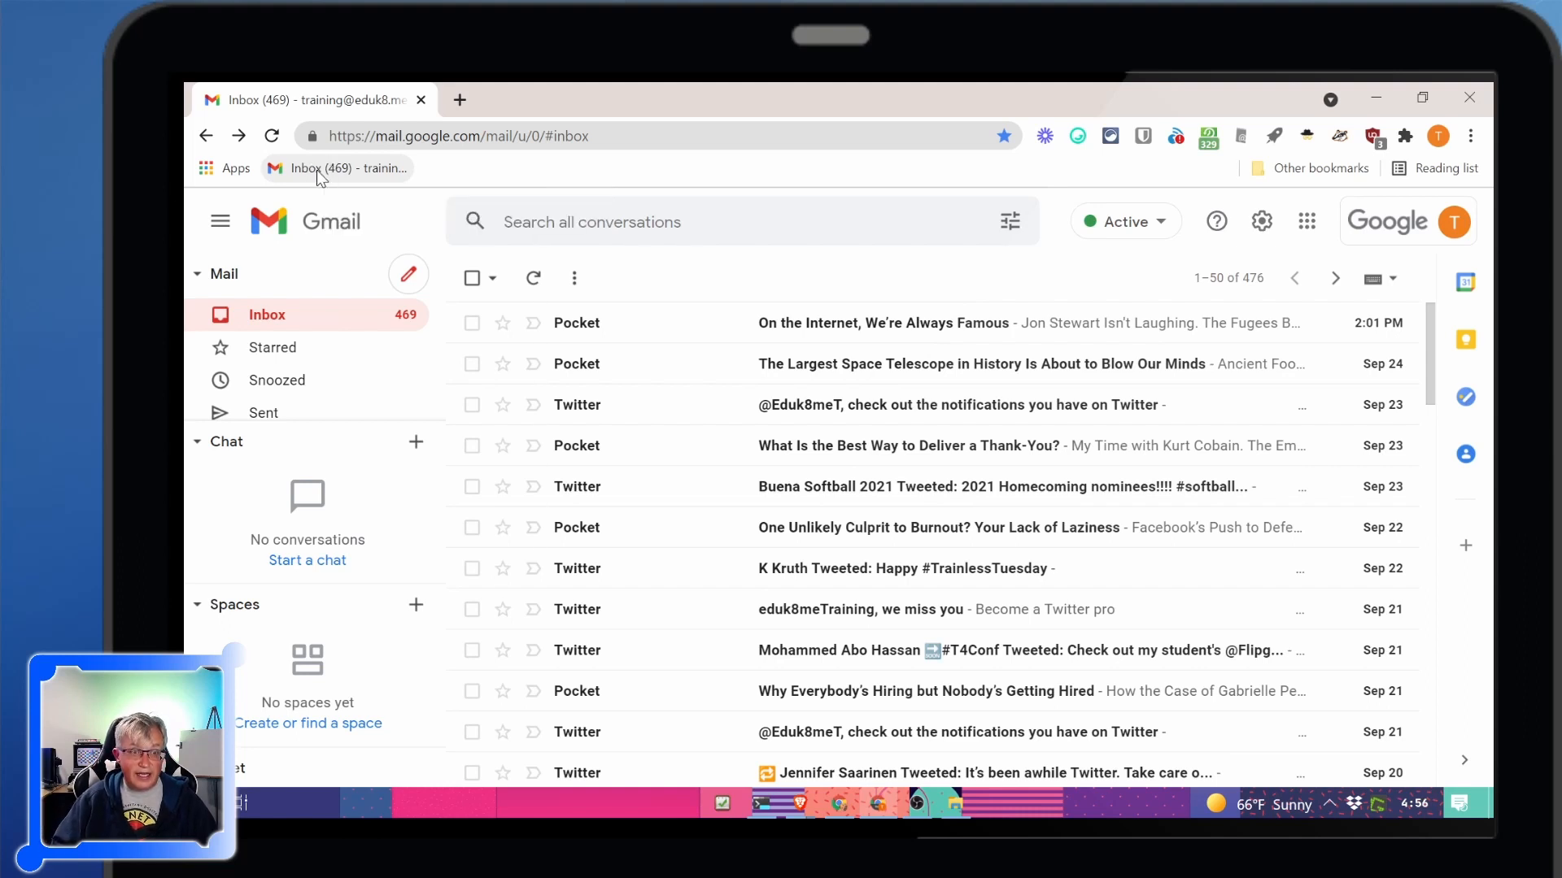
Edit the inbox bookmark and rename it to 'Gmail'
right_click(335, 167)
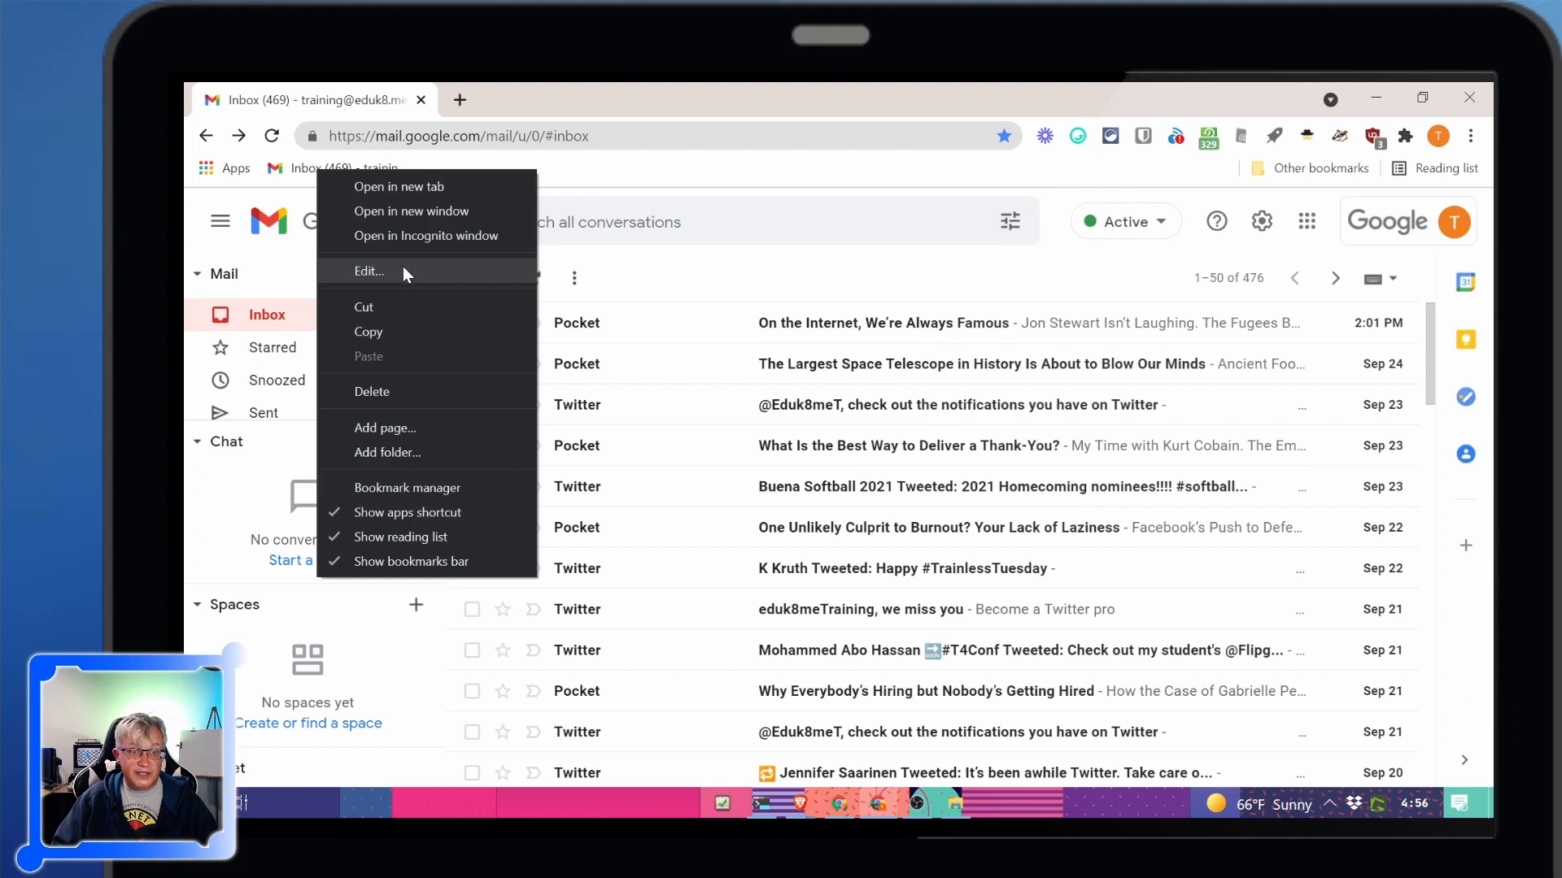
left_click(369, 272)
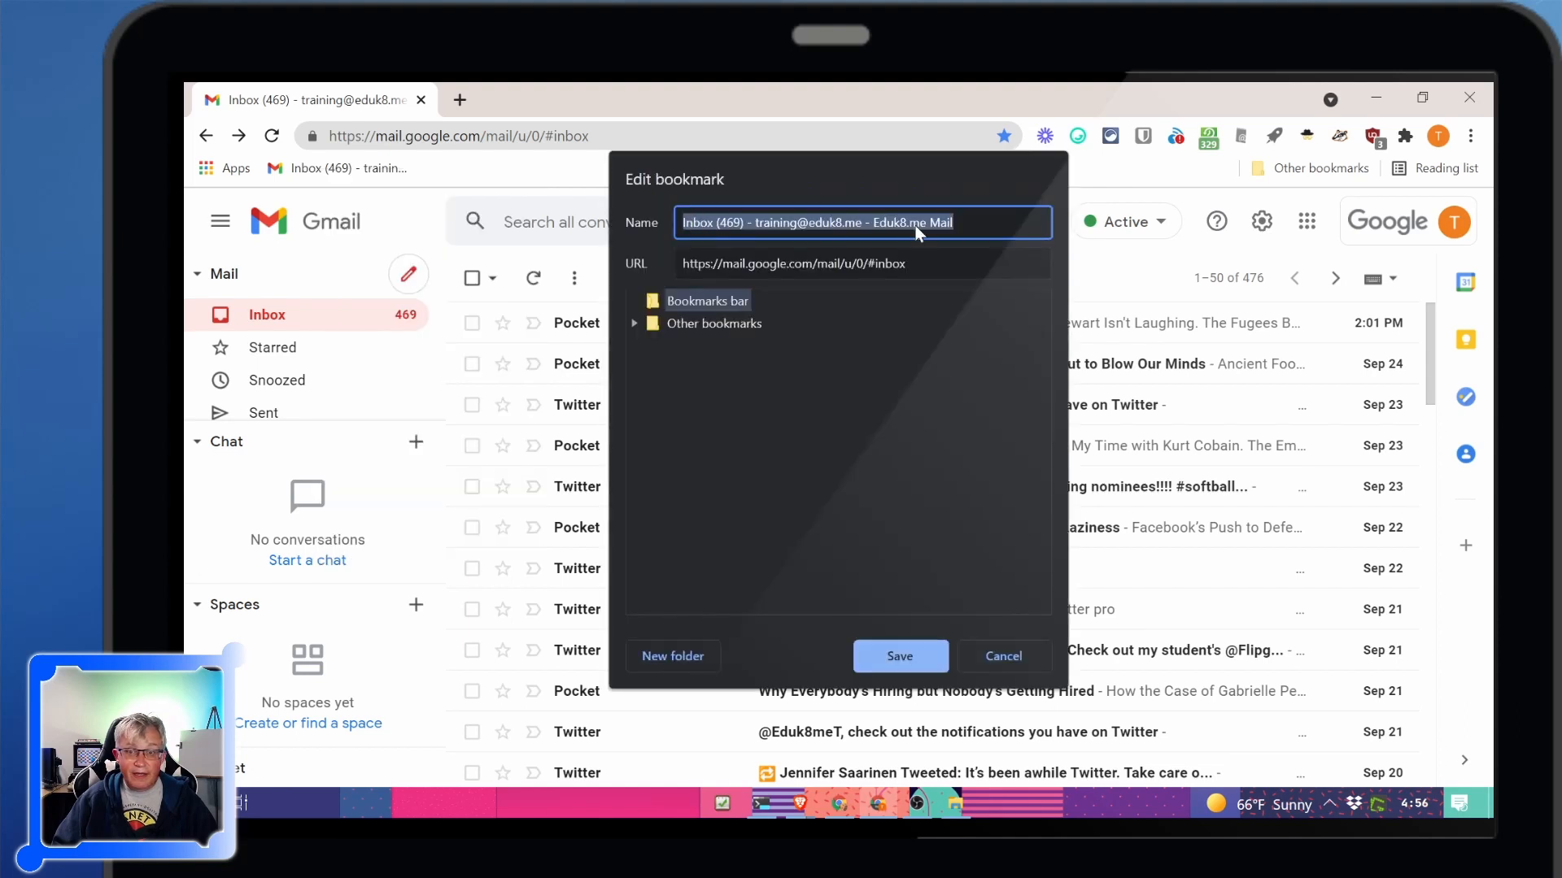
type("Gmail")
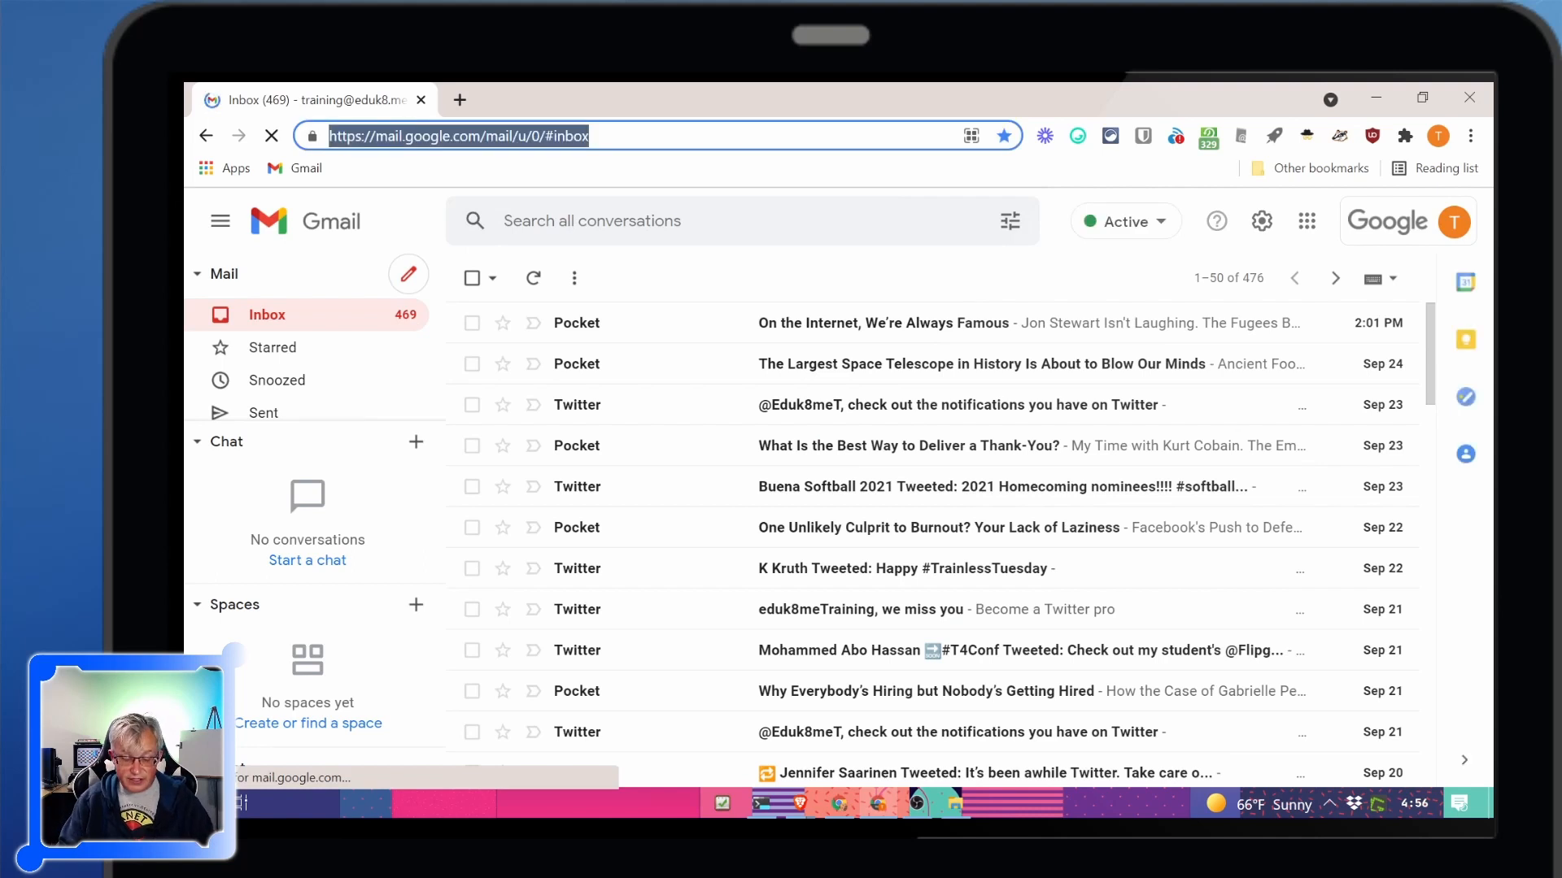
Go to classroom.google.com to reach the Classes page
type("classroom.")
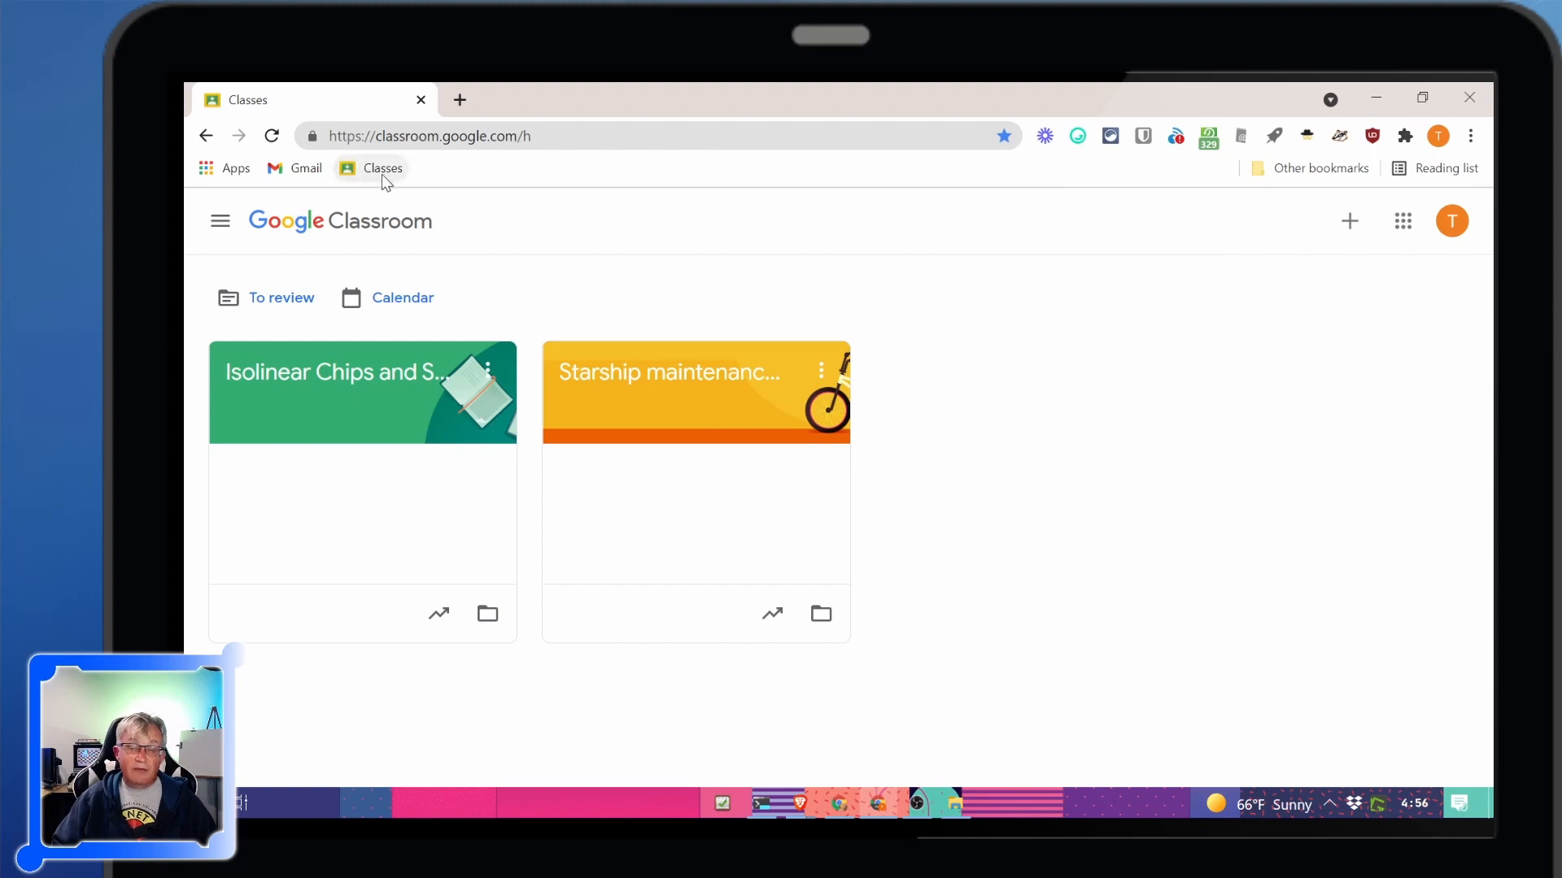
mouse_move(383, 167)
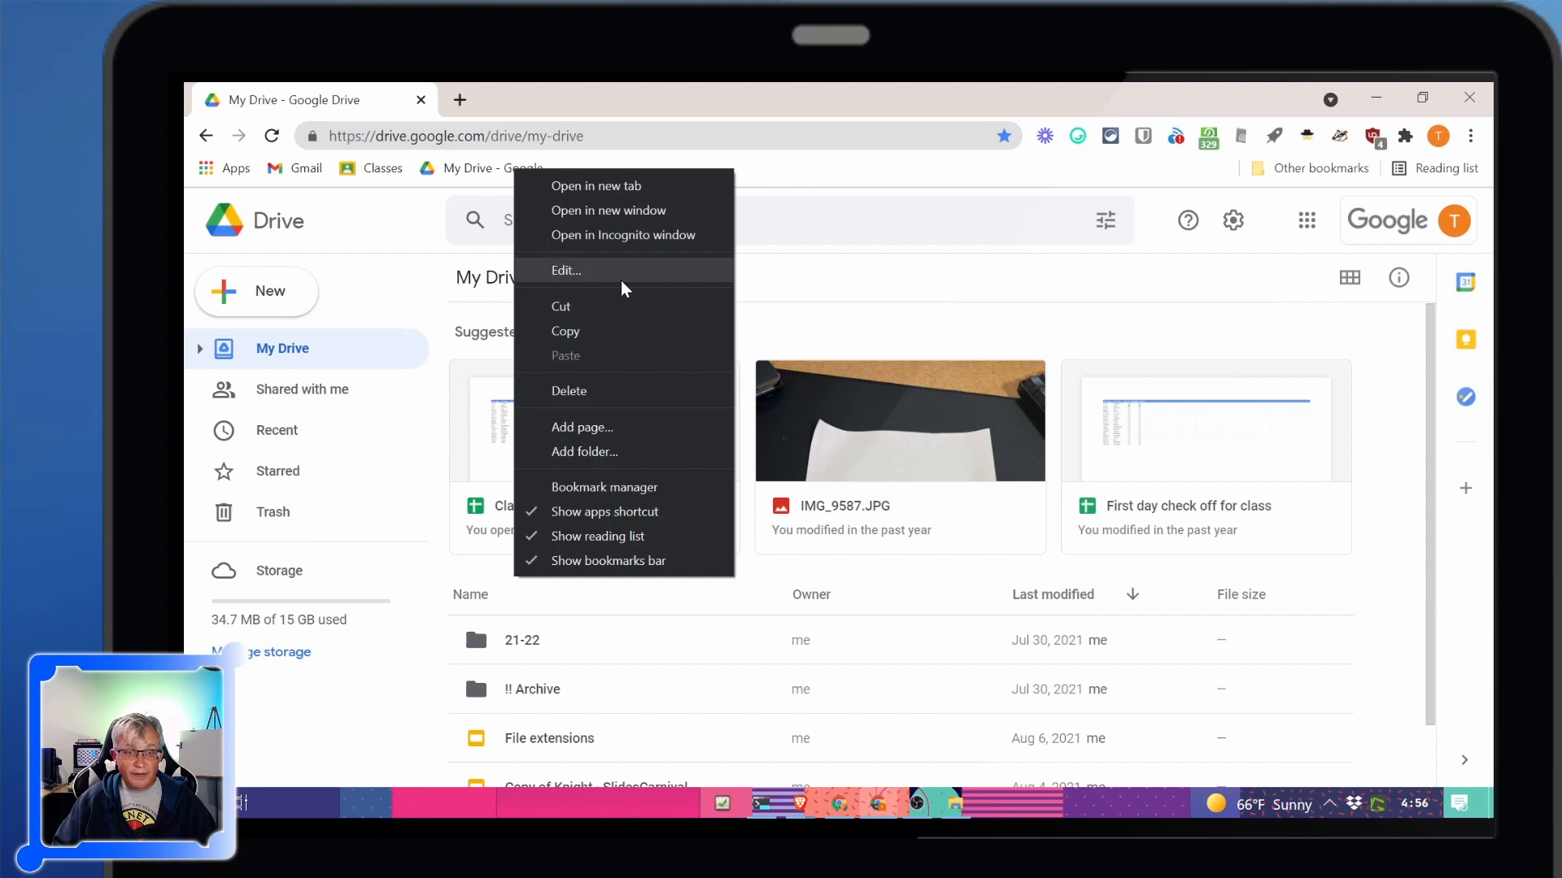
Edit the Drive bookmark and rename it to 'My Drive'
left_click(566, 270)
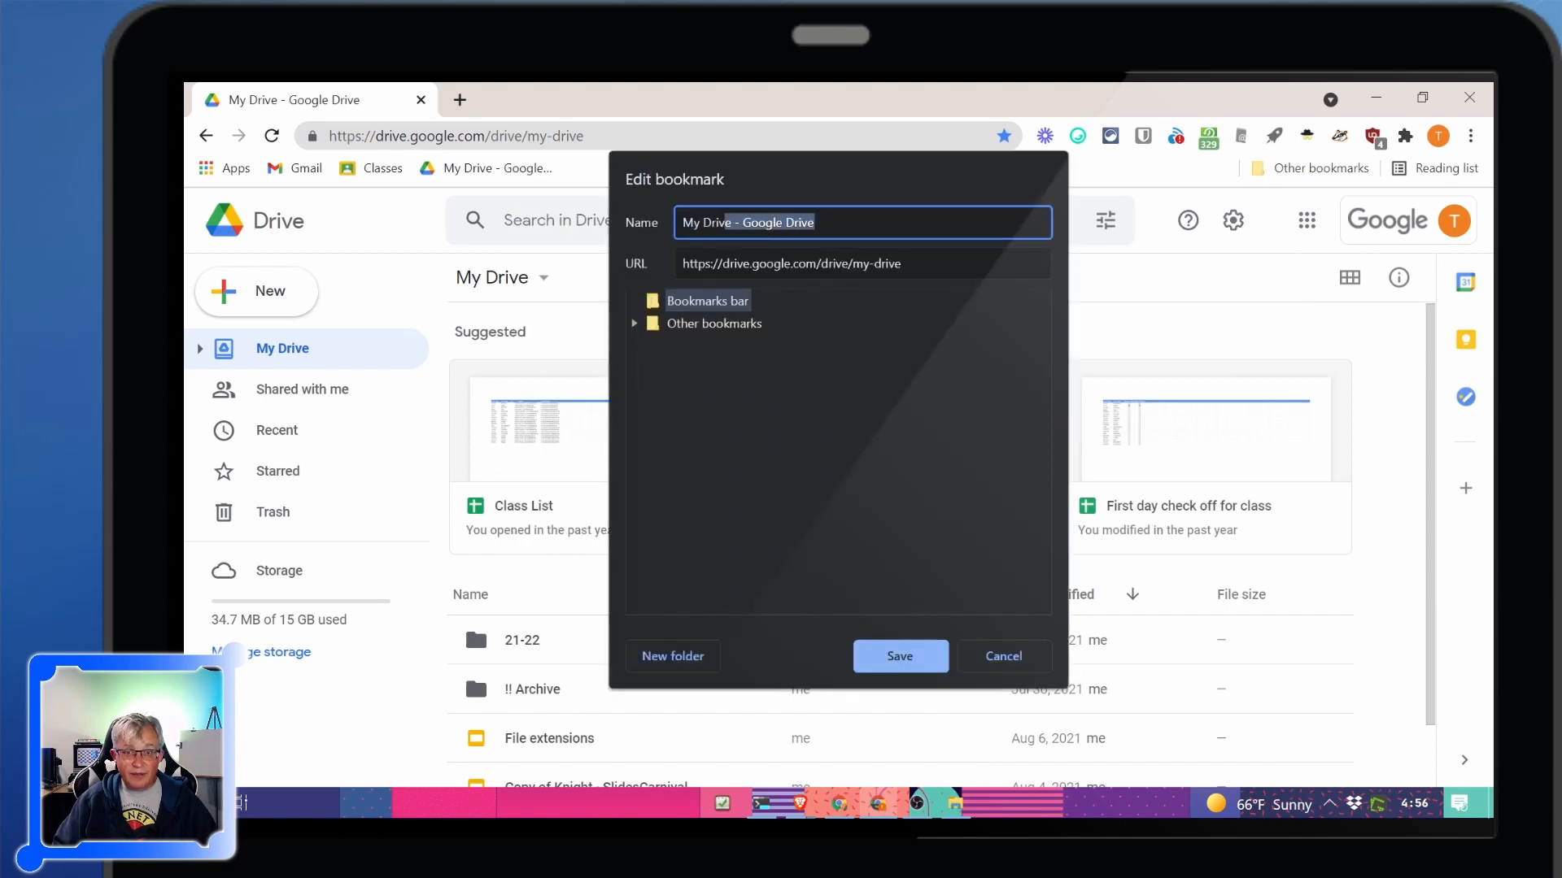
type("My Drive")
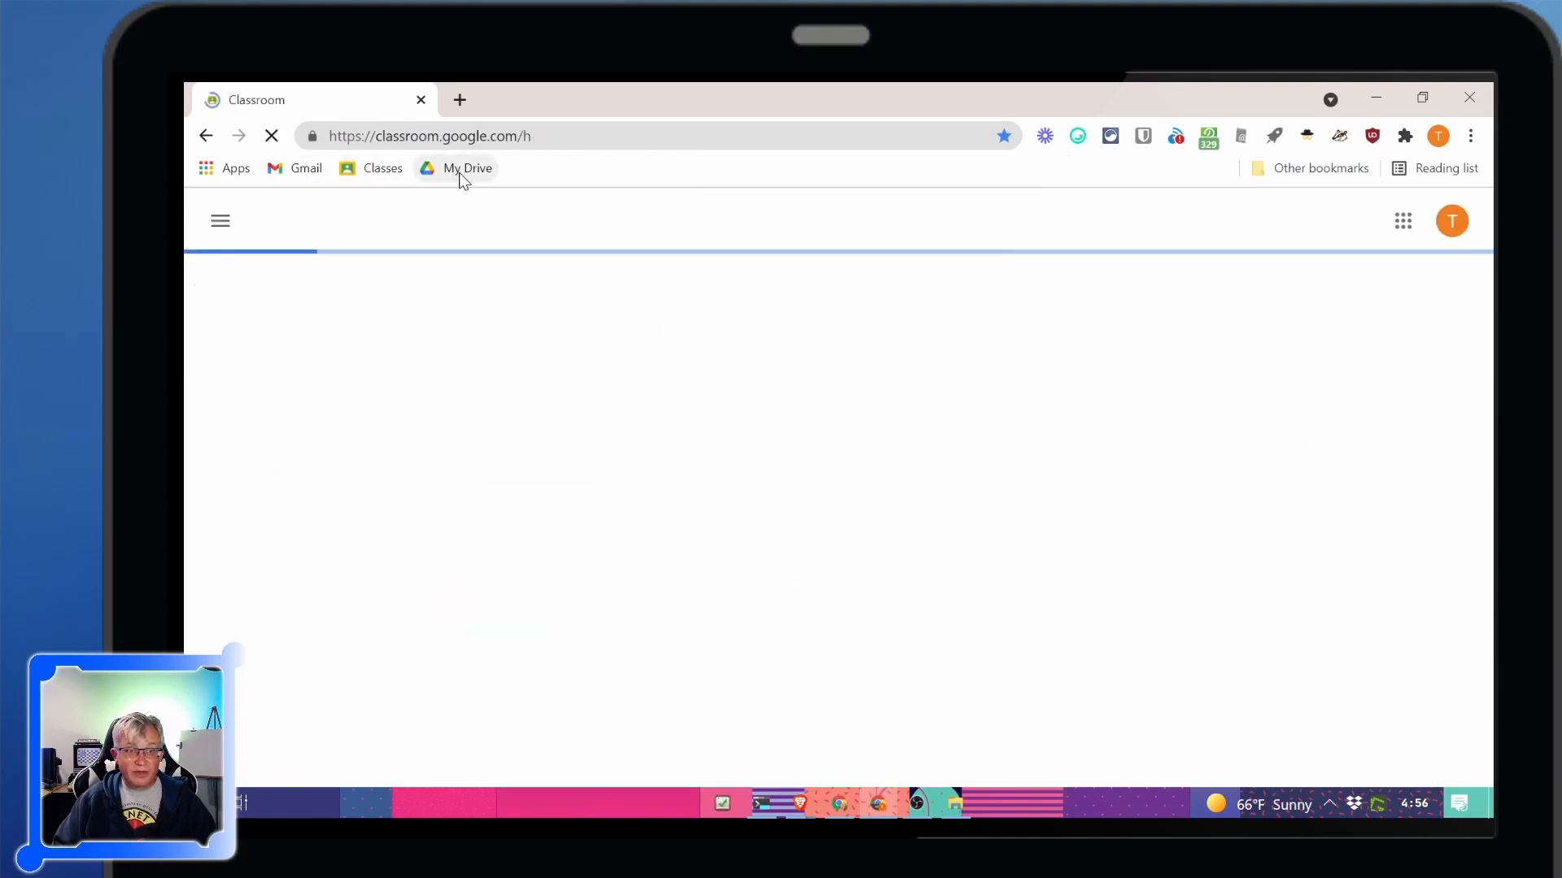
left_click(467, 167)
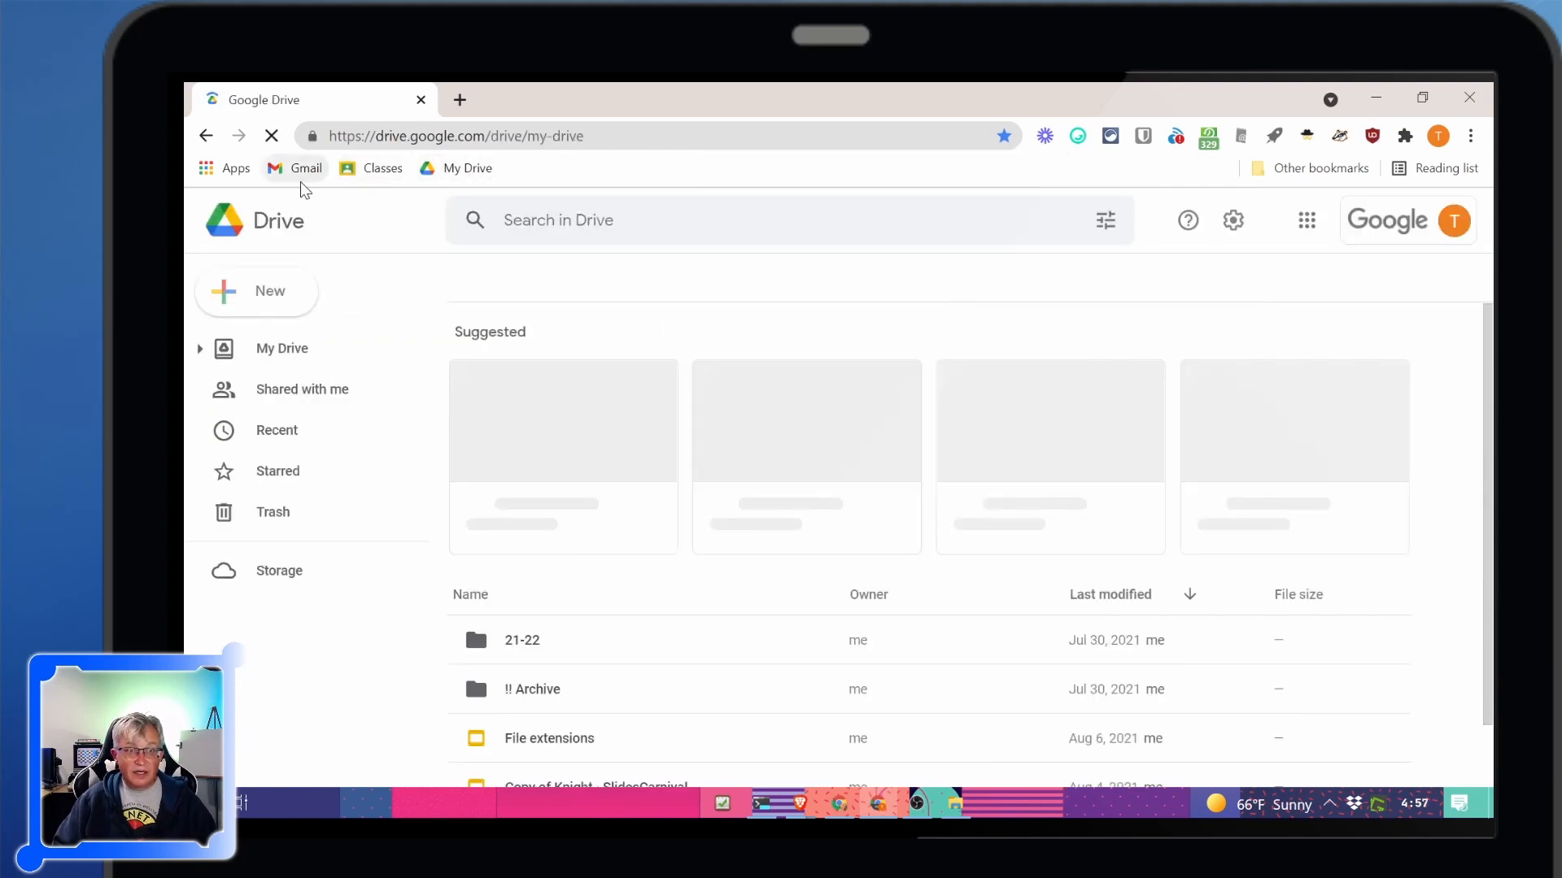
left_click(306, 168)
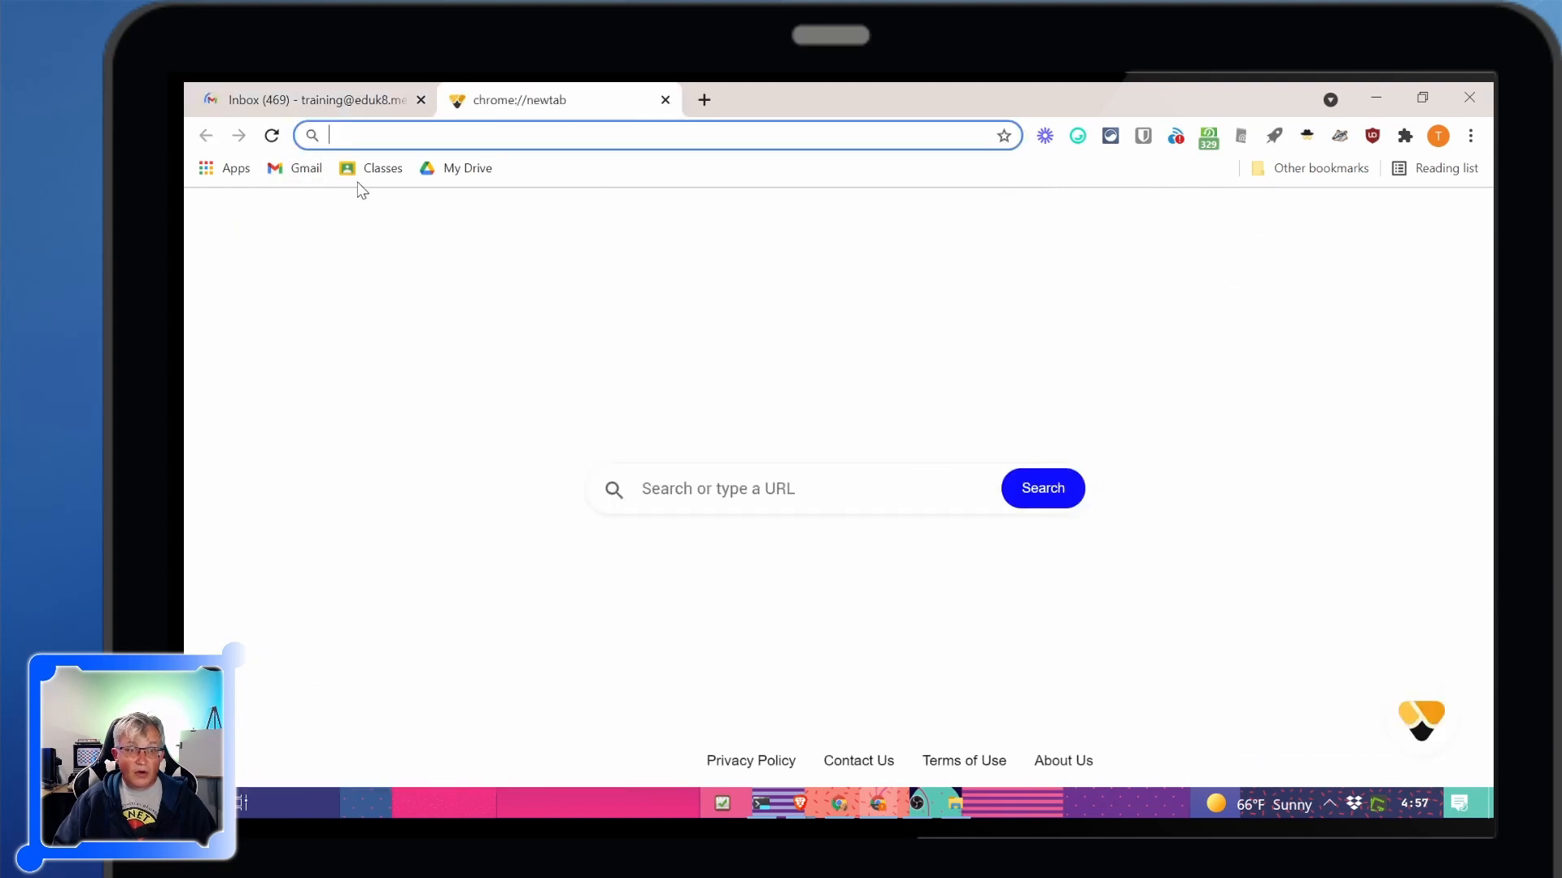
left_click(382, 167)
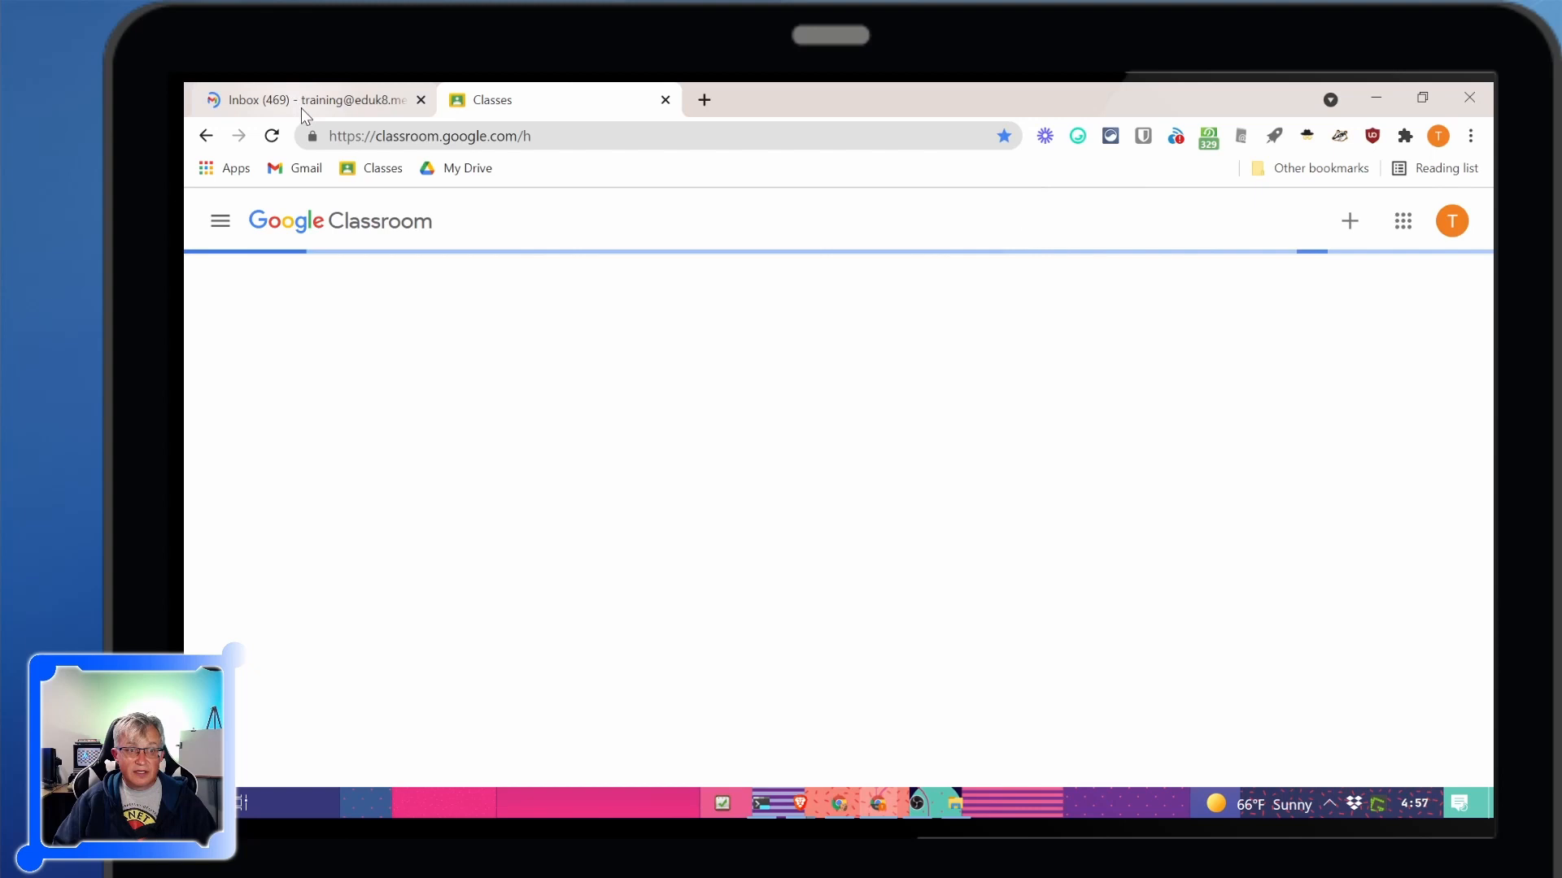
left_click(314, 99)
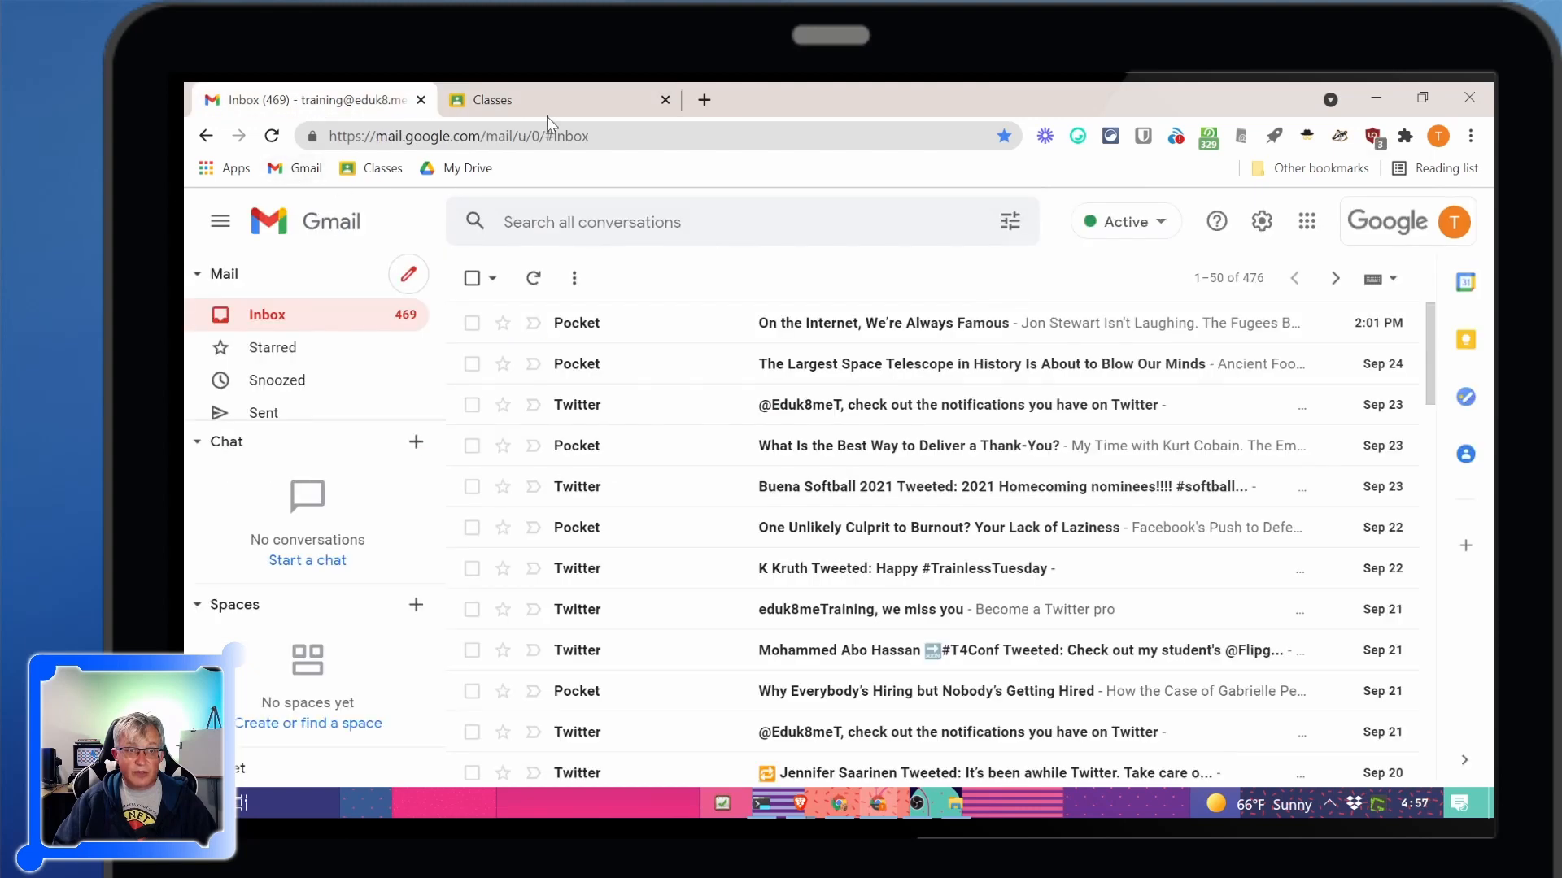
left_click(664, 99)
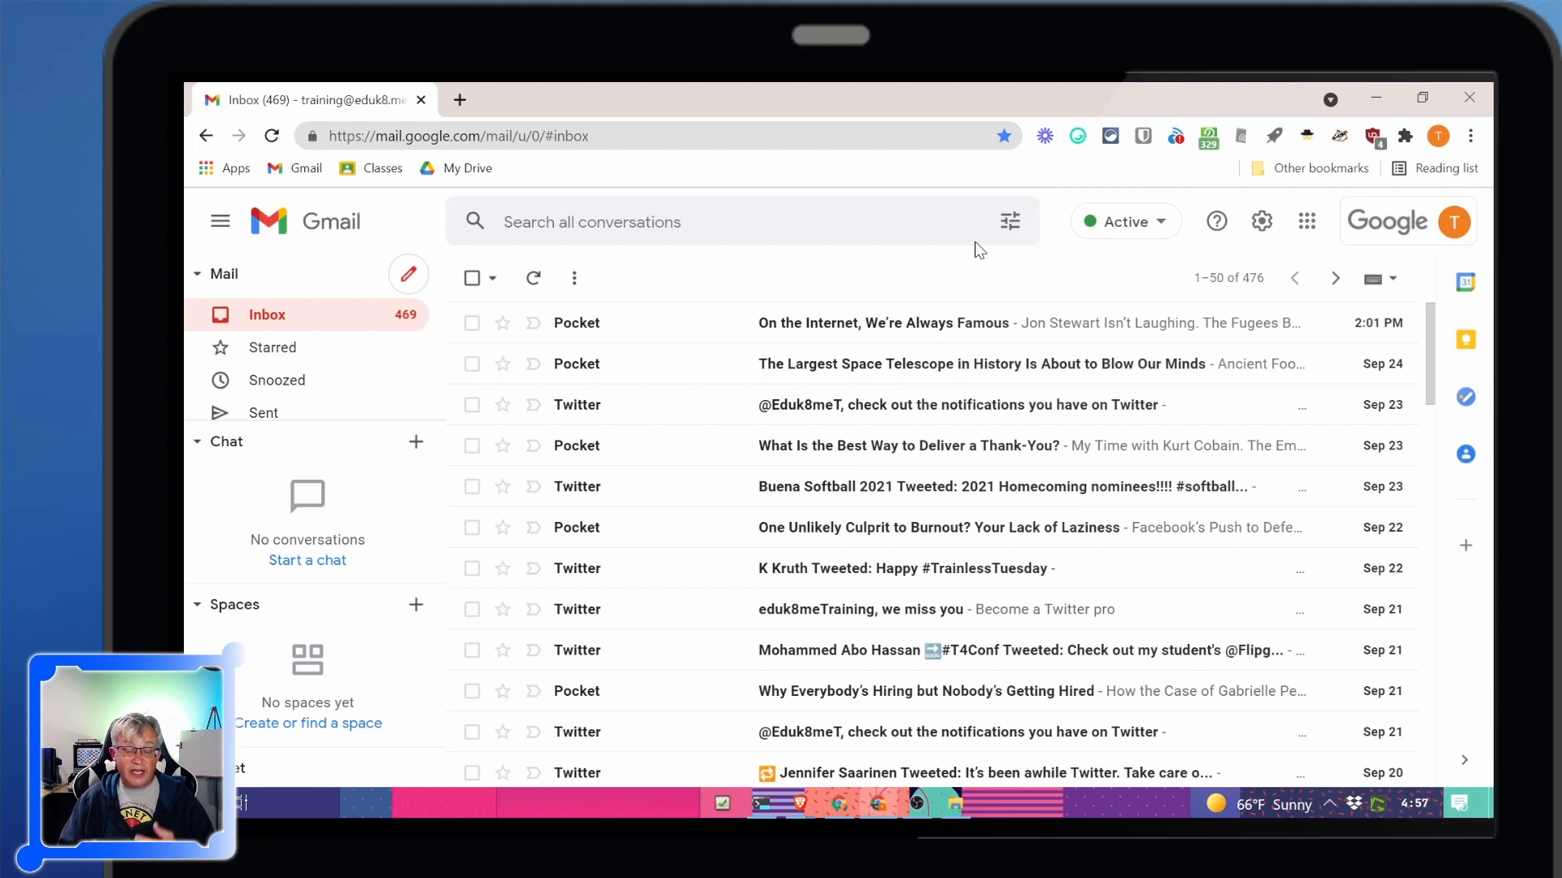
mouse_move(760, 220)
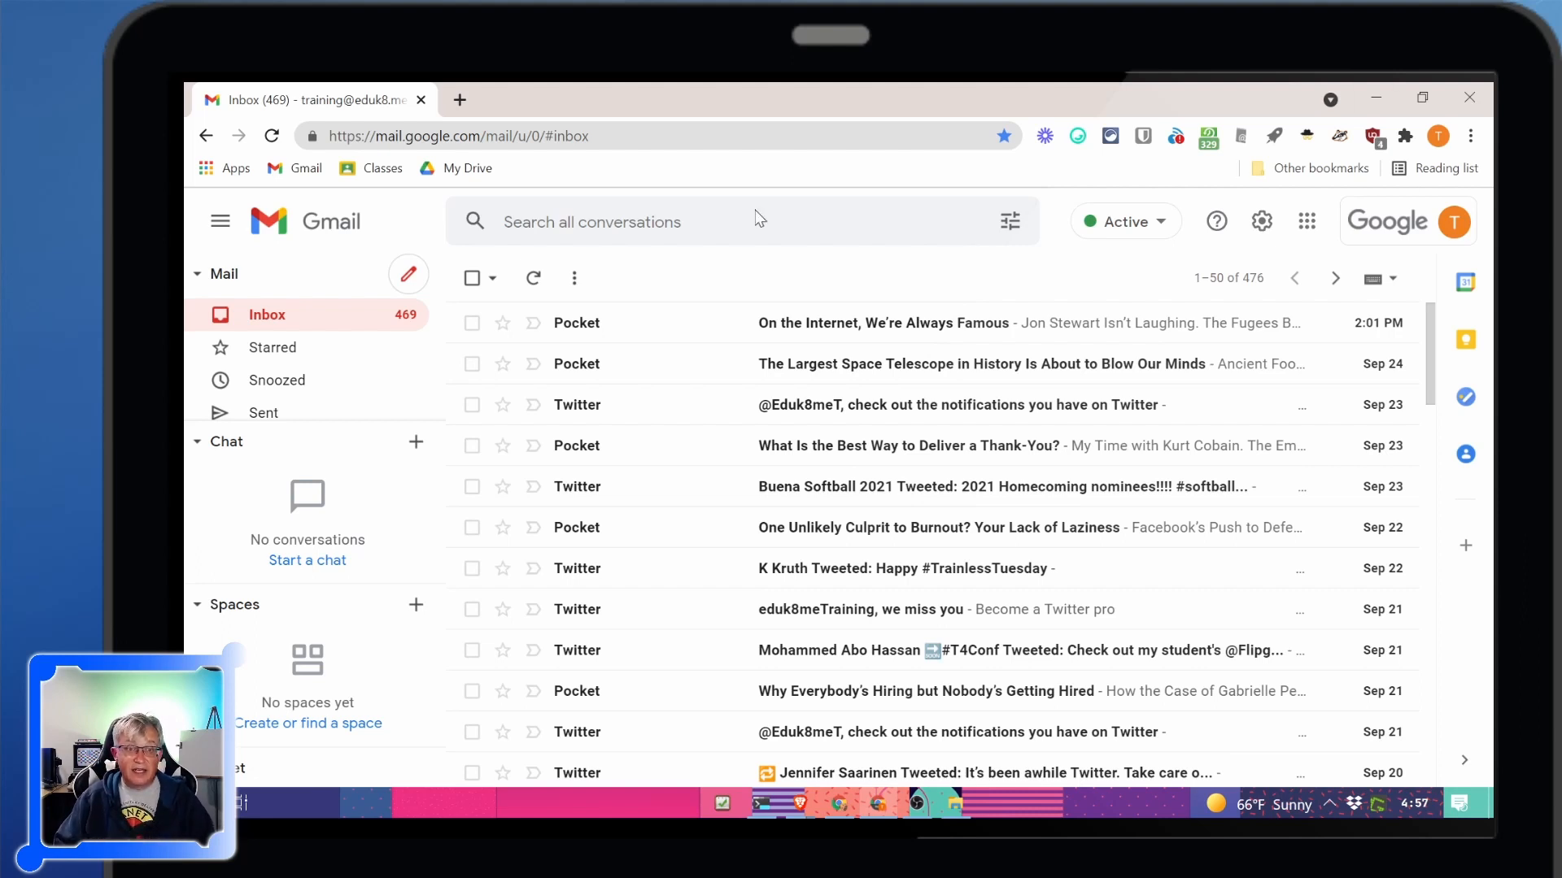
mouse_move(516, 169)
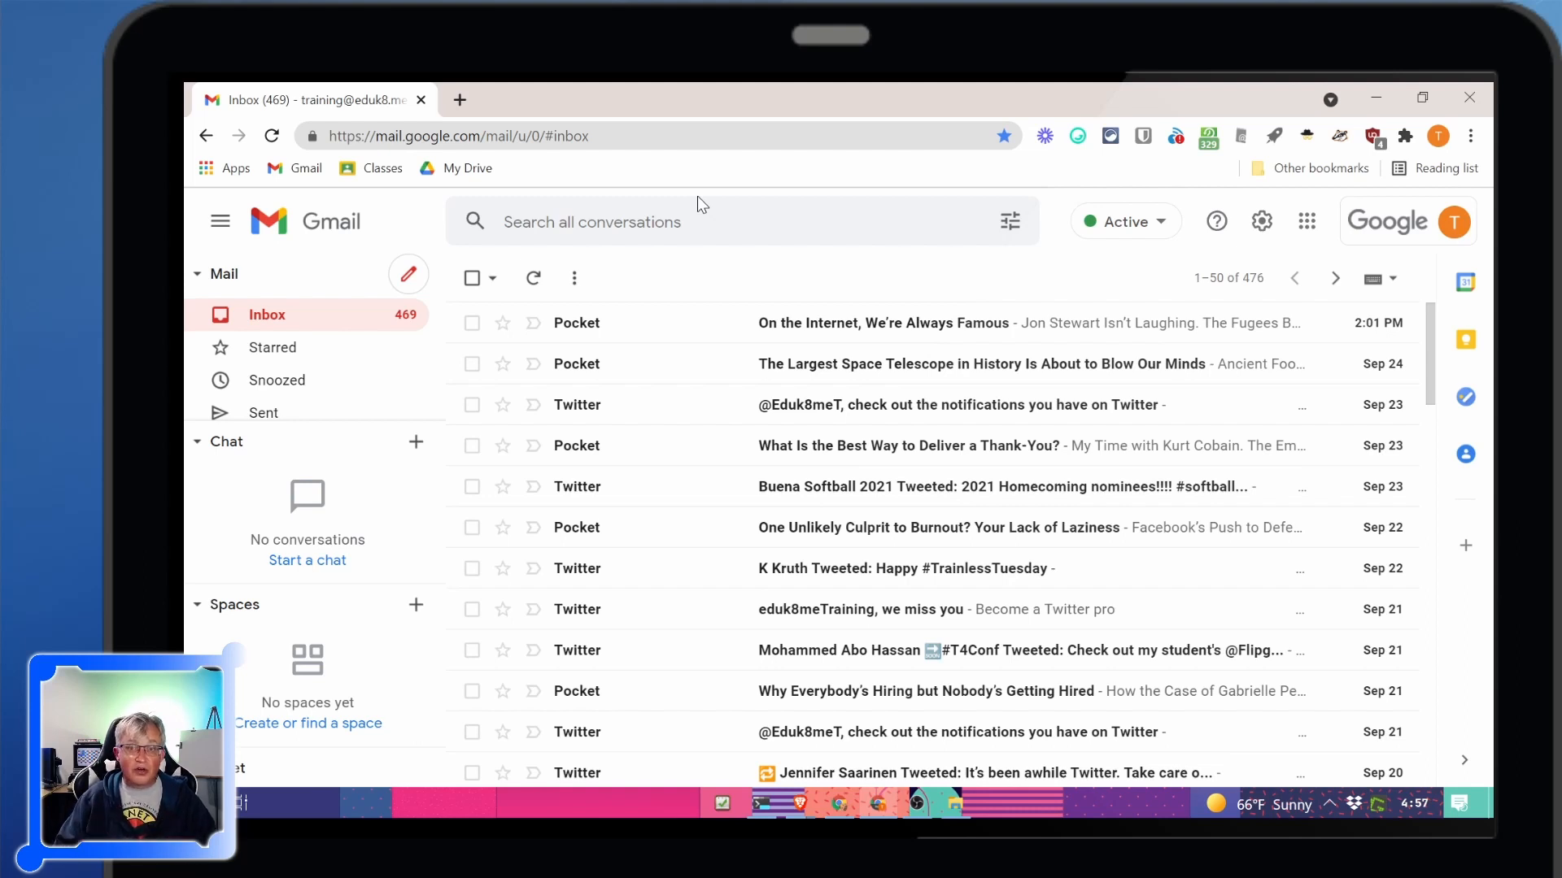
mouse_move(369, 168)
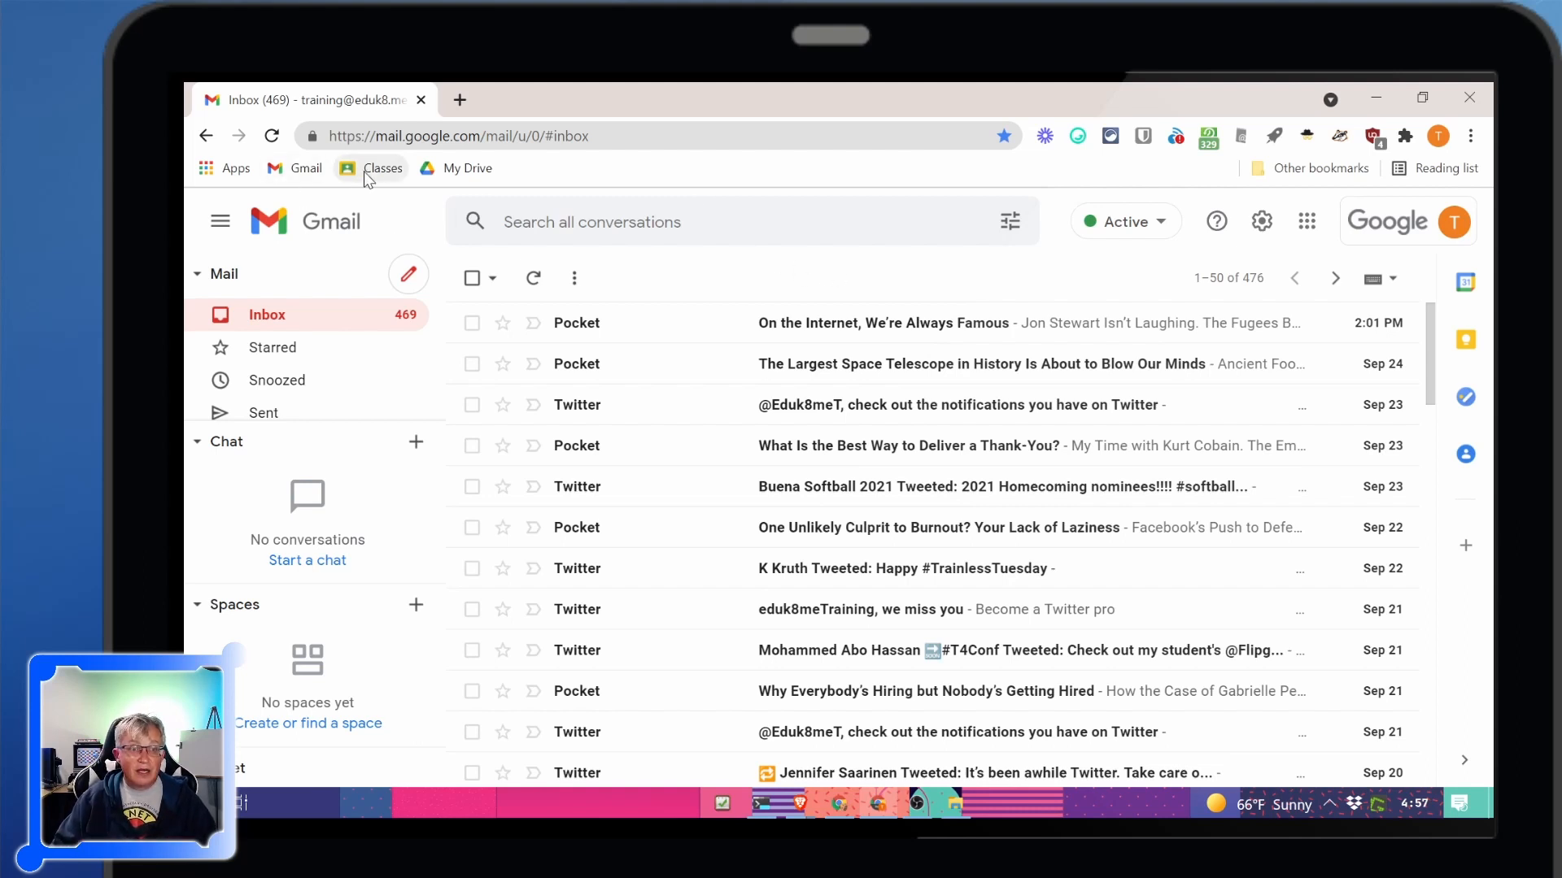
Bookmark the Isolinear Chips and Salsa class from the Classroom home page, then head to My Drive
left_click(382, 168)
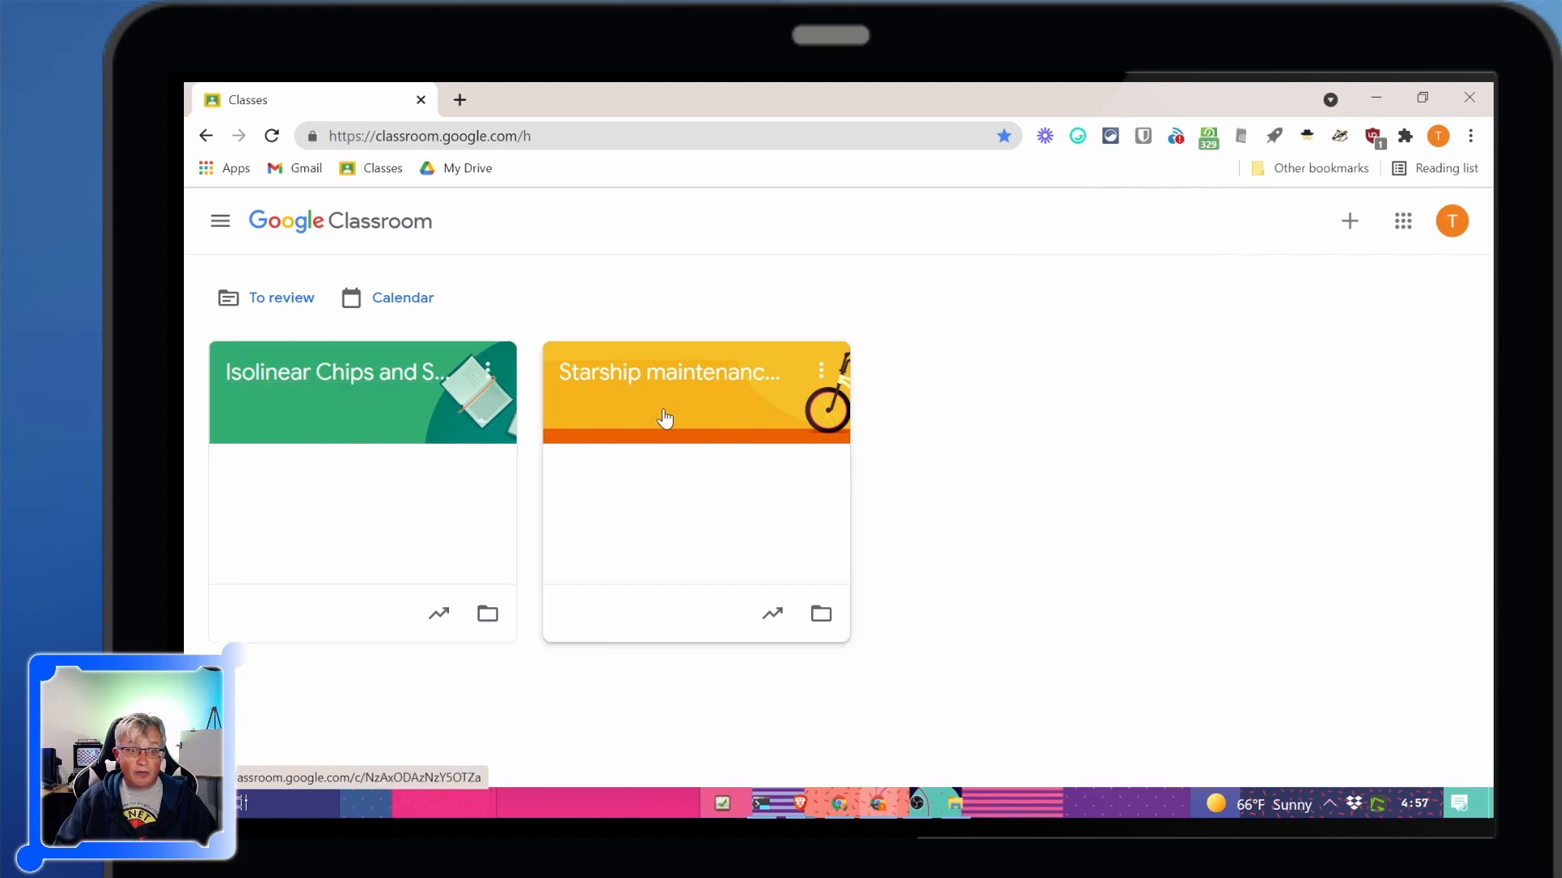
left_click(339, 371)
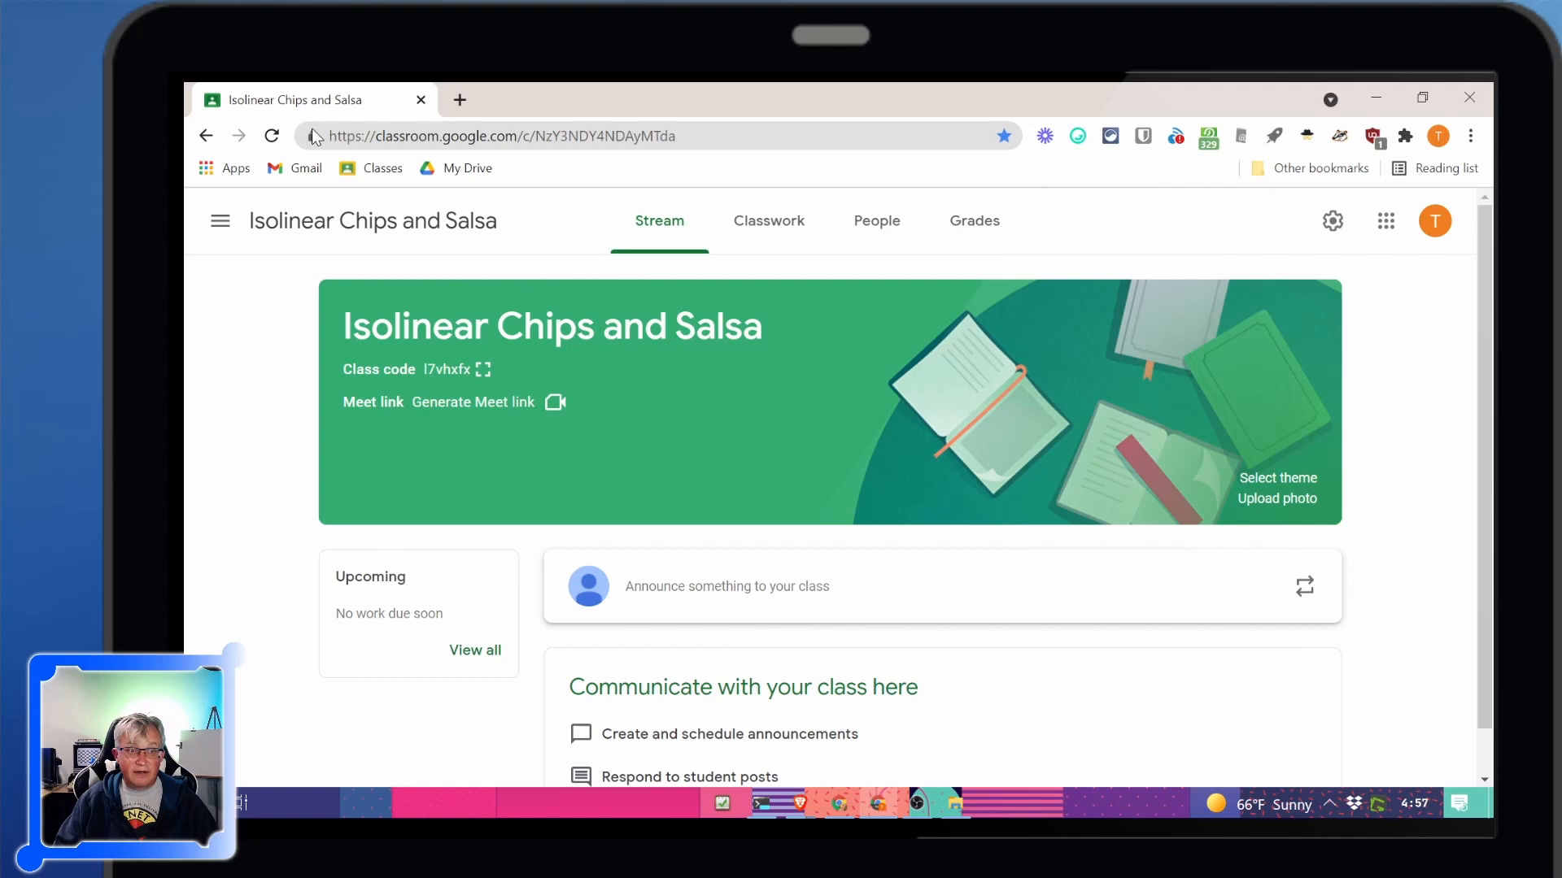
left_click(503, 137)
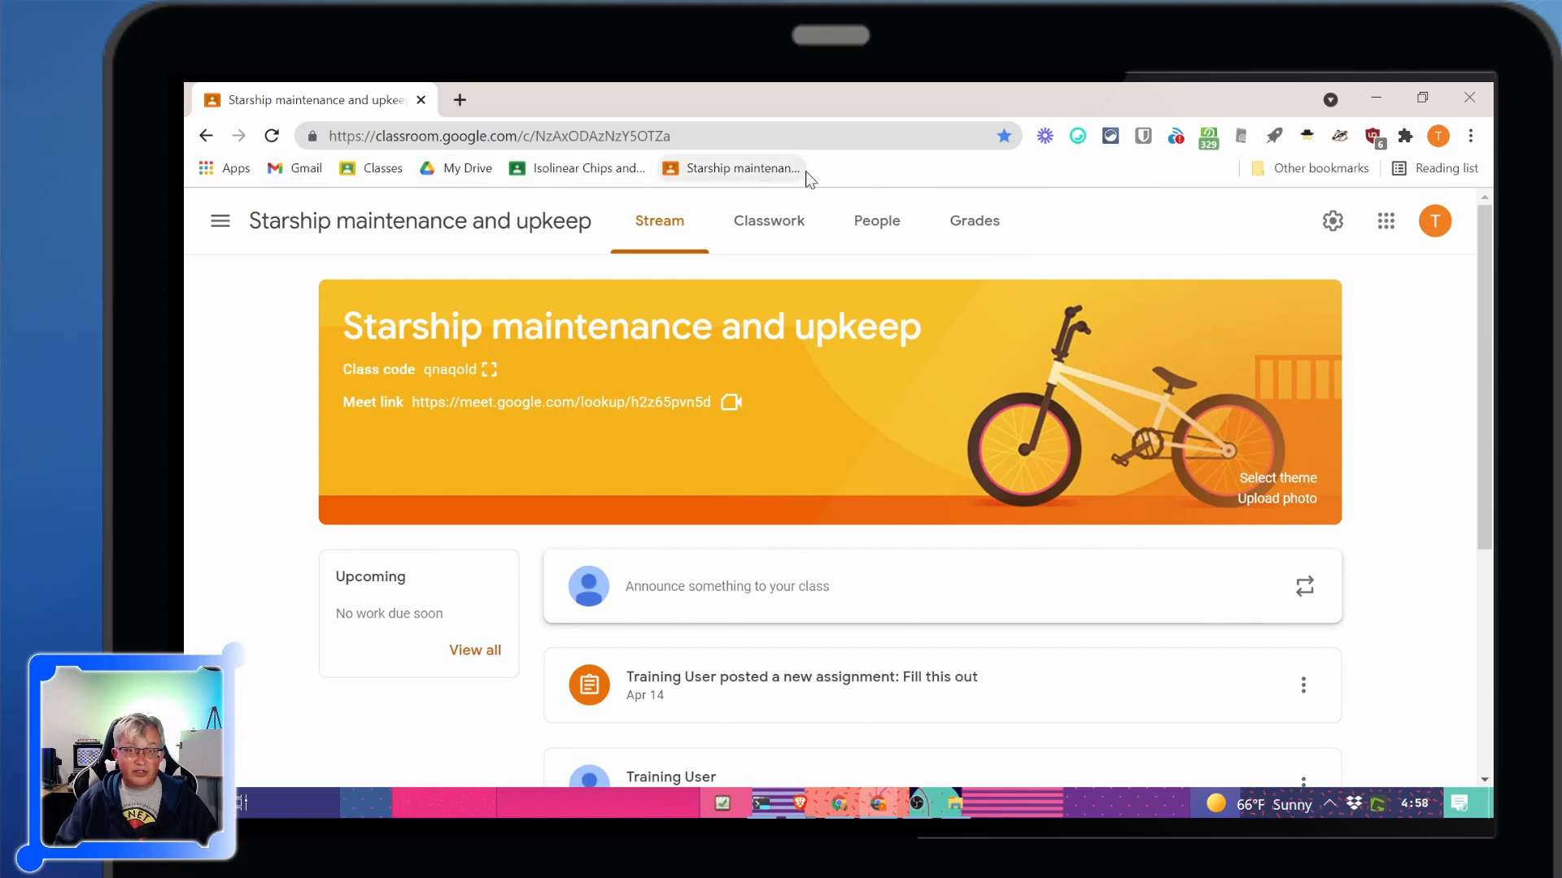
mouse_move(613, 174)
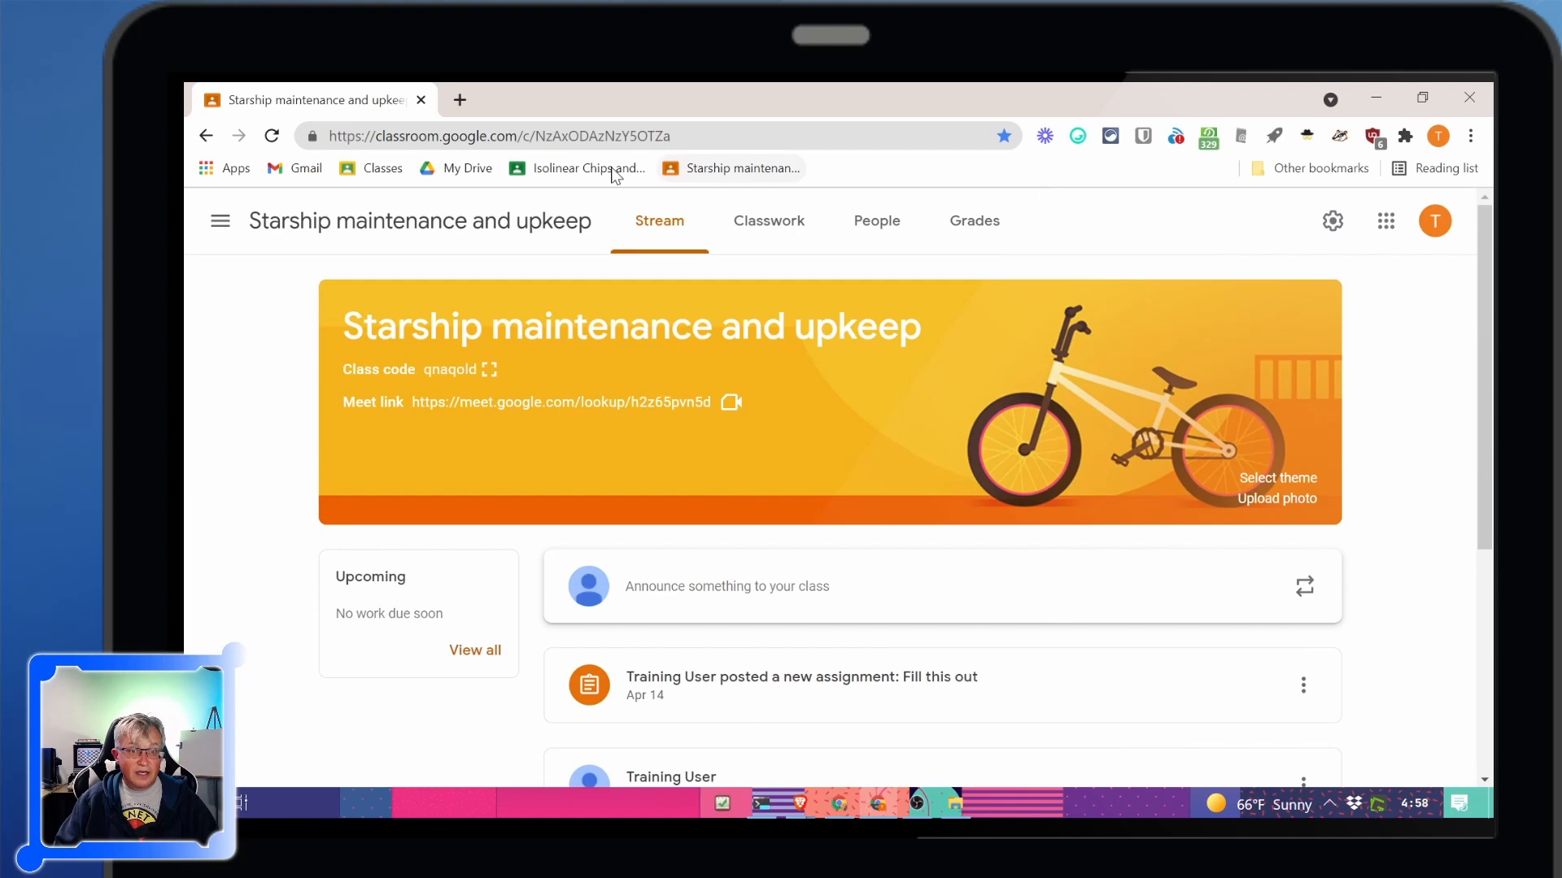
left_click(465, 167)
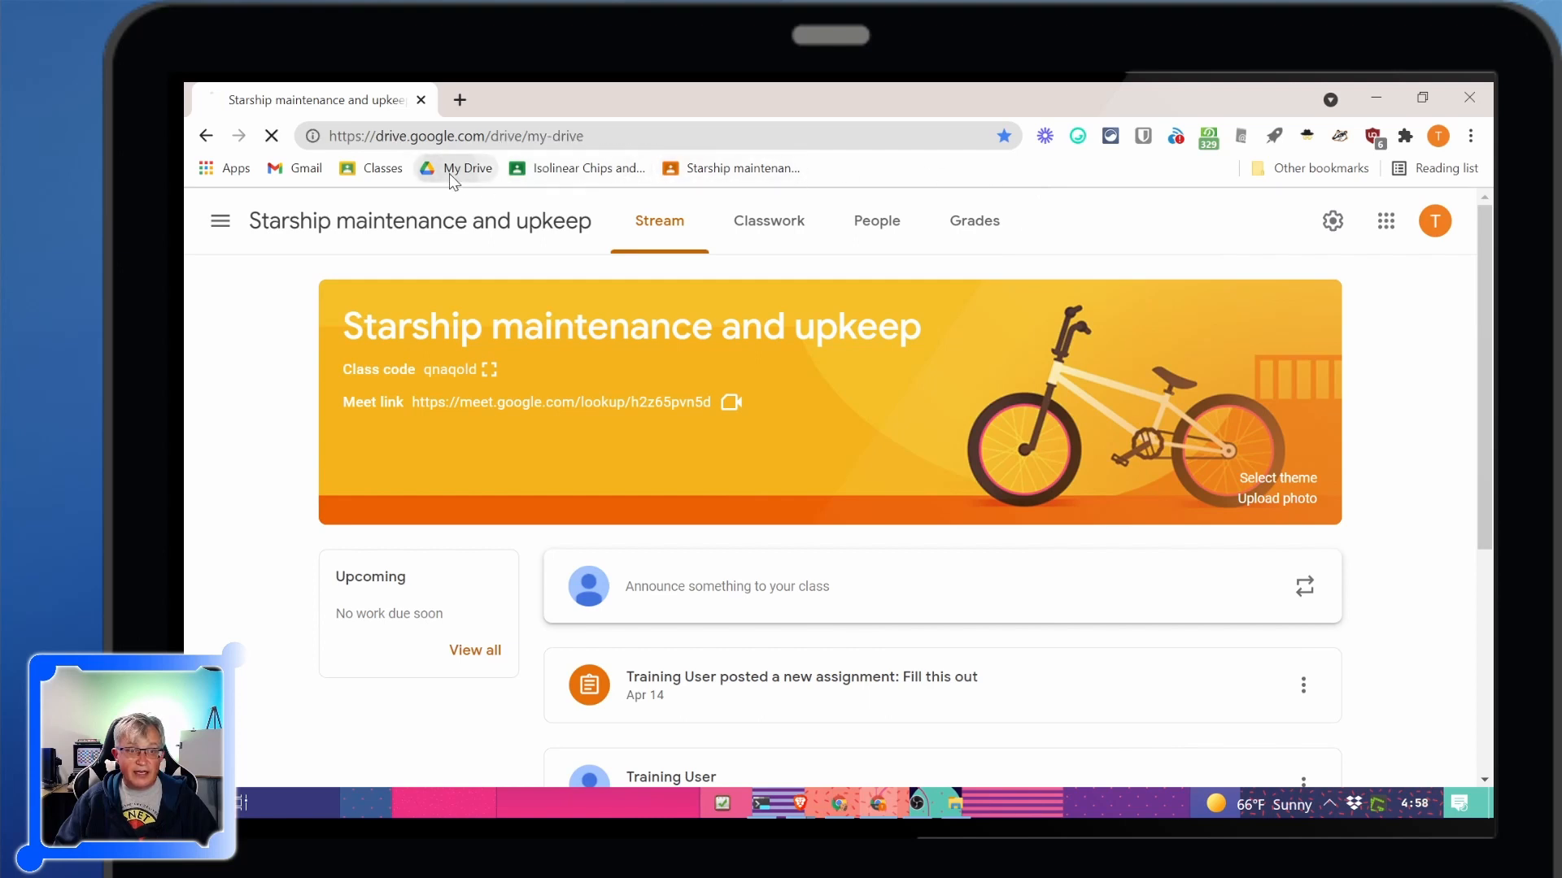
Bookmark Drive's Recent files page and rename the bookmark to 'Recent'
left_click(465, 167)
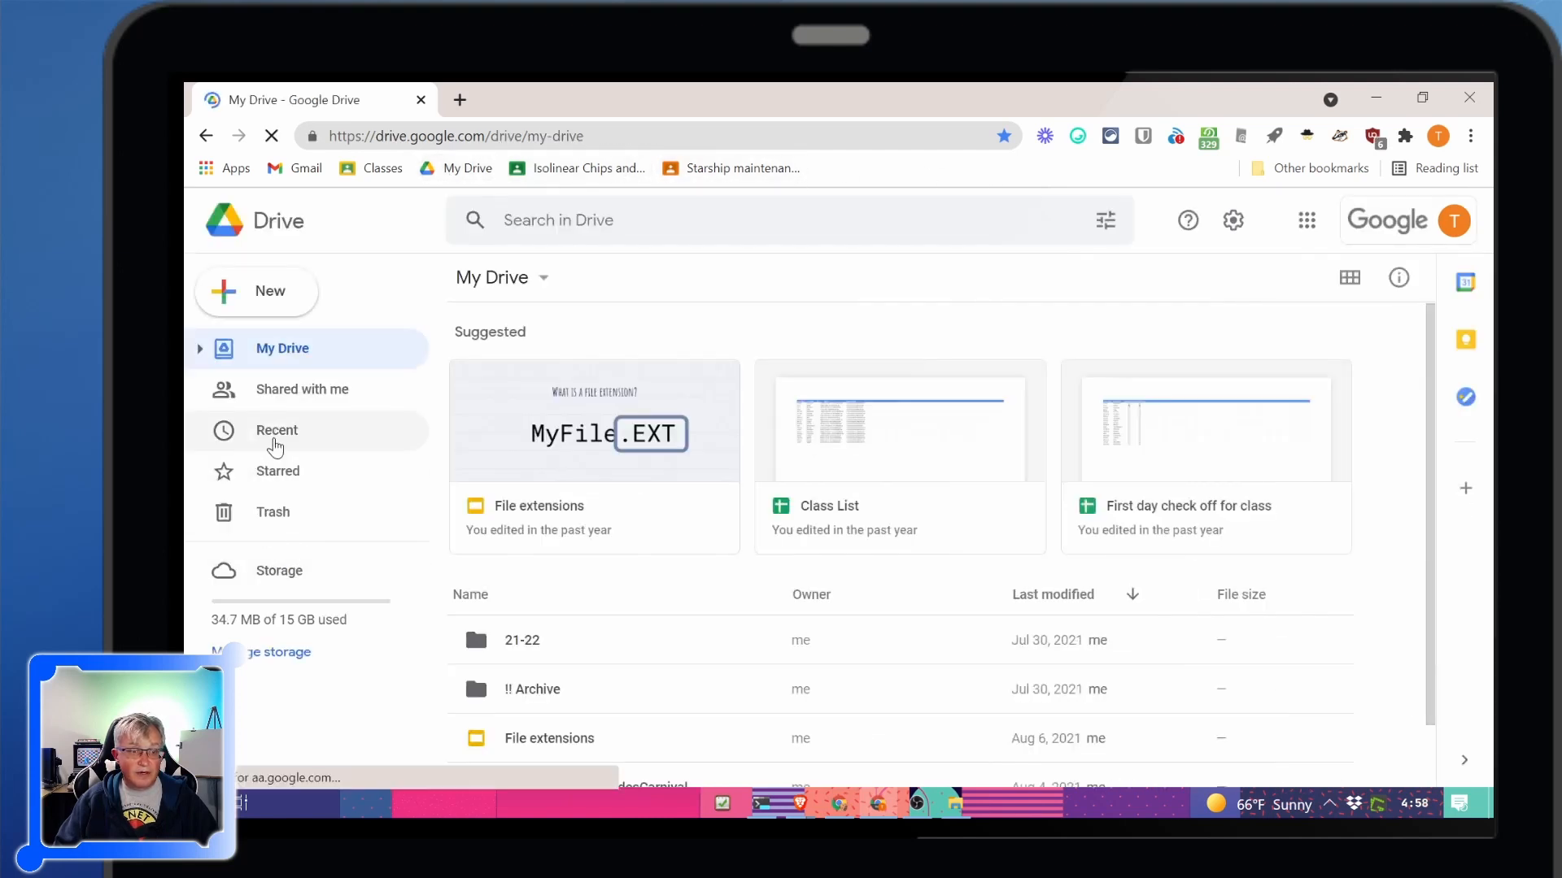
left_click(276, 429)
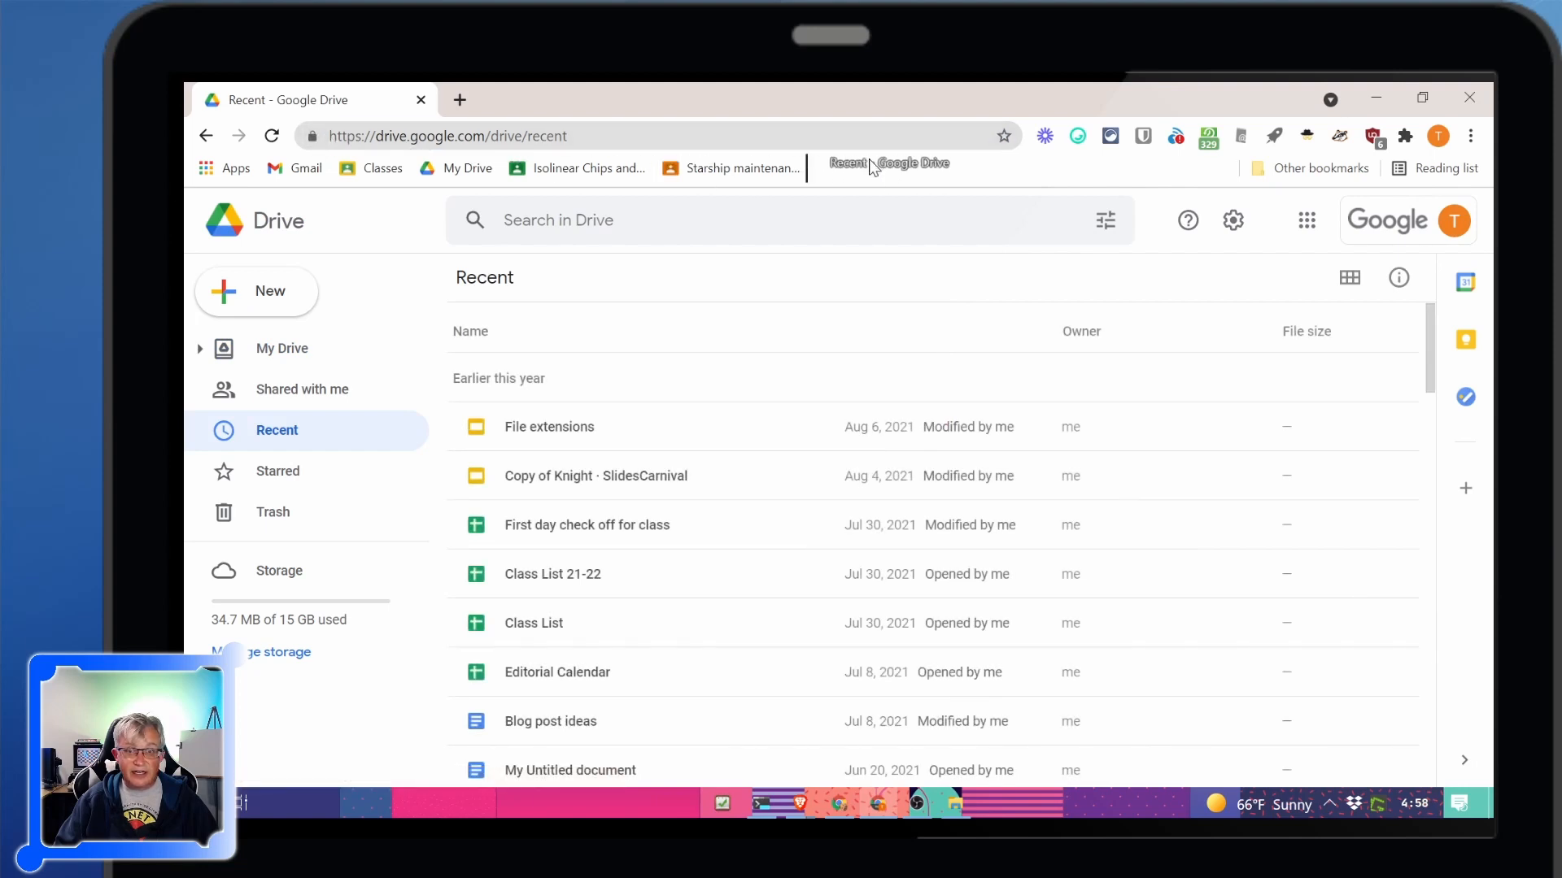
right_click(885, 167)
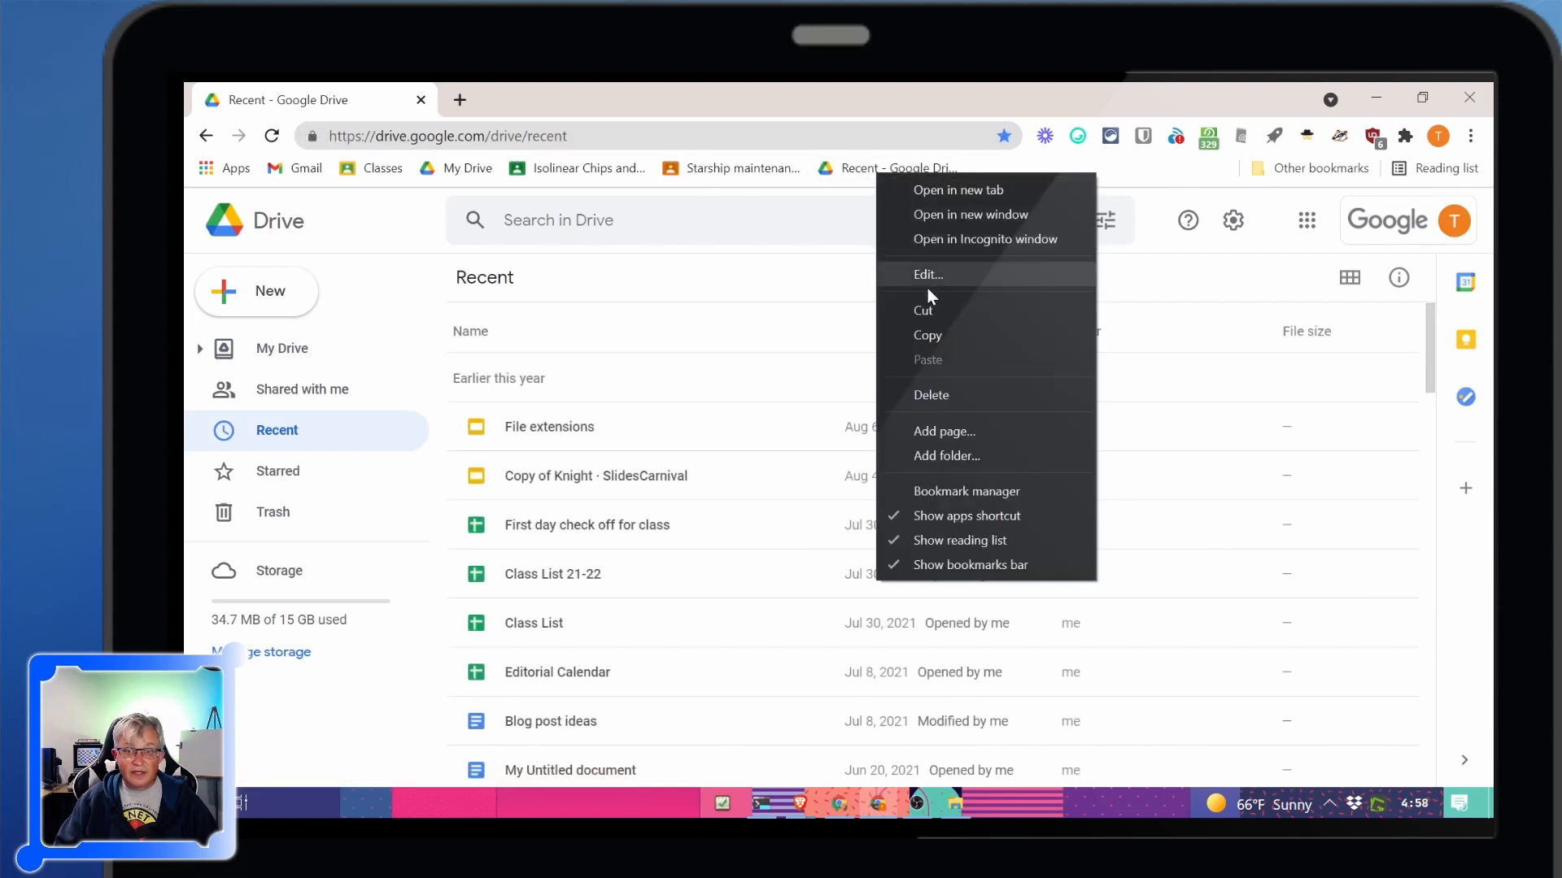
left_click(927, 273)
type("Recent")
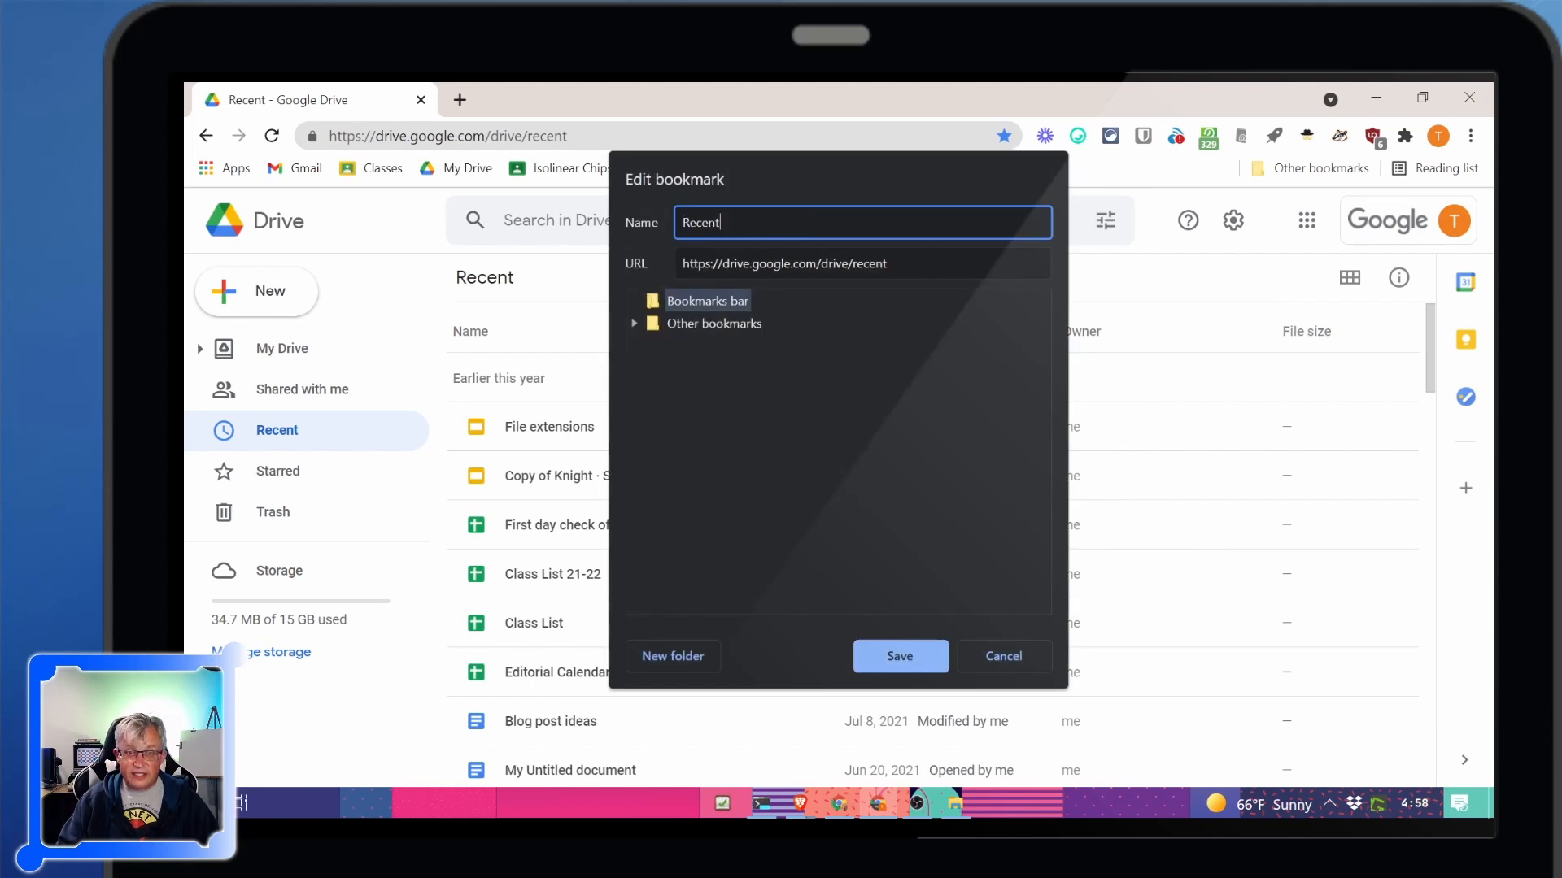
left_click(898, 655)
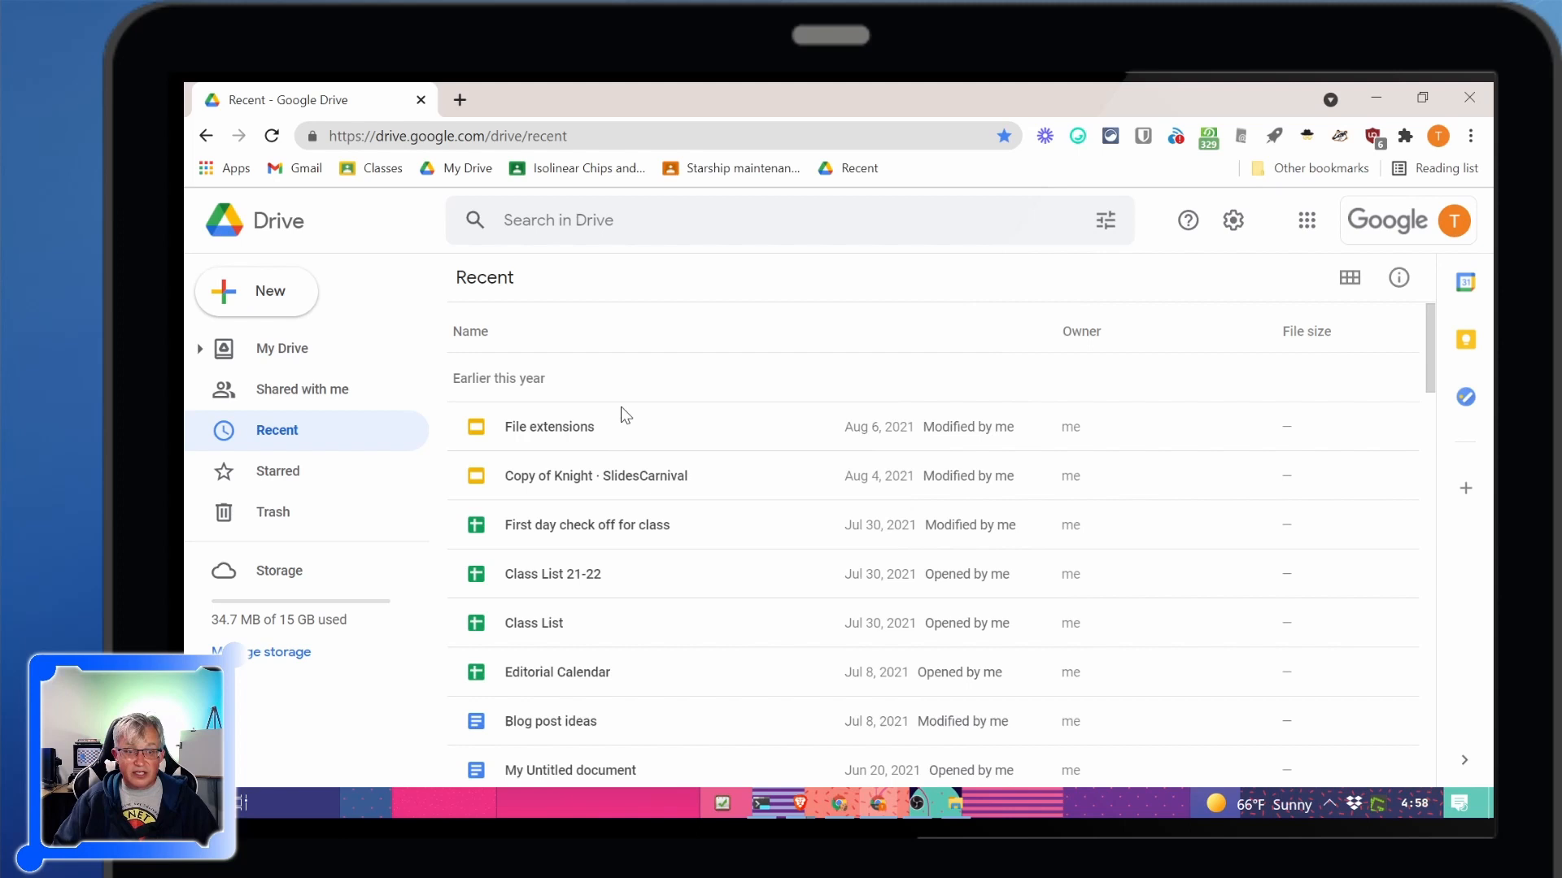
mouse_move(572, 719)
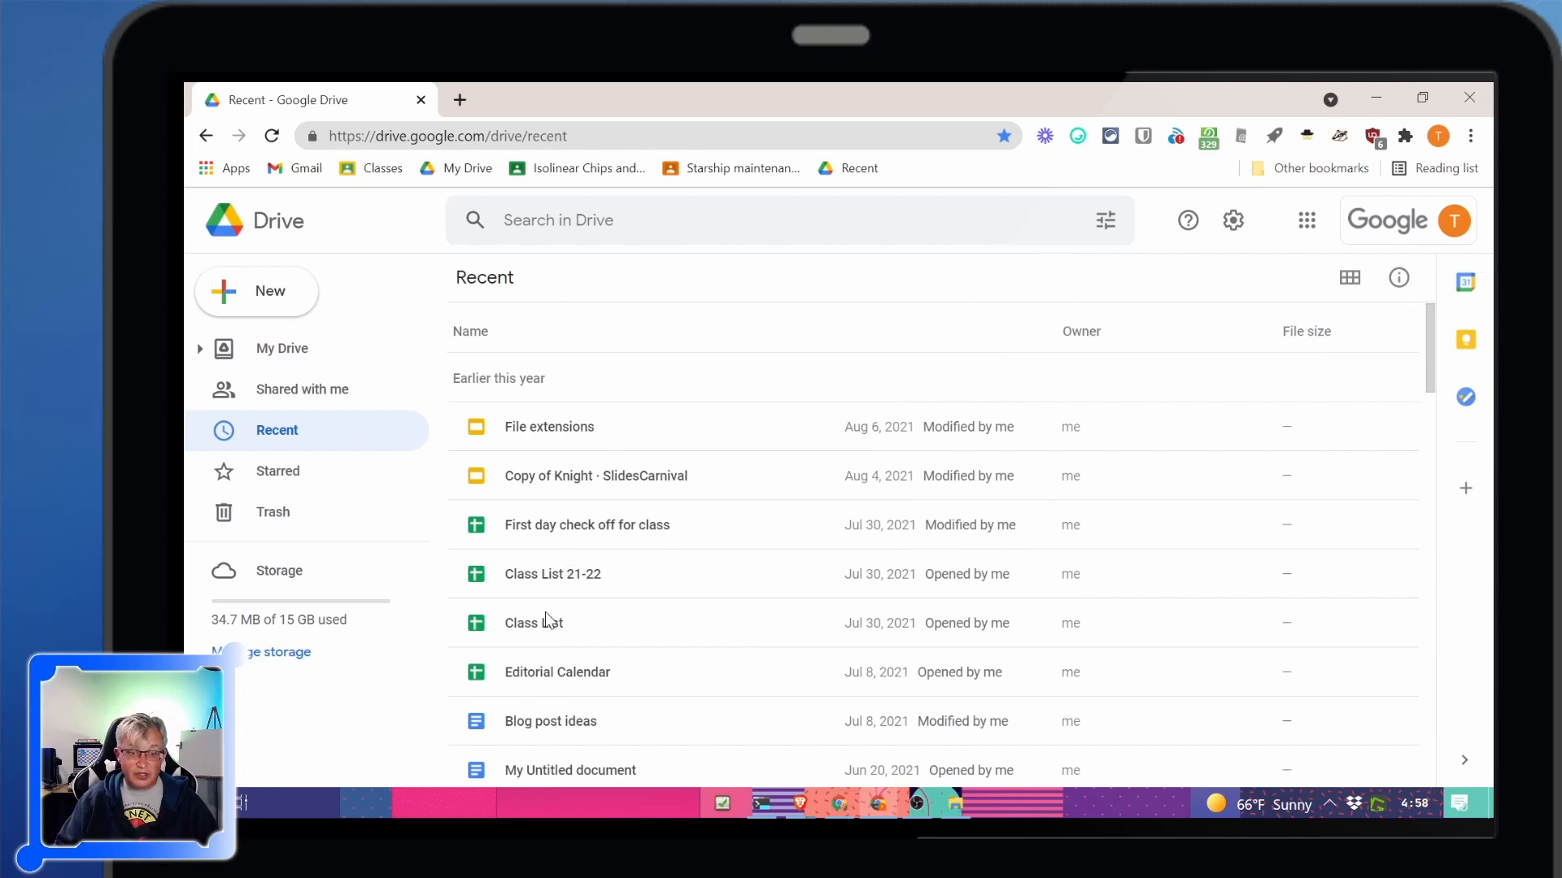
mouse_move(846, 167)
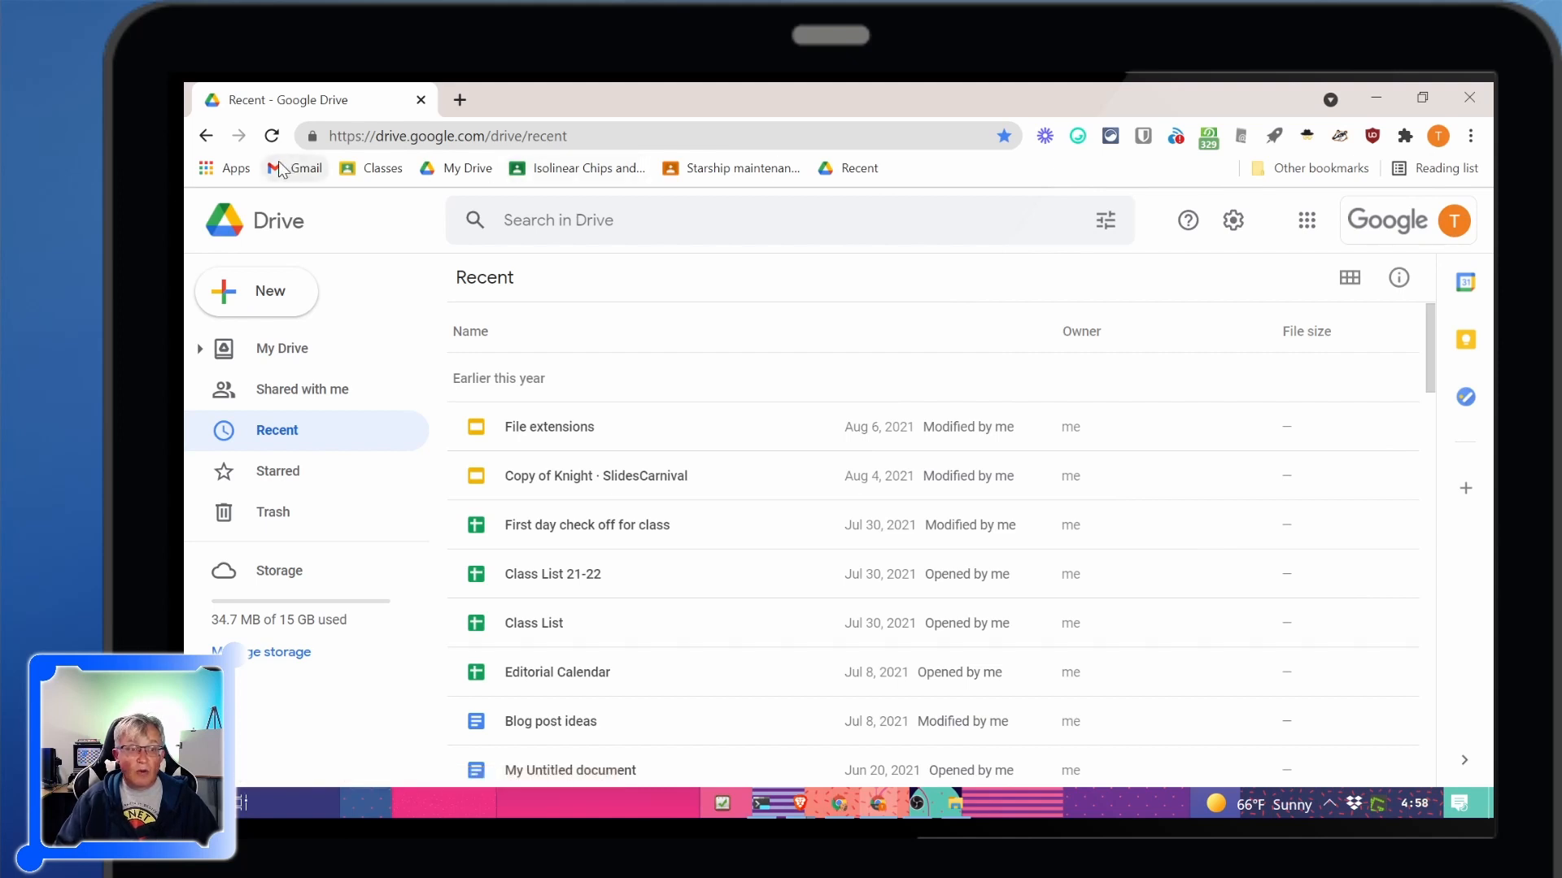
mouse_move(1064, 178)
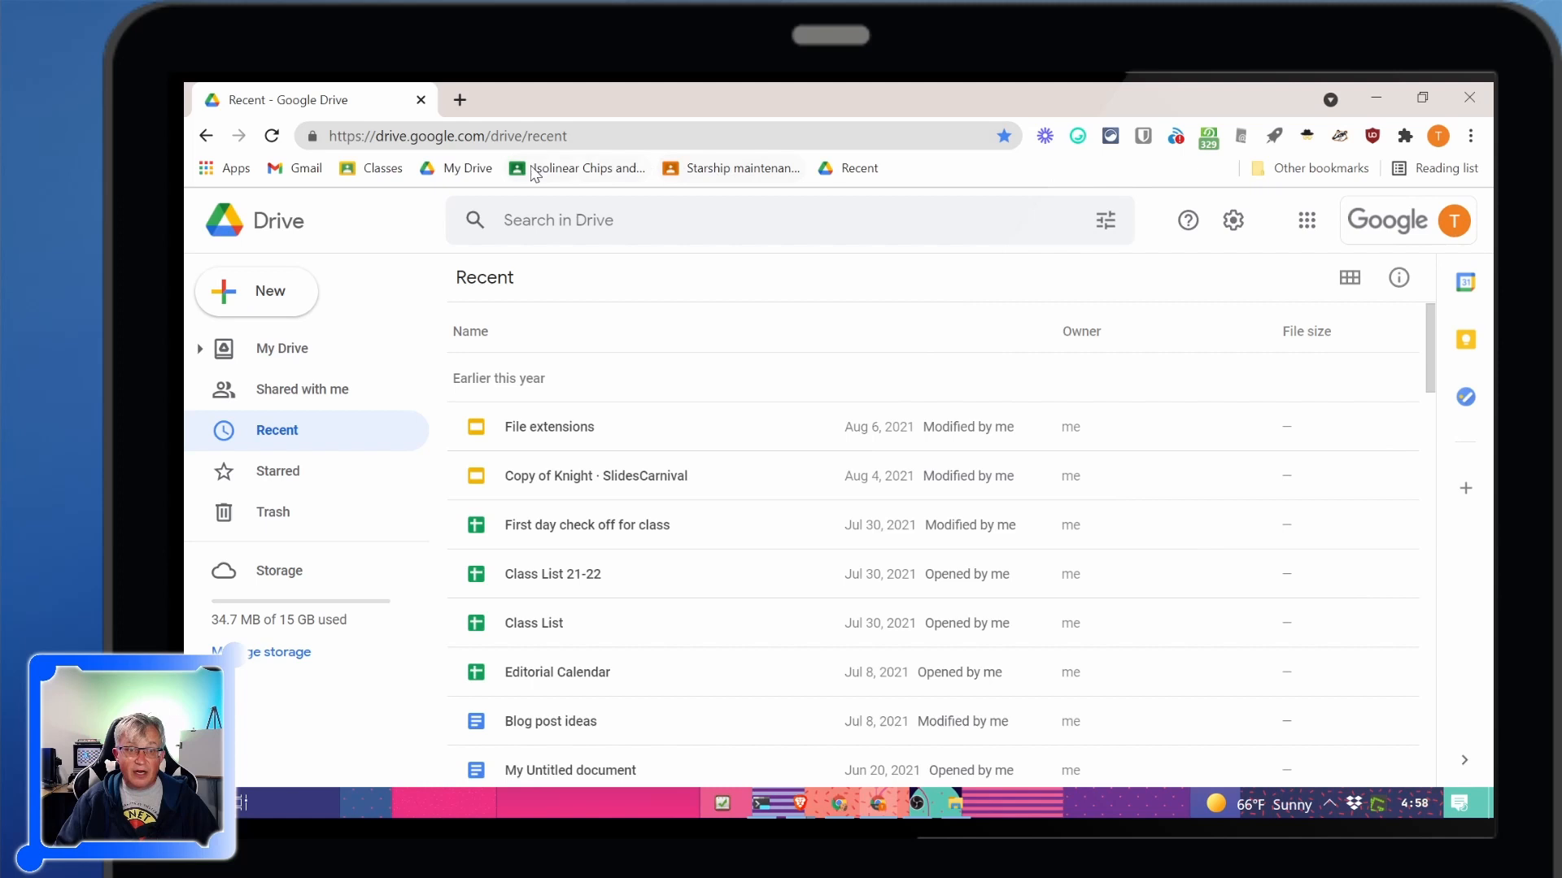
Add a new bookmarks-bar folder named 'Classroom'
right_click(578, 168)
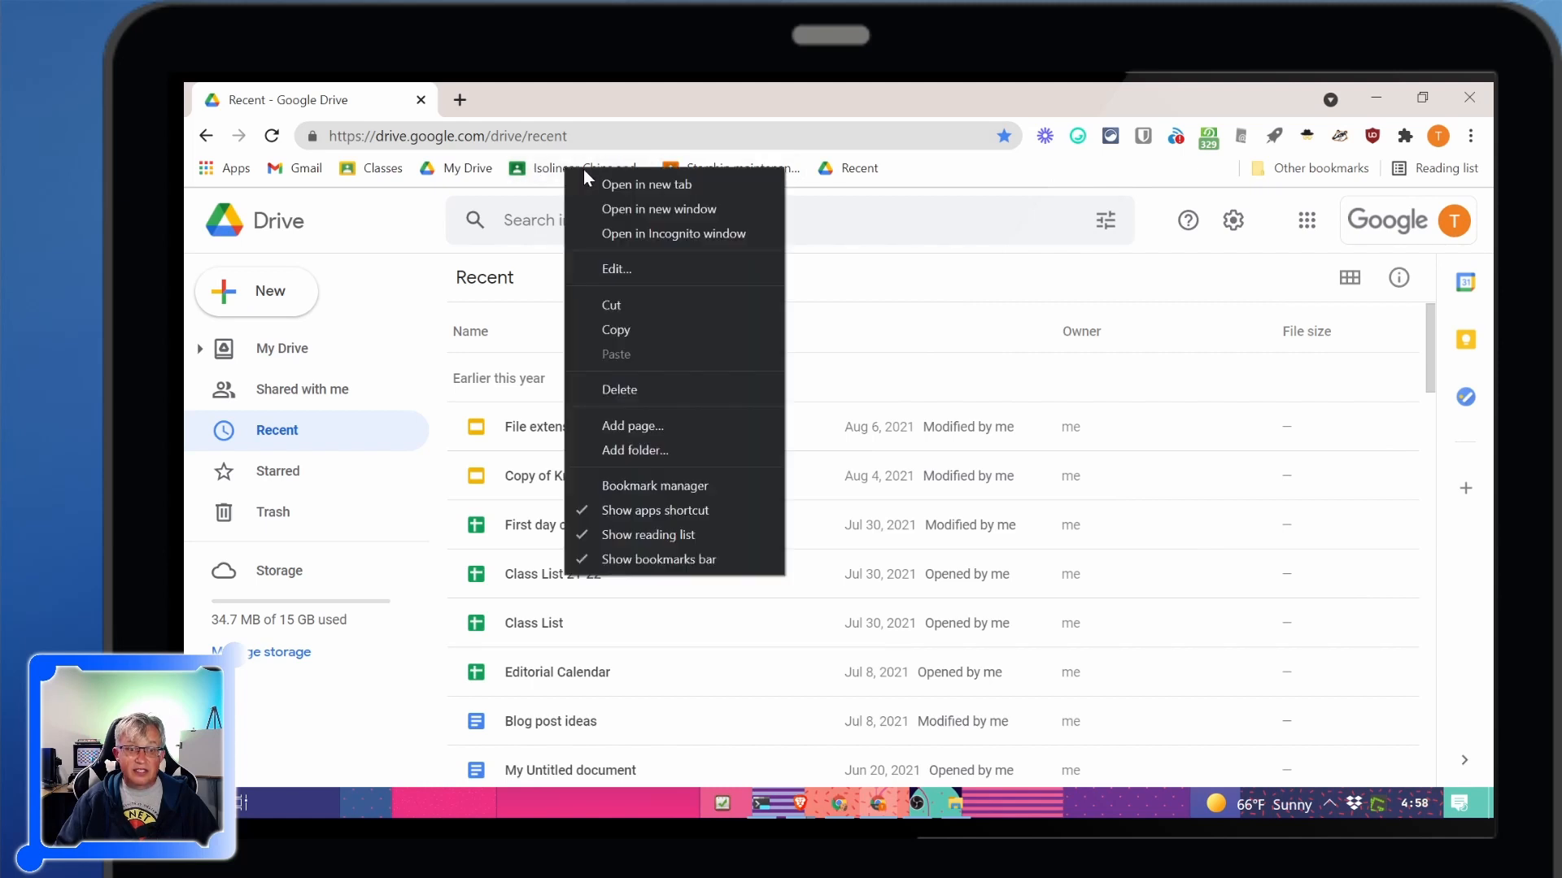
mouse_move(645, 304)
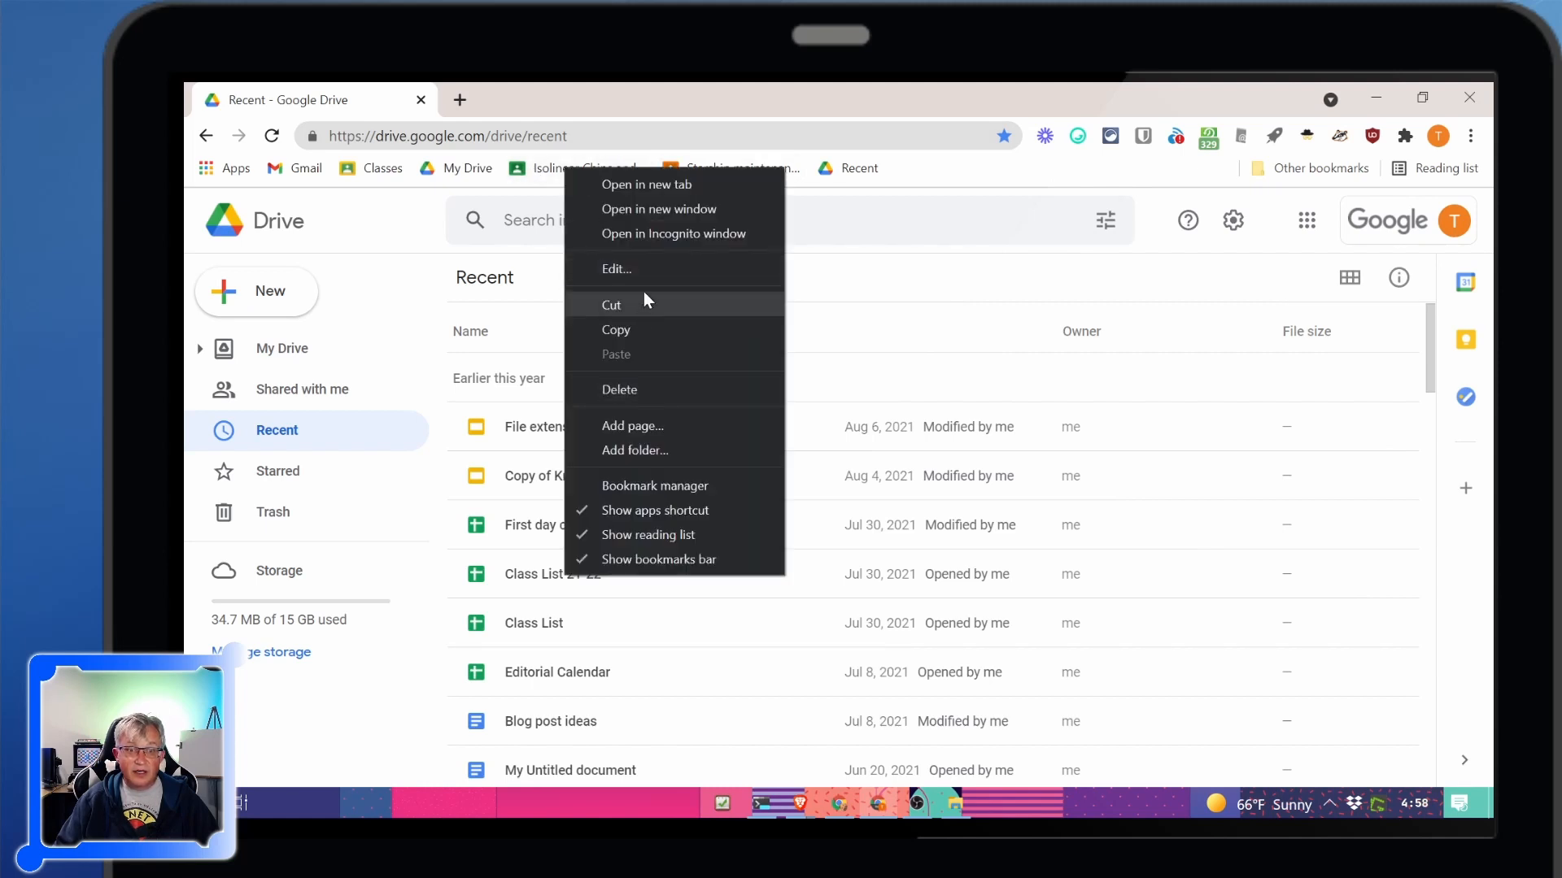
mouse_move(675, 451)
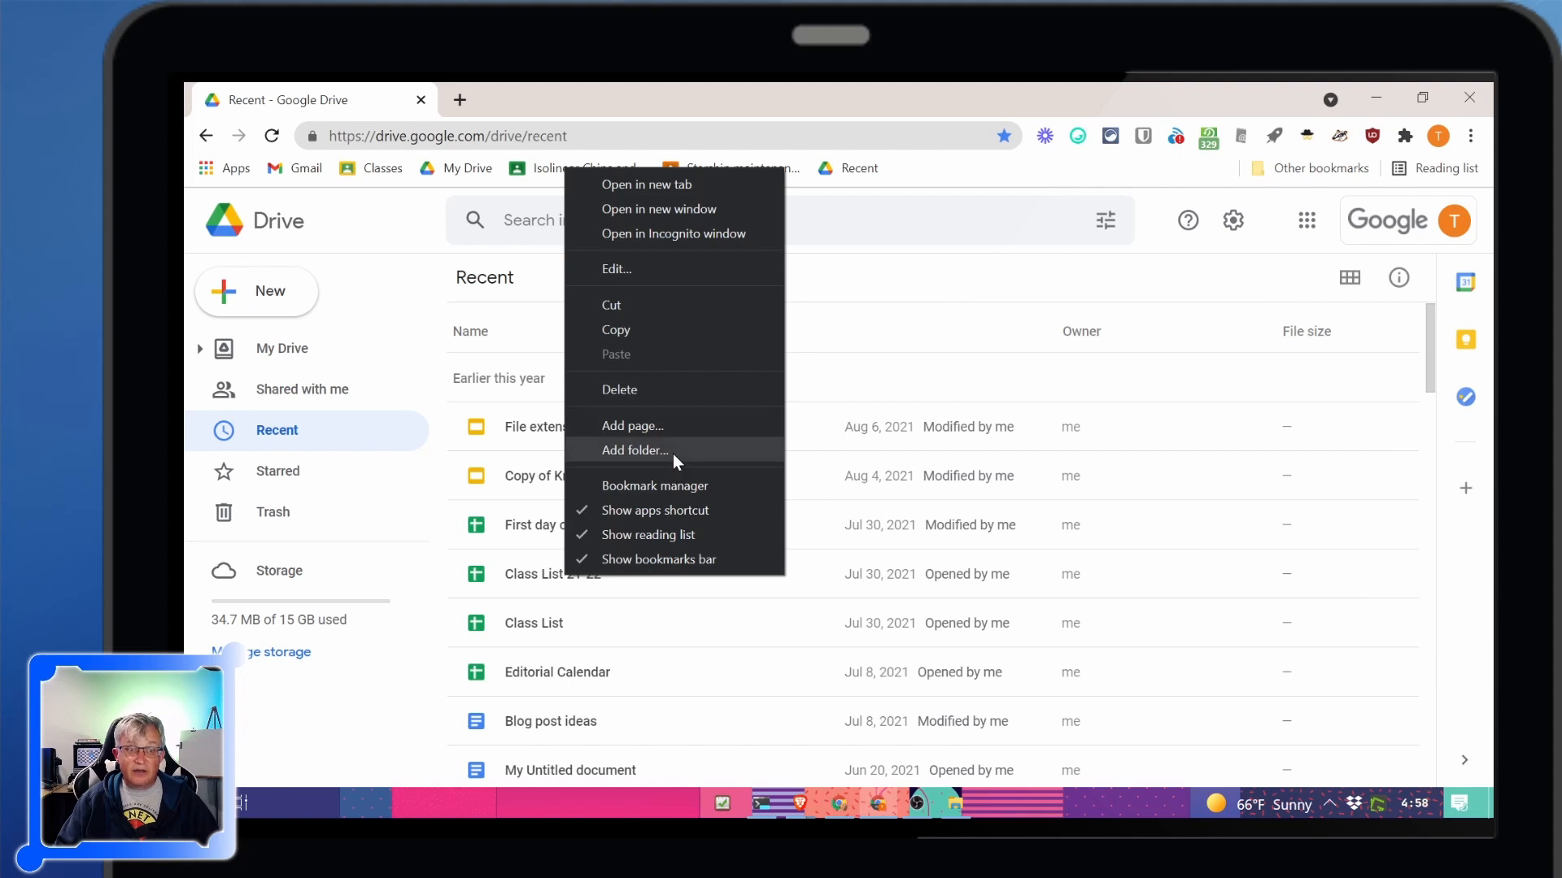
left_click(635, 450)
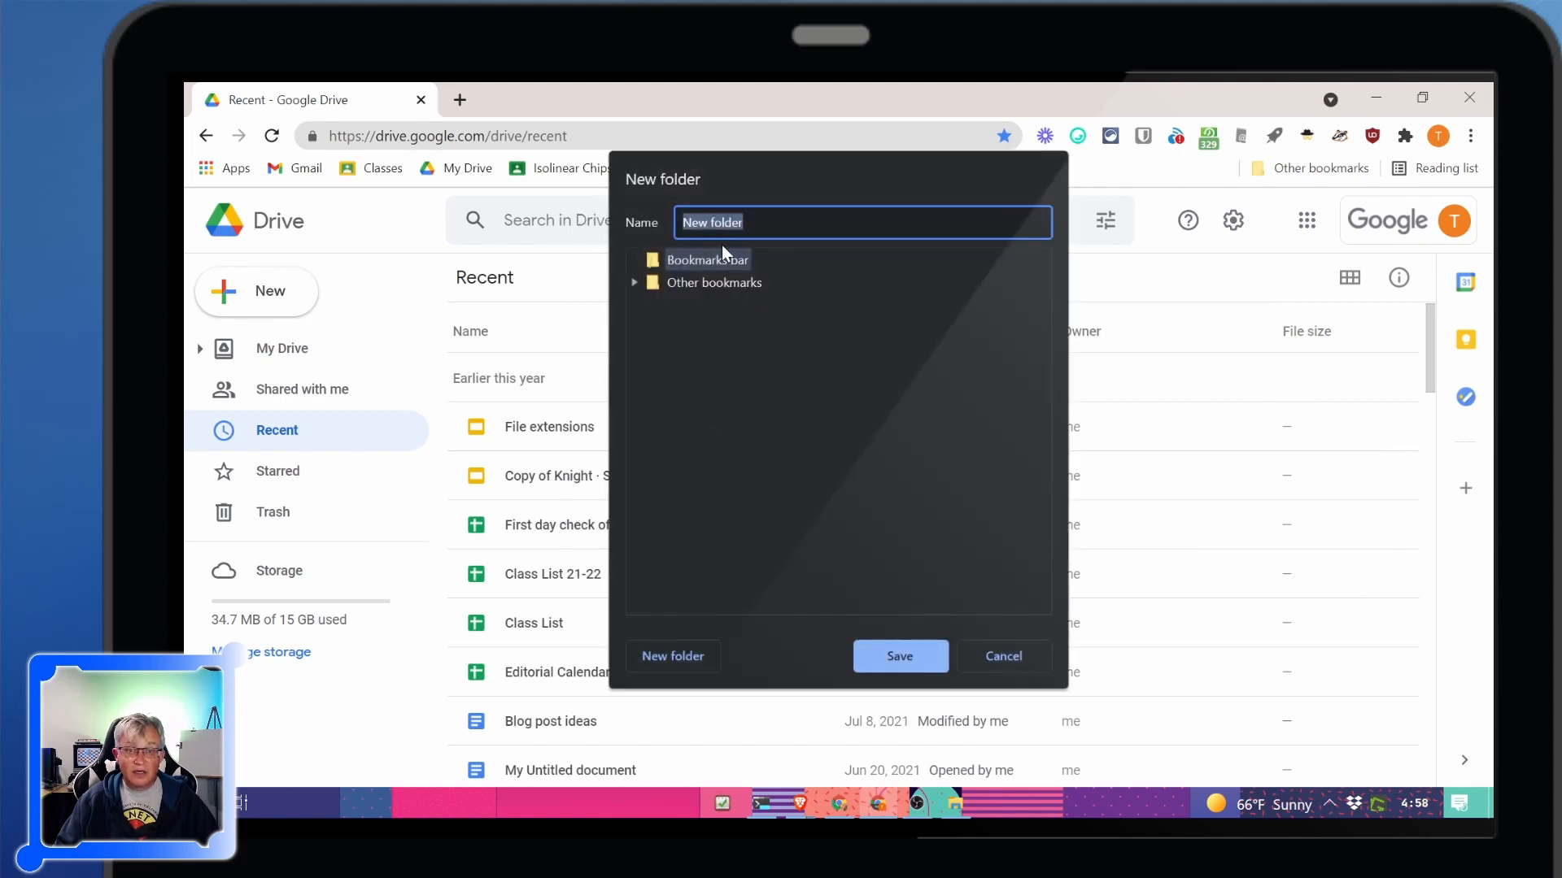
type("Classroom")
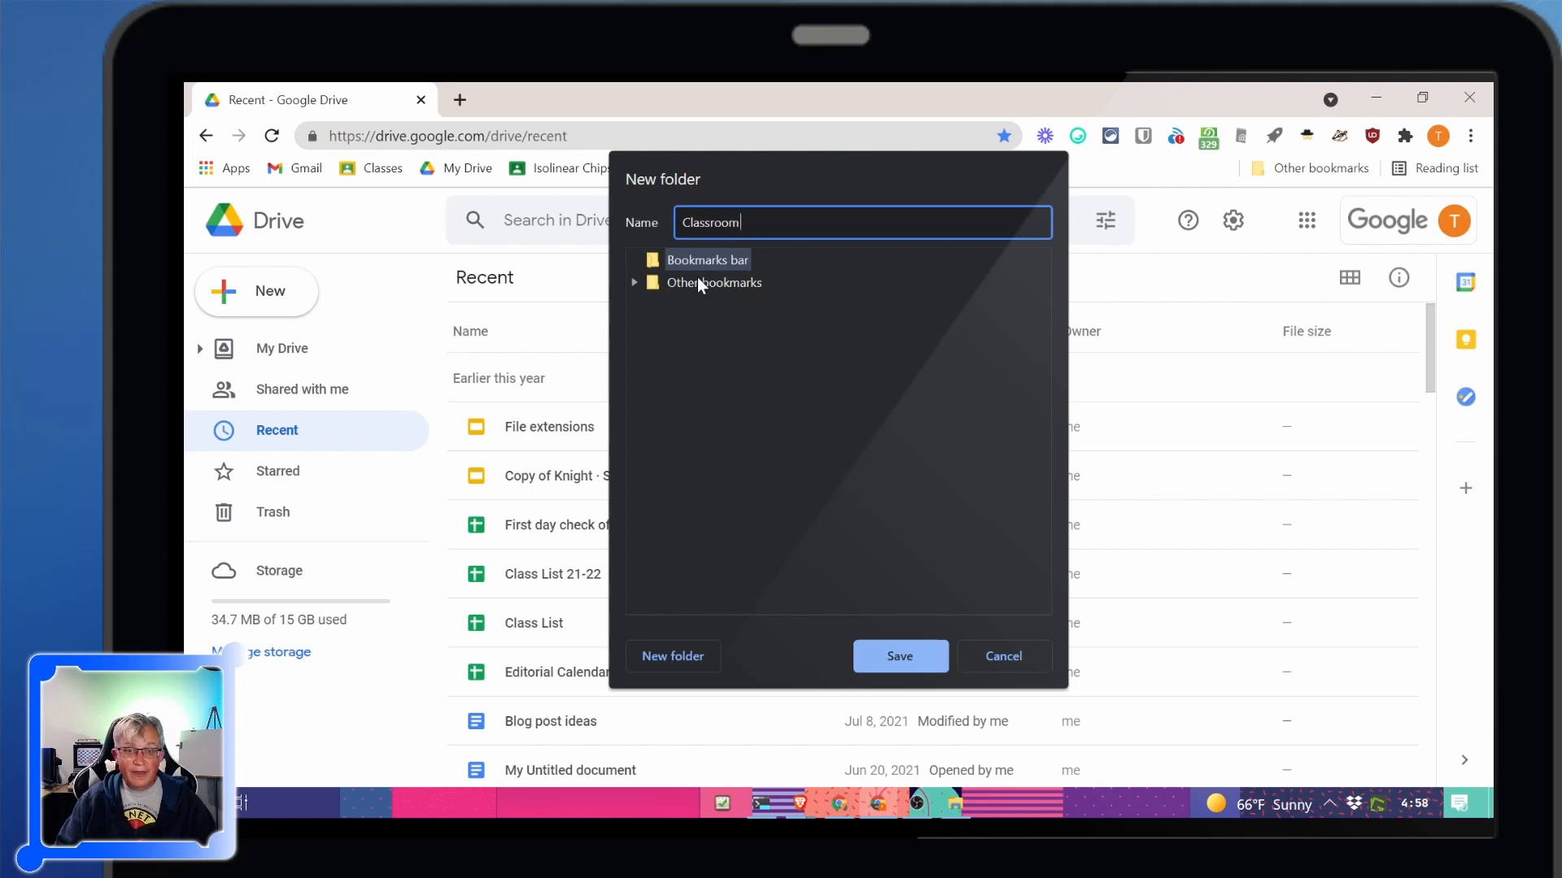
mouse_move(831, 384)
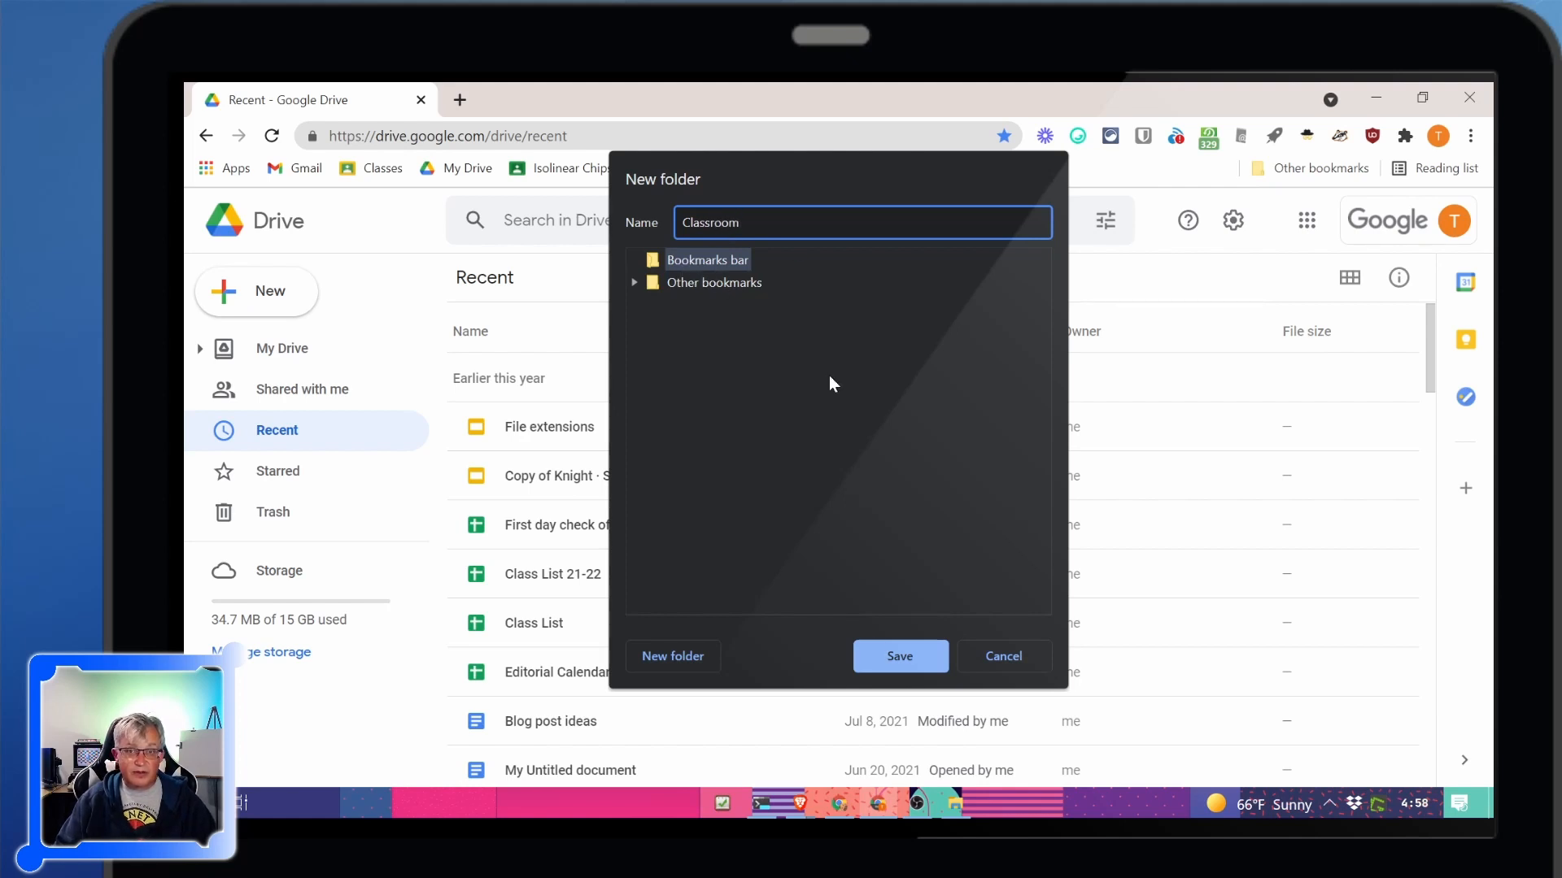
left_click(897, 655)
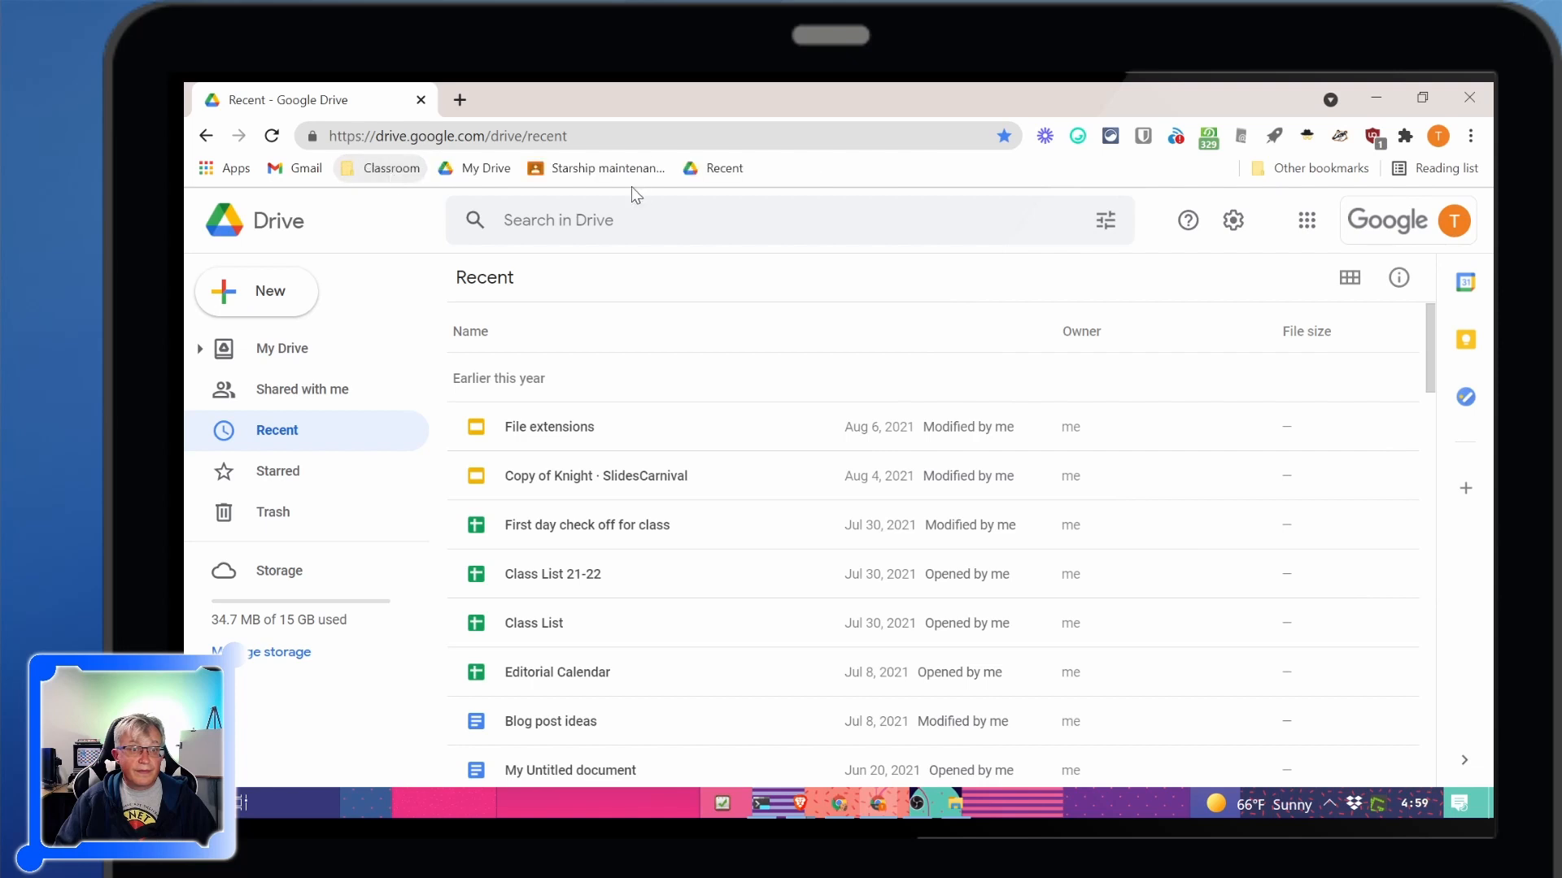
Check the Classroom folder contents and add a new 'Drive' folder to the bookmarks bar
left_click(391, 168)
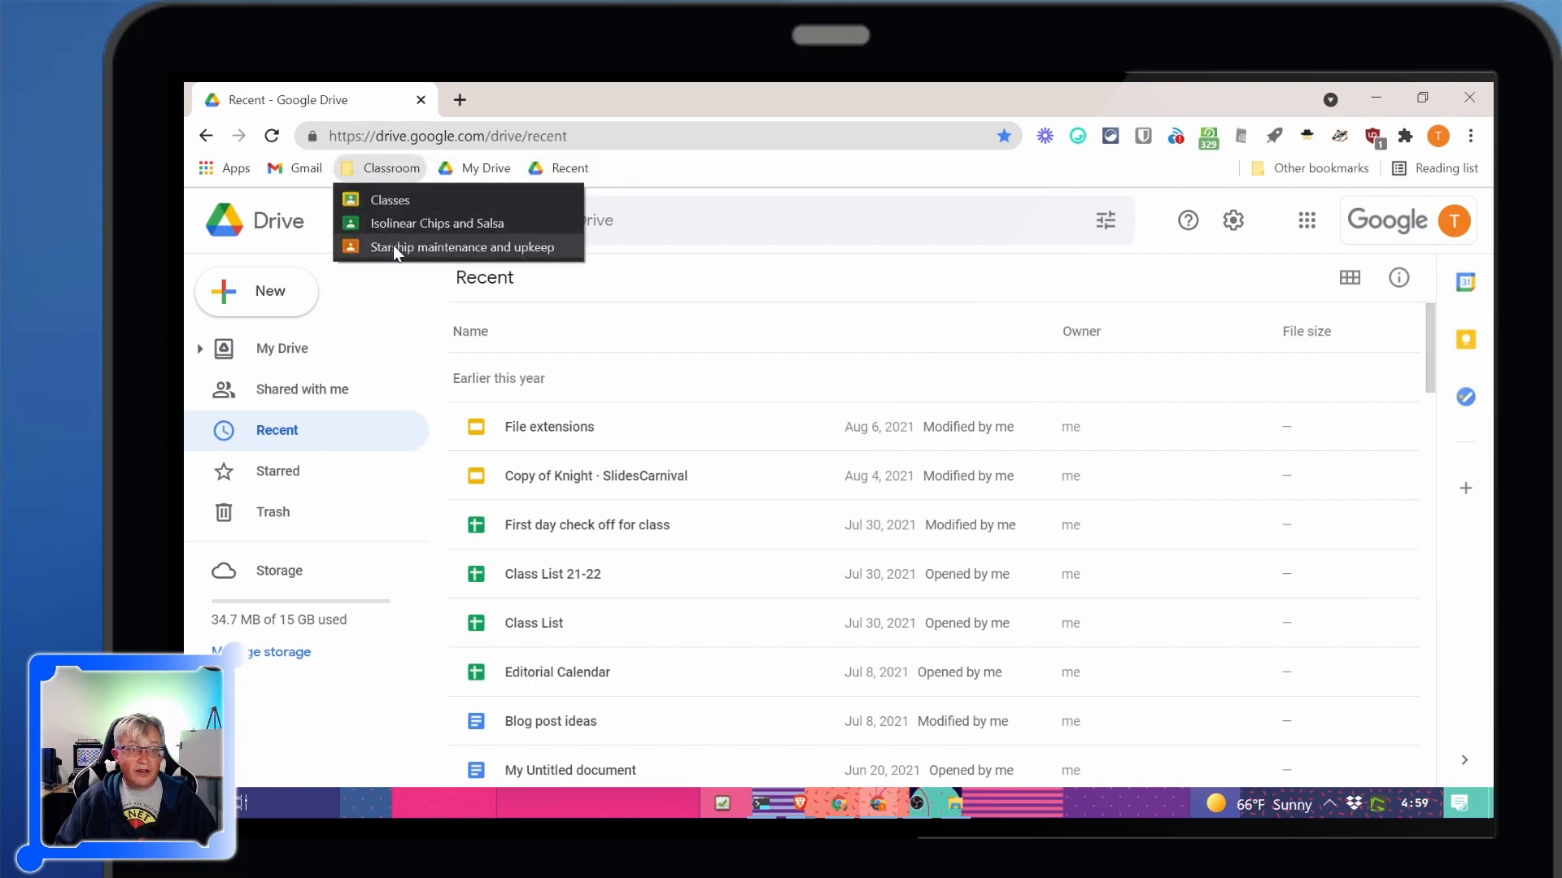
left_click(390, 168)
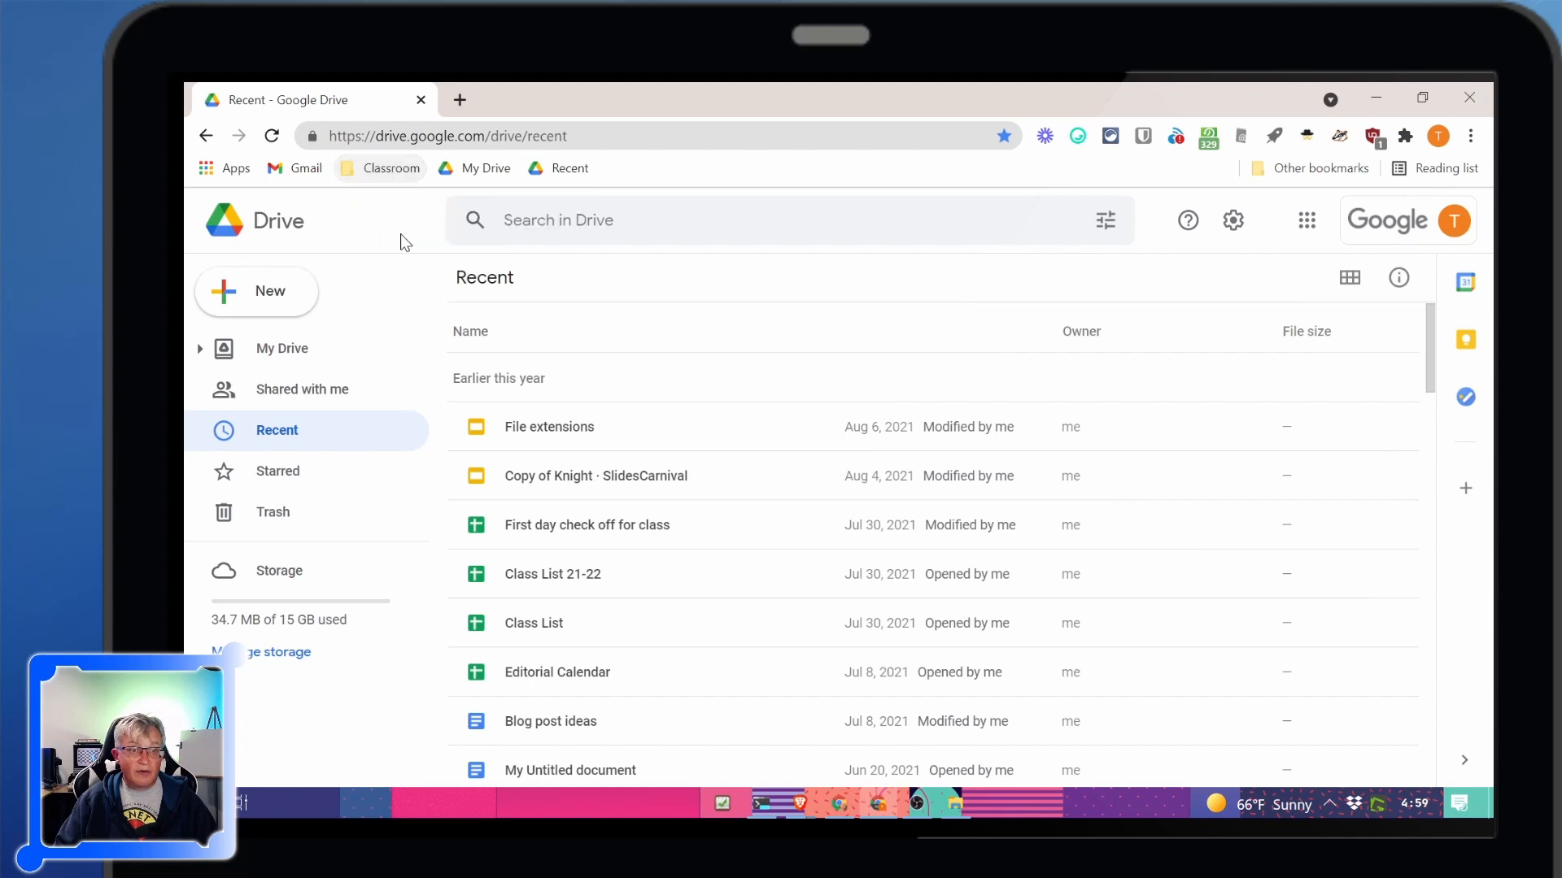
left_click(391, 168)
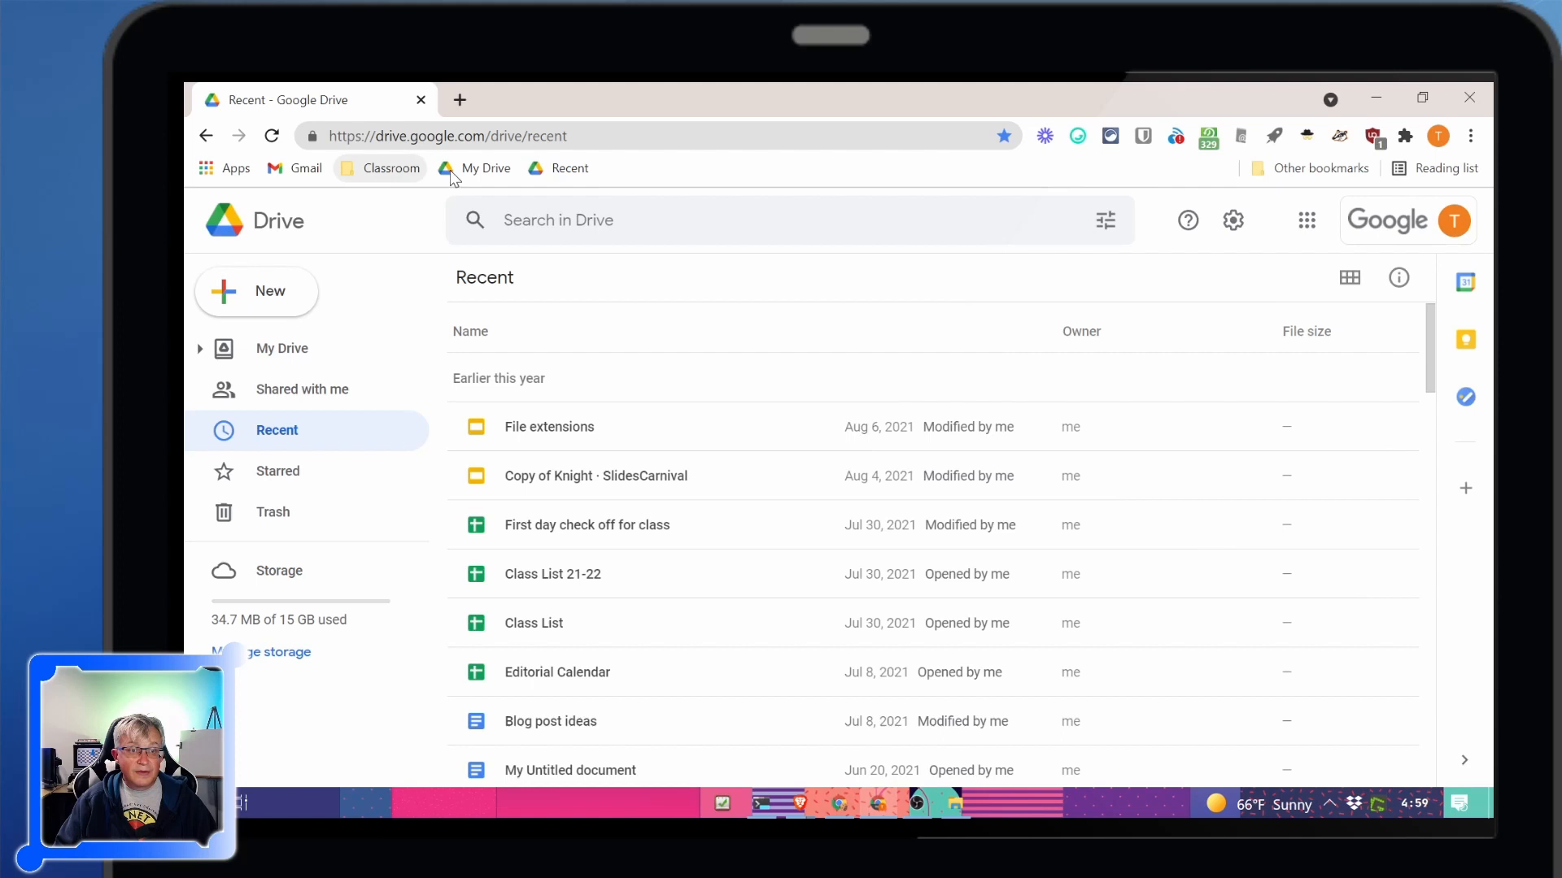
mouse_move(454, 177)
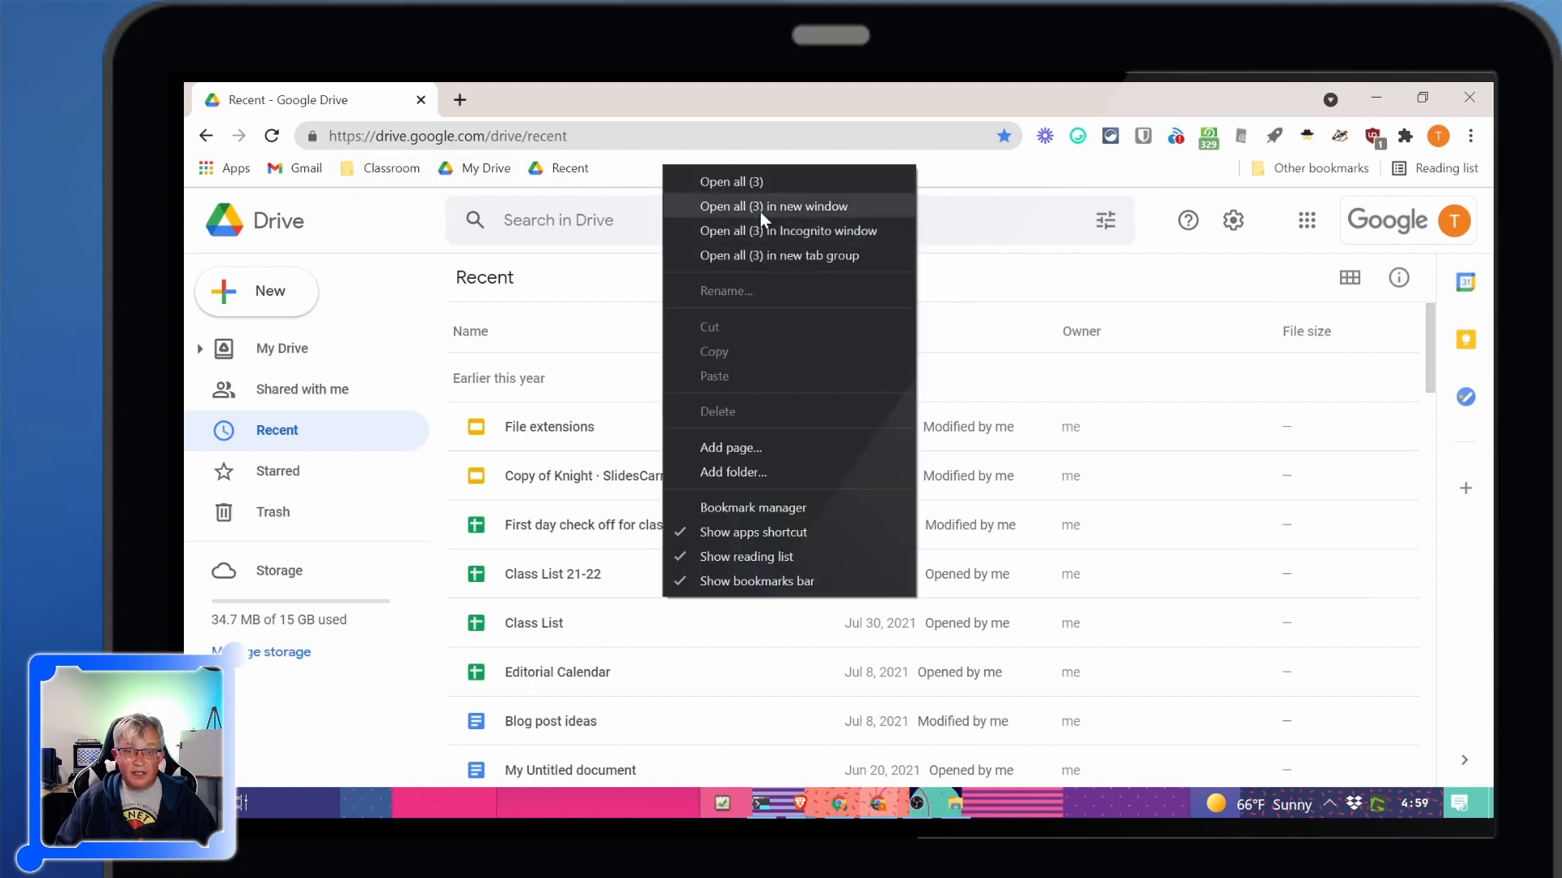
left_click(734, 471)
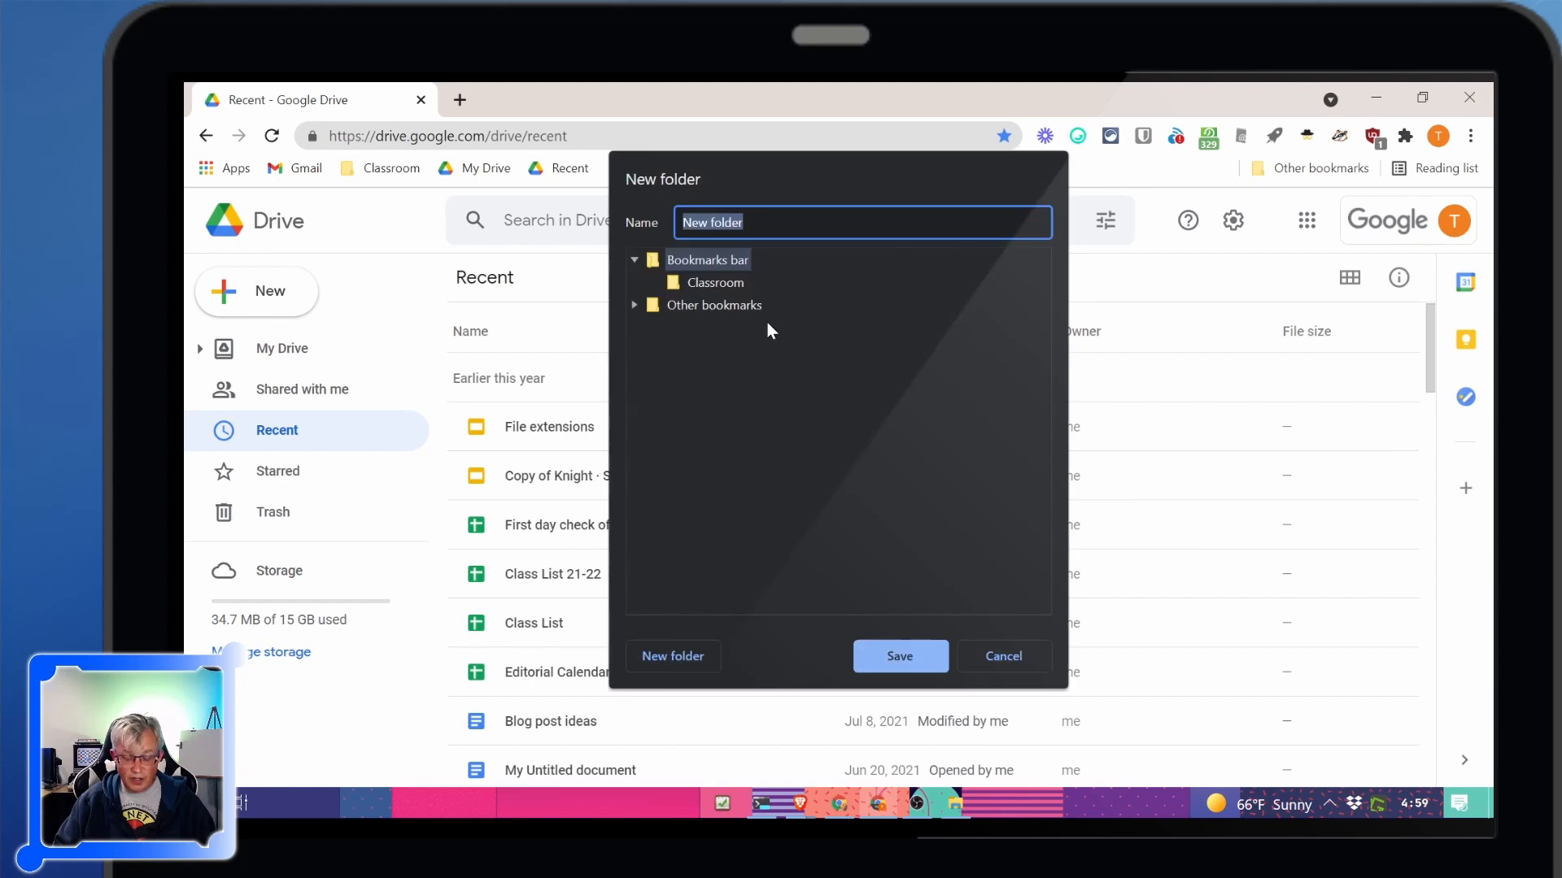
left_click(898, 655)
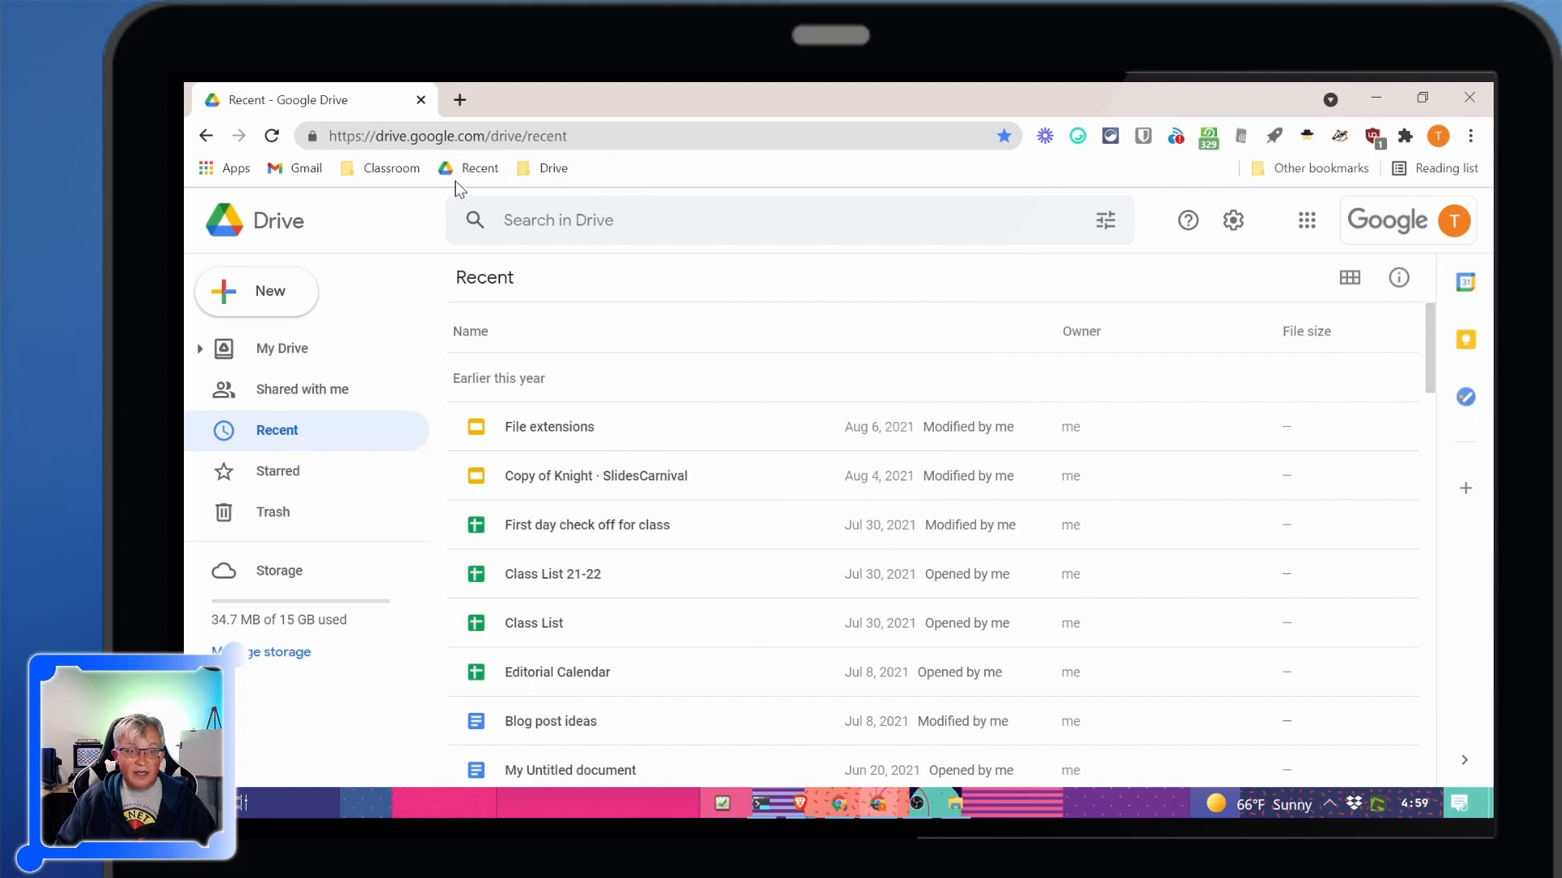
mouse_move(545, 176)
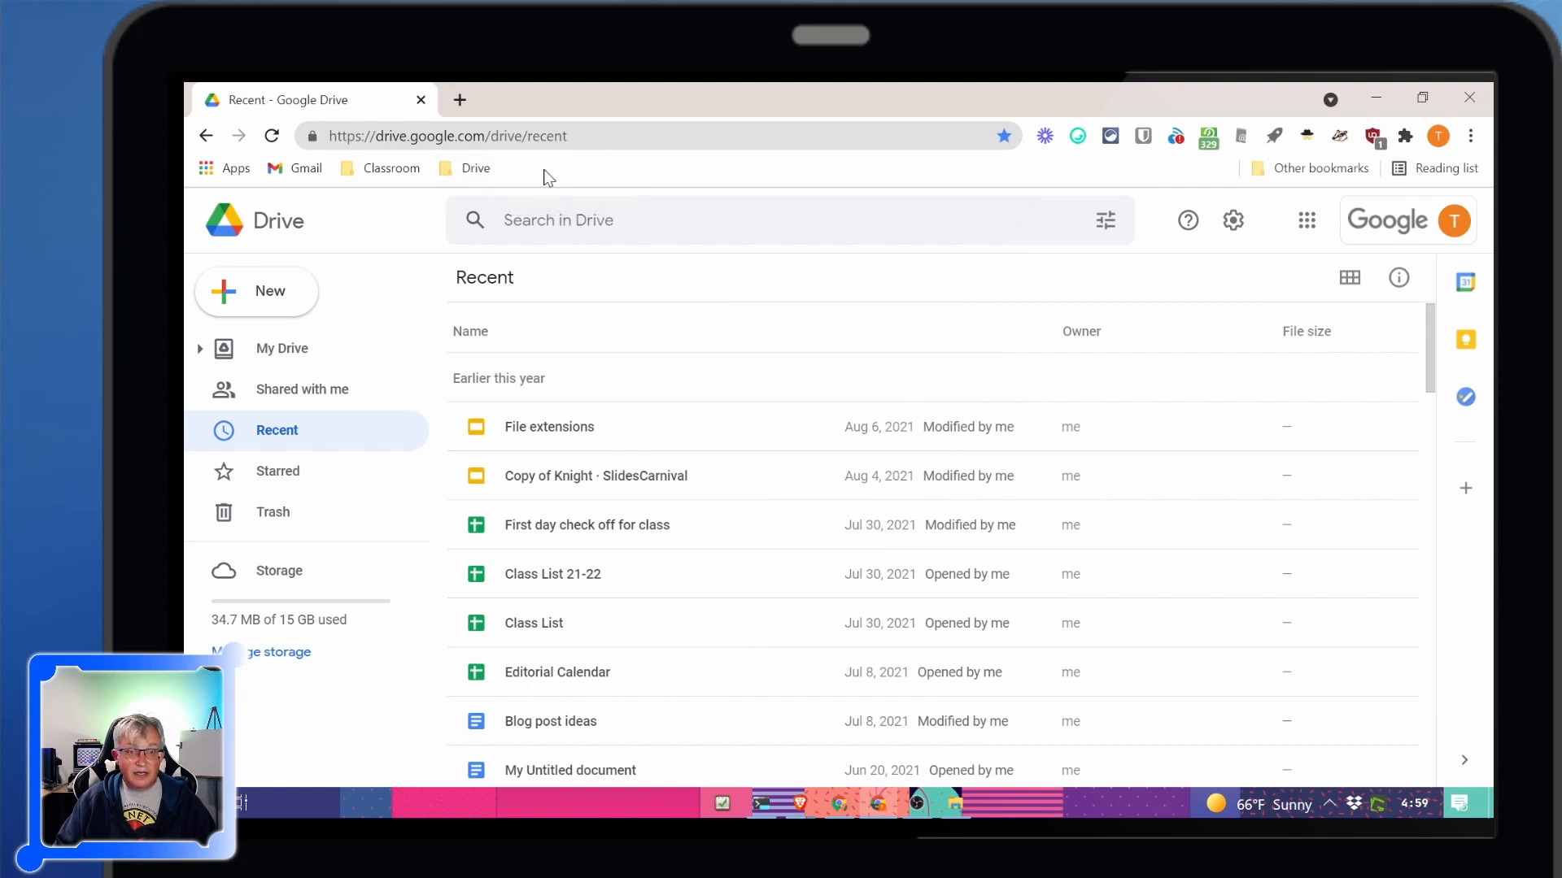
Move the Recent bookmark into the Drive folder and reopen the Classroom folder
left_click(276, 429)
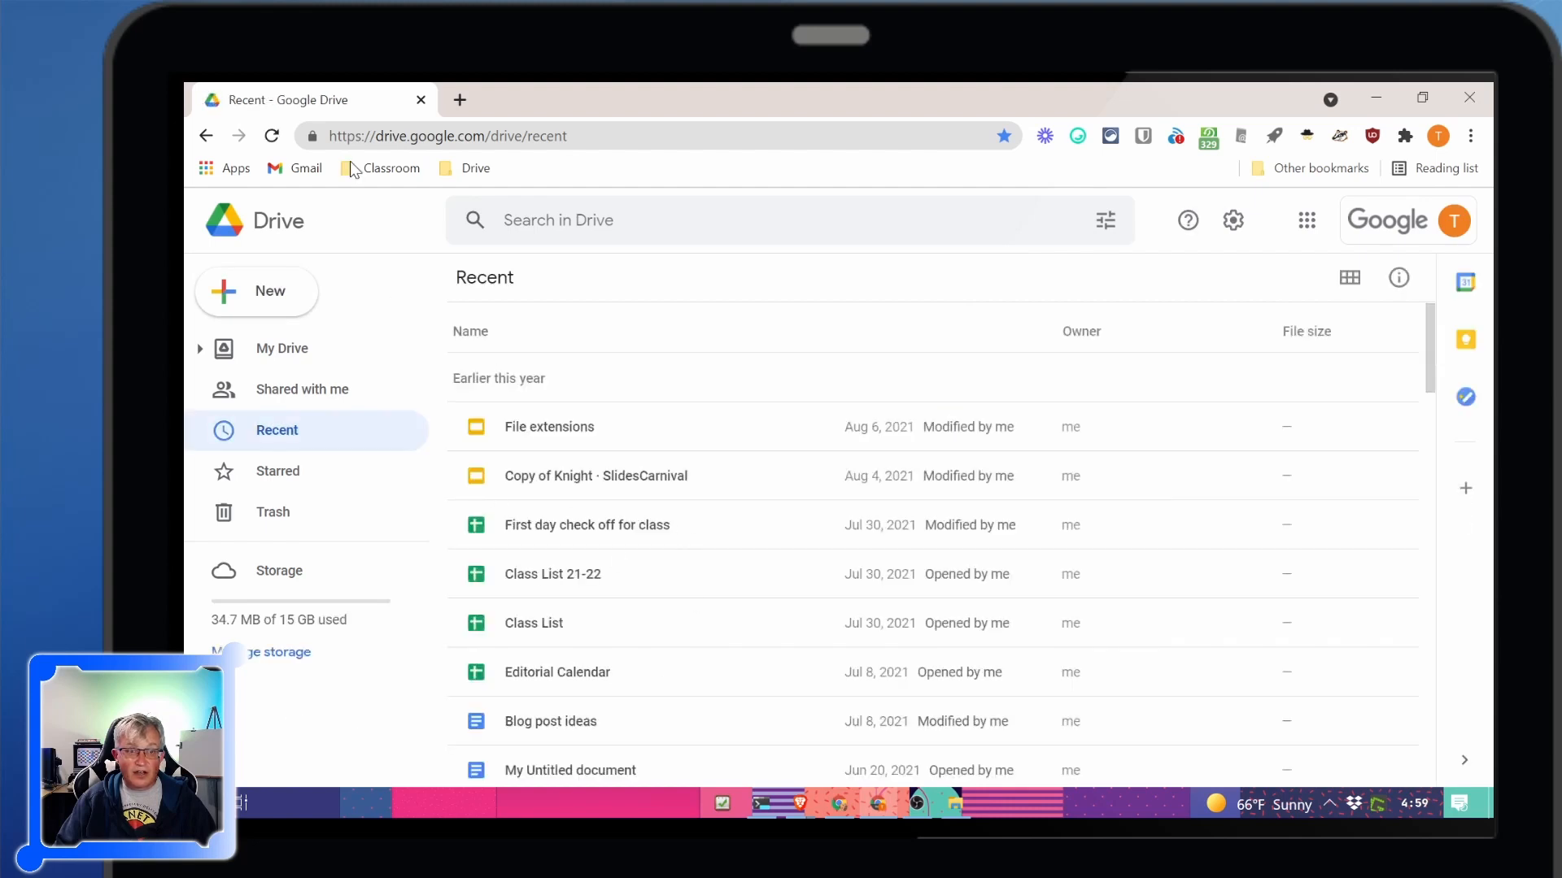
left_click(389, 167)
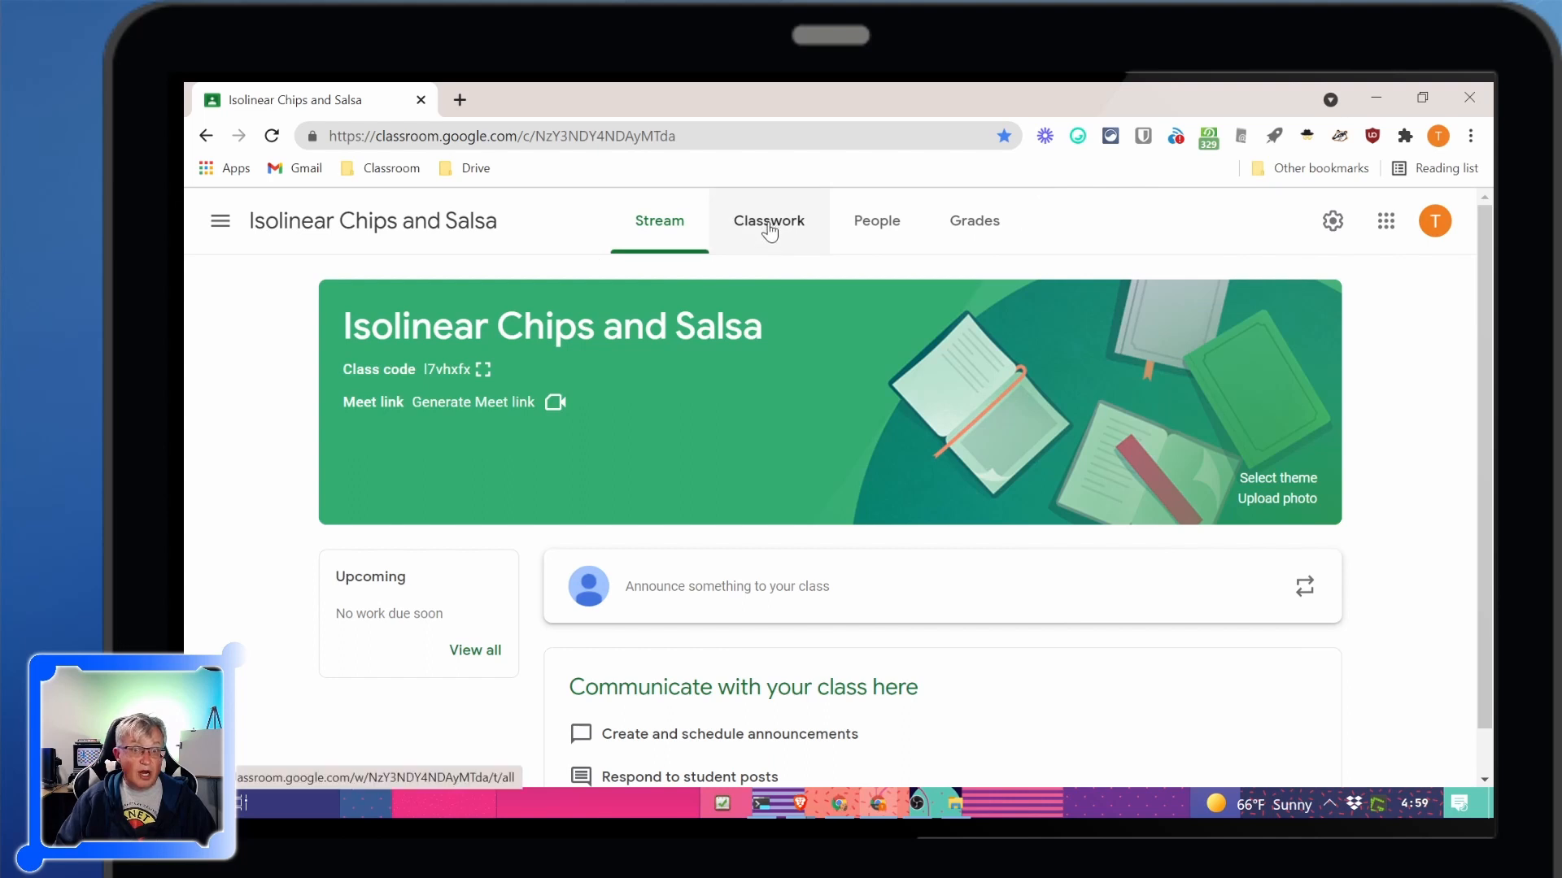
Save the Isolinear Chips and Salsa Classwork page into the Classroom bookmarks folder
left_click(770, 219)
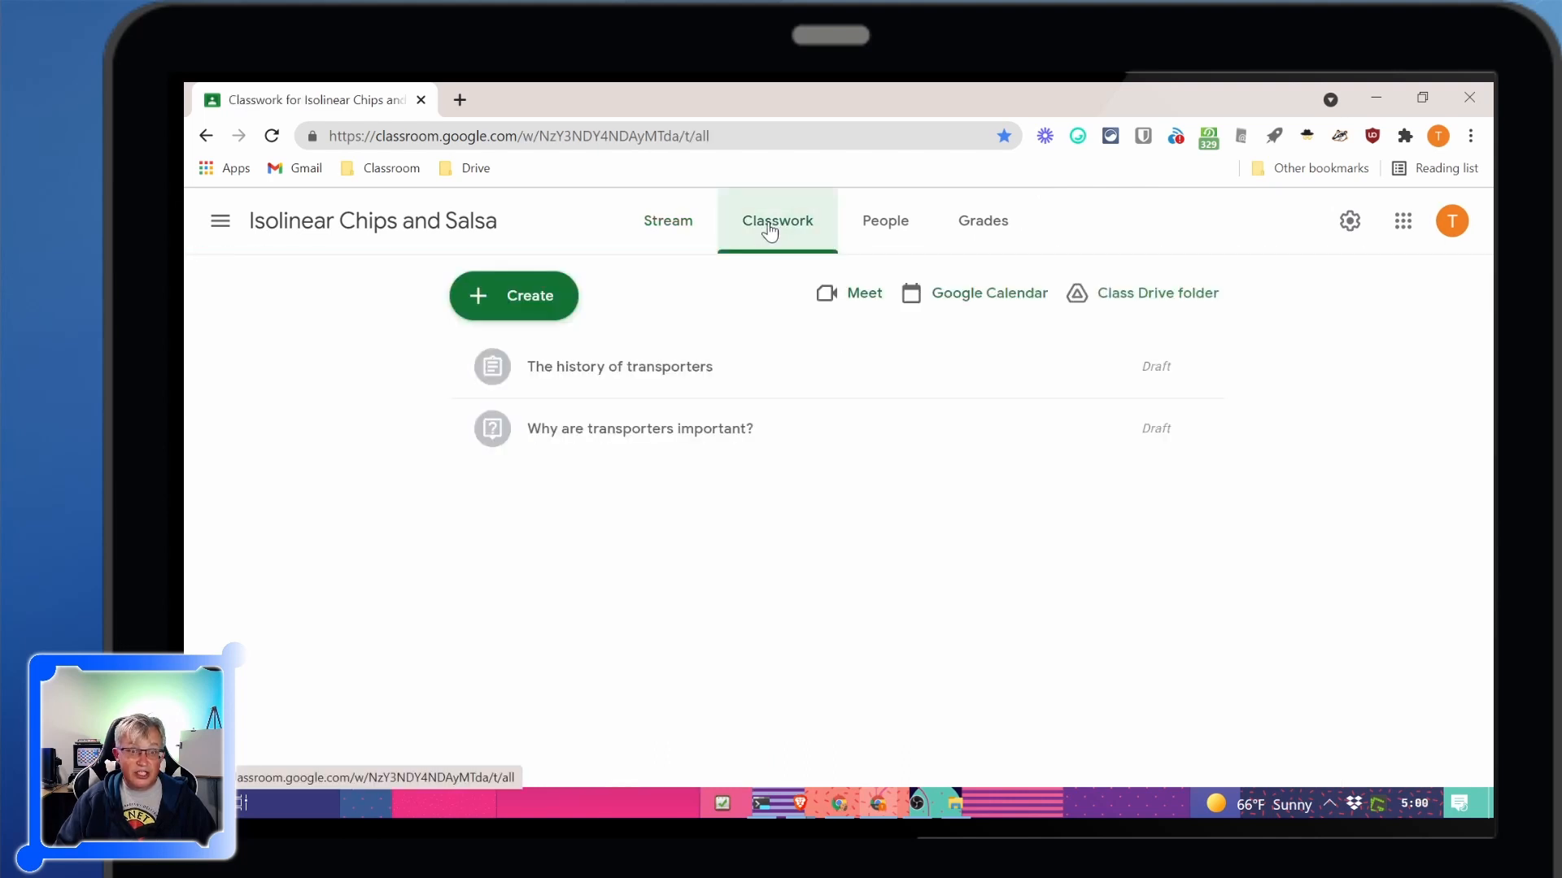
left_click(659, 219)
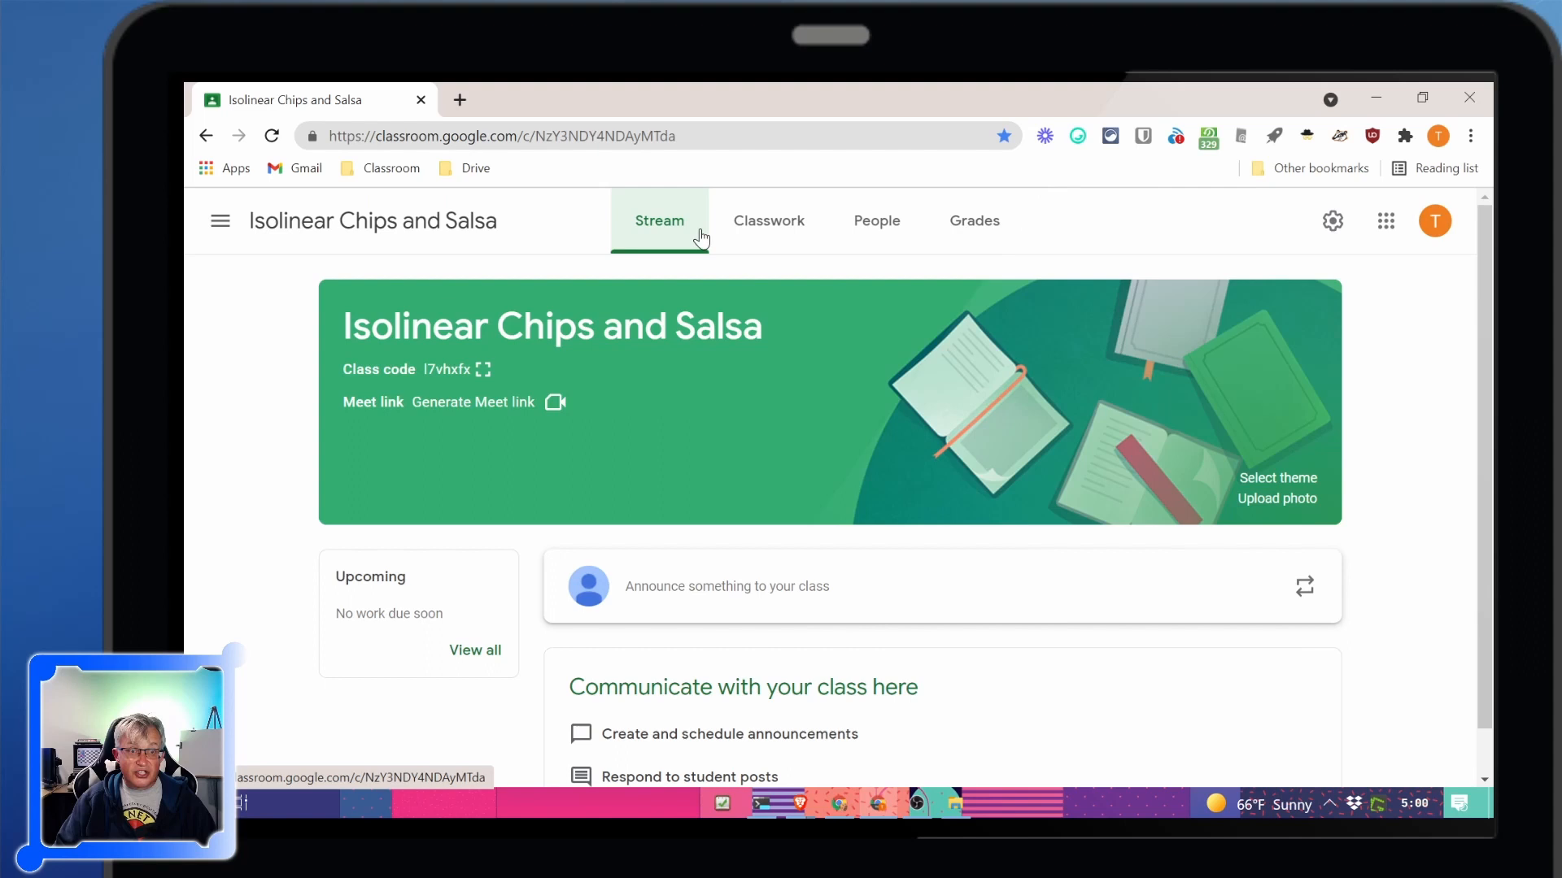
left_click(767, 220)
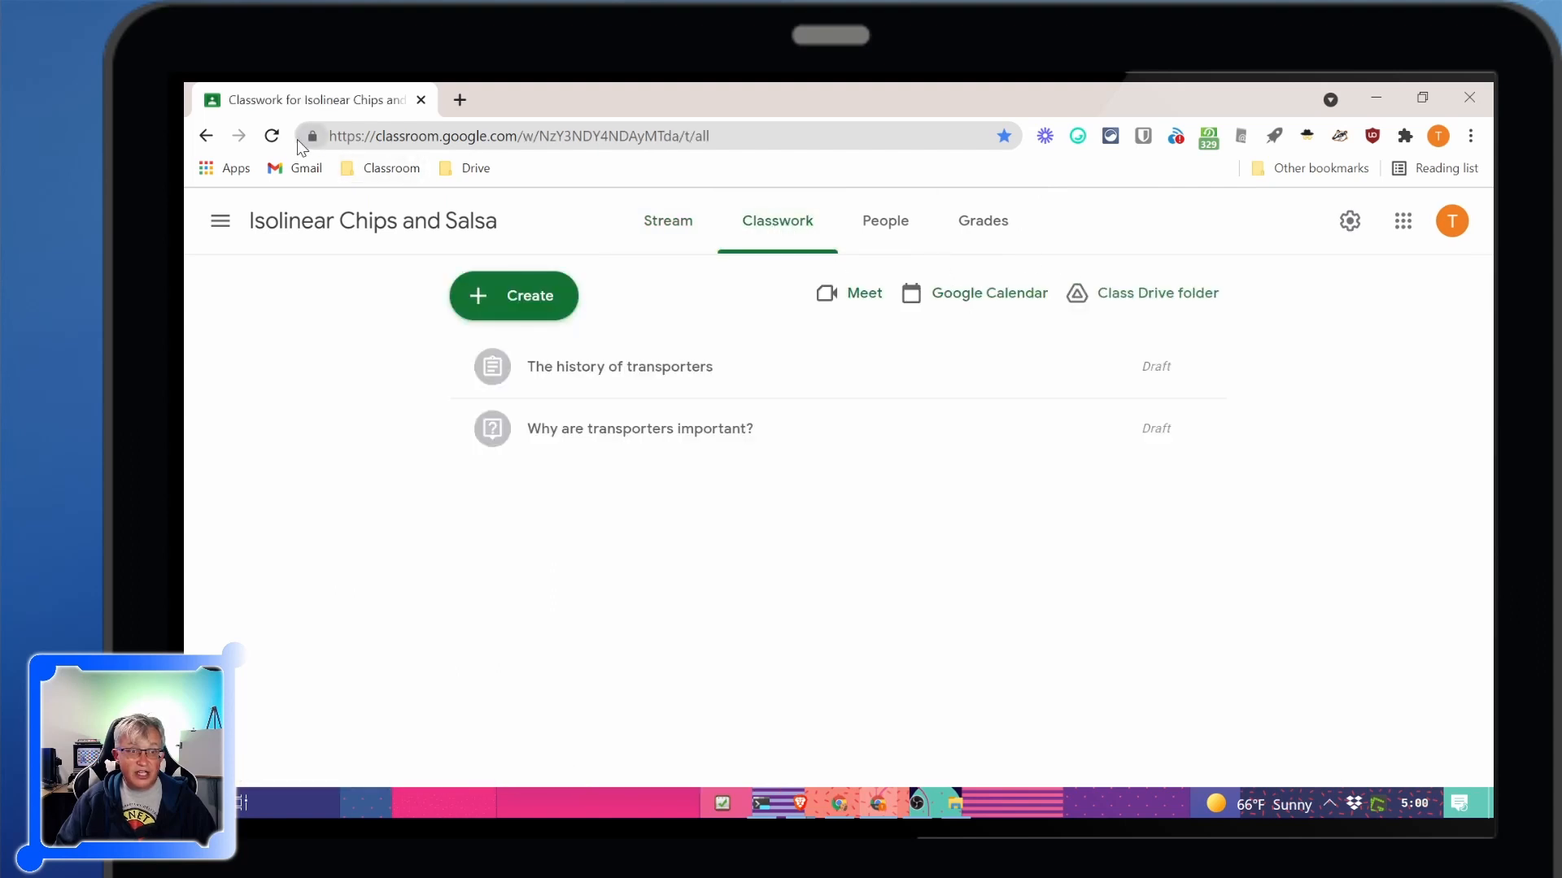
left_click(390, 168)
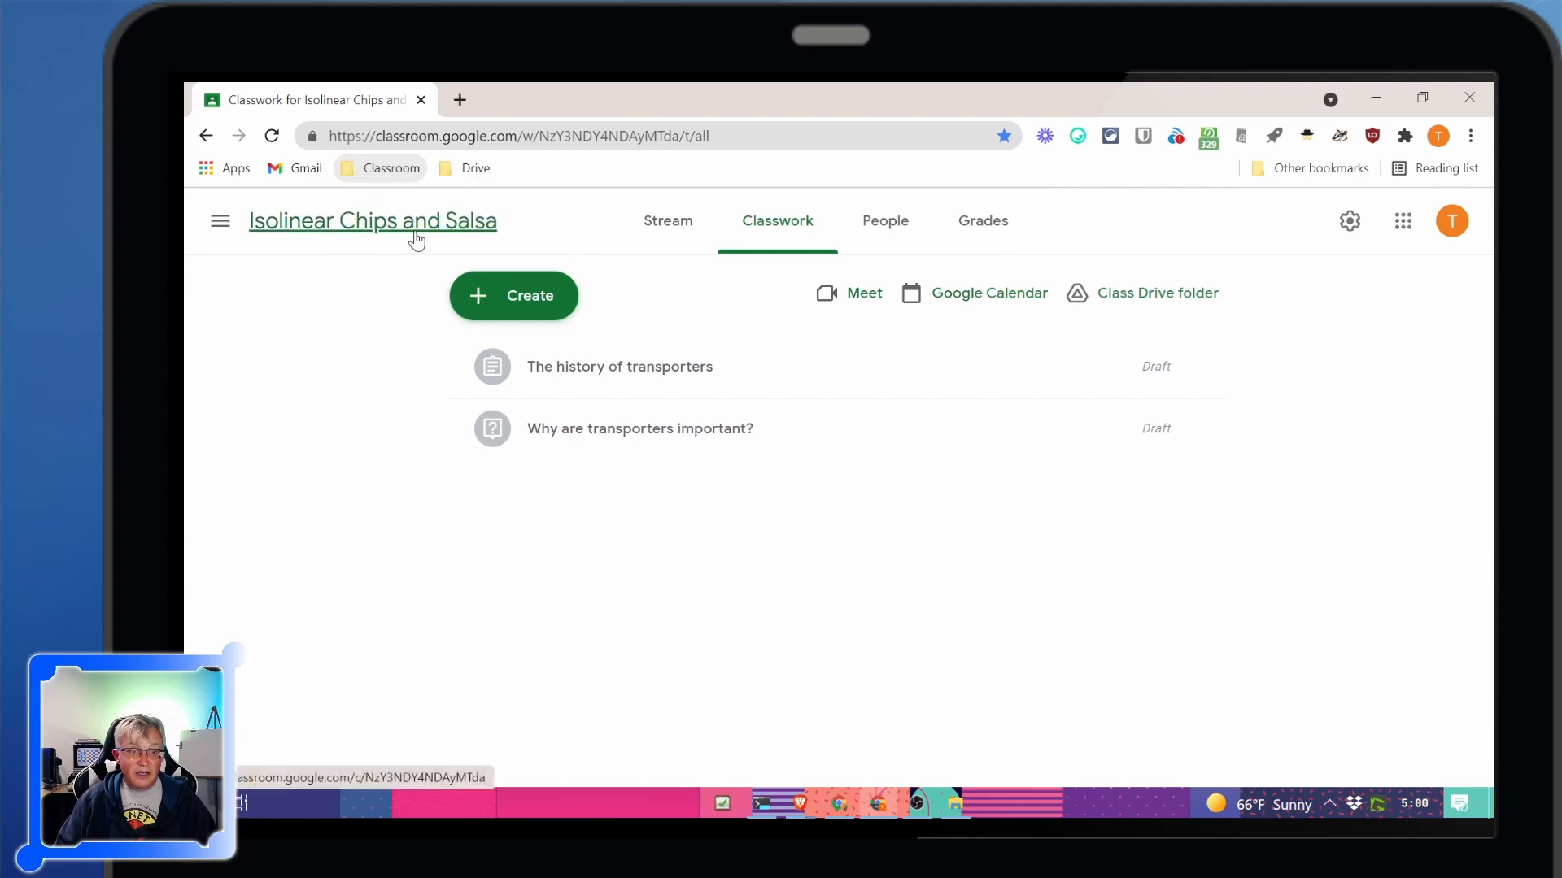
Verify the Classroom folder's contents and return to the class Stream page
left_click(389, 168)
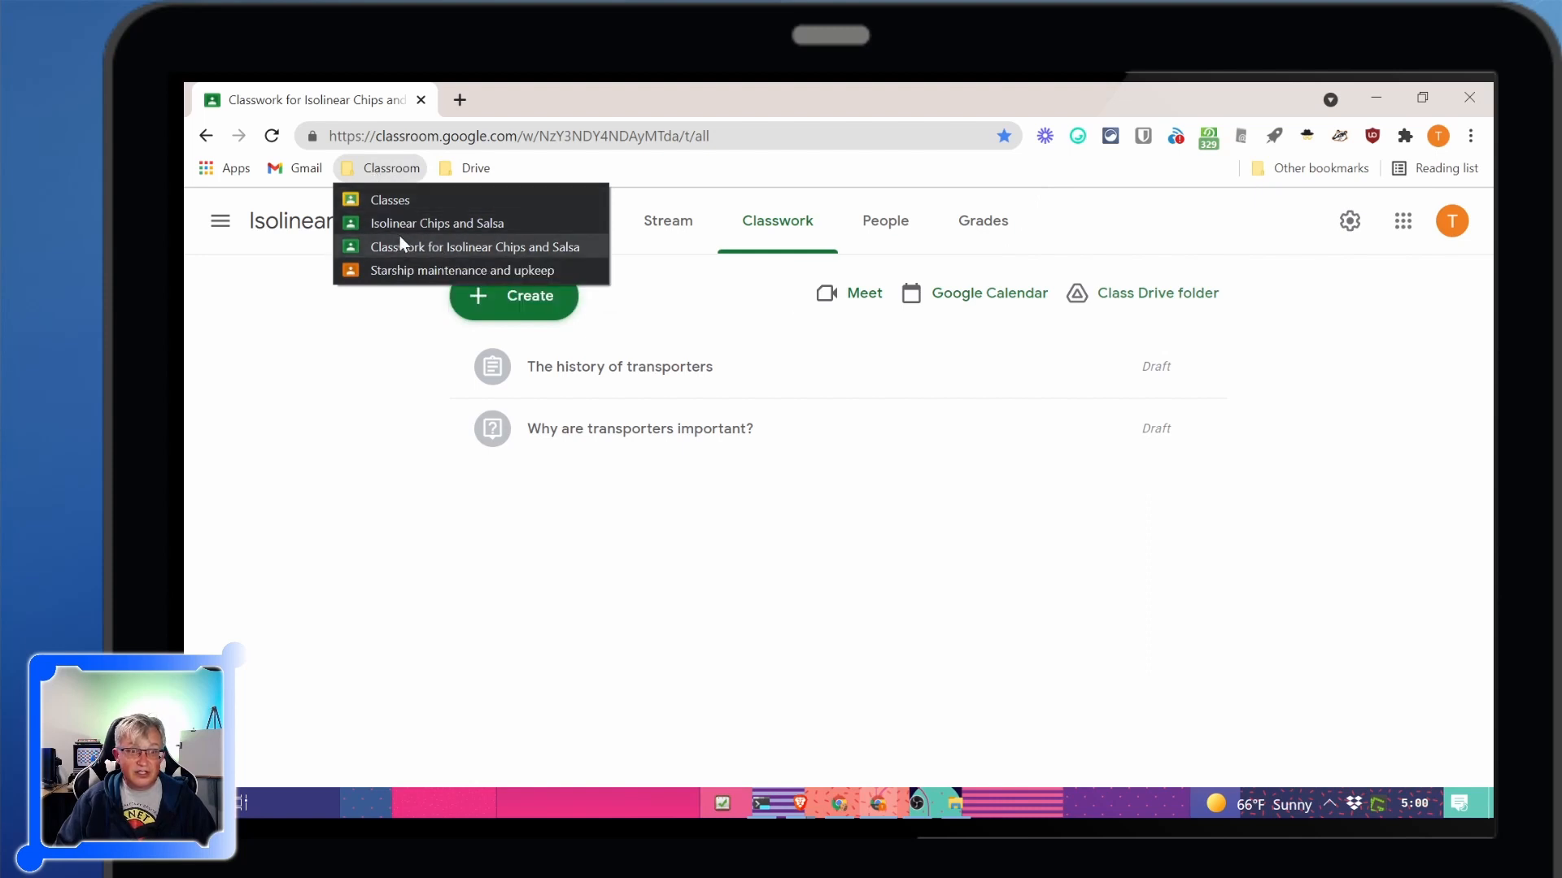
left_click(777, 220)
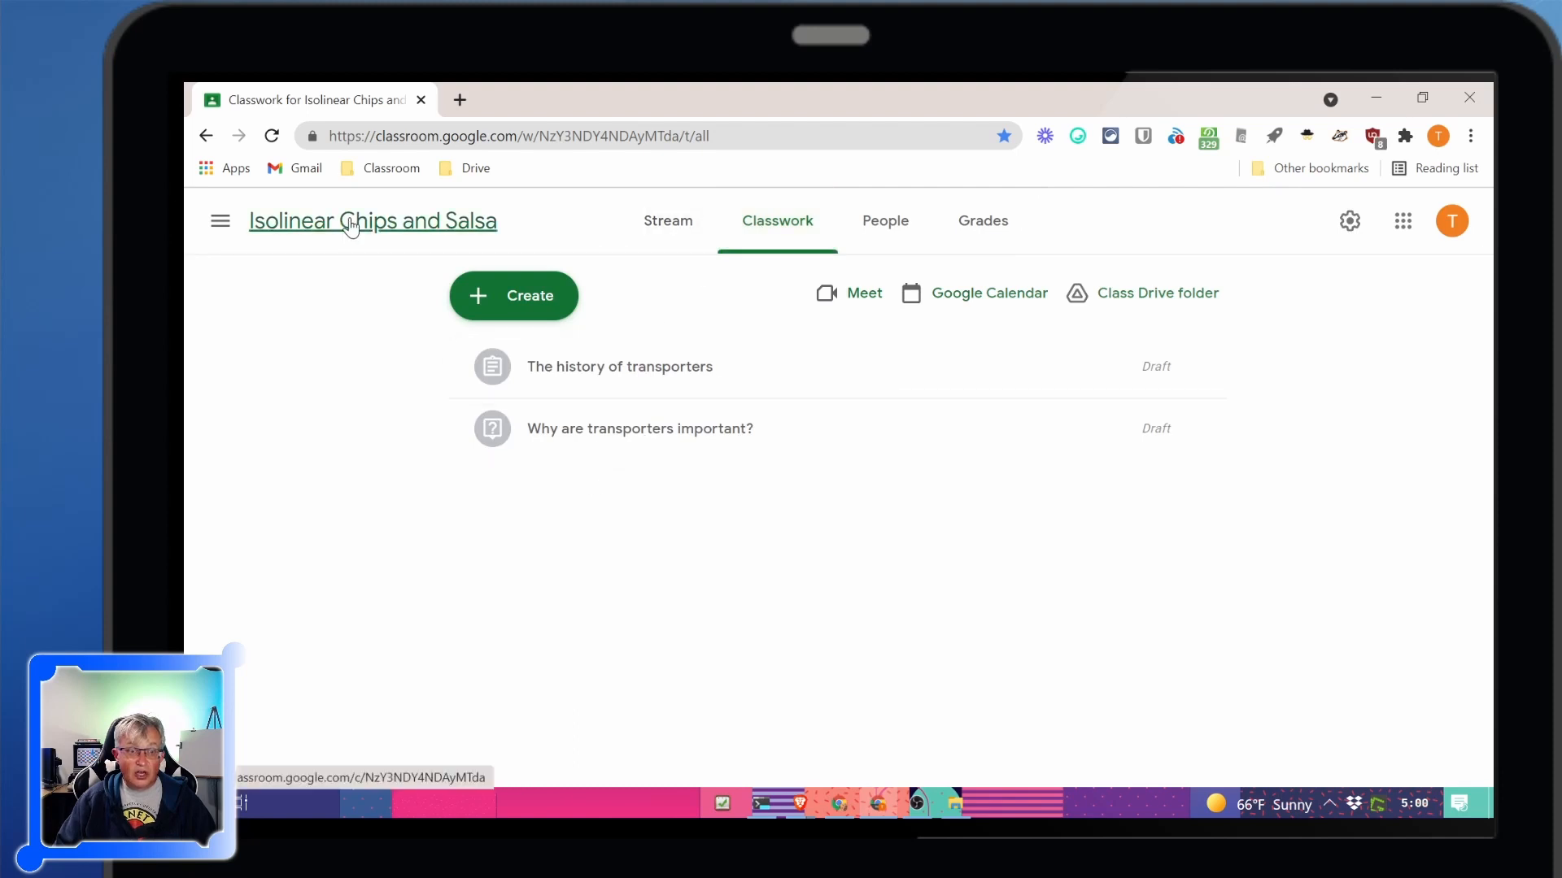
left_click(373, 219)
type("class")
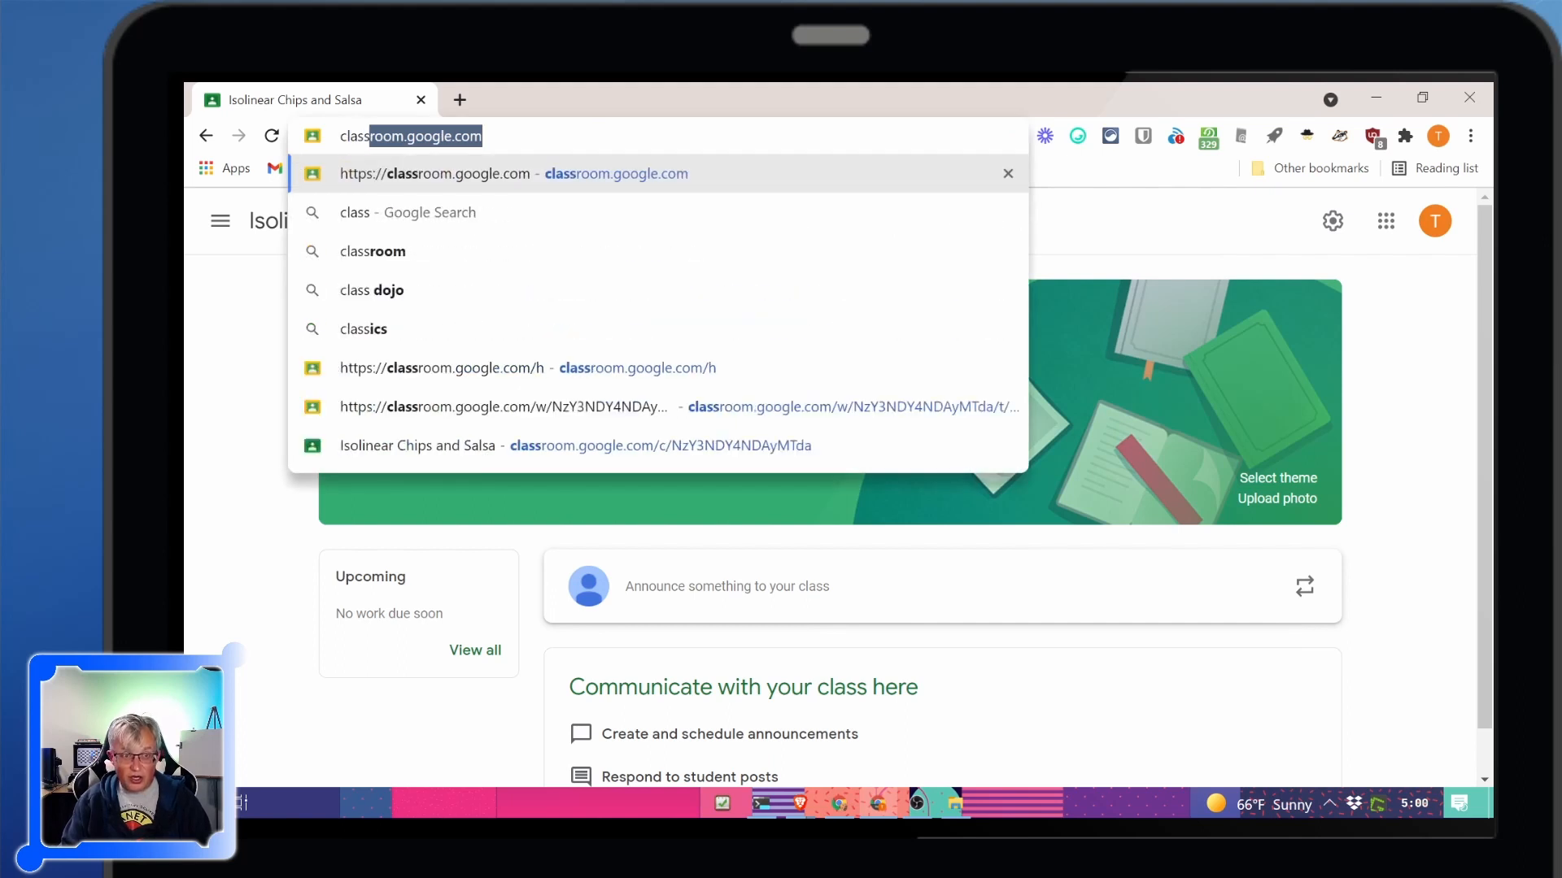
Reach the Classwork page of the Isolinear Chips and Salsa class from classroom.google.com
left_click(441, 367)
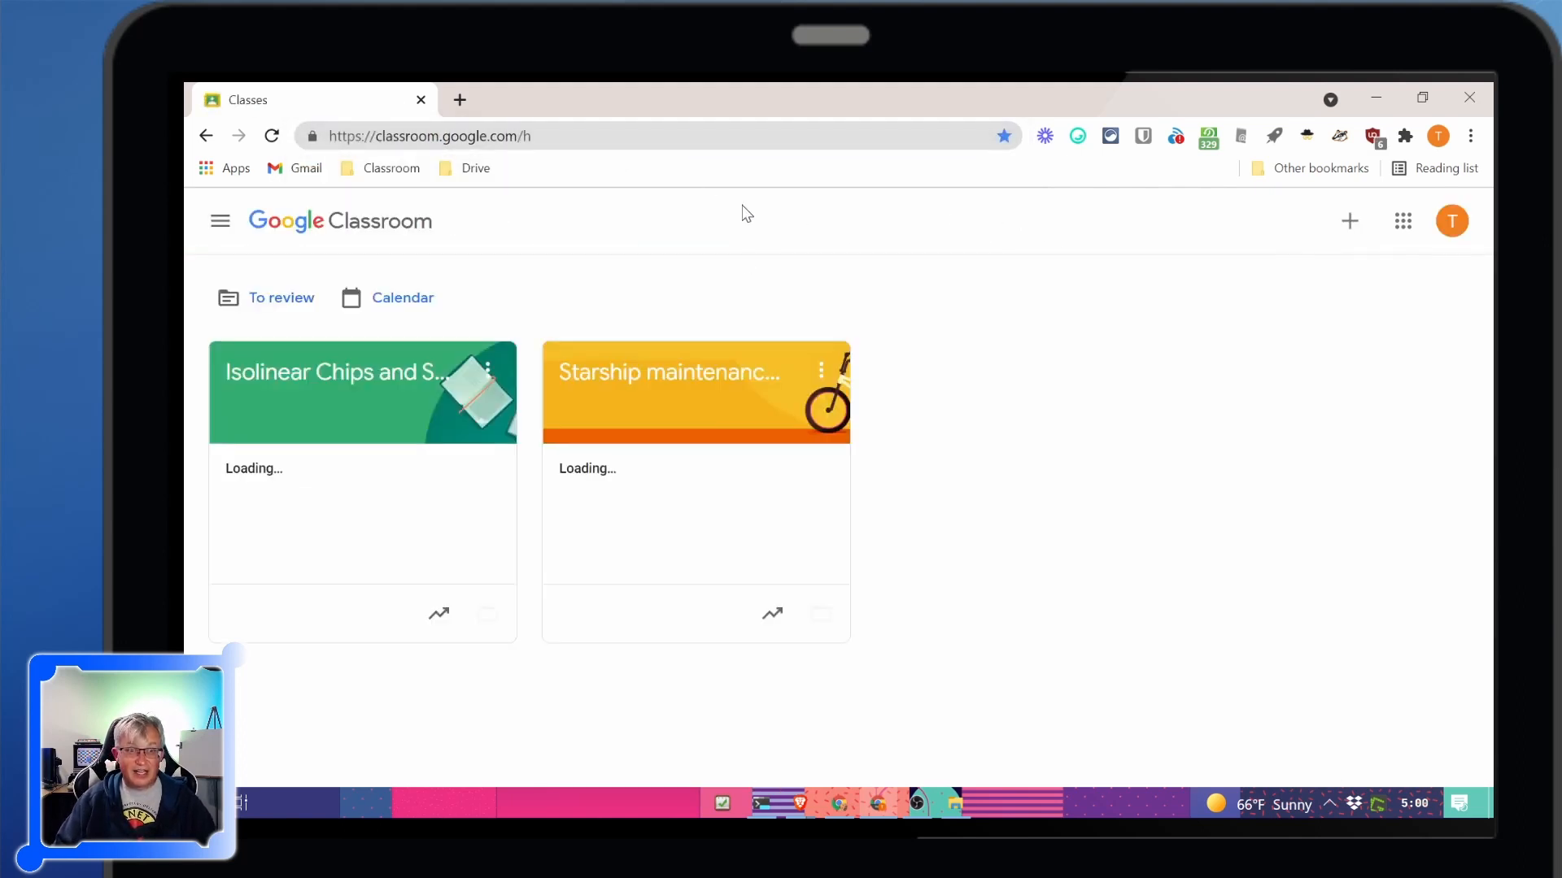
left_click(363, 371)
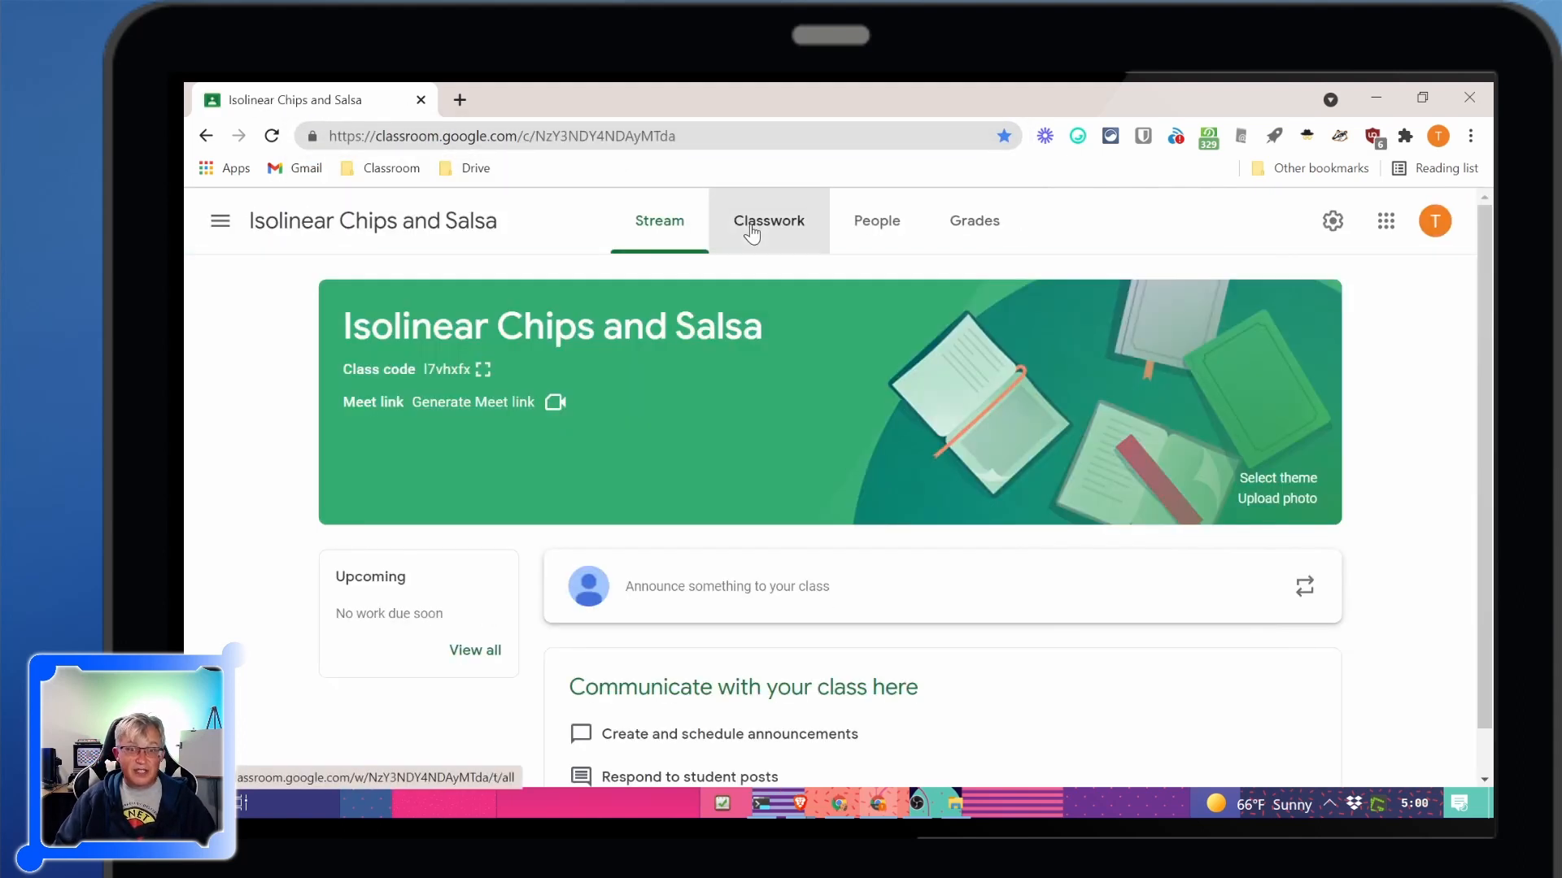
left_click(770, 220)
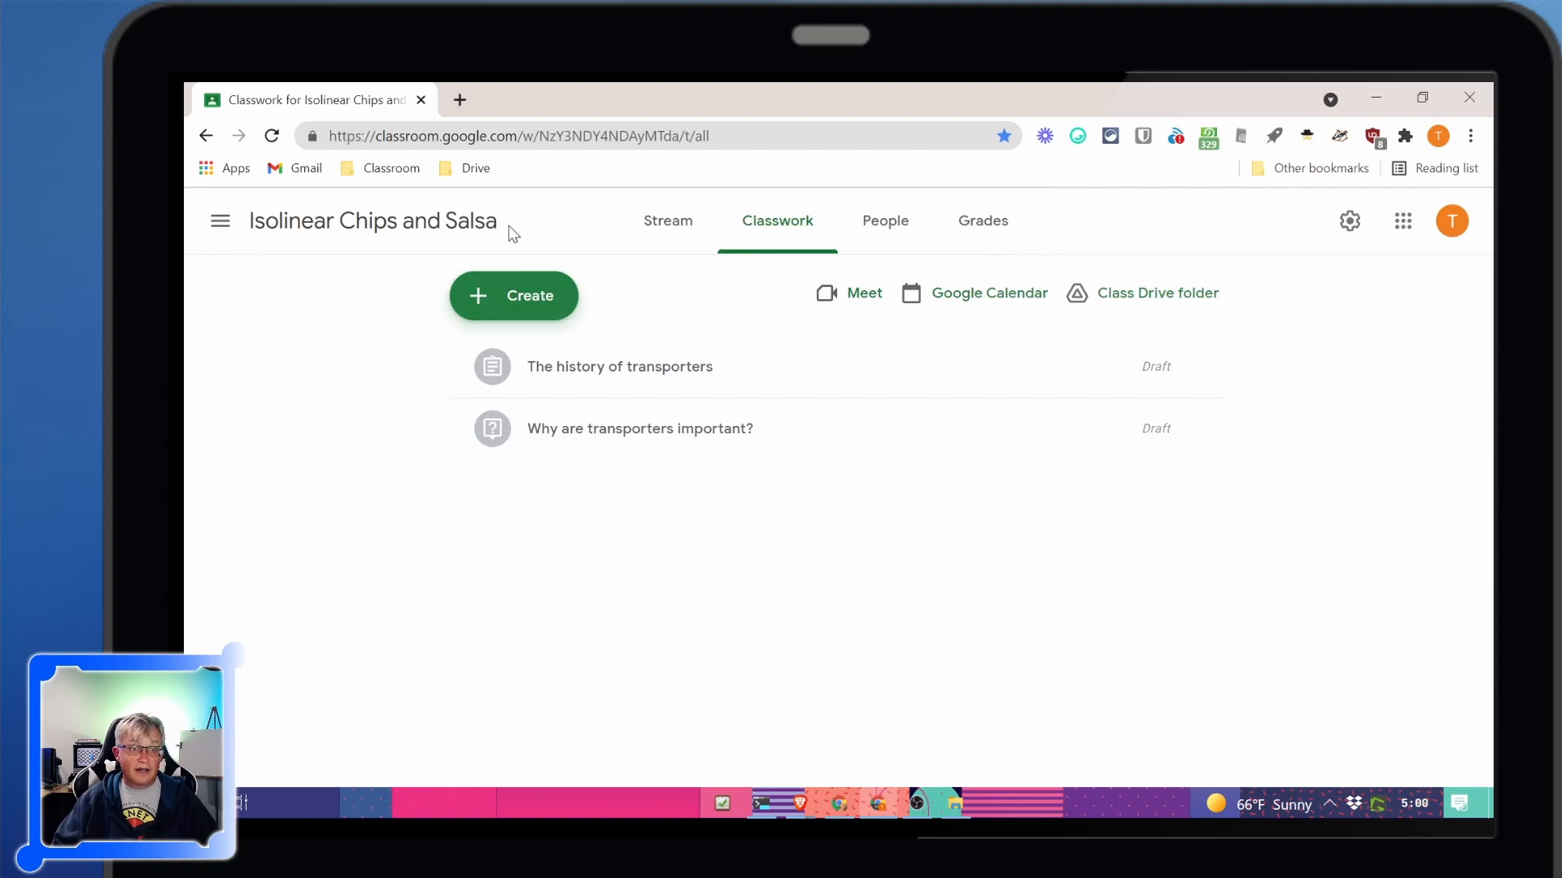
Reach the Starship maintenance and upkeep Classwork page via the Classroom folder and bookmark it there
left_click(389, 168)
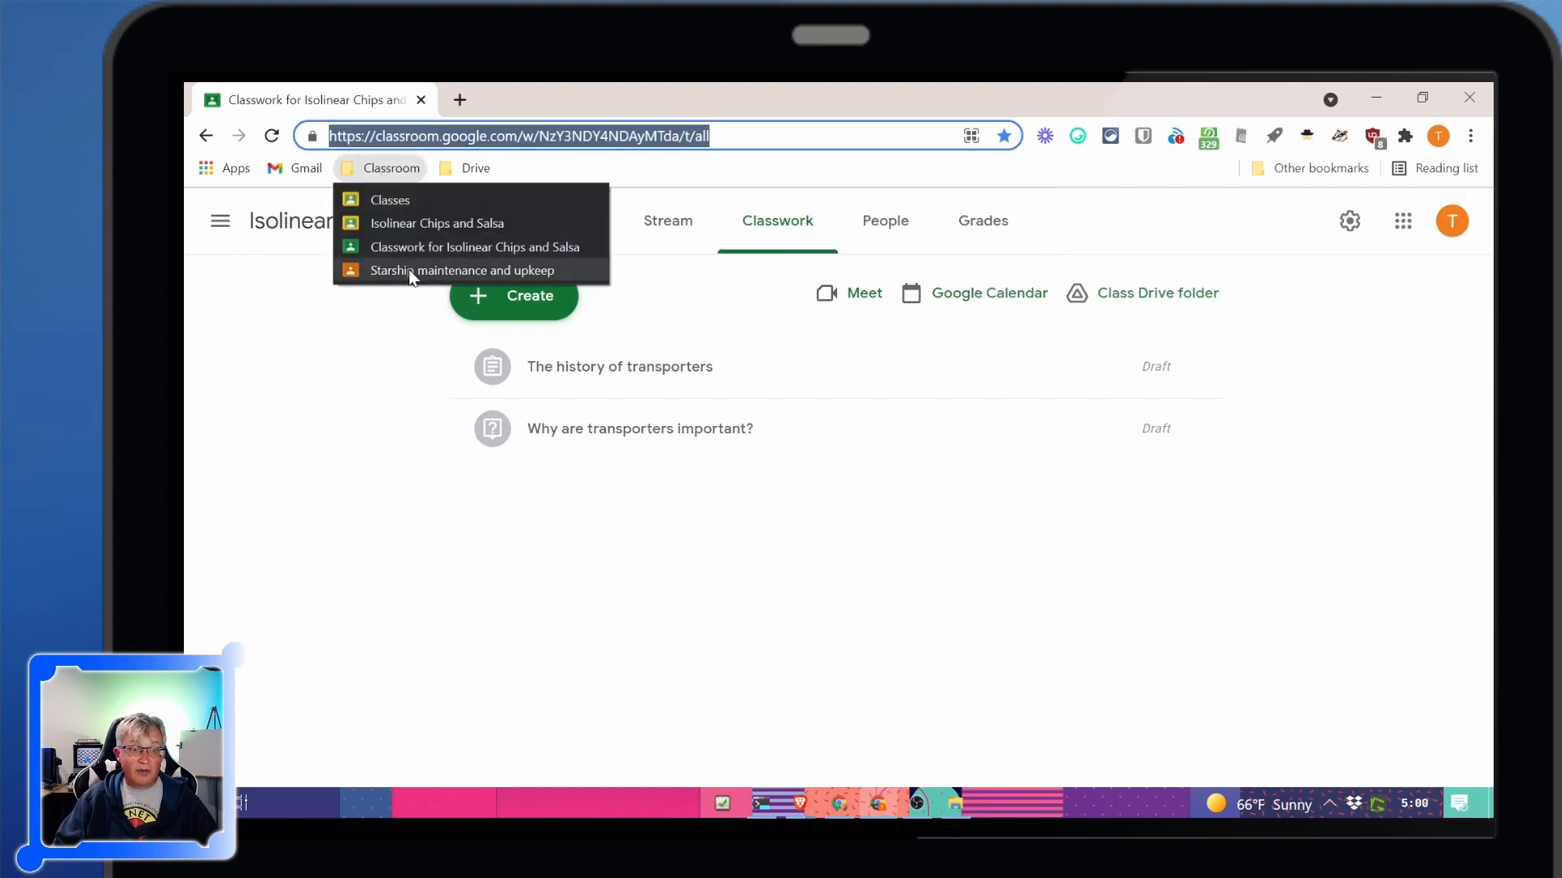
left_click(462, 270)
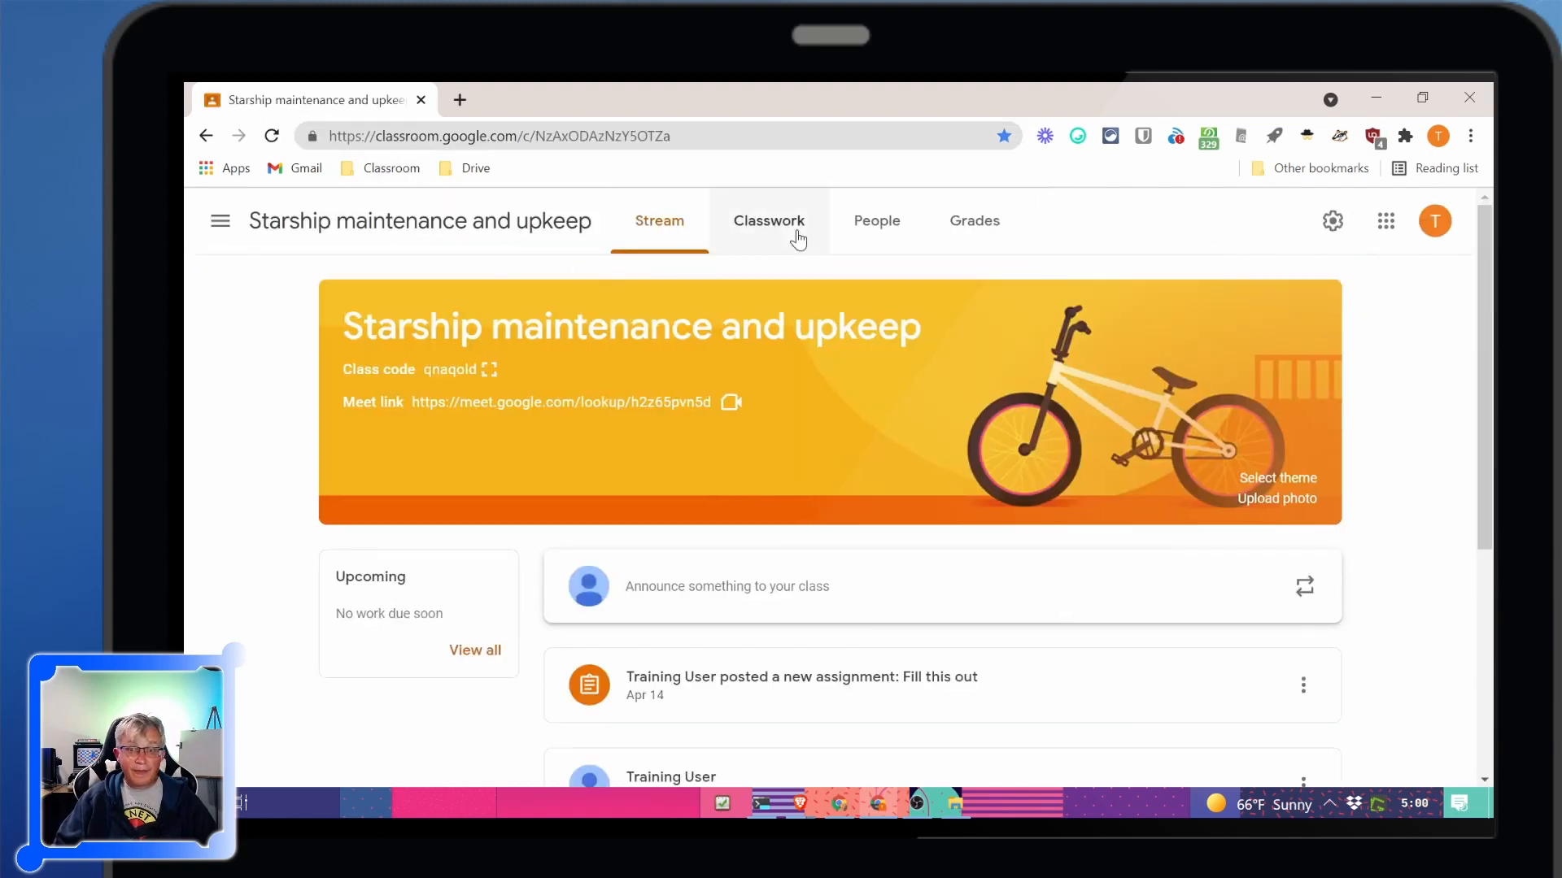
left_click(768, 220)
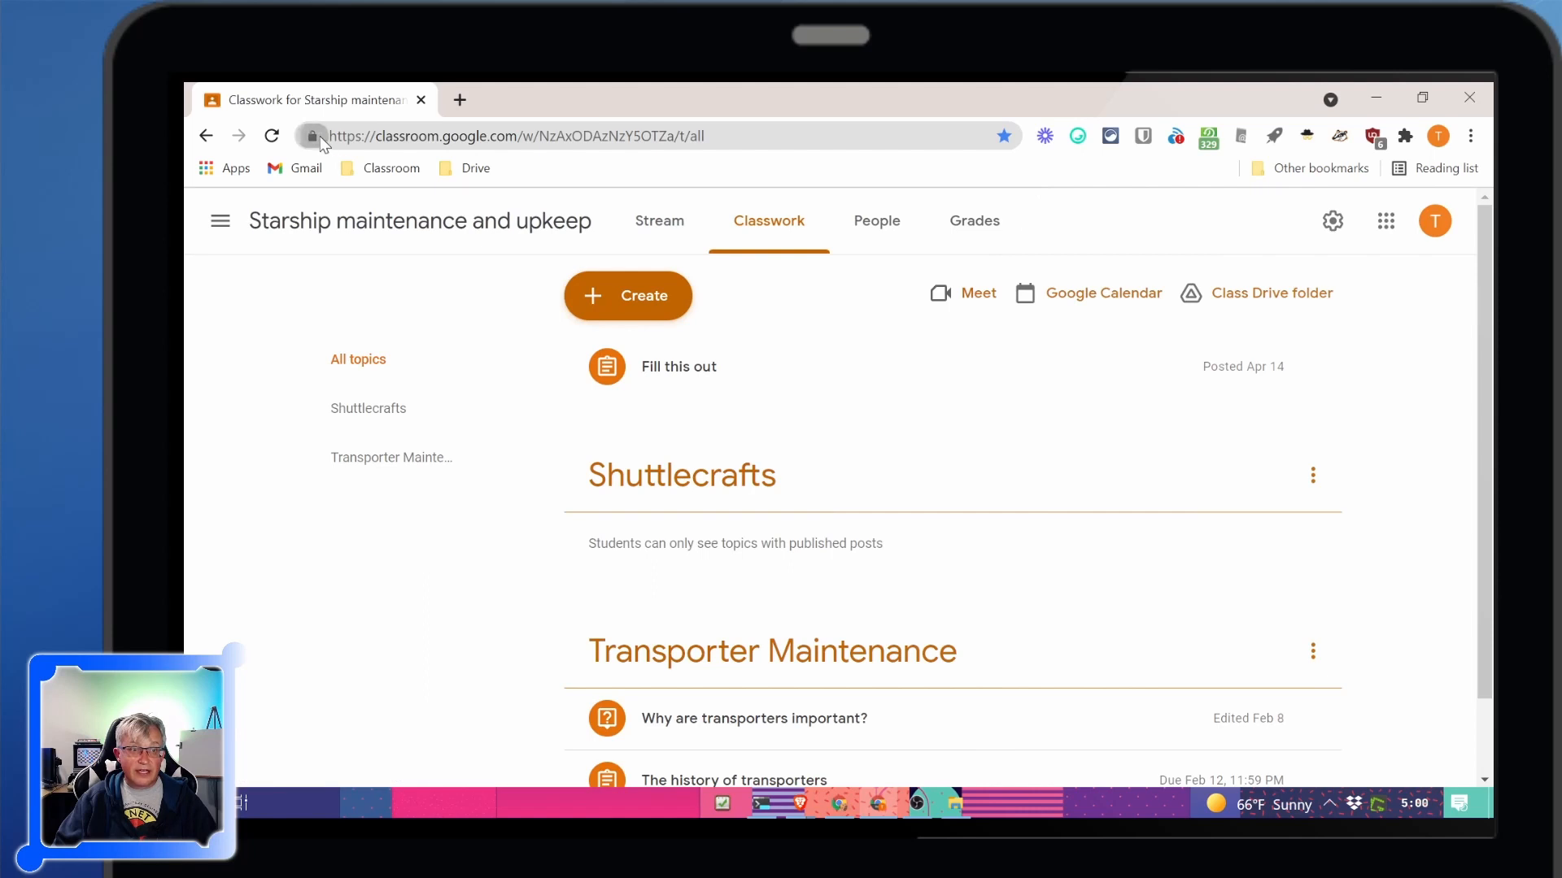
left_click(388, 168)
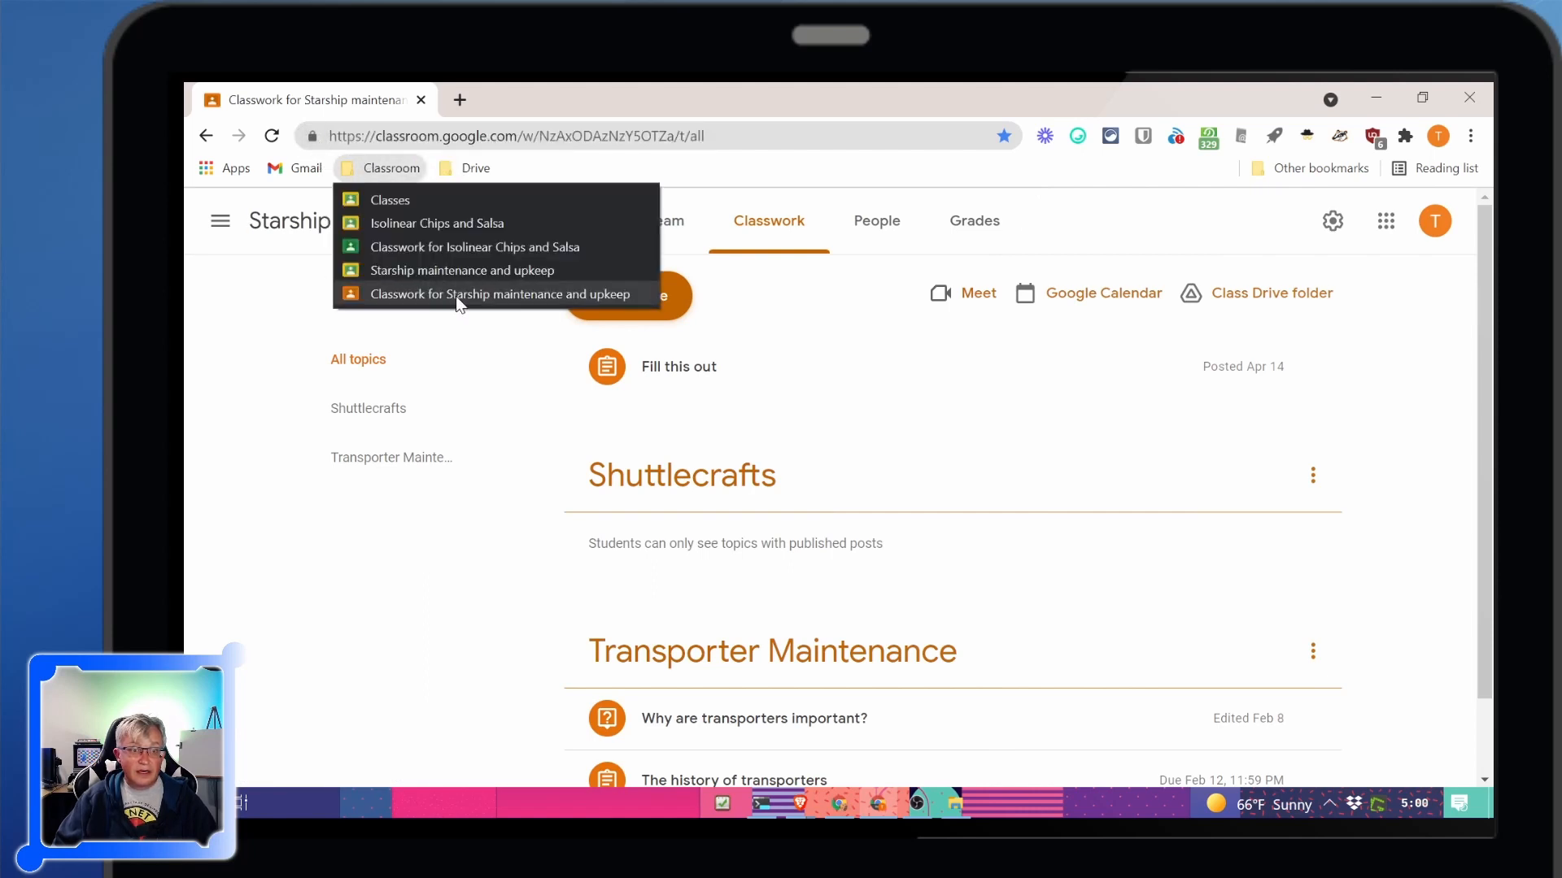
mouse_move(436, 223)
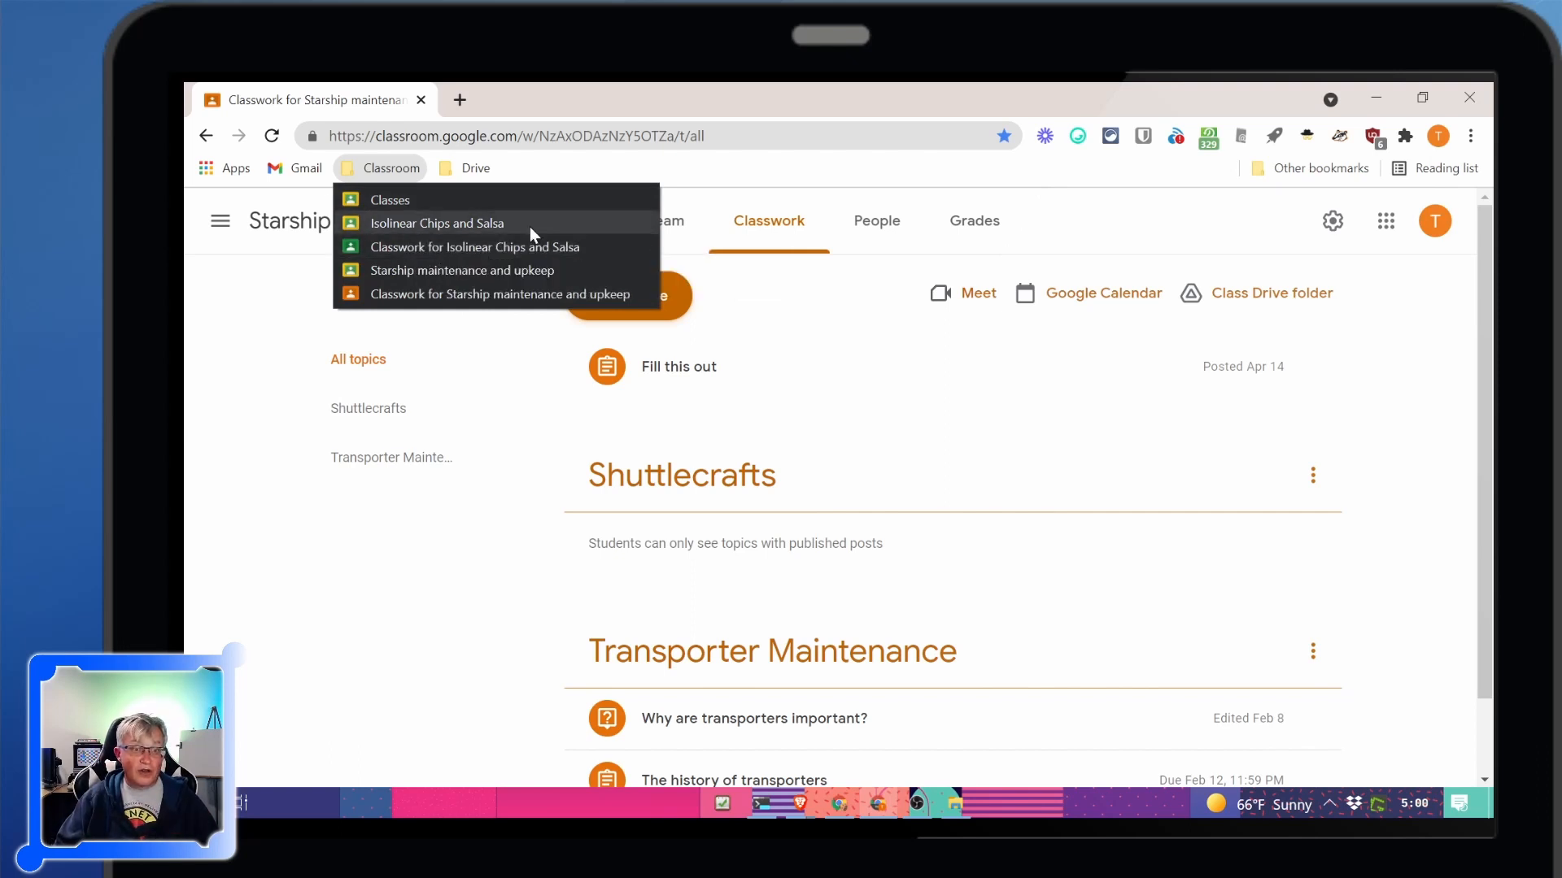
mouse_move(461, 270)
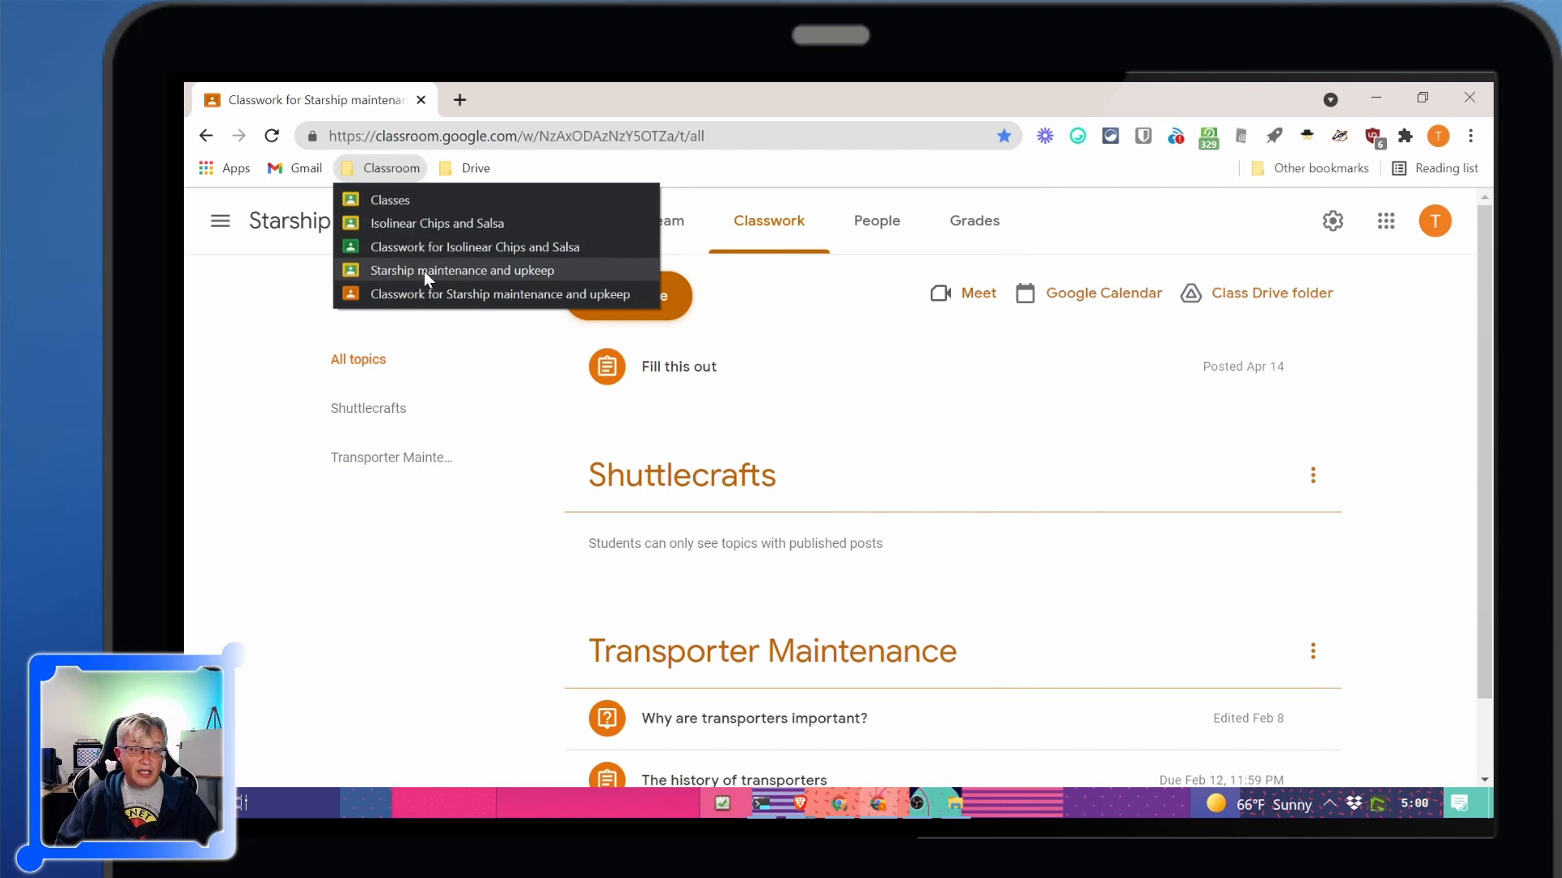
mouse_move(440, 248)
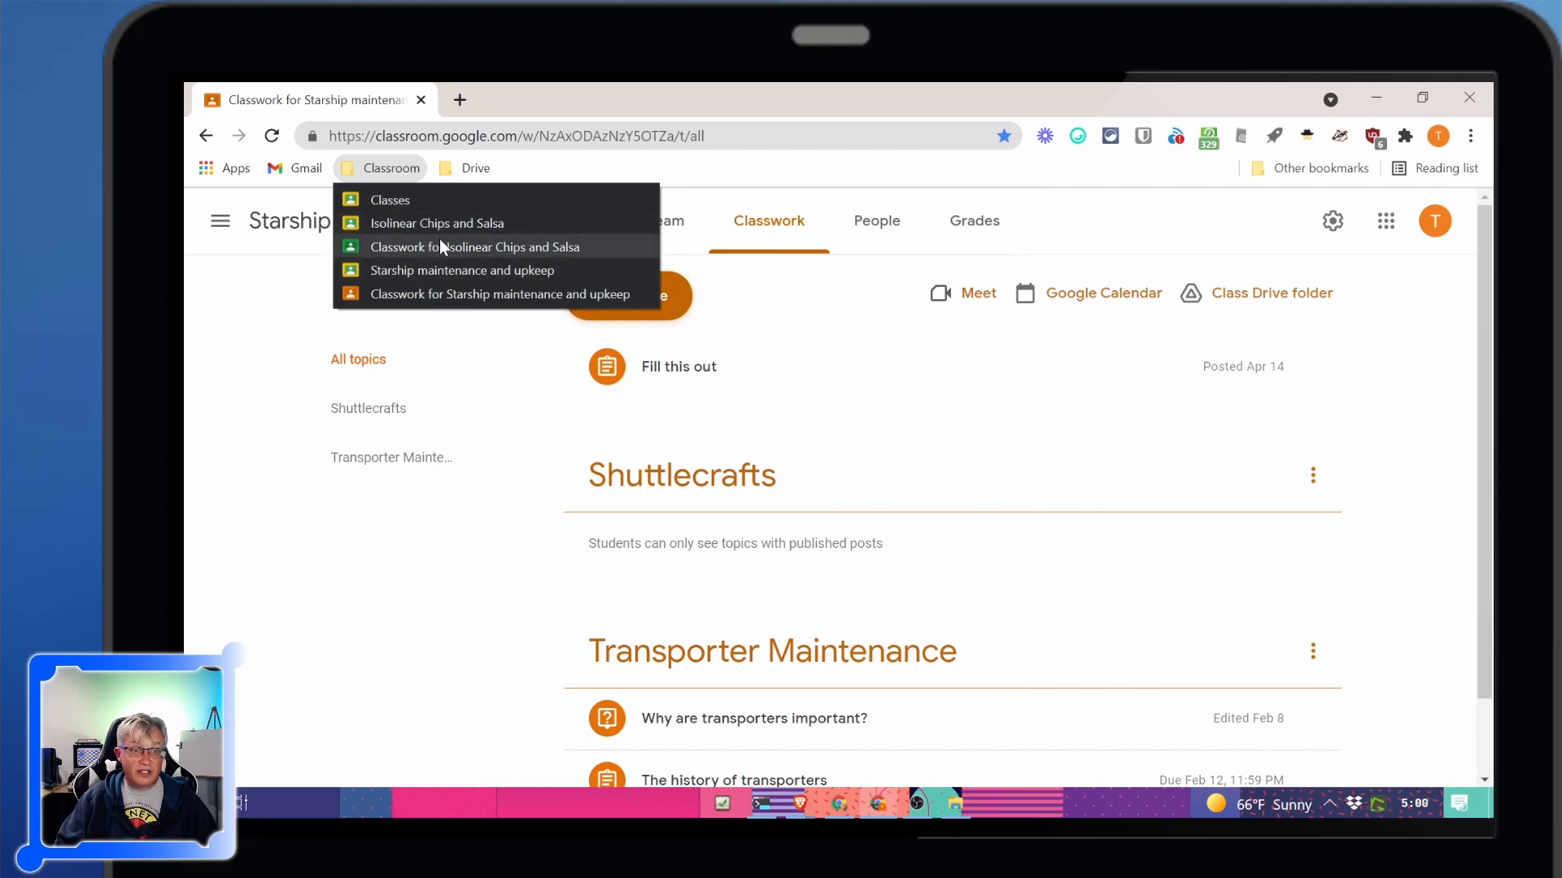
mouse_move(522, 227)
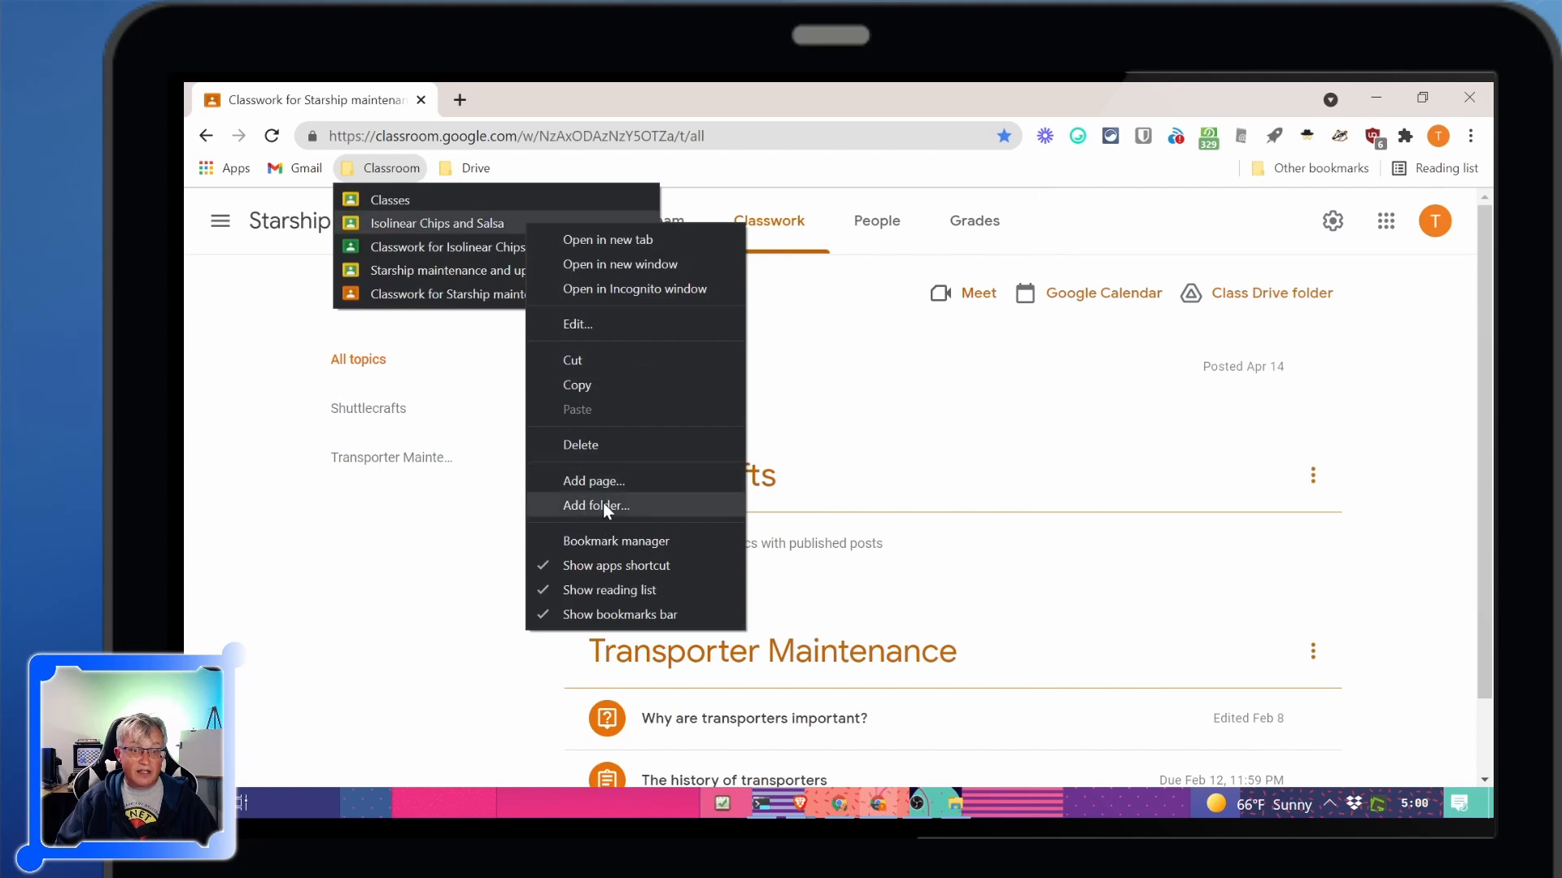
Create an Isolinear Chips and Salsa subfolder inside the Classroom bookmark folder
left_click(595, 505)
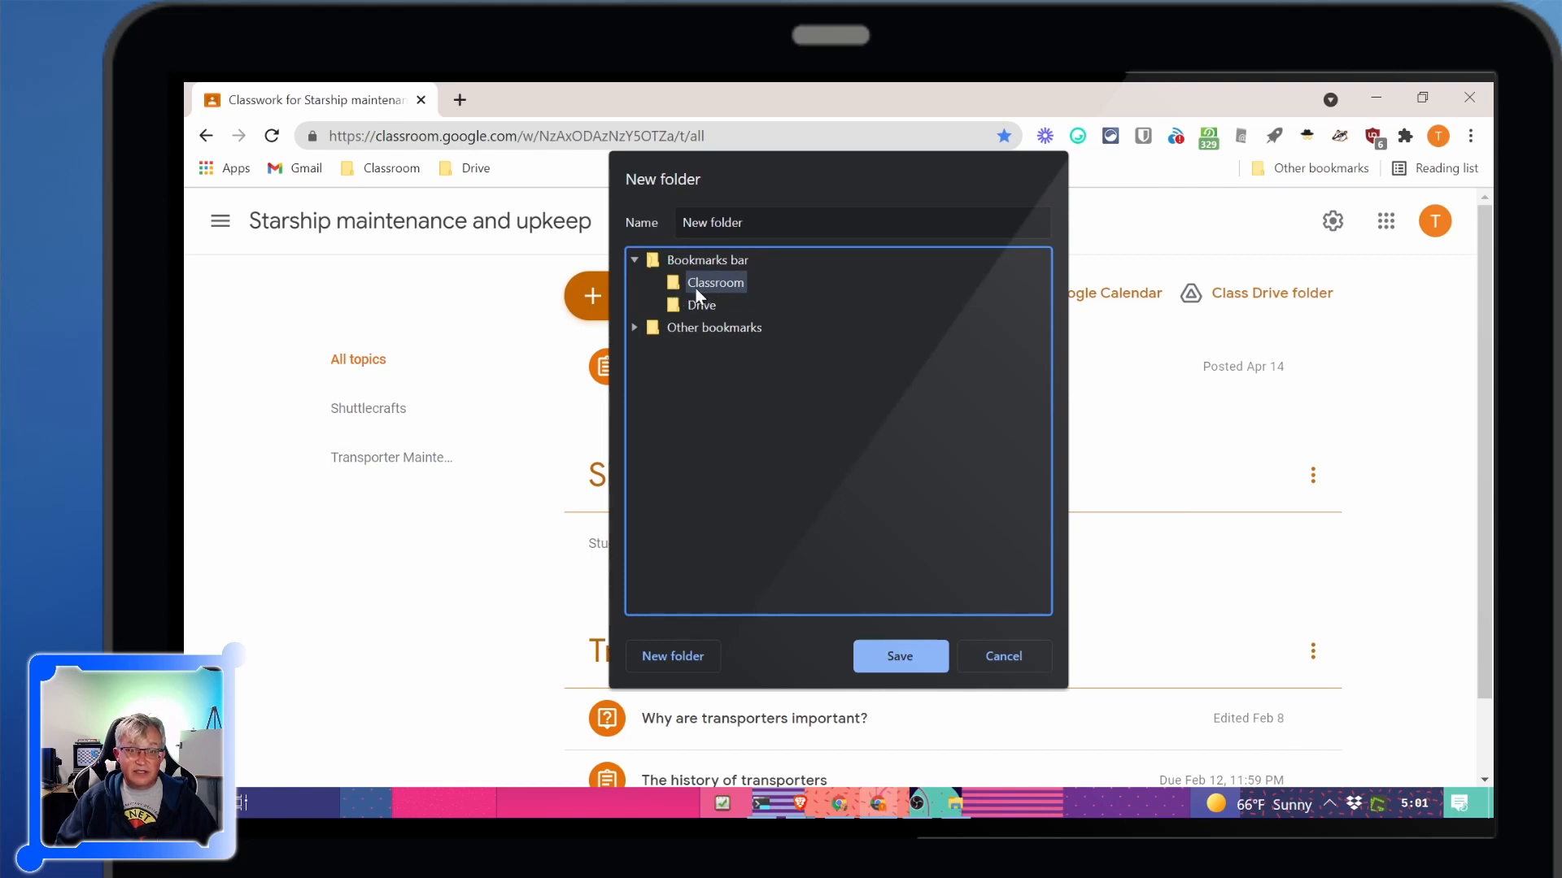
left_click(862, 223)
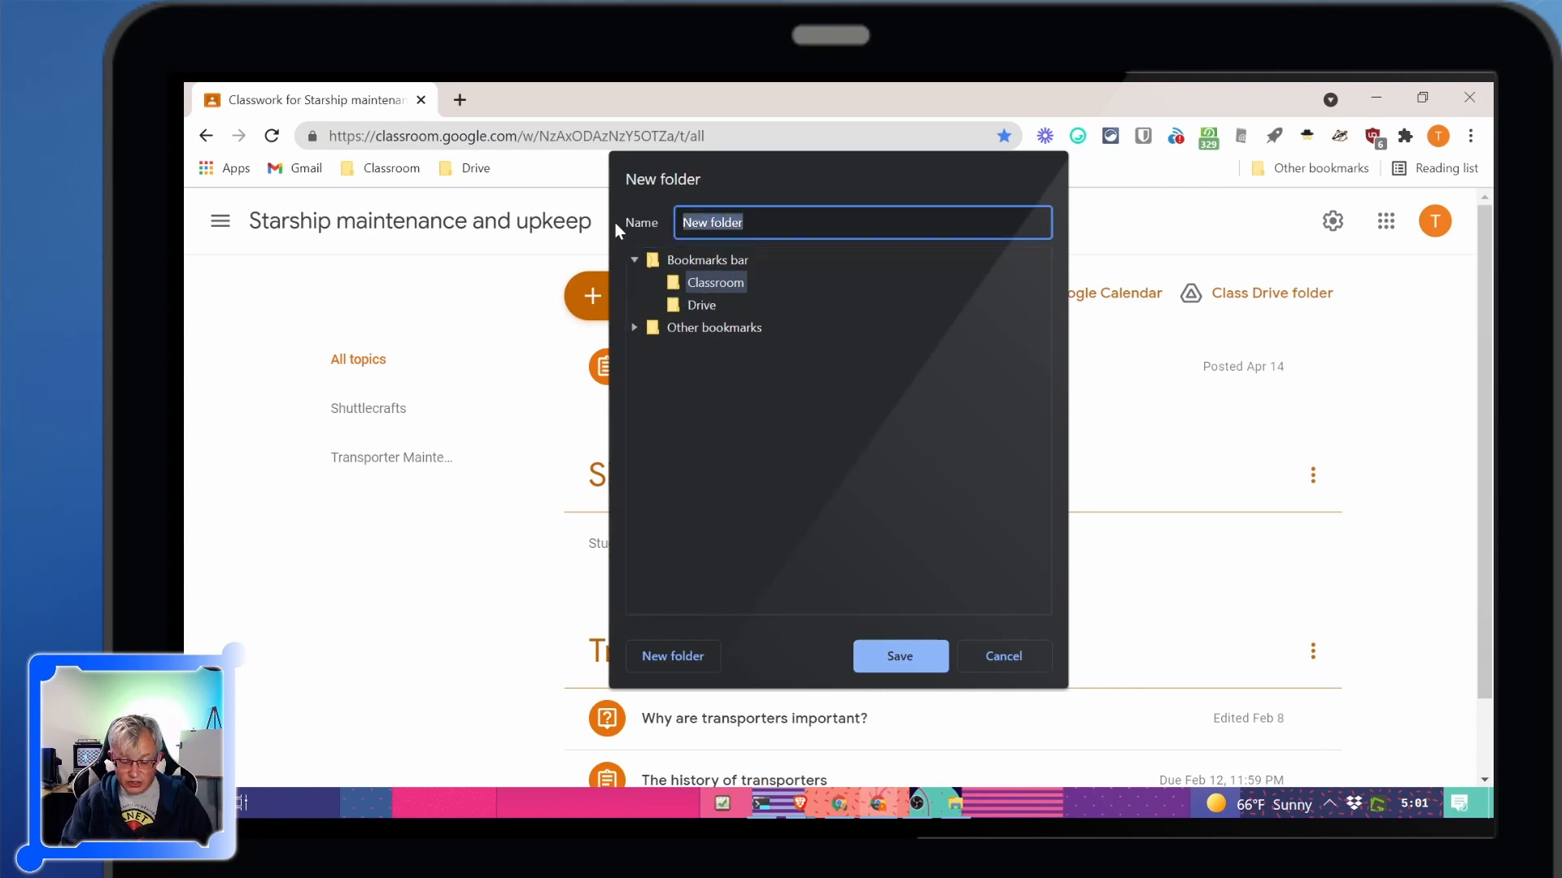
type("Isolinear Ch")
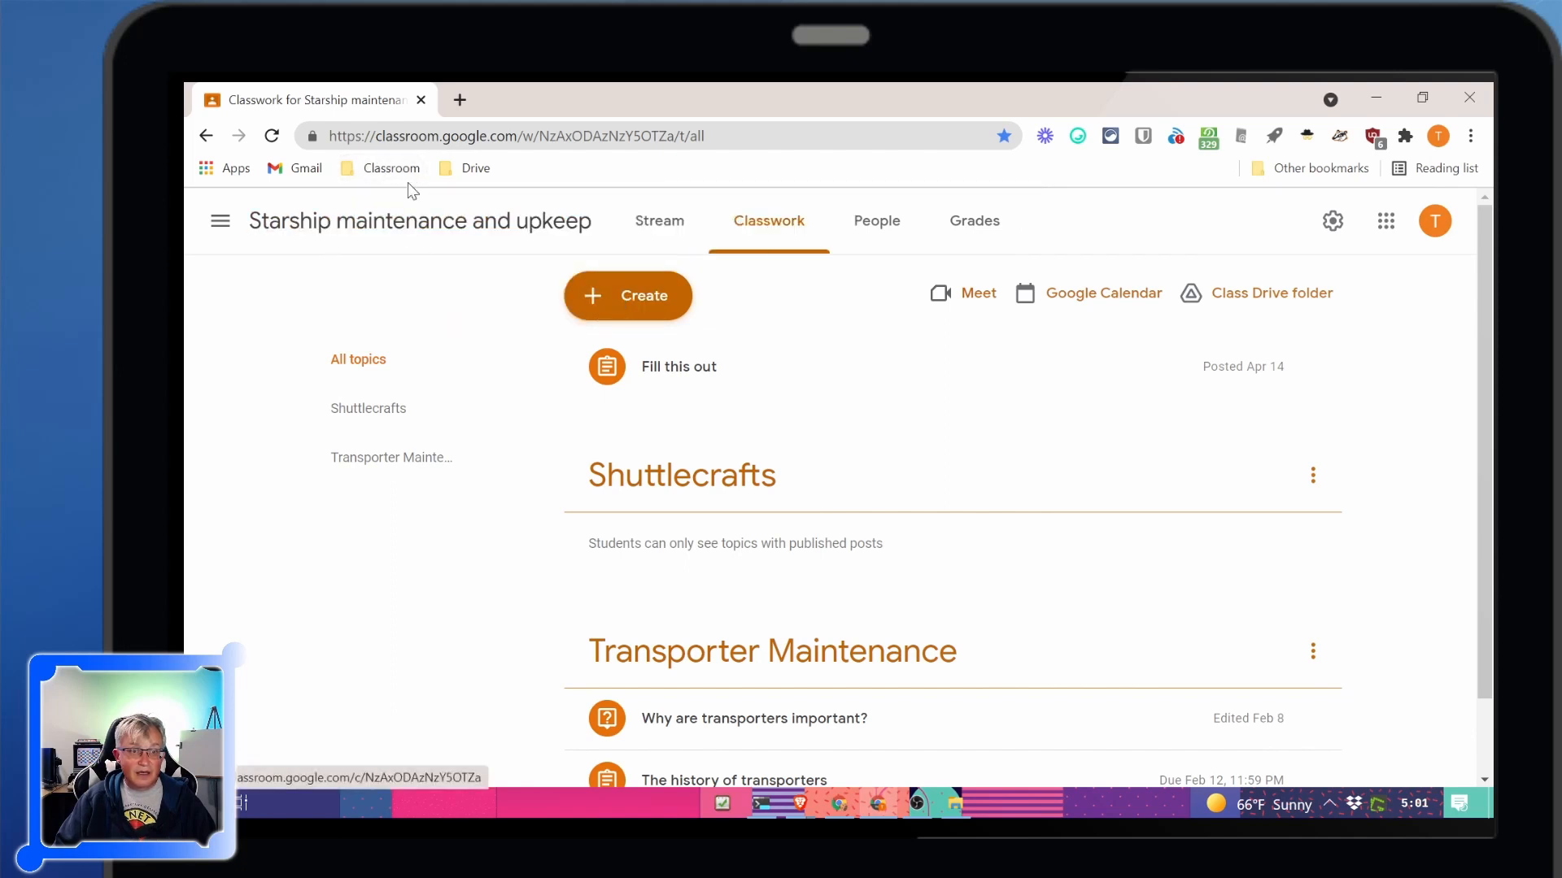
Check the new subfolder in the Classroom folder and reopen the Starship maintenance and upkeep class
left_click(391, 168)
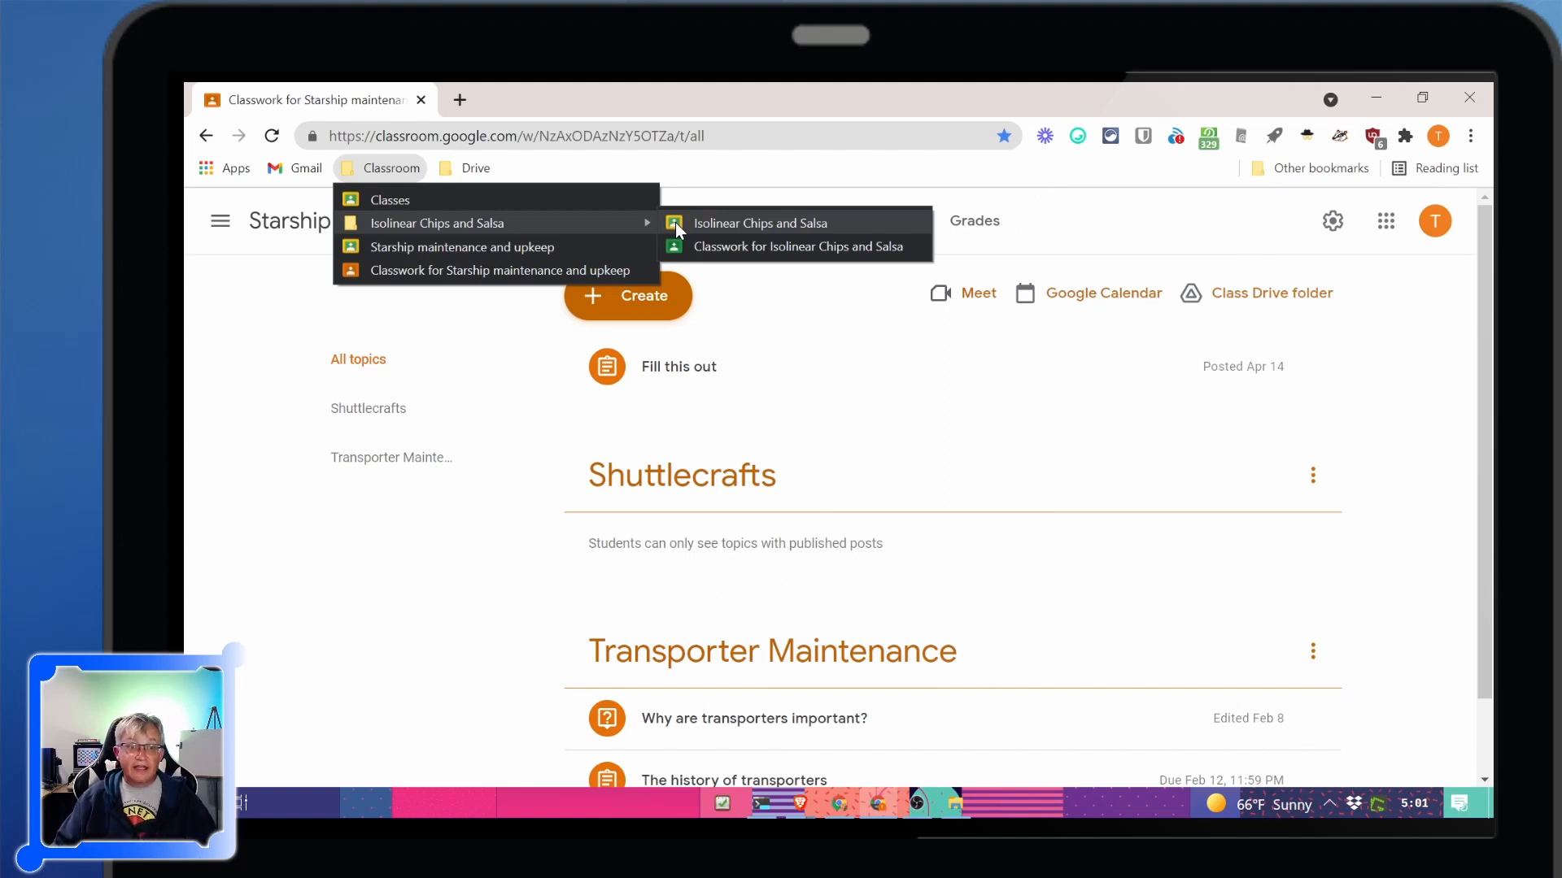
mouse_move(389, 199)
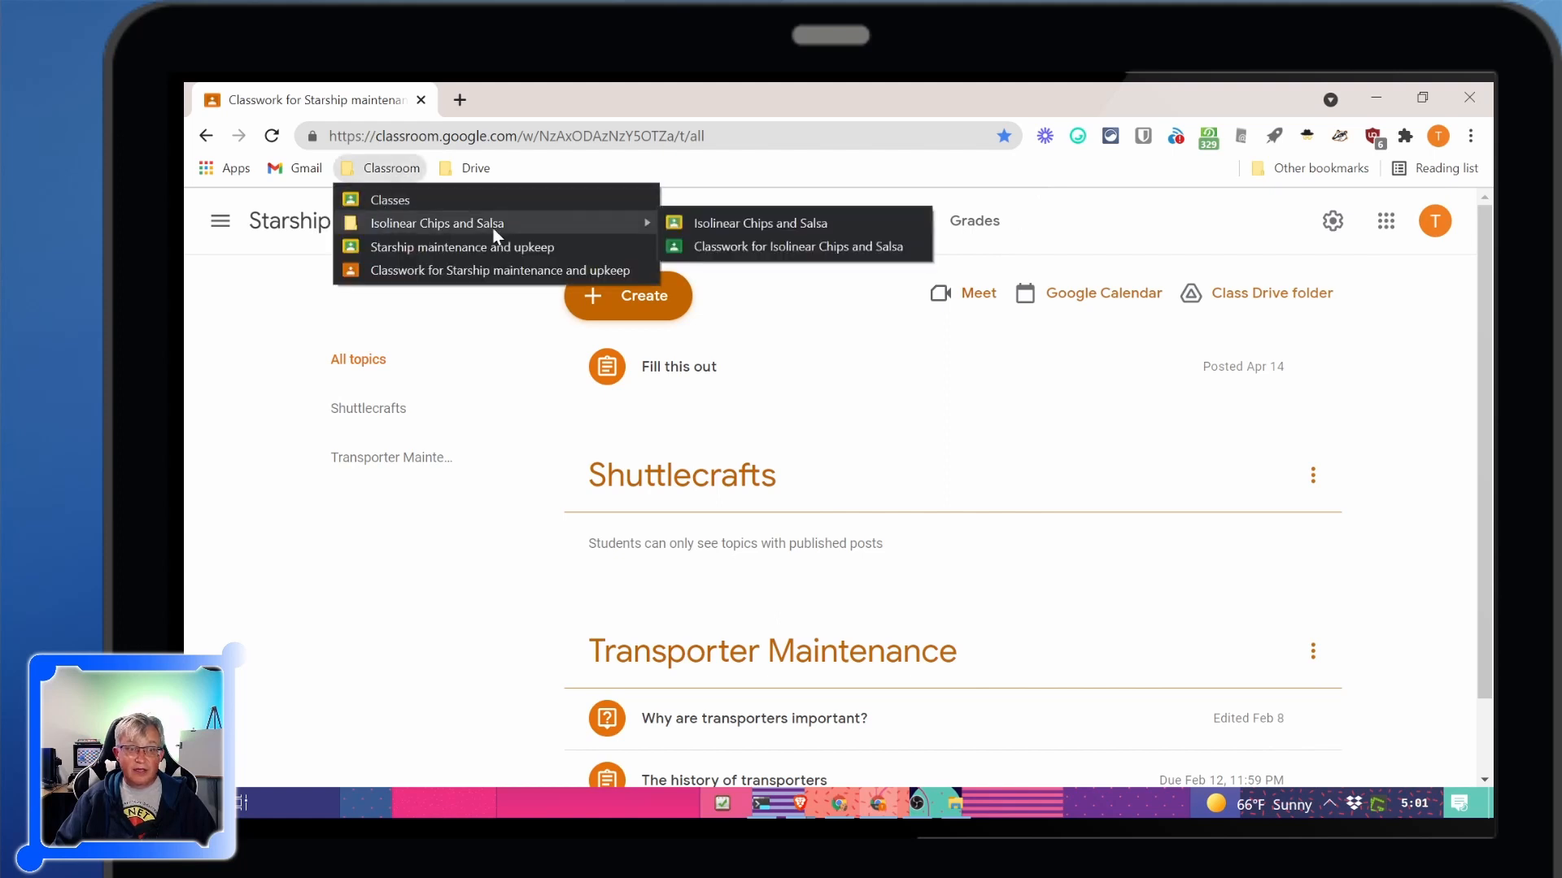
mouse_move(648, 221)
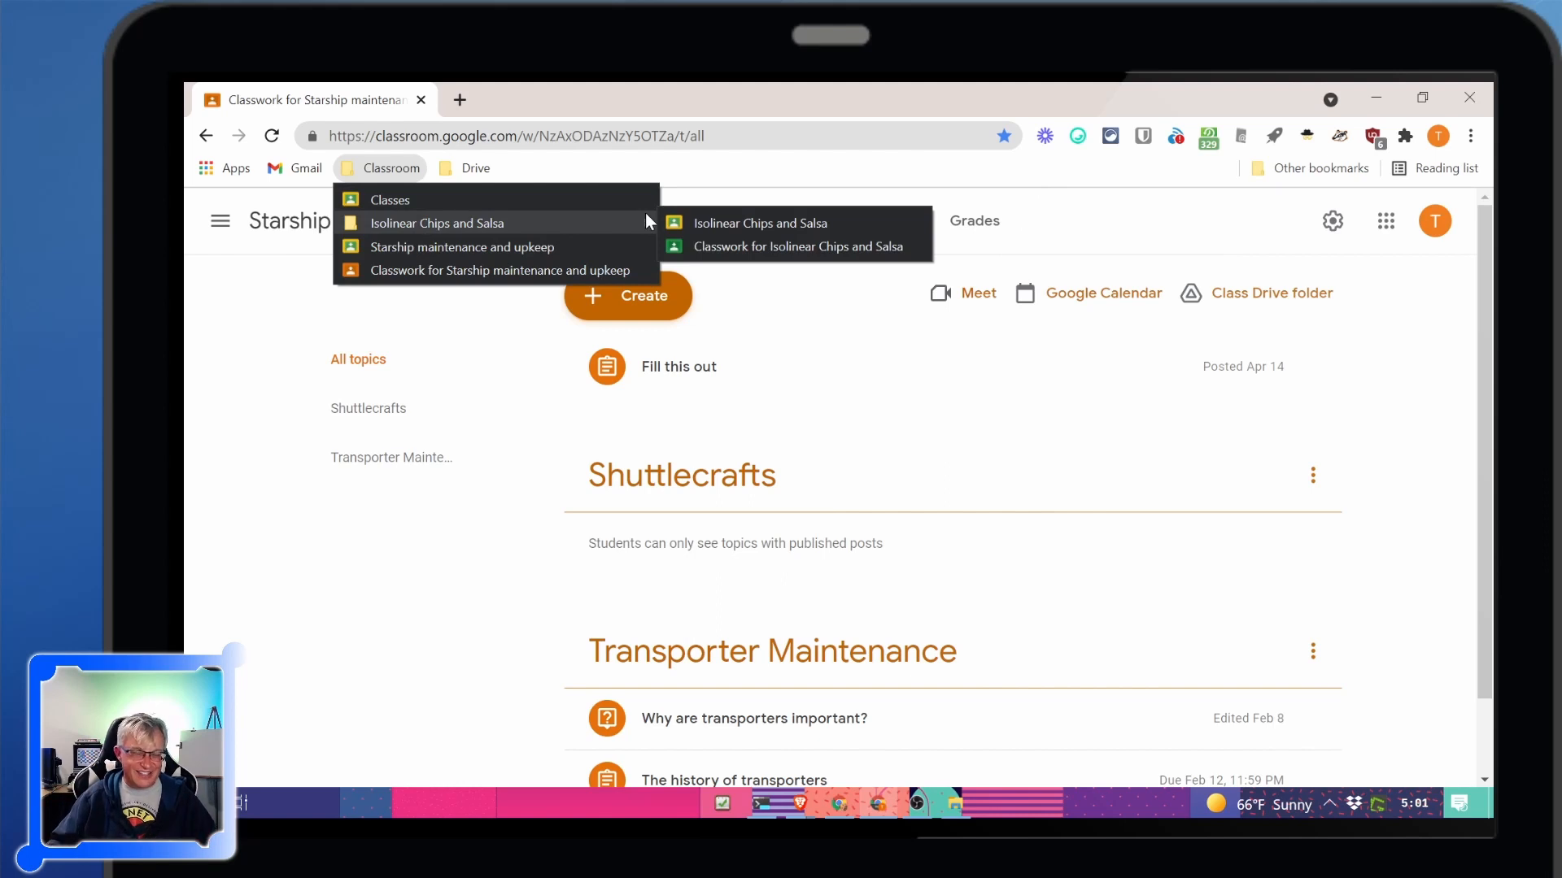
left_click(460, 246)
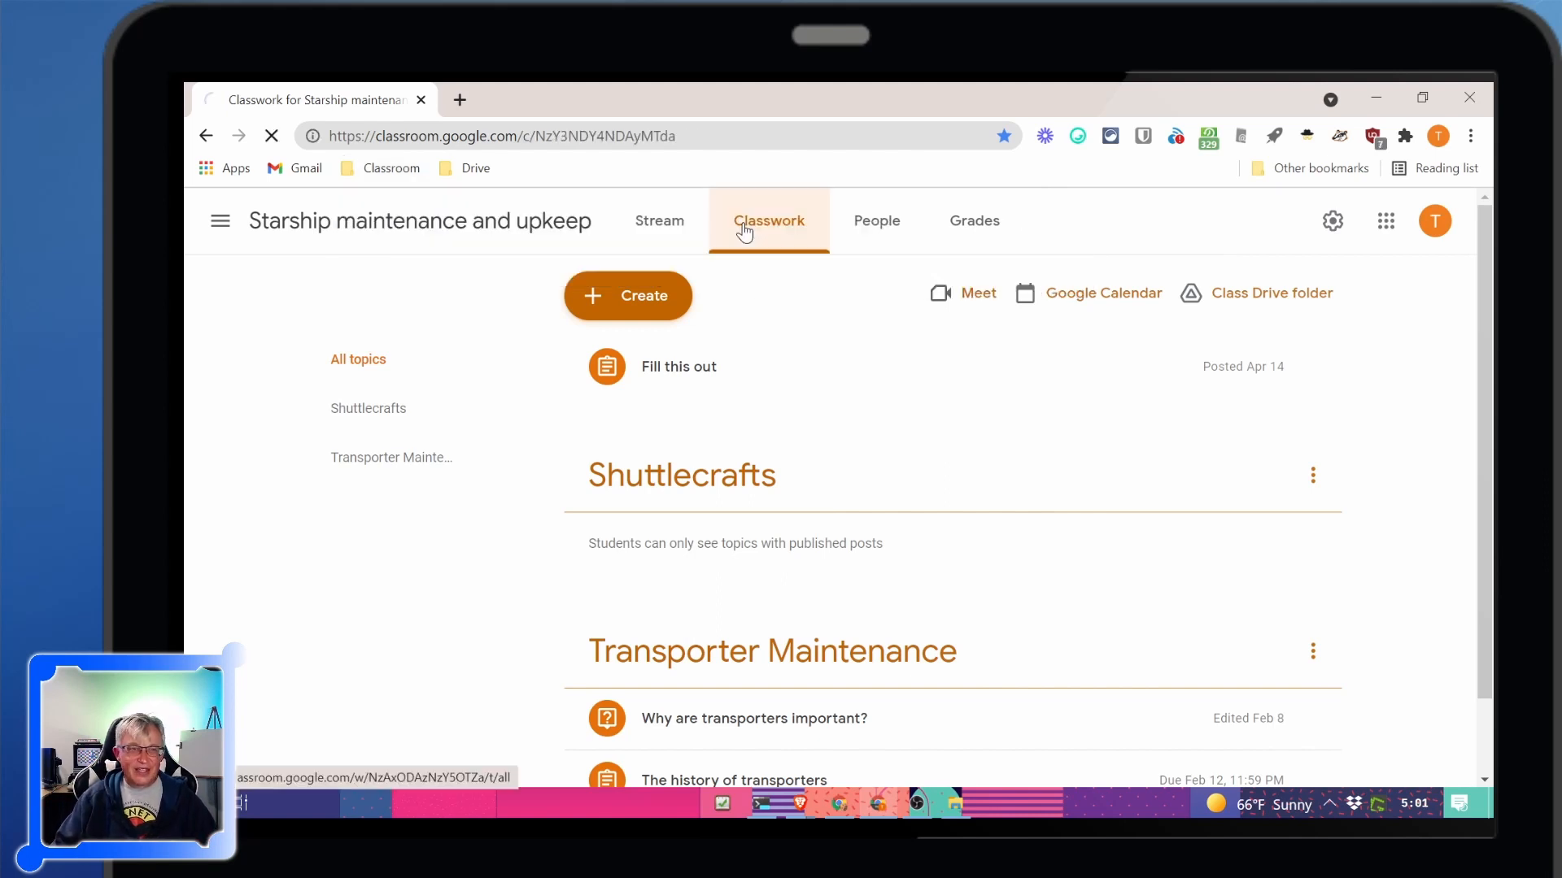
Test the Gmail and Drive bookmarks, then start a blank document via docs.new
left_click(463, 167)
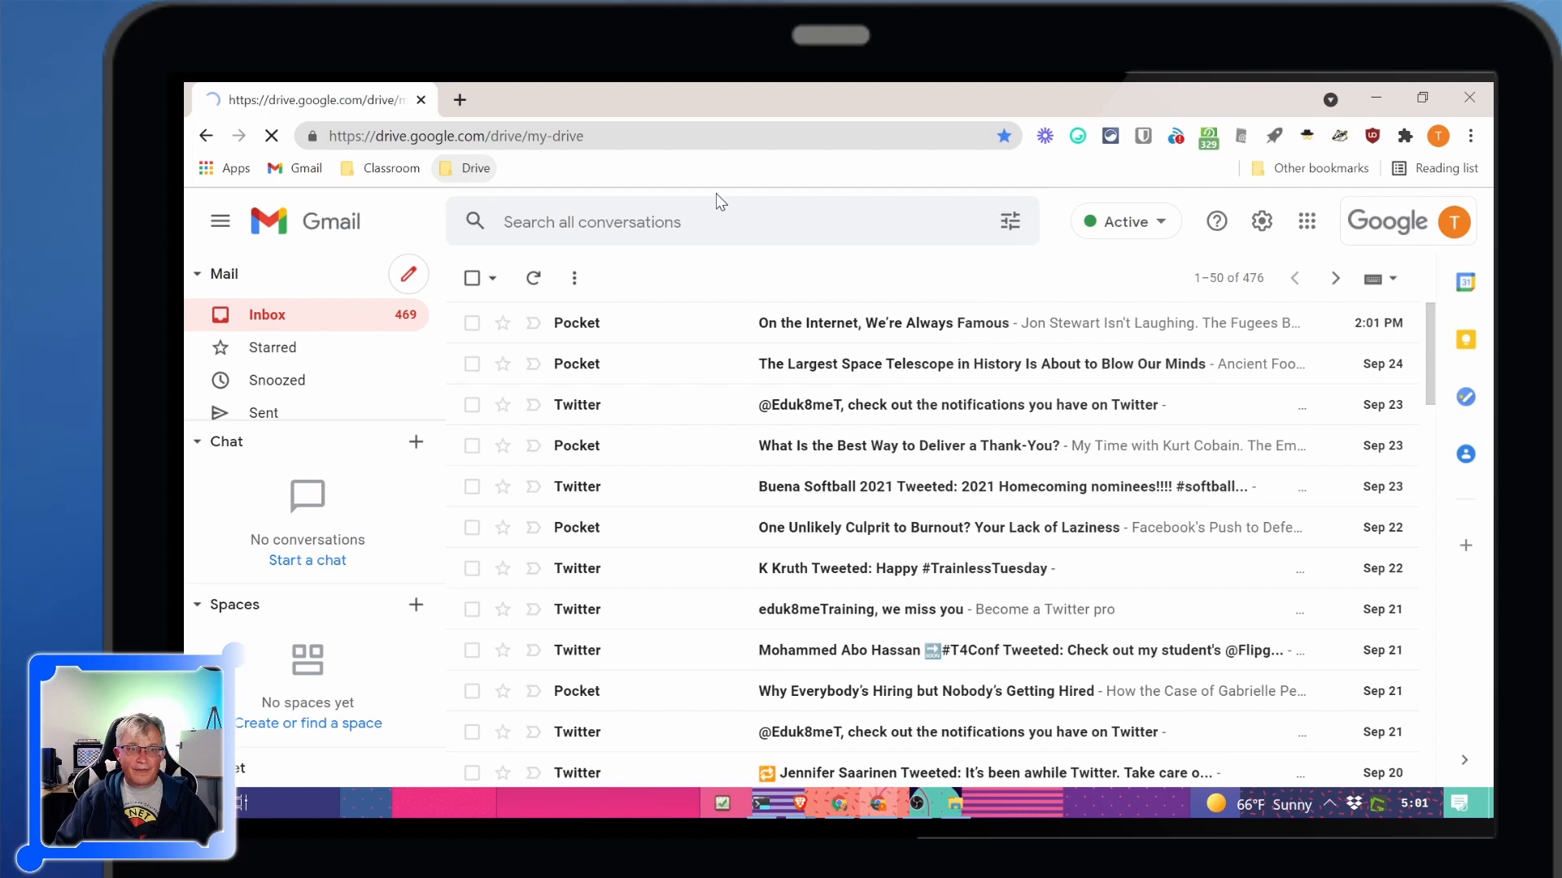
left_click(475, 168)
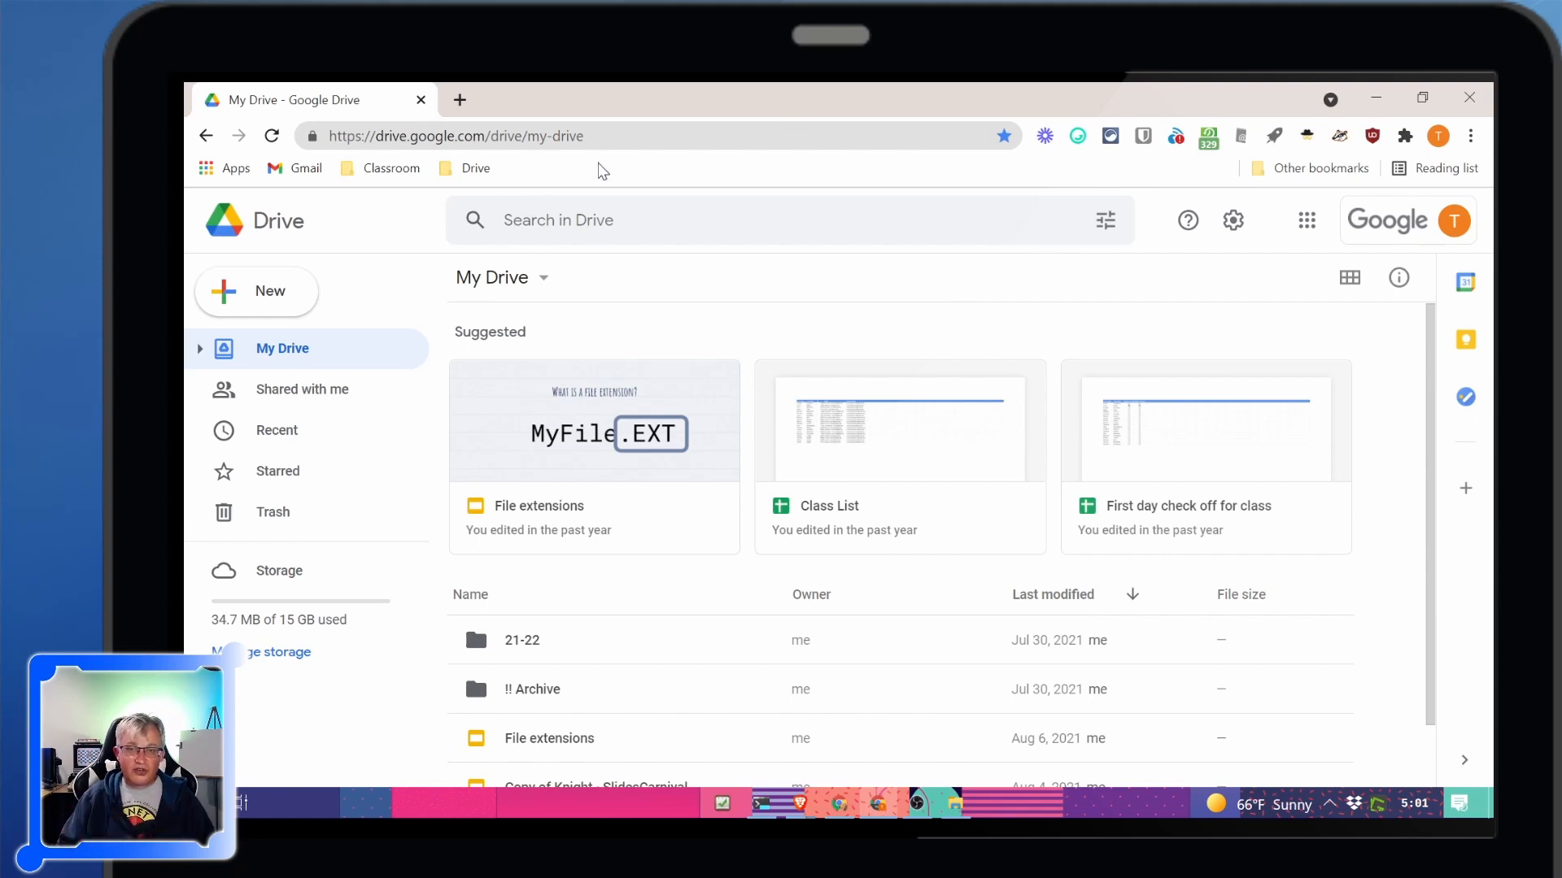
mouse_move(595, 171)
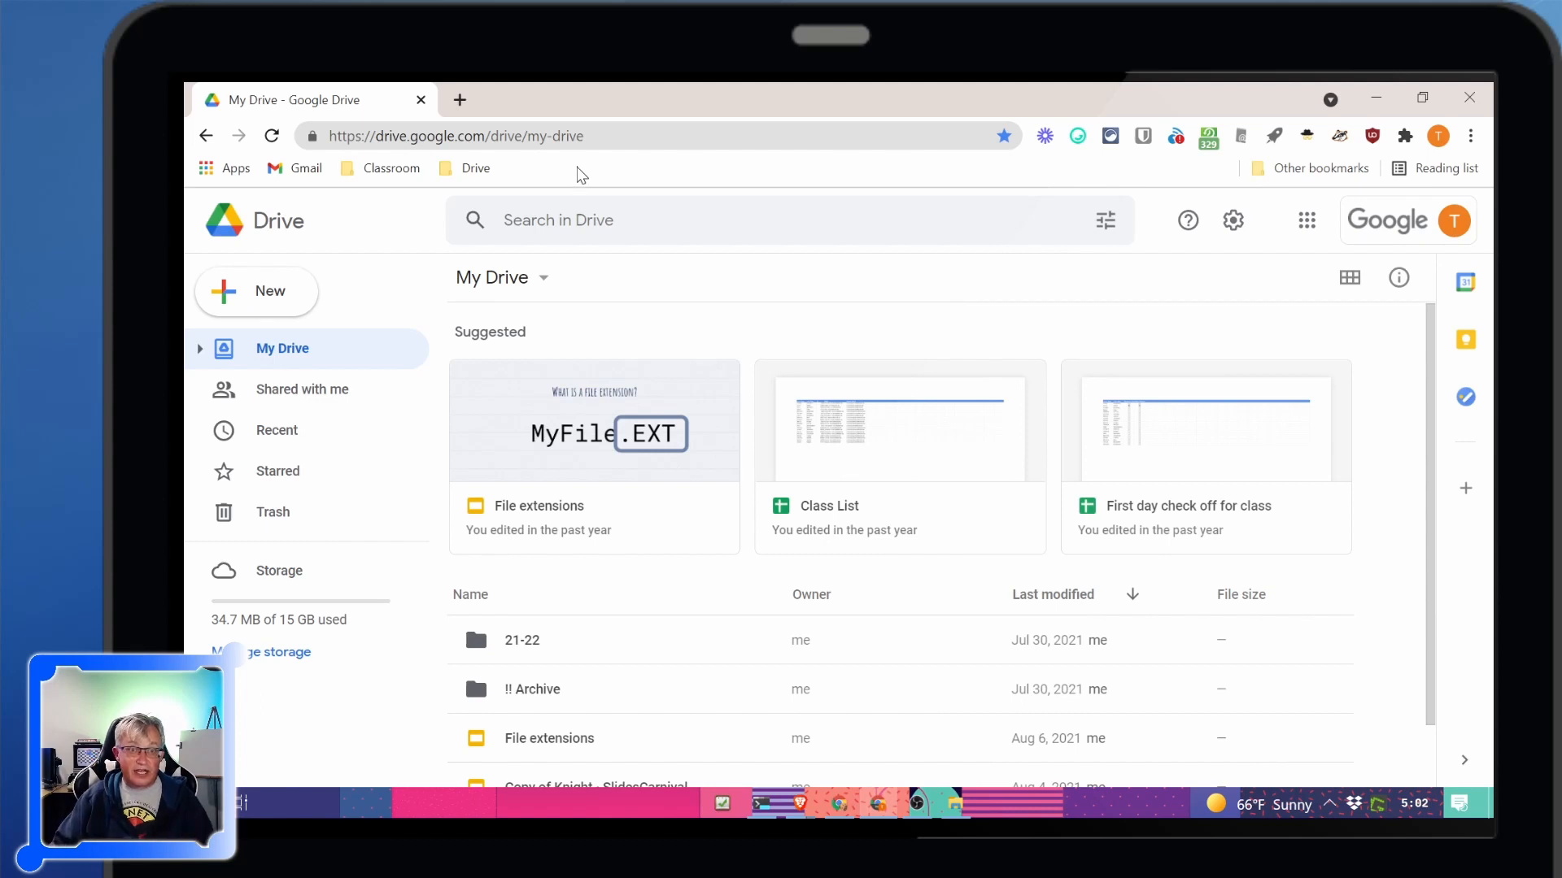
type("docs.")
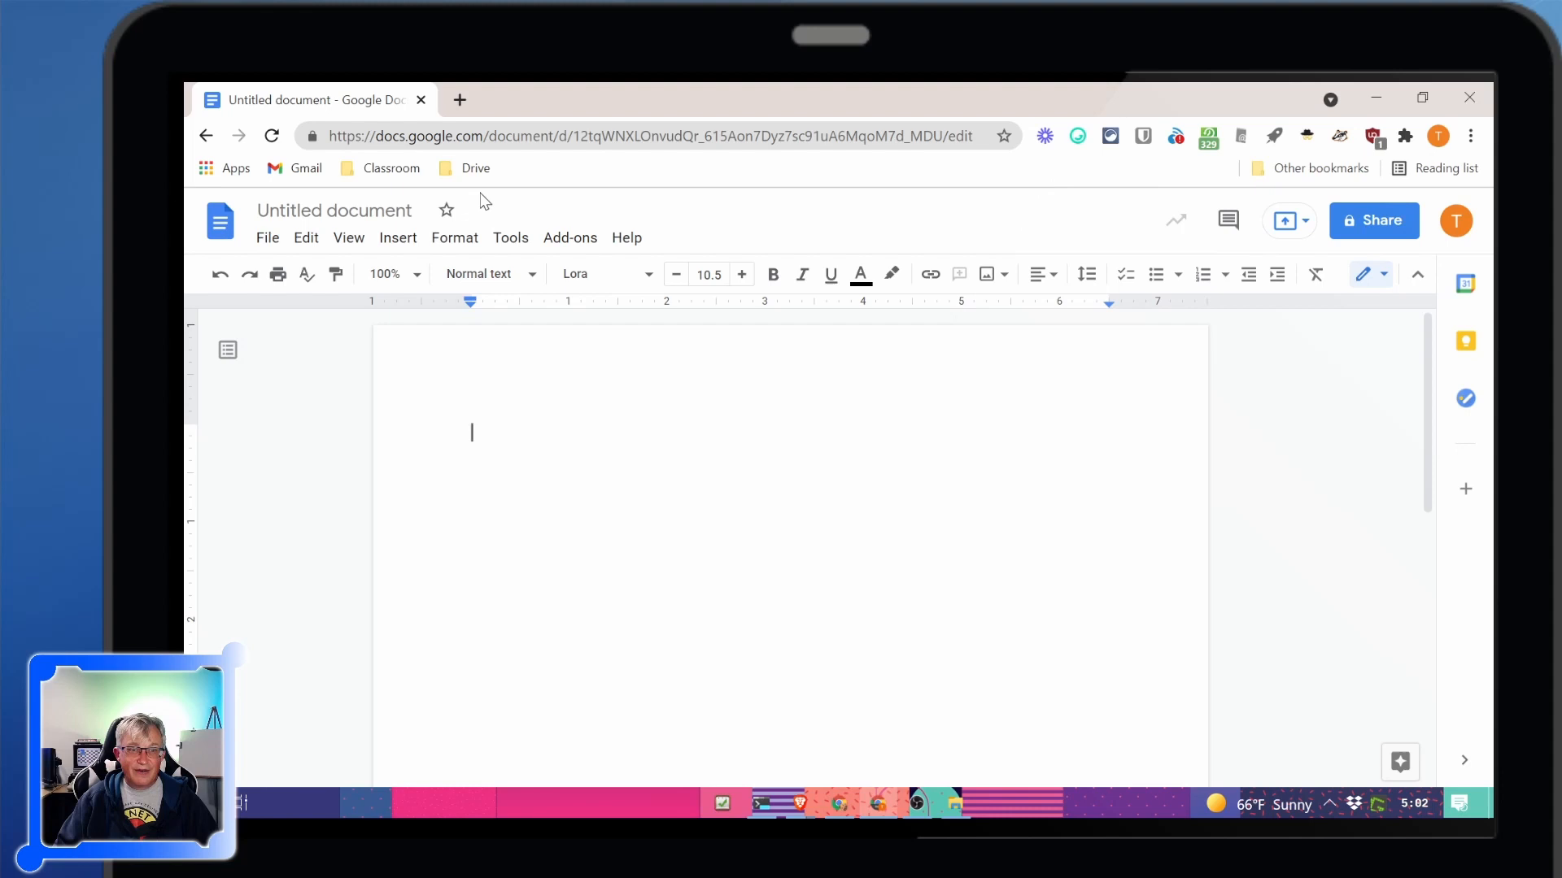
mouse_move(611, 191)
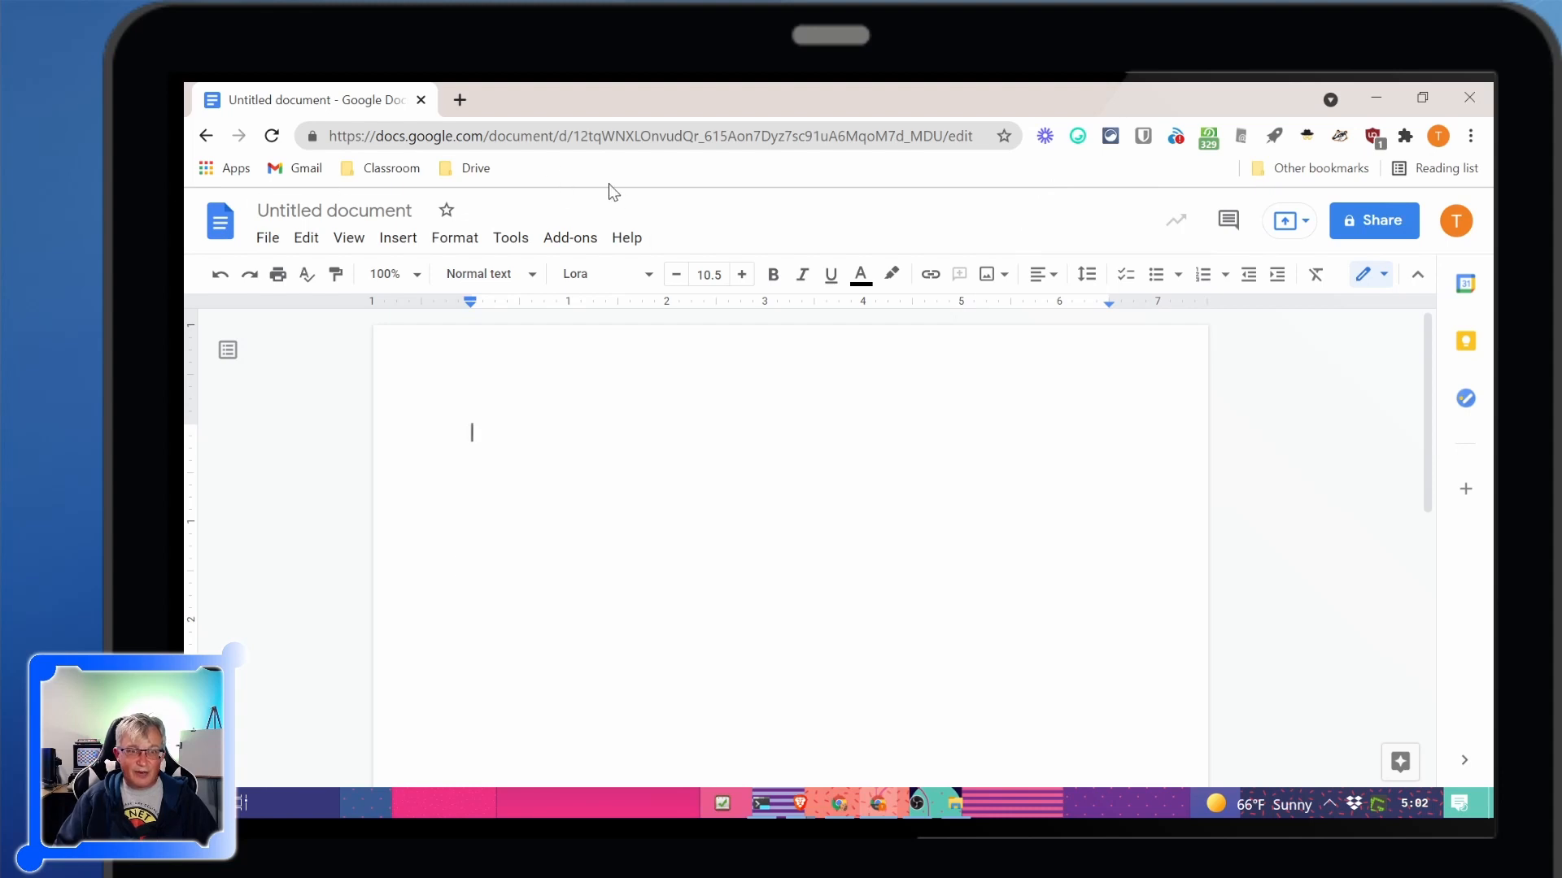
Add a bookmark named New Doc pointing to docs.new on the bookmarks bar
right_click(535, 177)
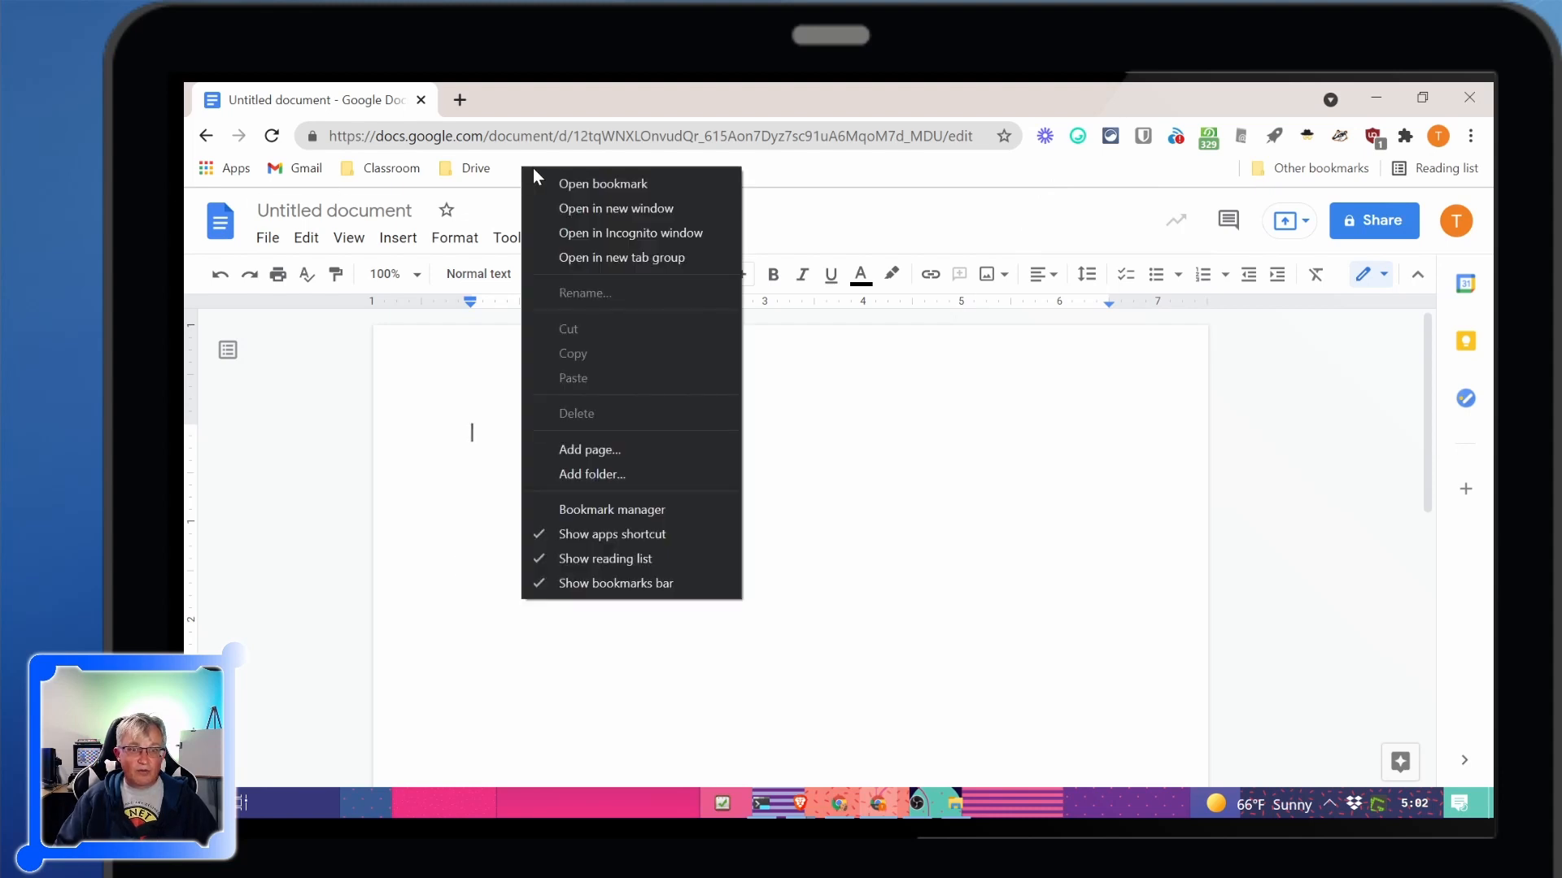
mouse_move(638, 449)
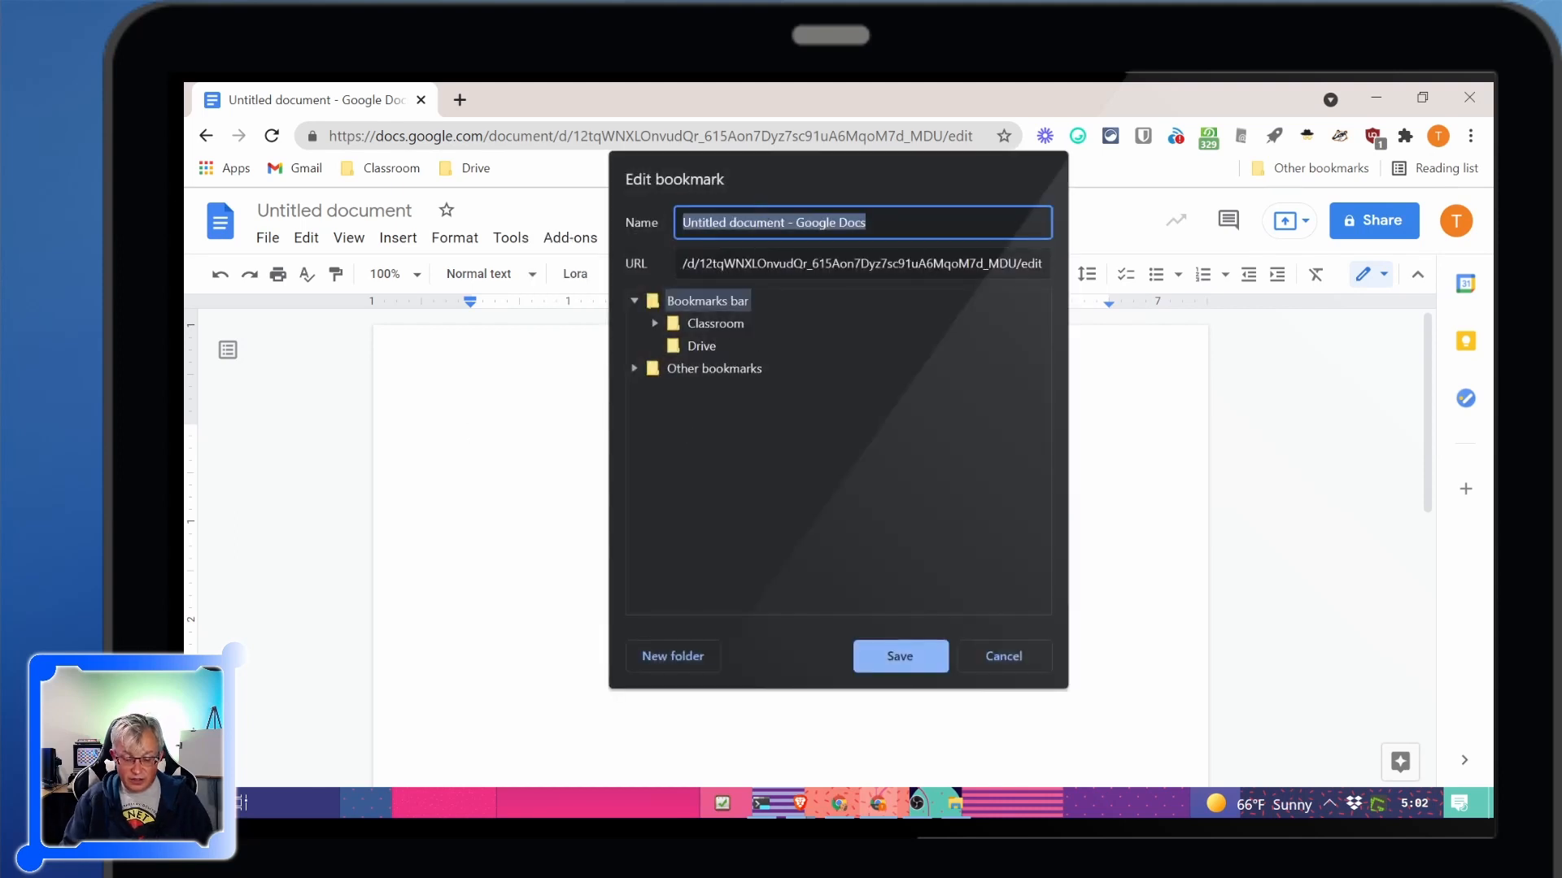
type("New Doc")
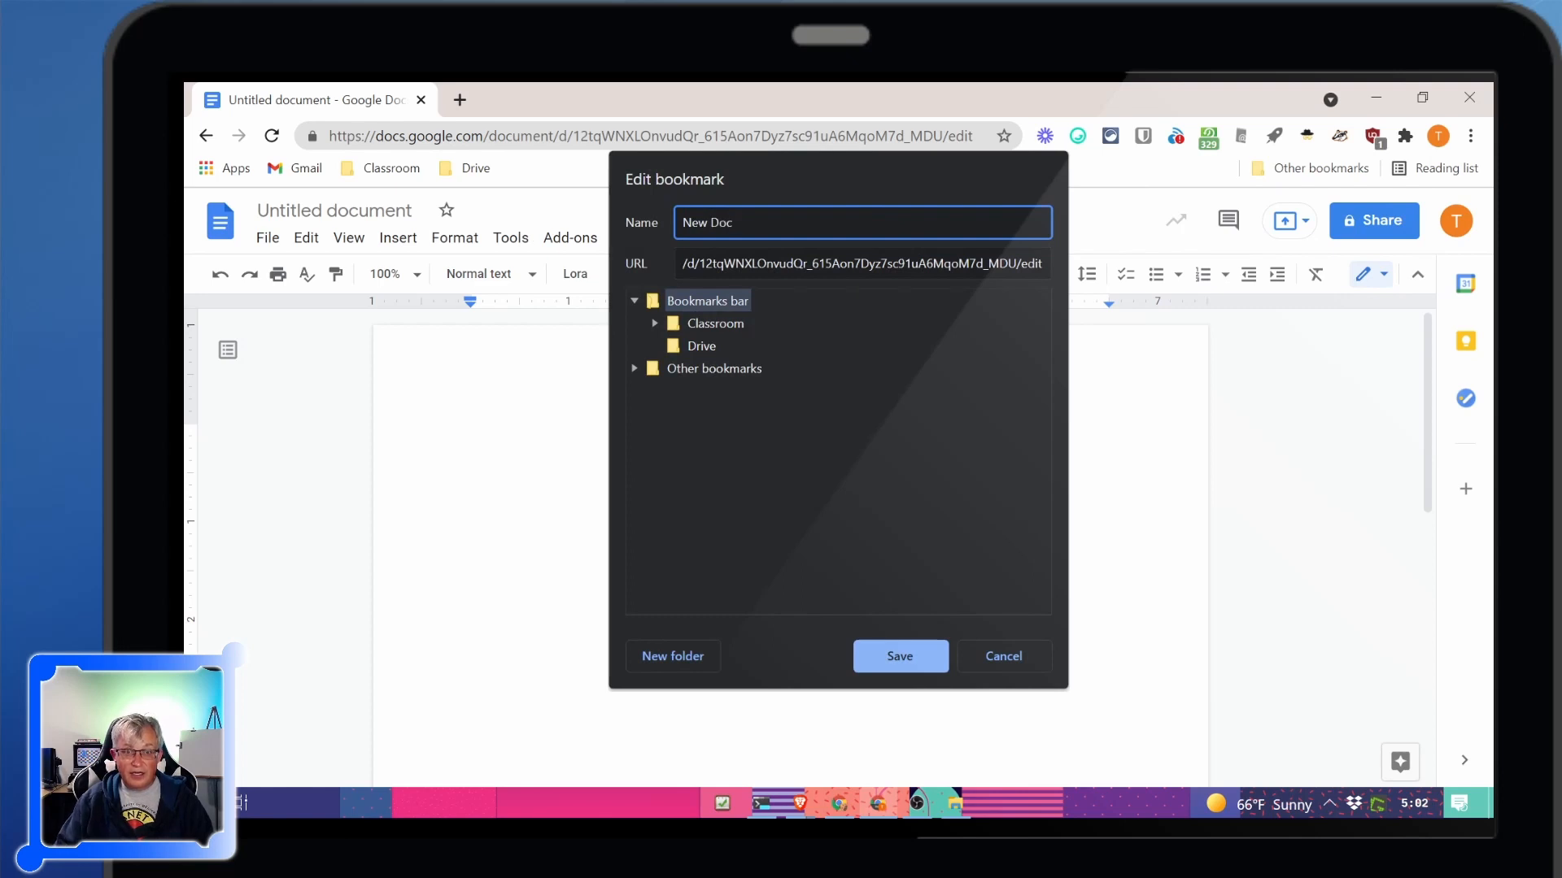
type("https://docs.")
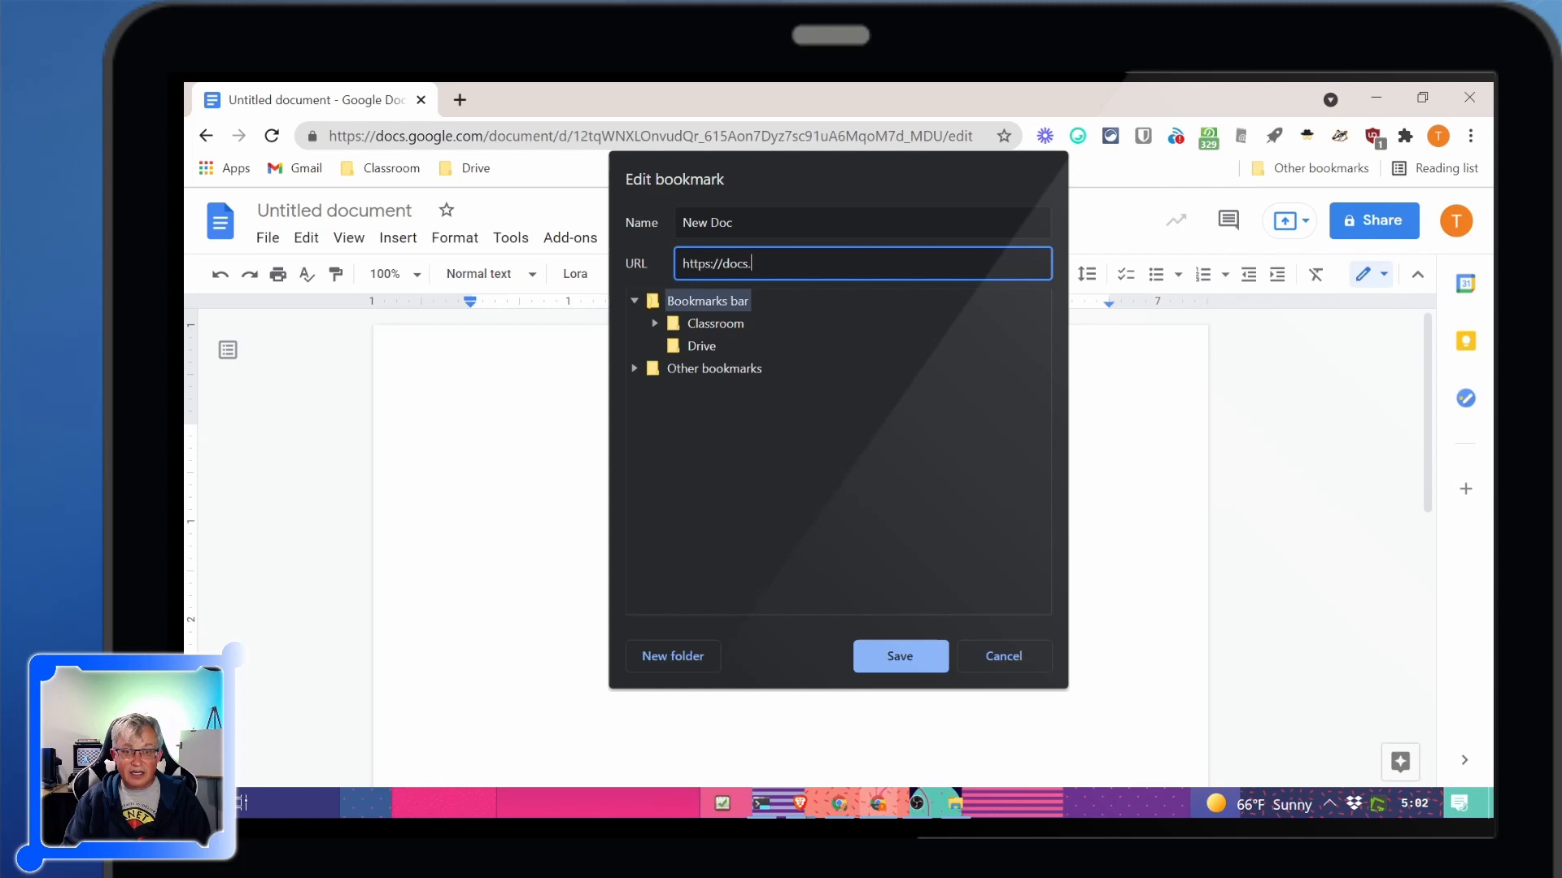
type("new")
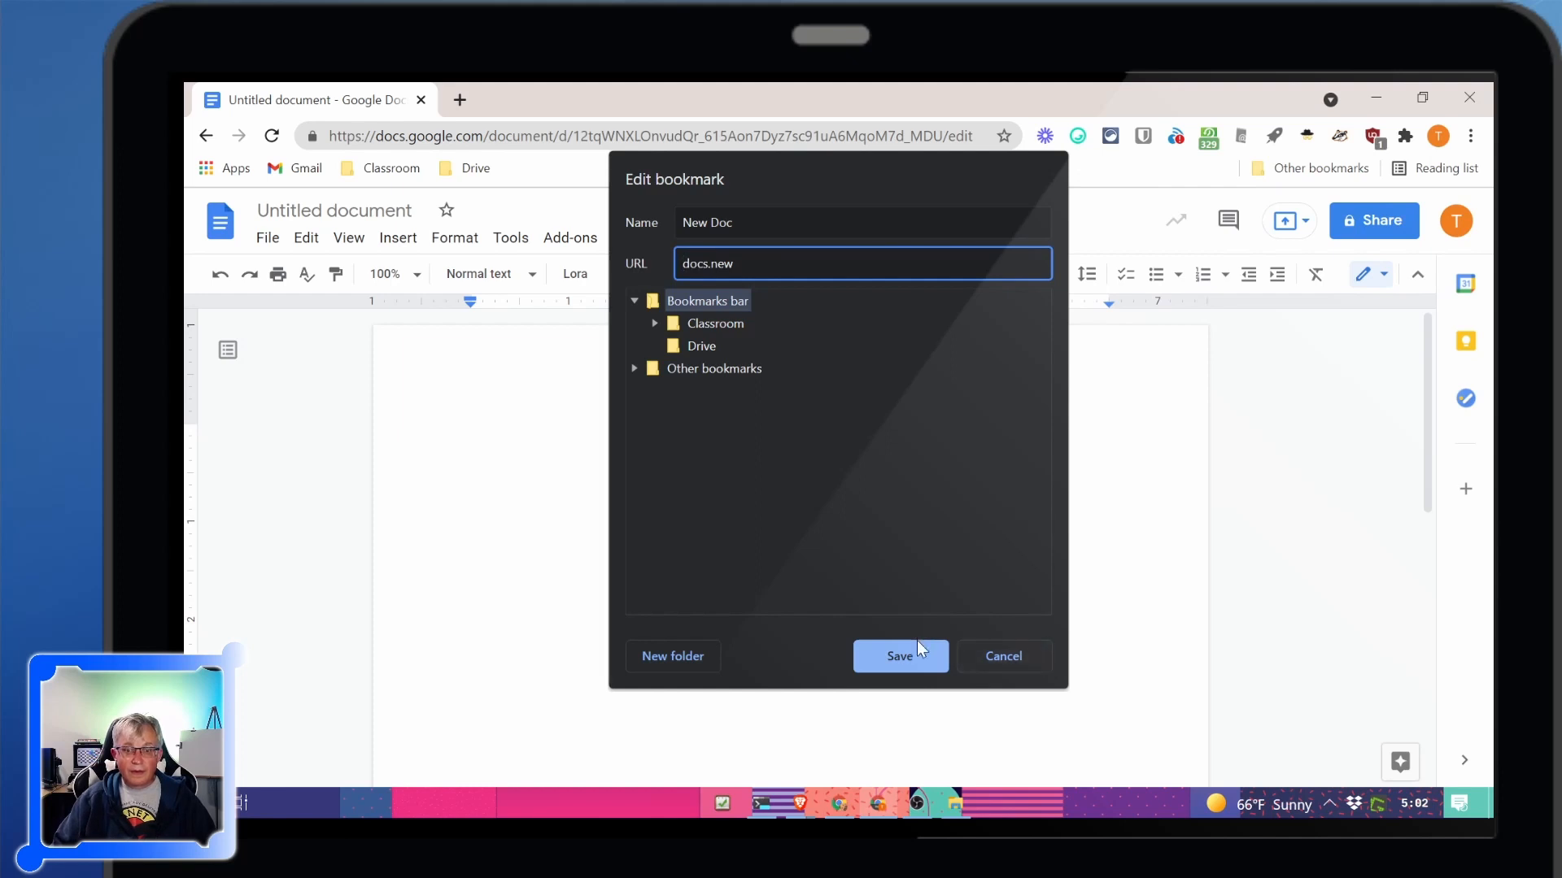
left_click(898, 655)
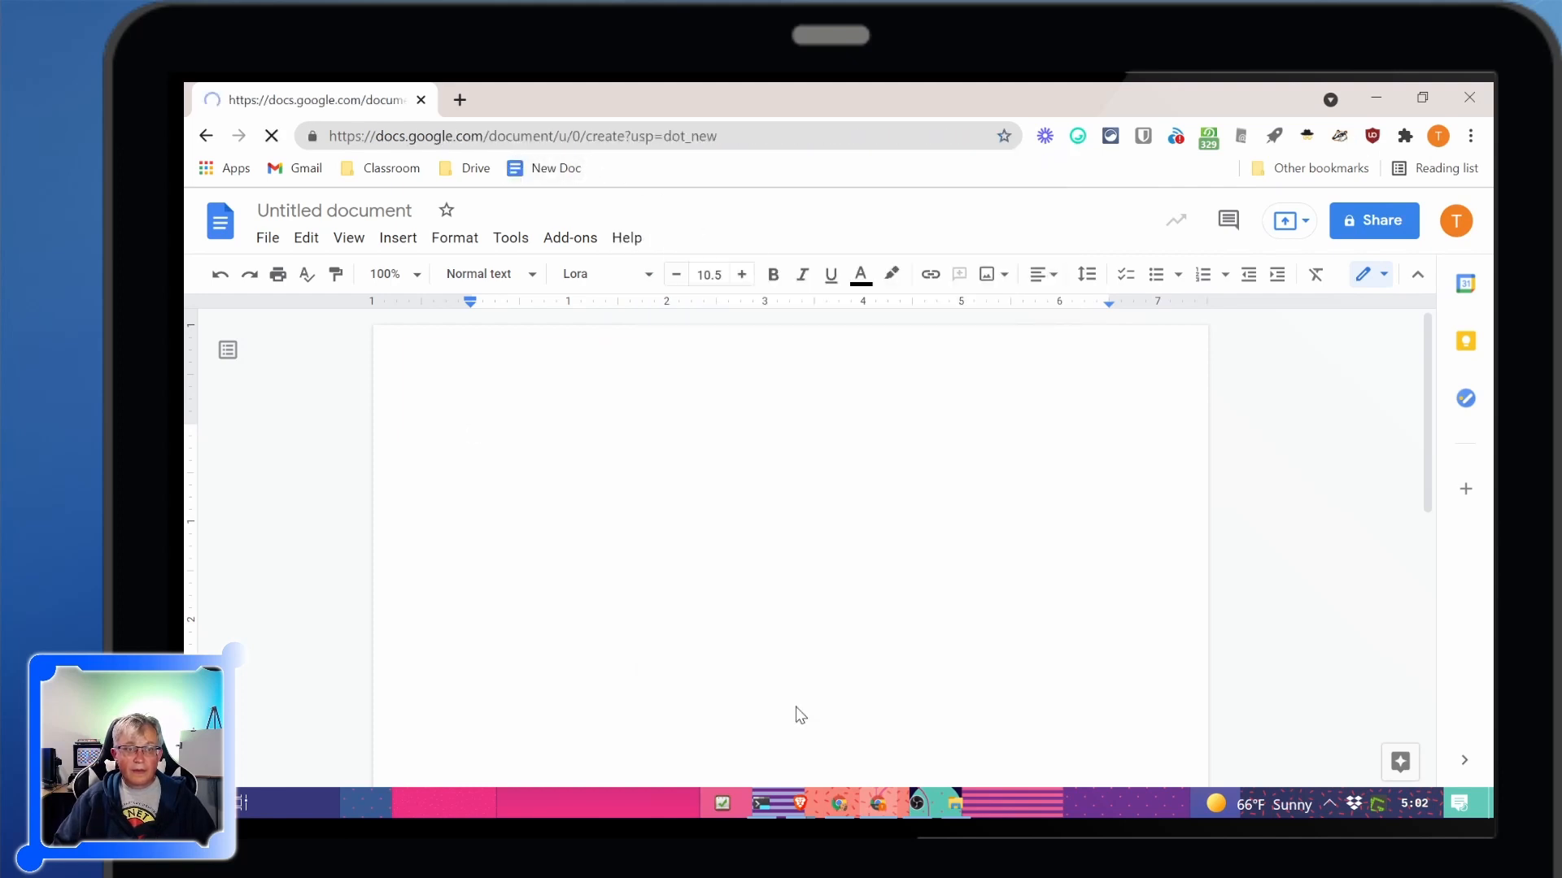
Review the New Doc bookmark's details and keep it on the bookmarks bar
right_click(556, 168)
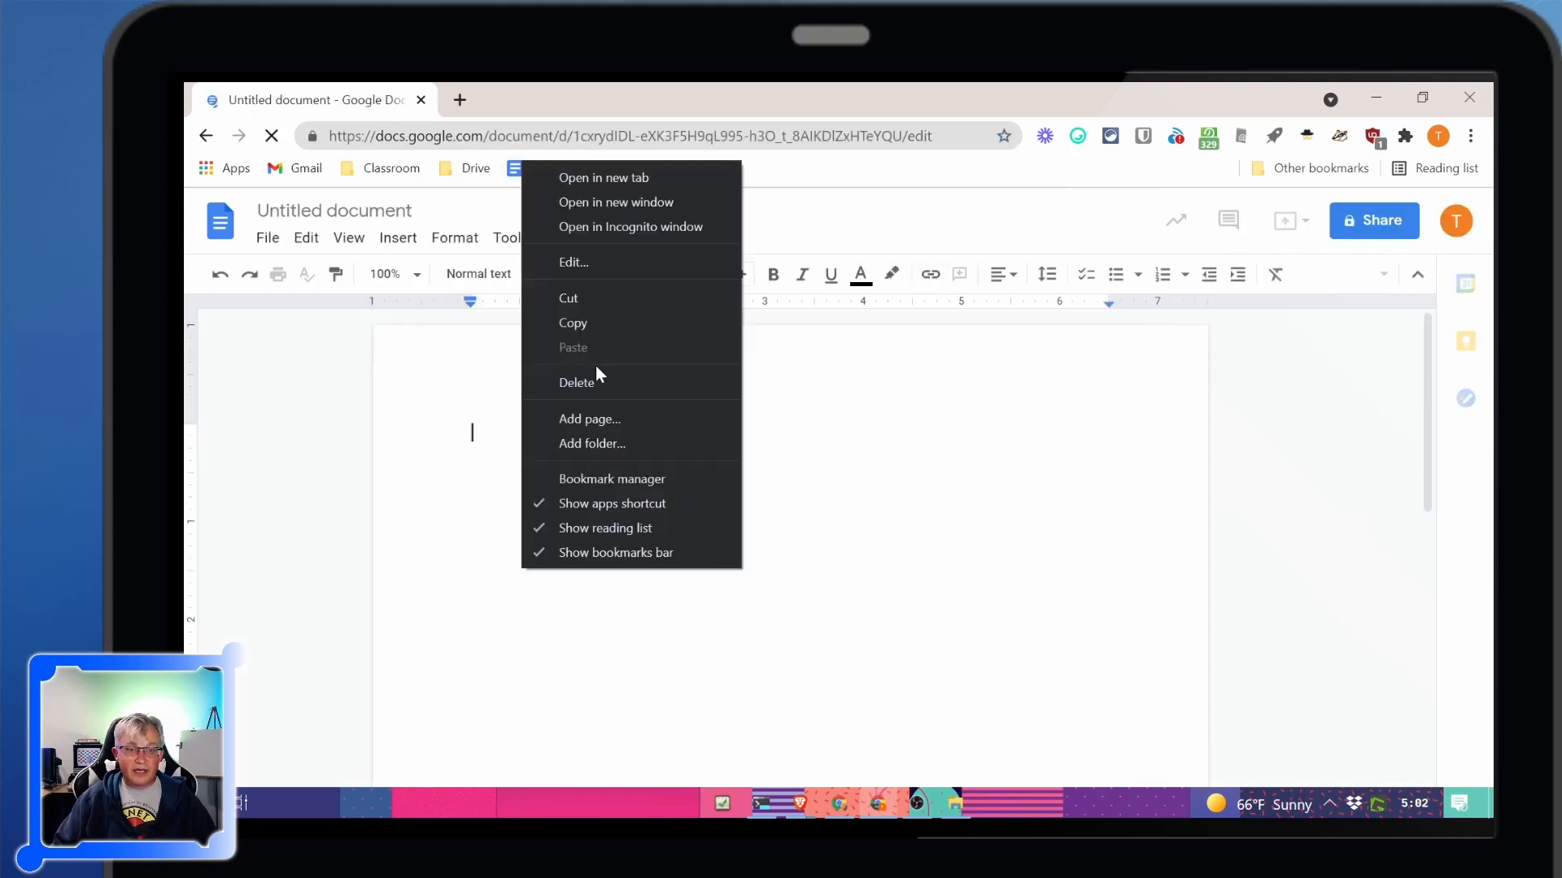
left_click(573, 262)
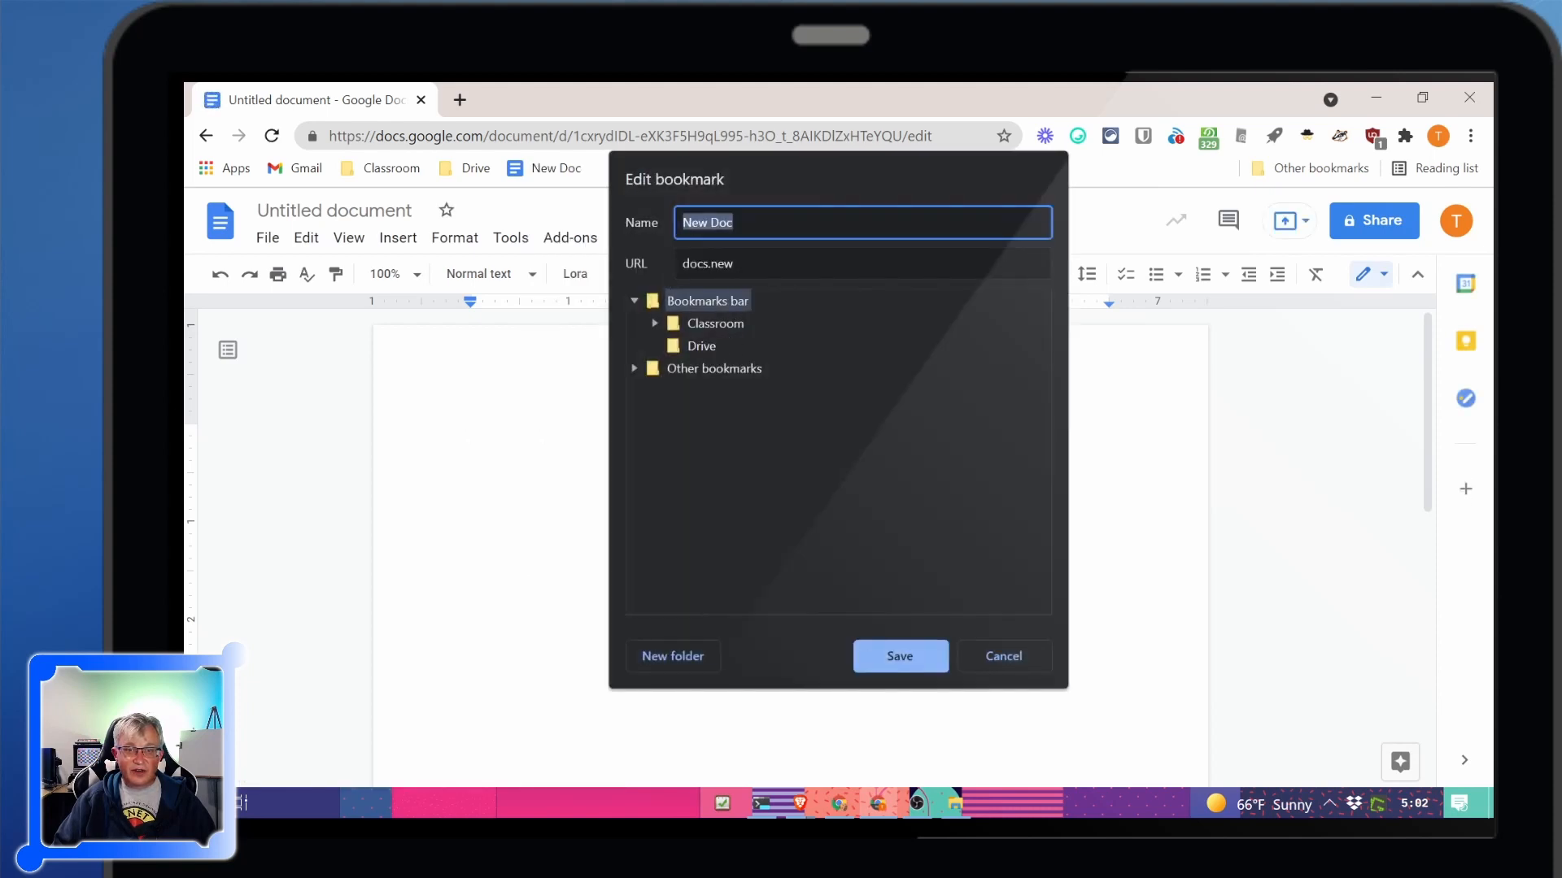
left_click(836, 449)
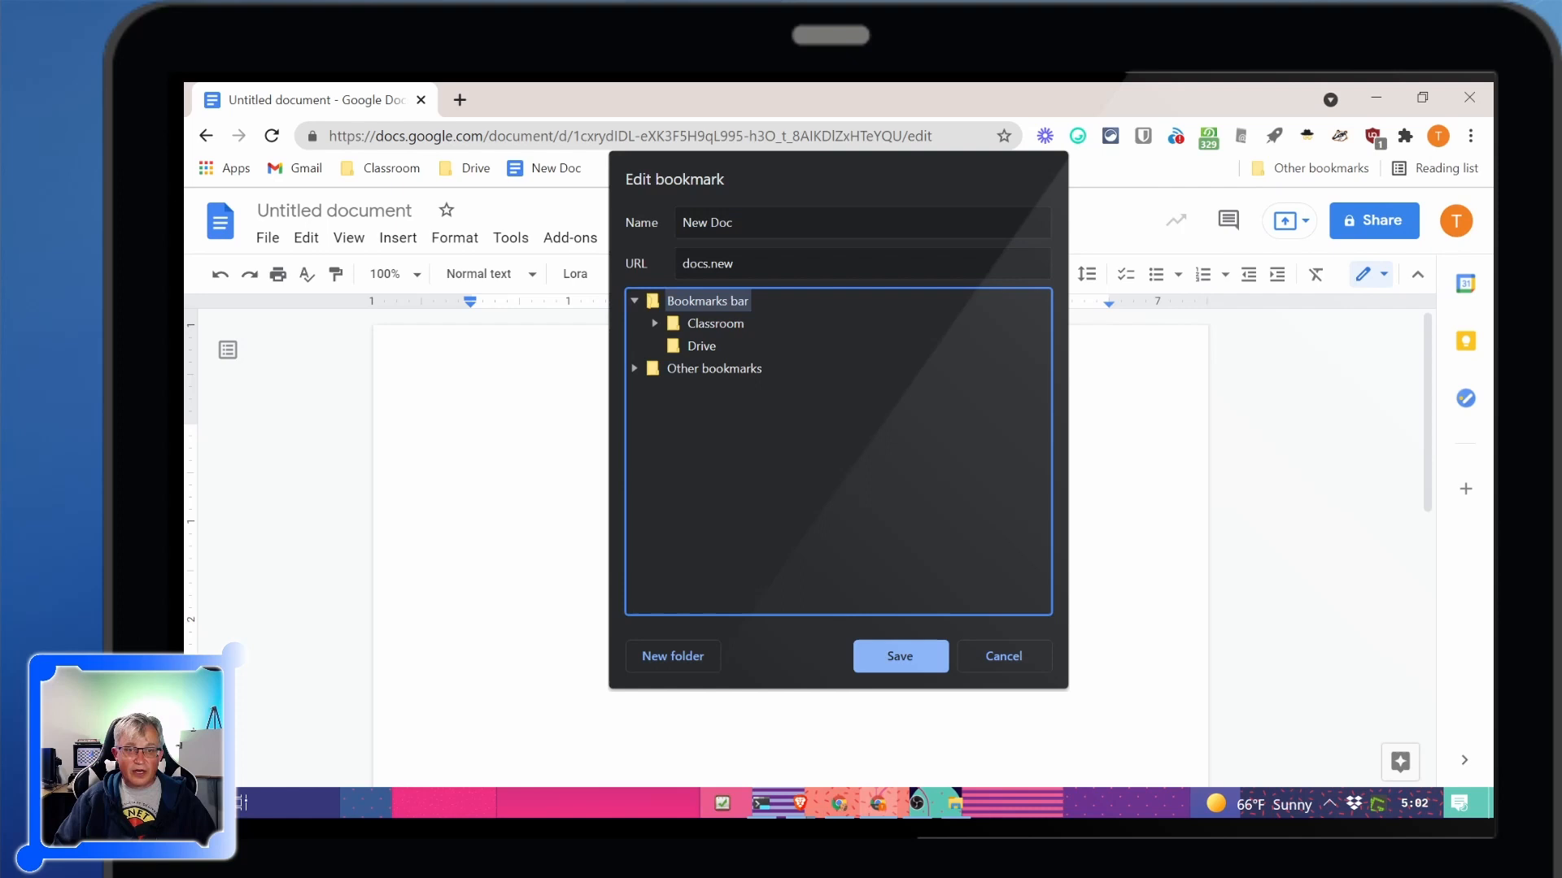
left_click(898, 656)
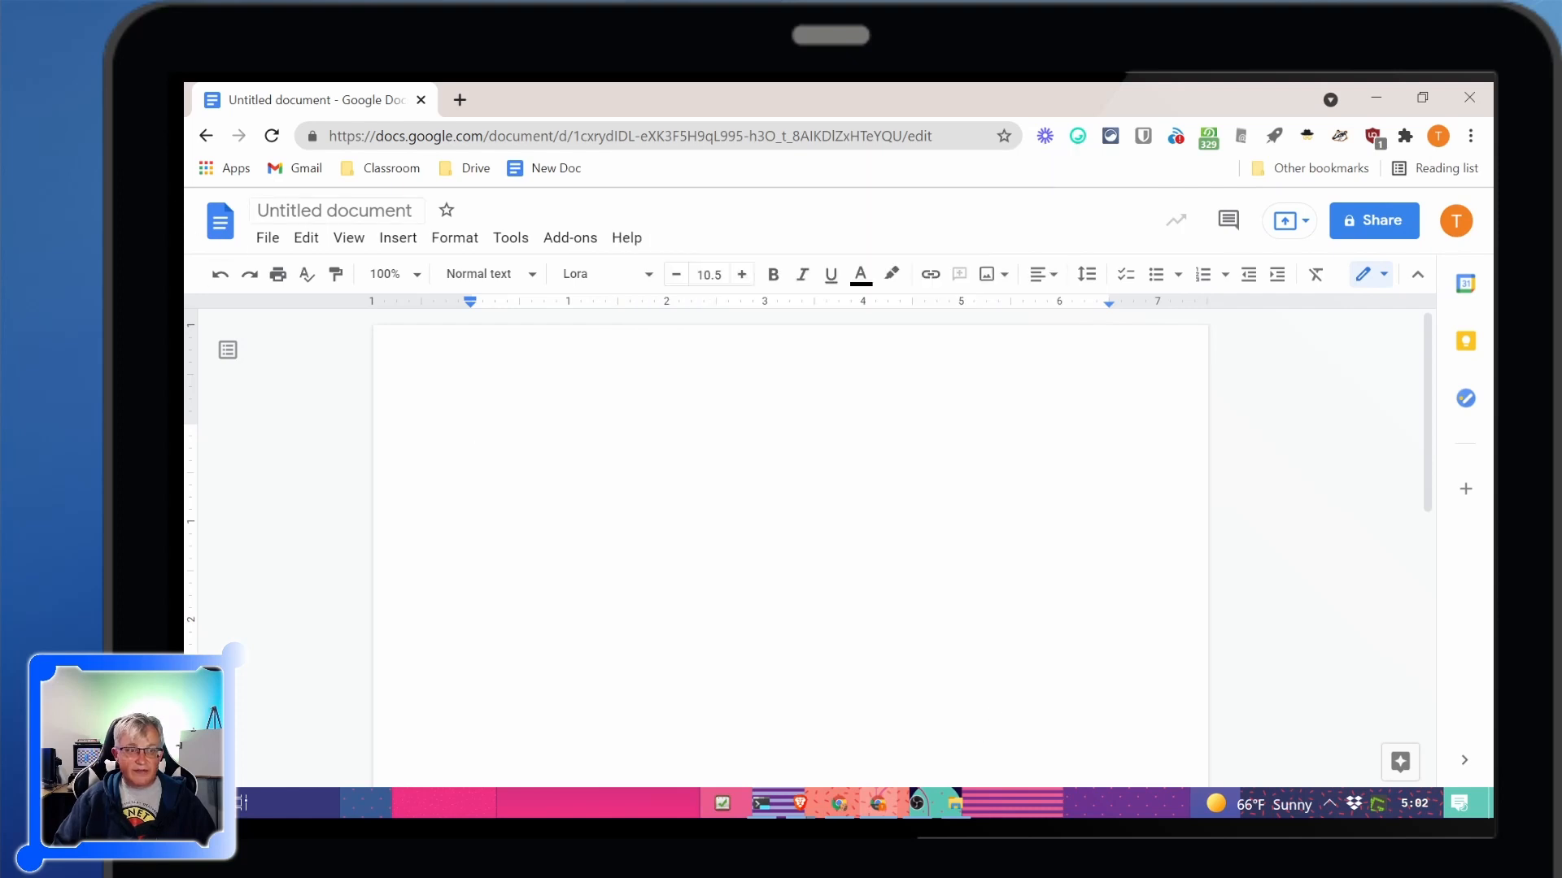
Title the document My New Document, then start a second blank doc in a new tab
type("My New Document")
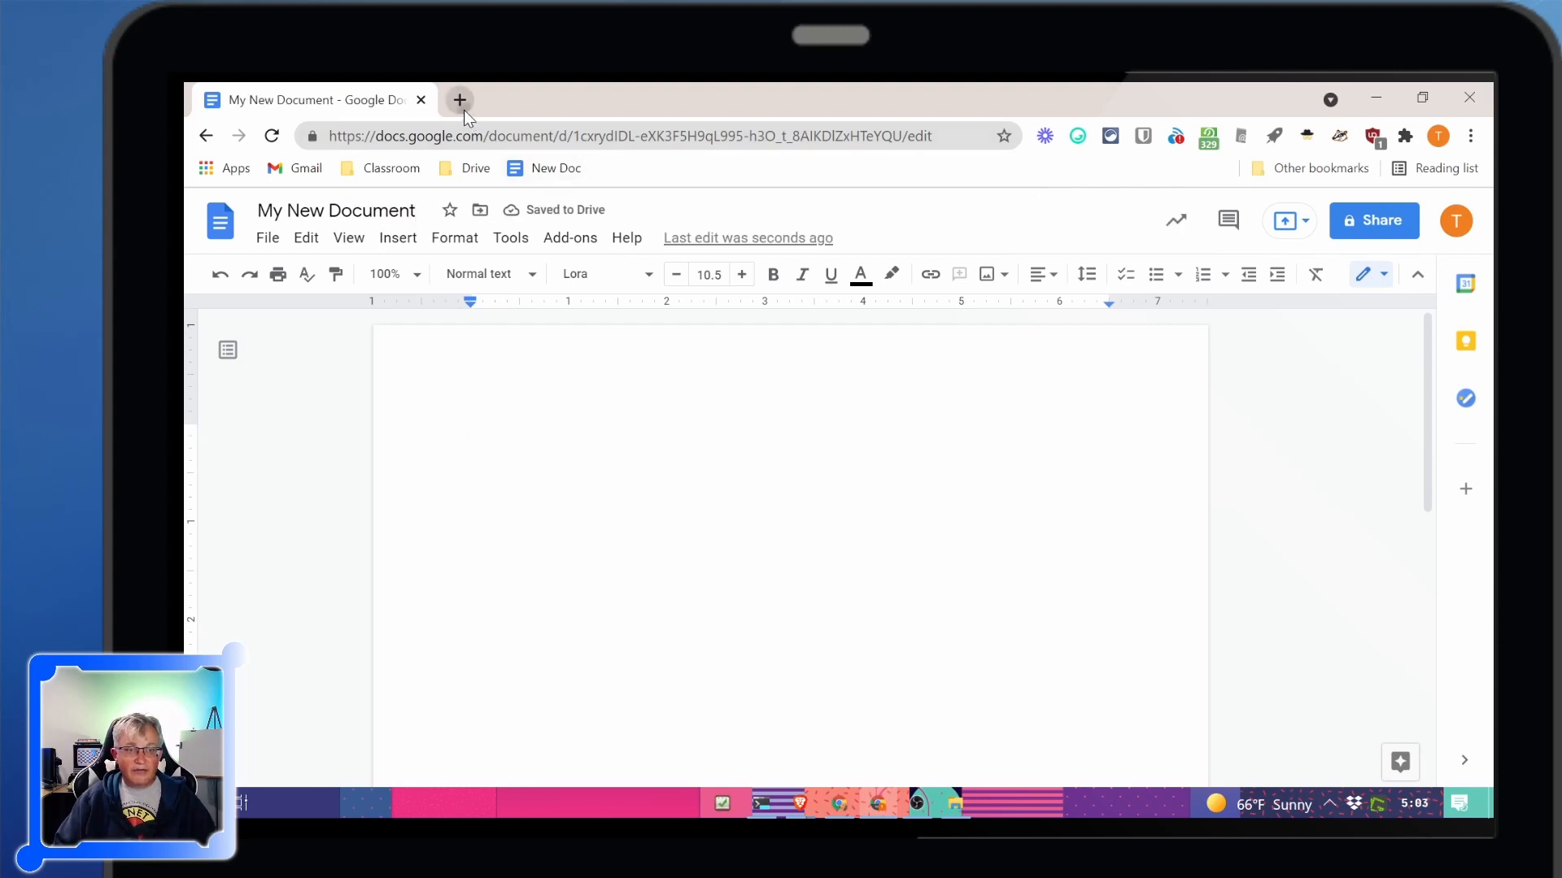
left_click(458, 100)
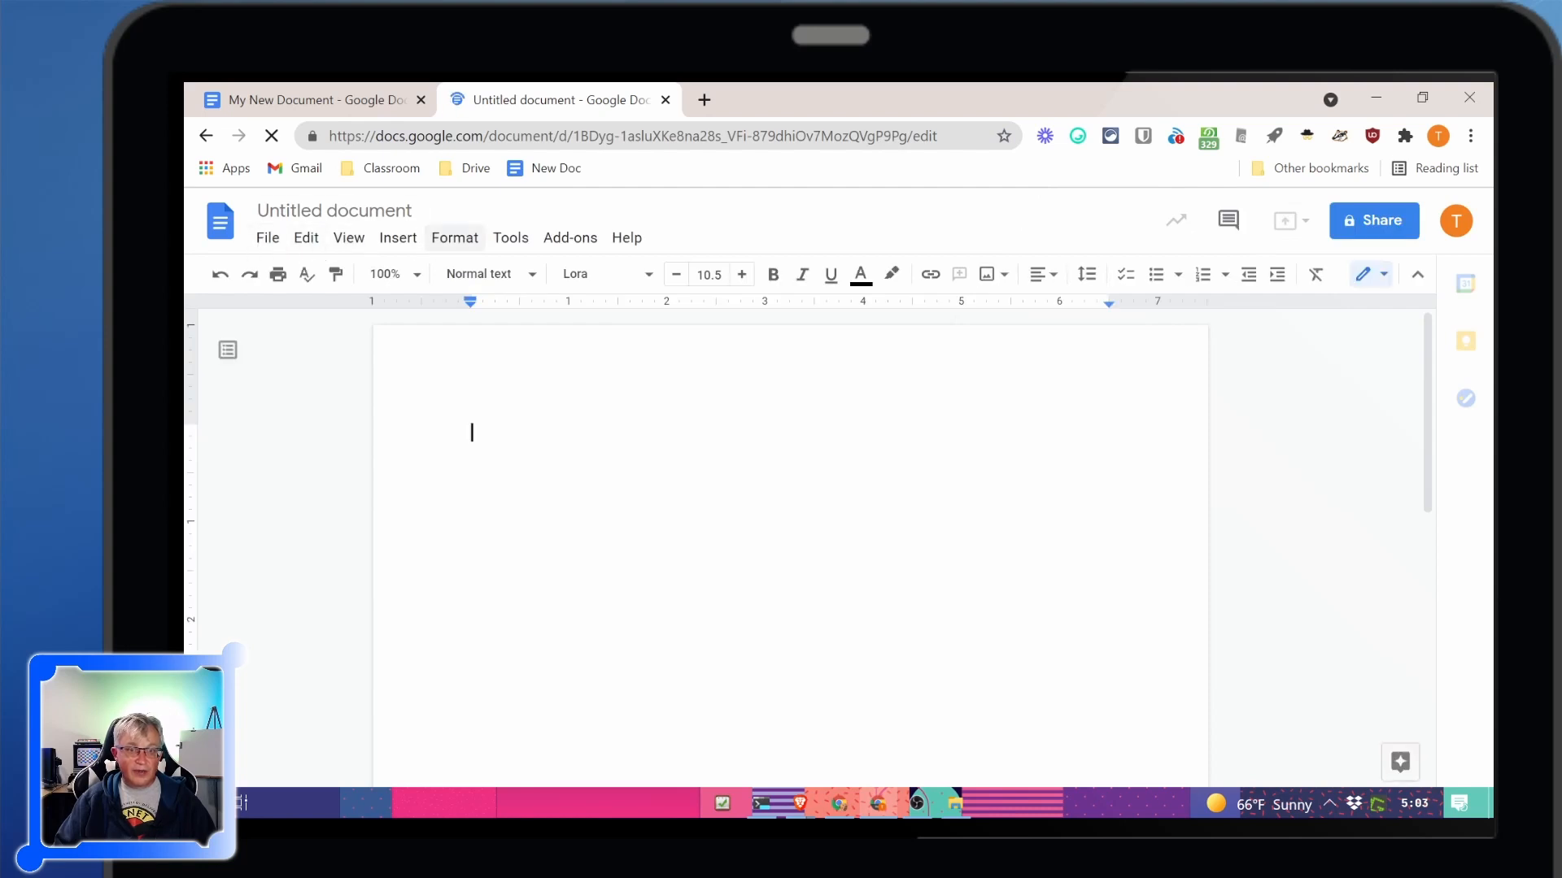
left_click(647, 136)
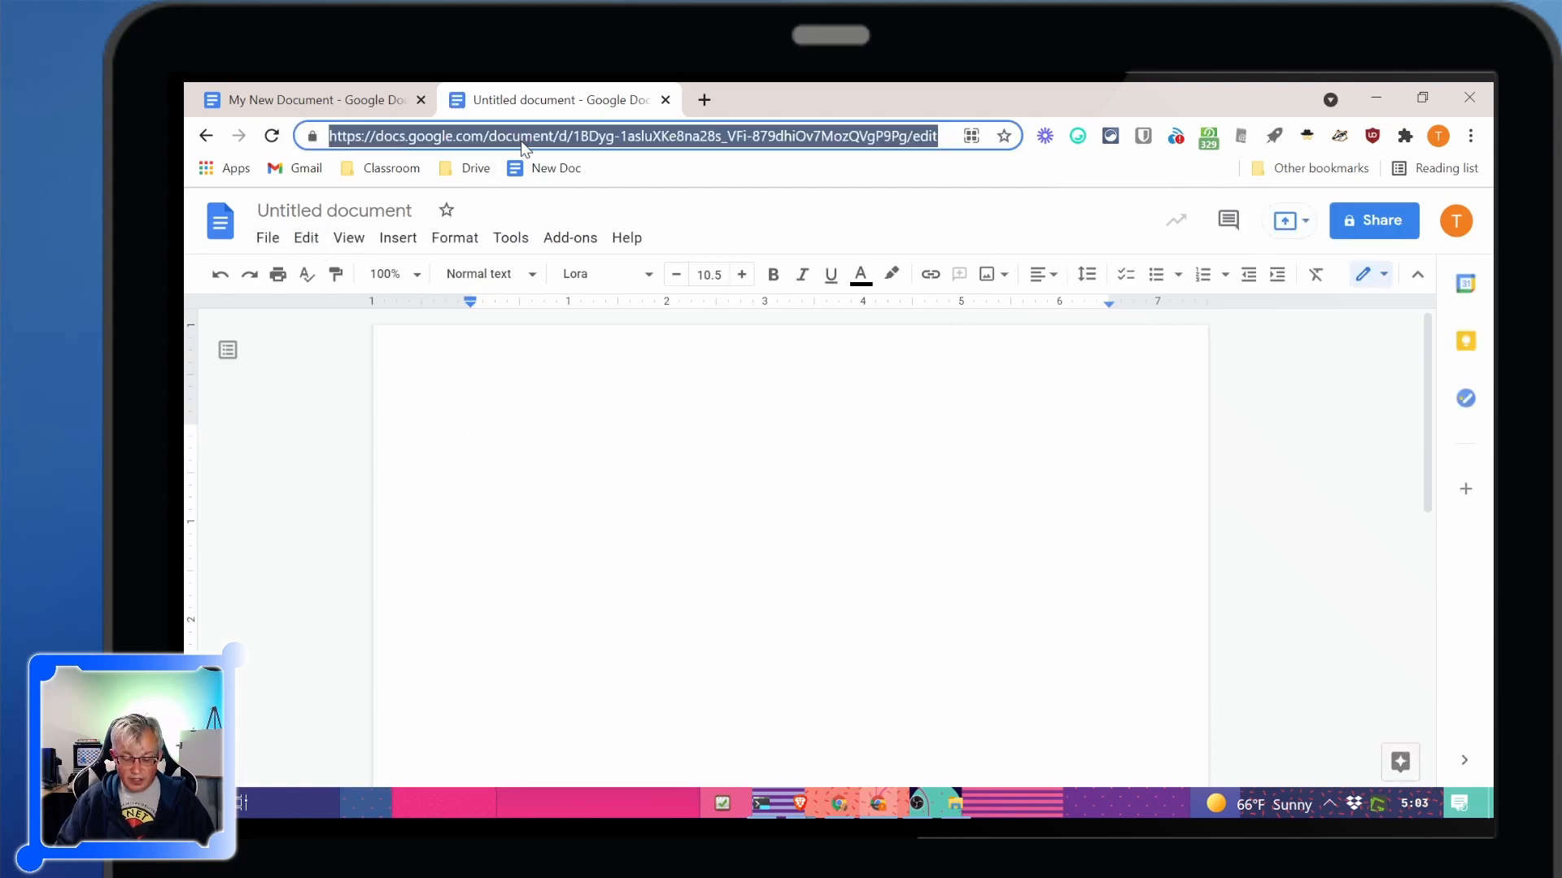
Add a New Slides bookmark pointing to slides.new beside New Doc on the bar
right_click(554, 168)
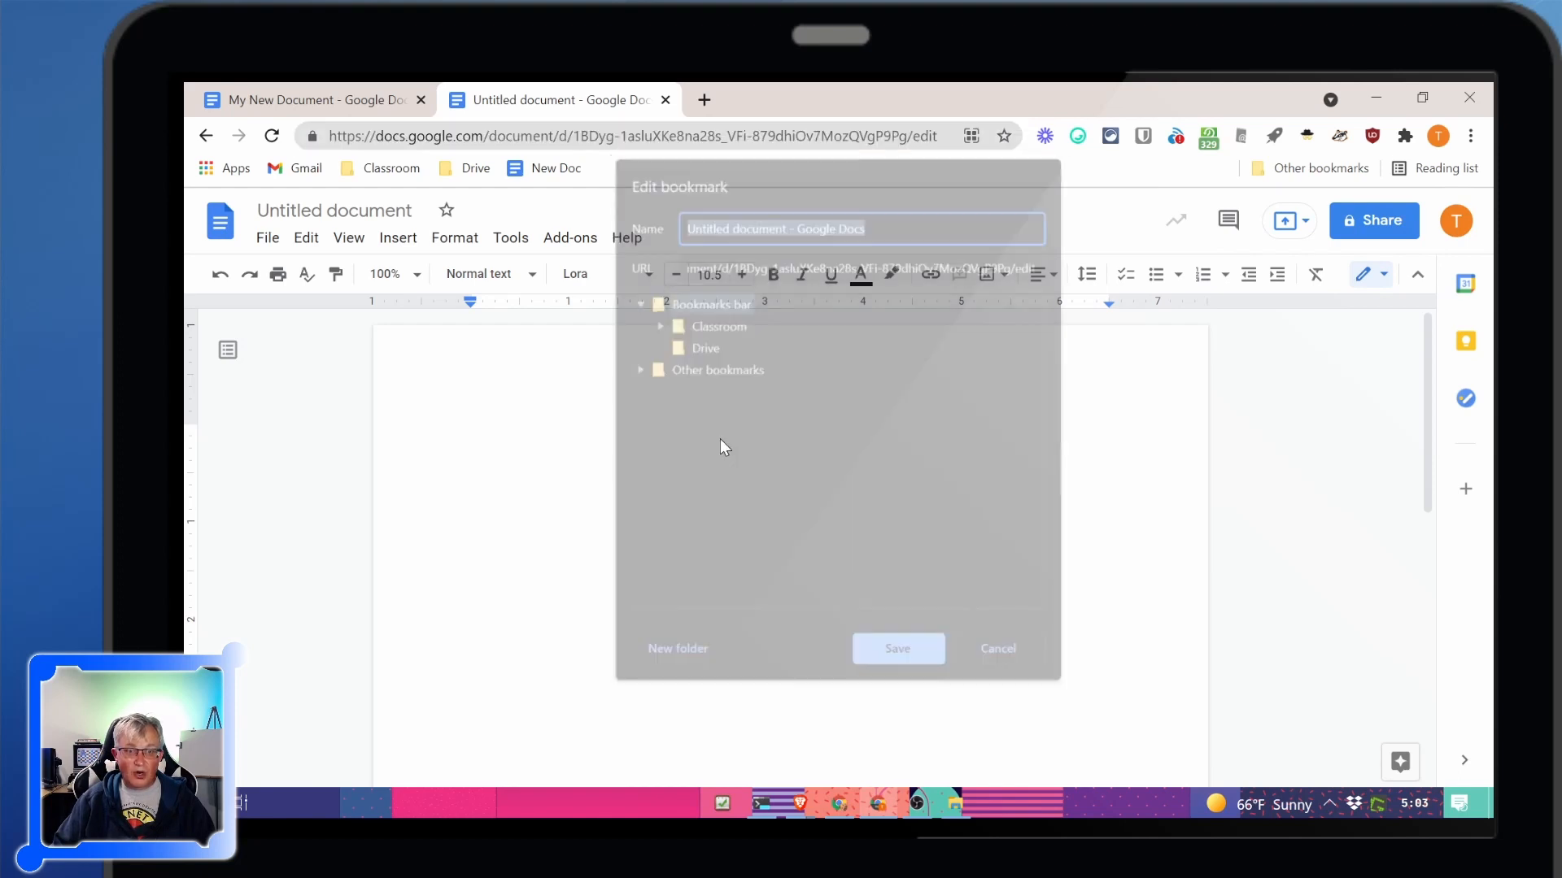
type("New Slide")
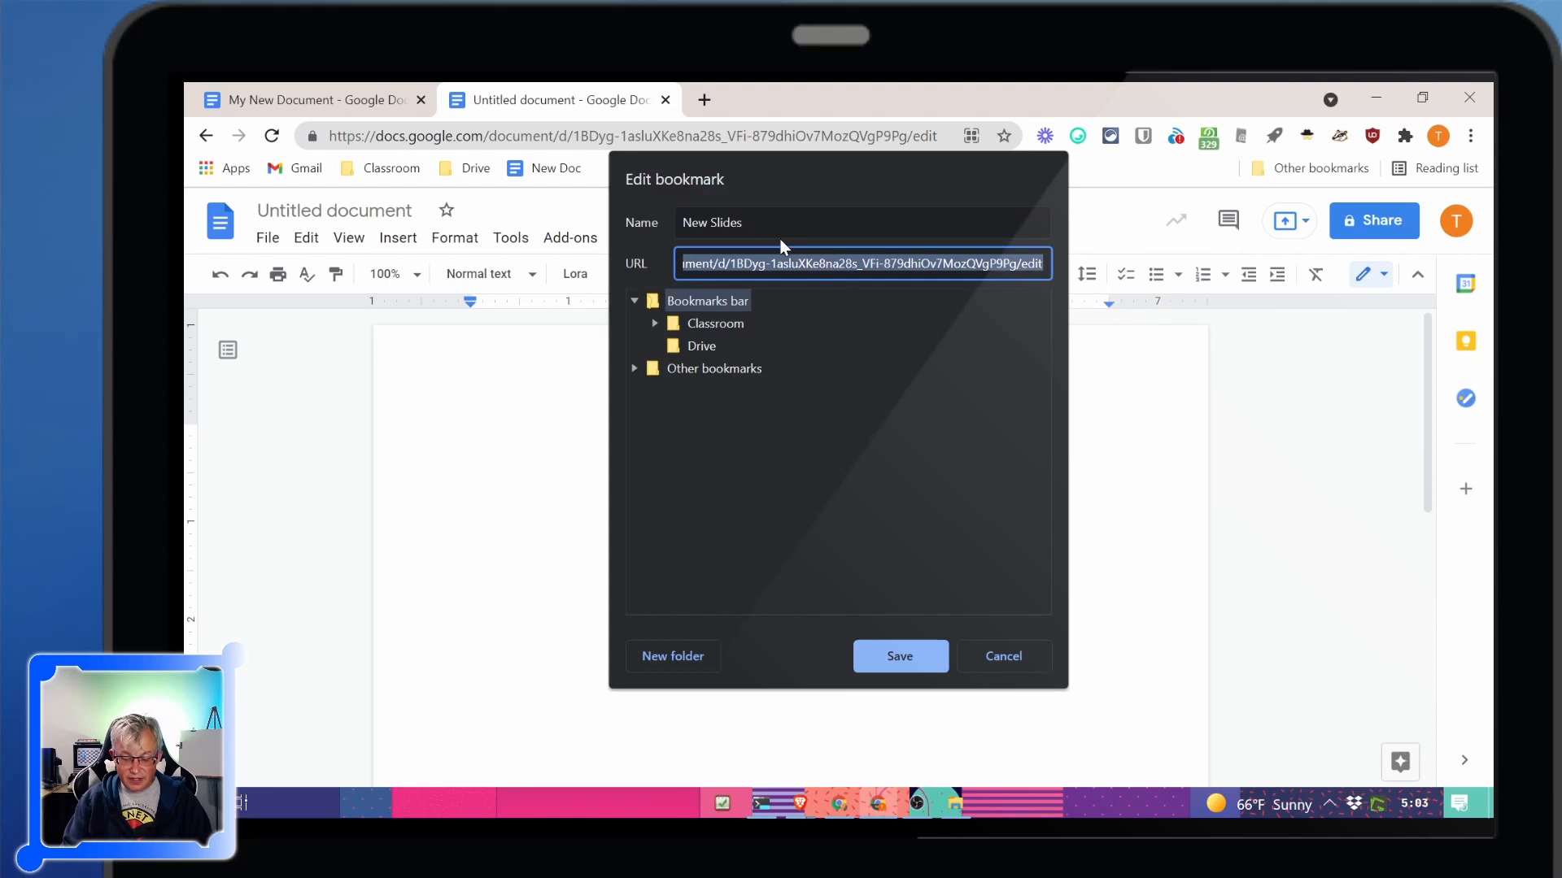
type("slides.new")
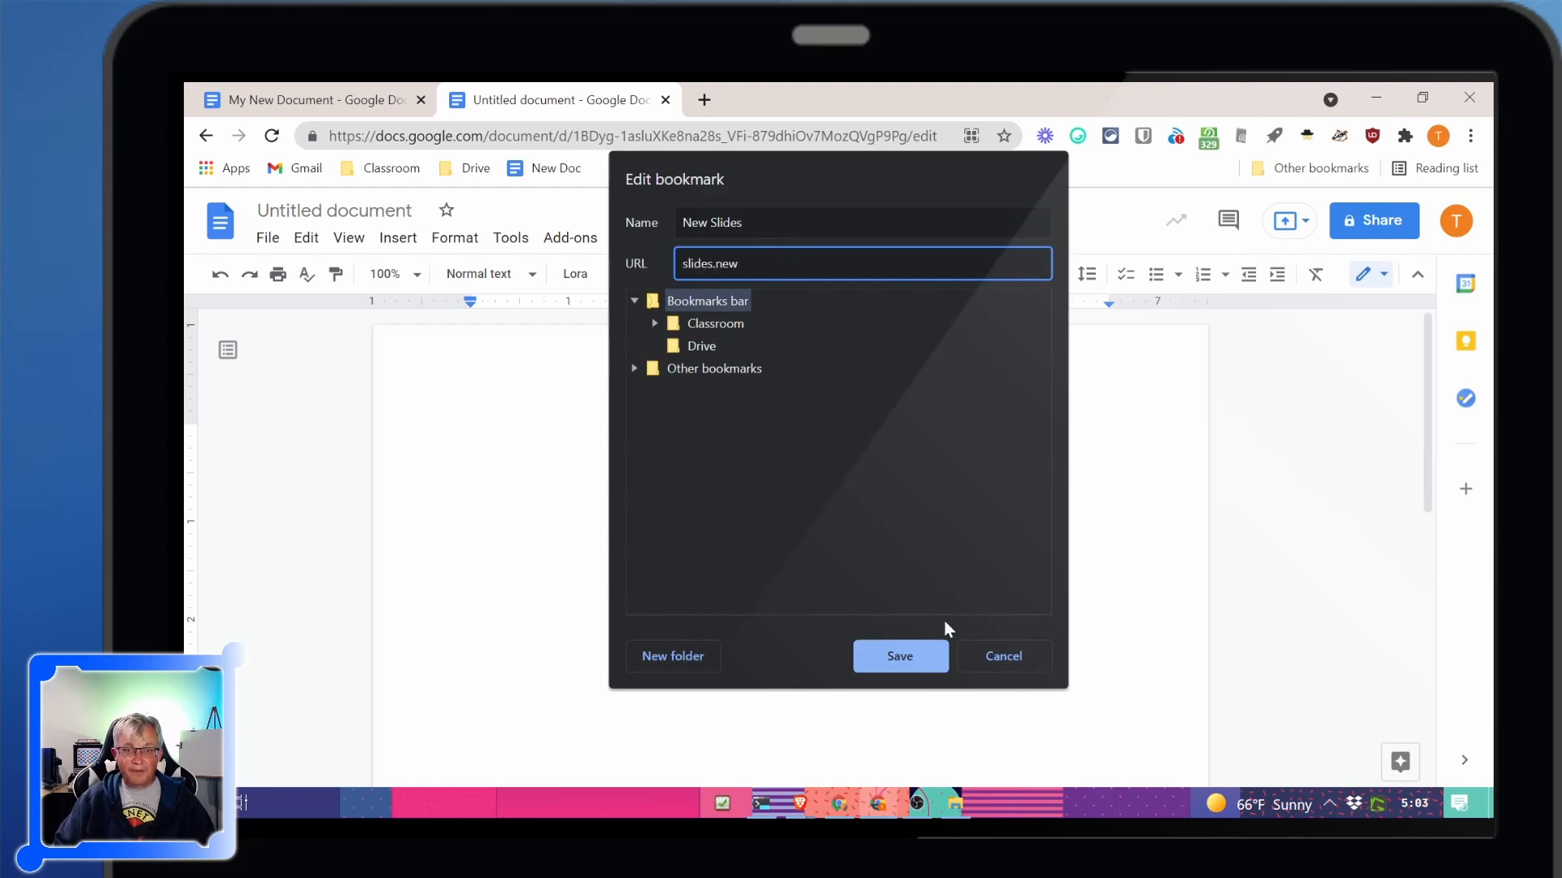
left_click(898, 656)
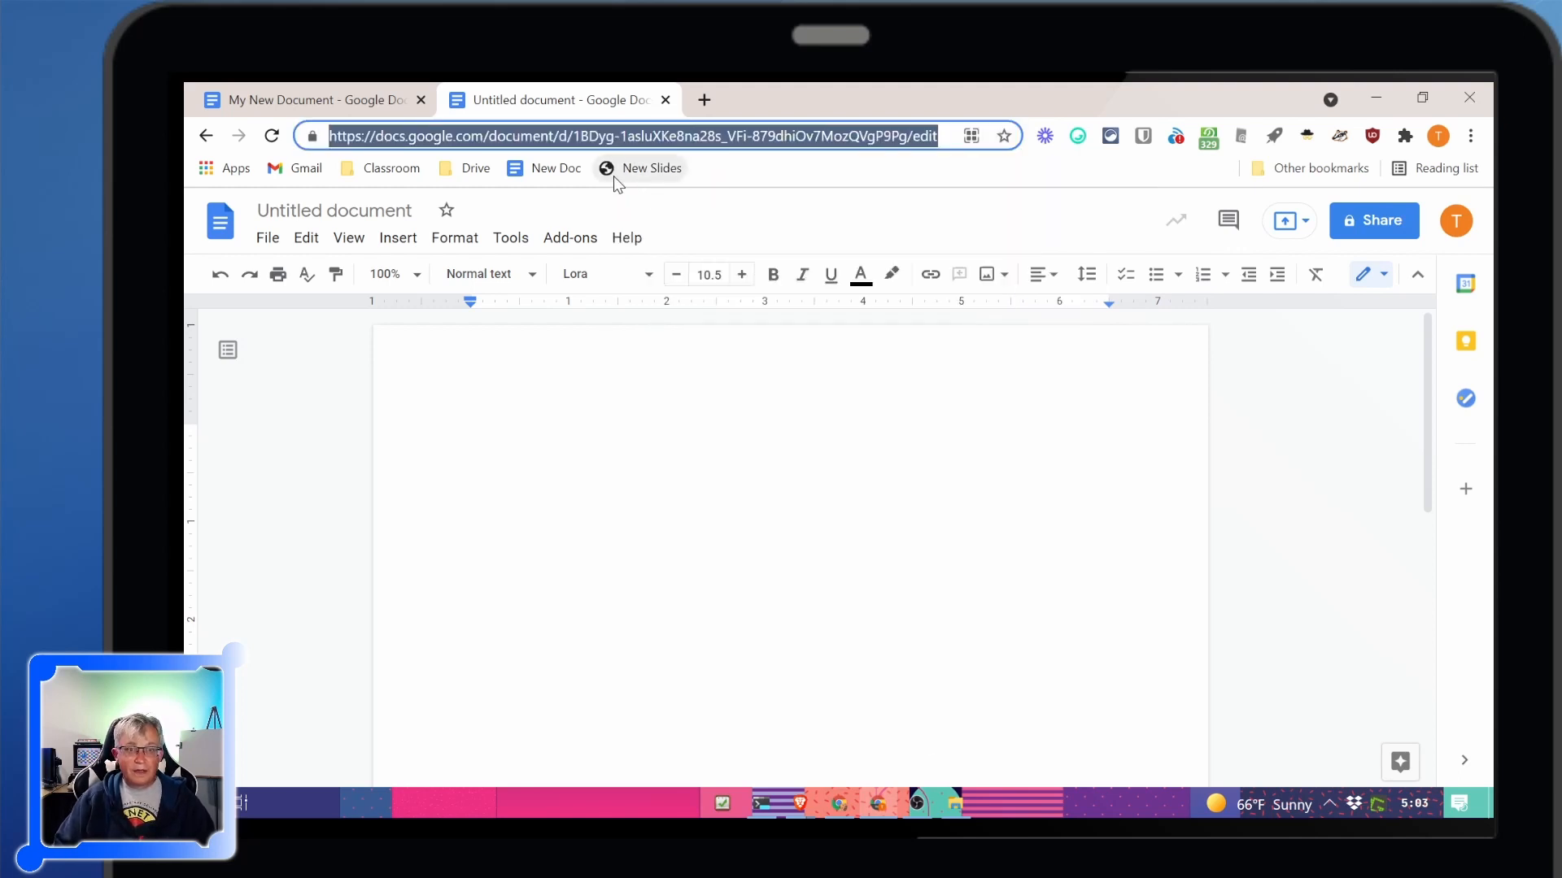
mouse_move(488, 179)
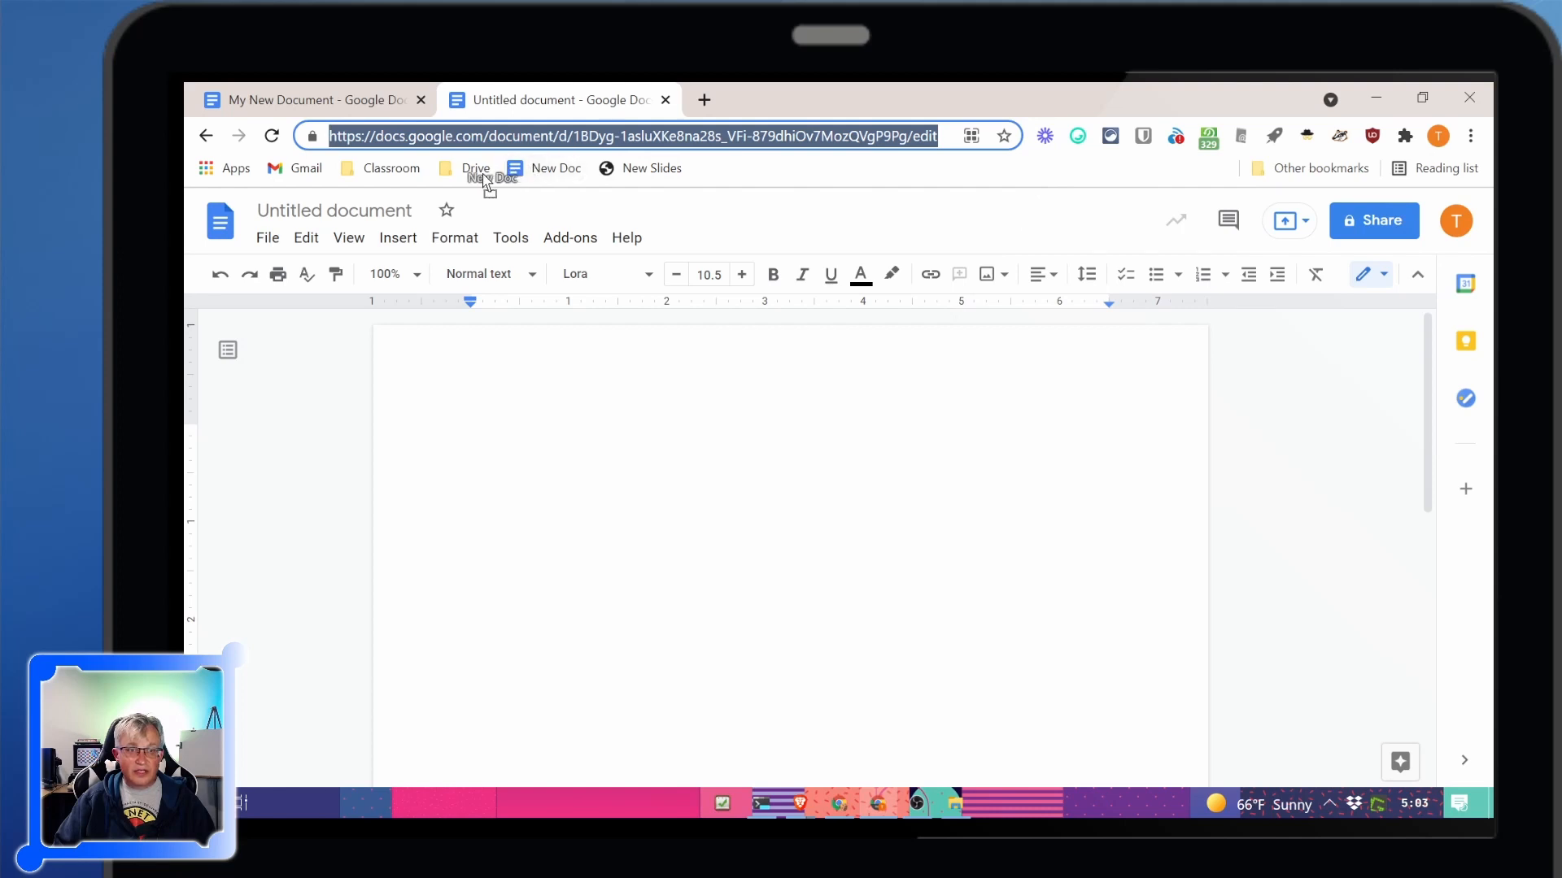
left_click(473, 167)
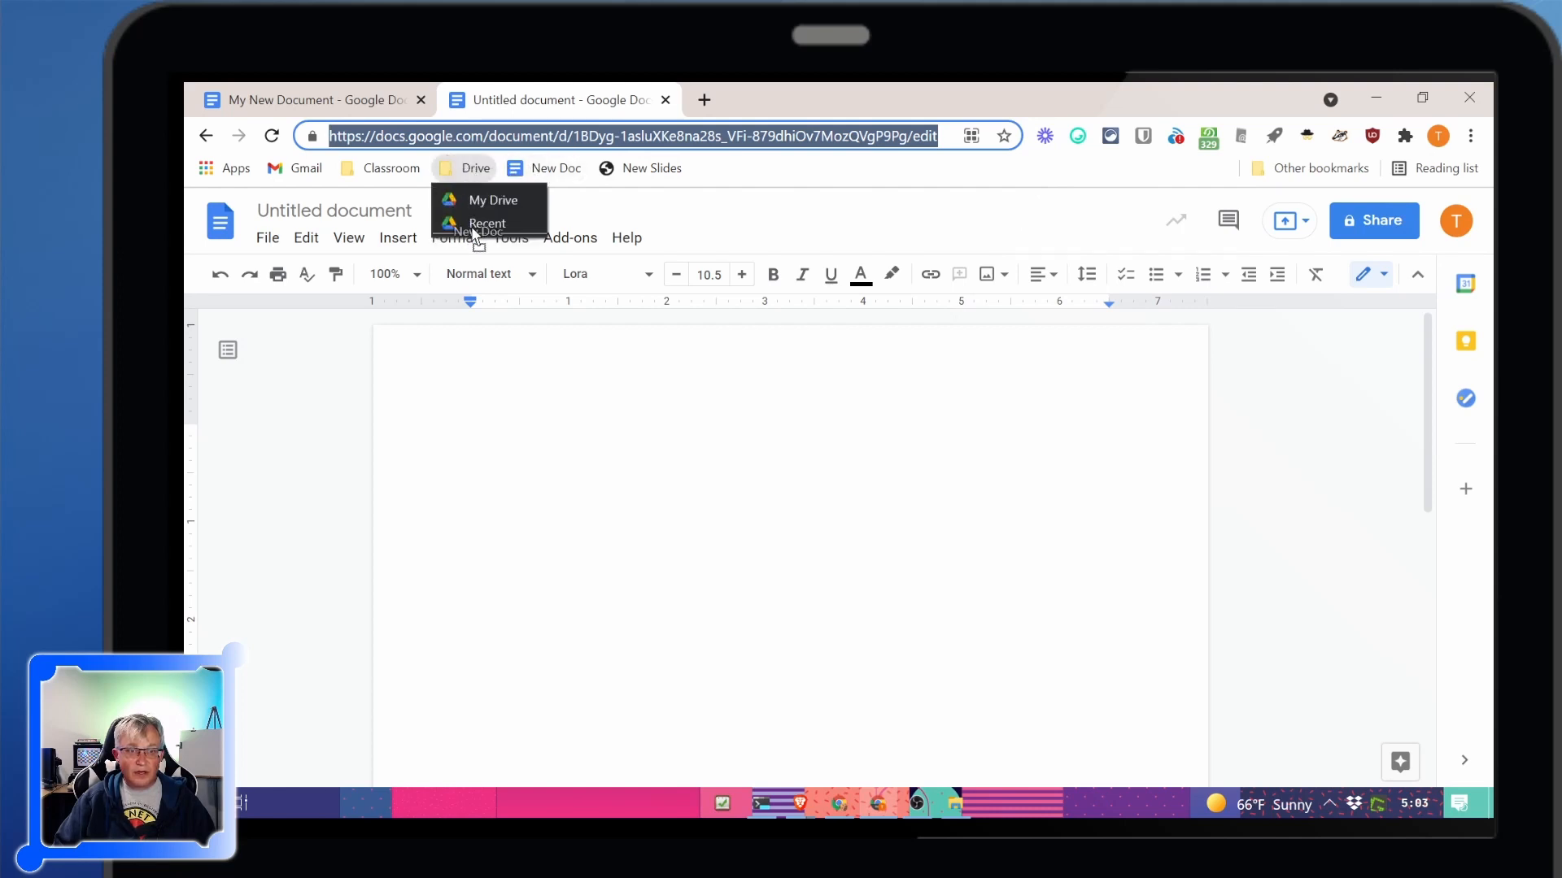